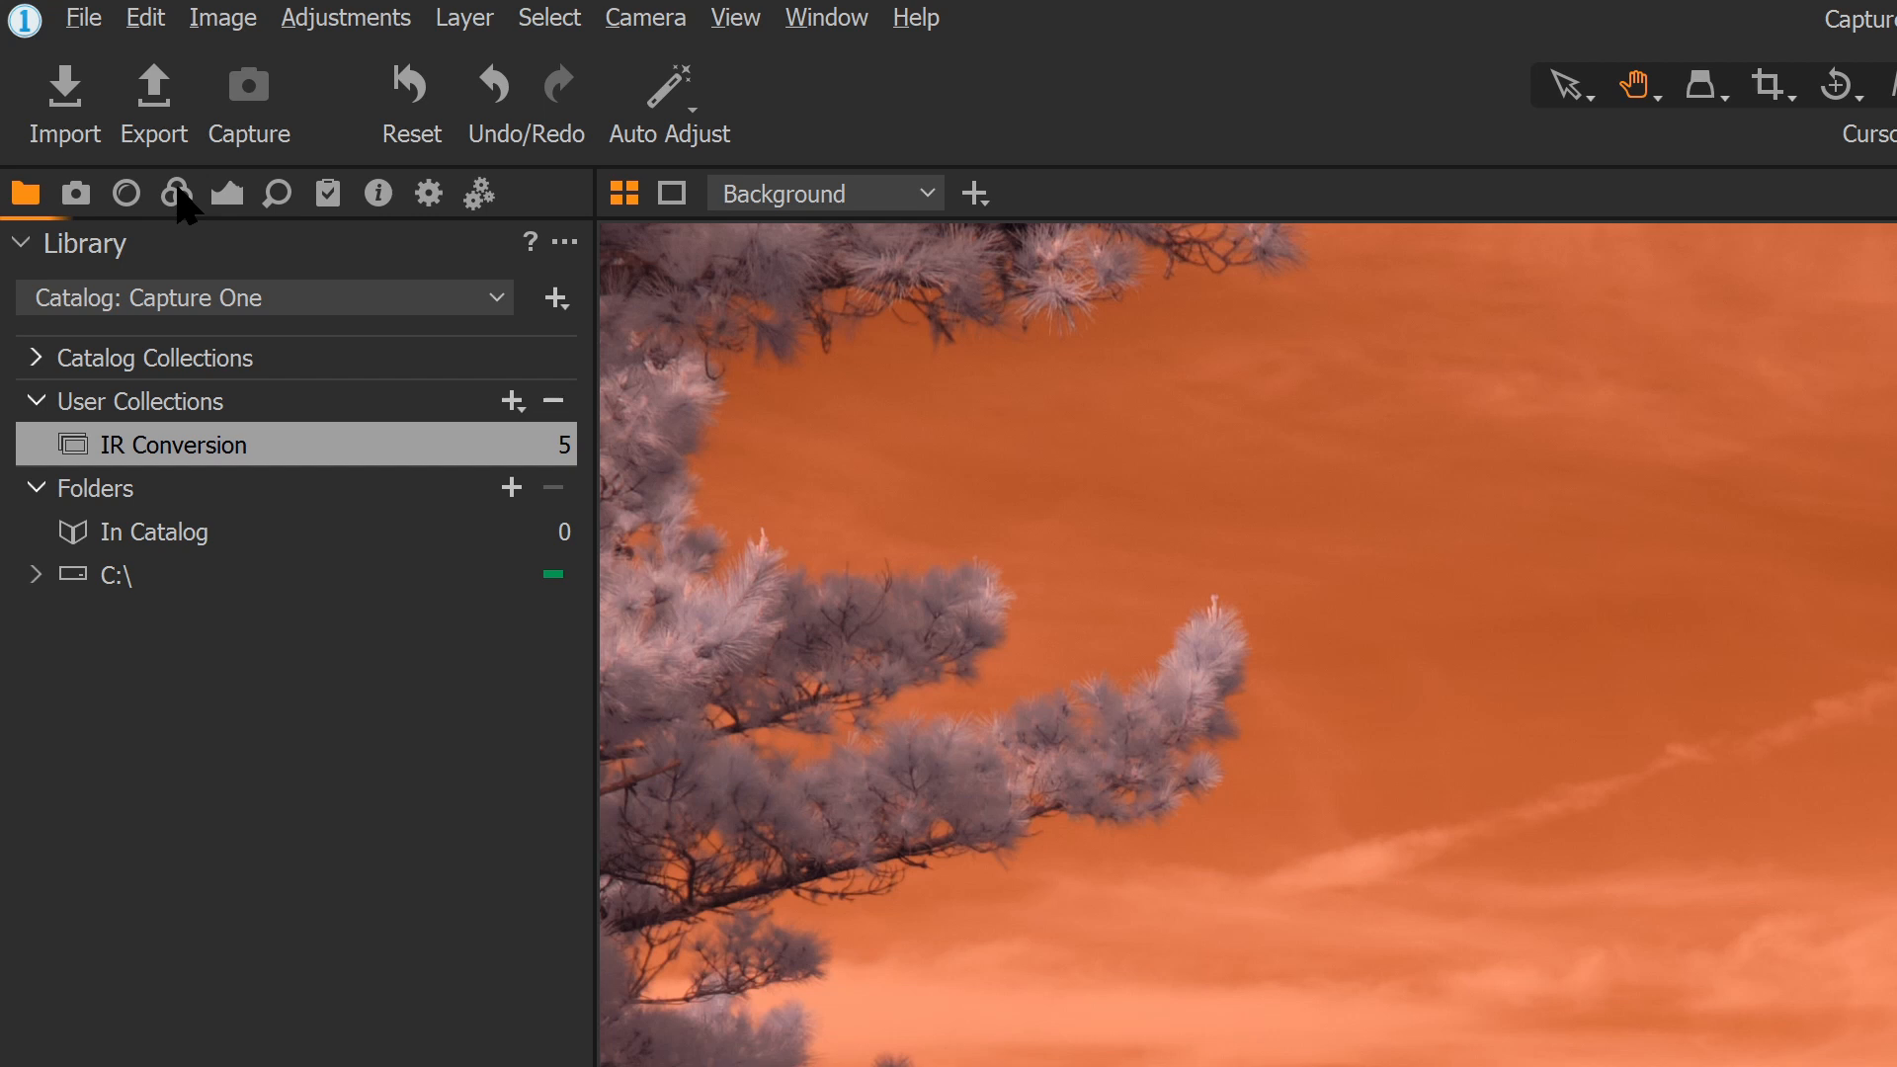
Pick a custom white balance from a neutral sky spot, giving 1253 K and tint -50
click(178, 194)
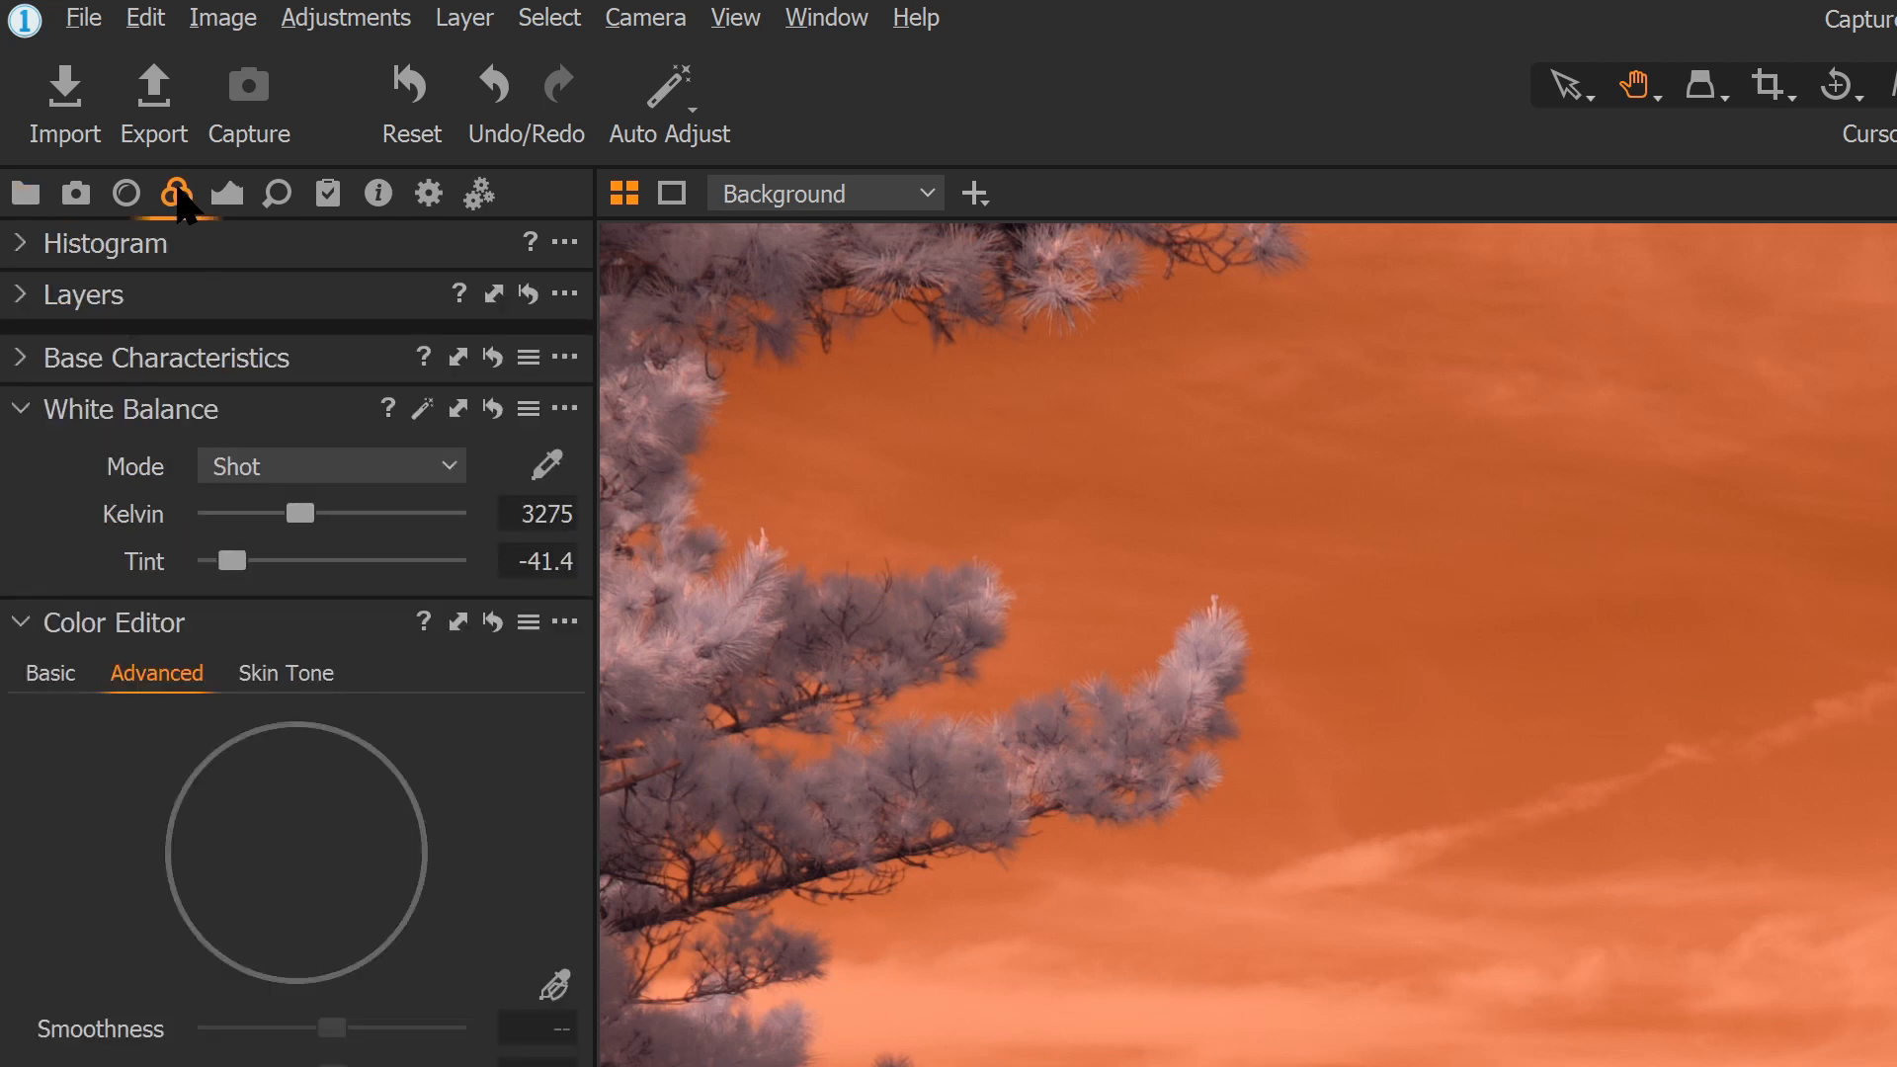
mouse_move(218, 496)
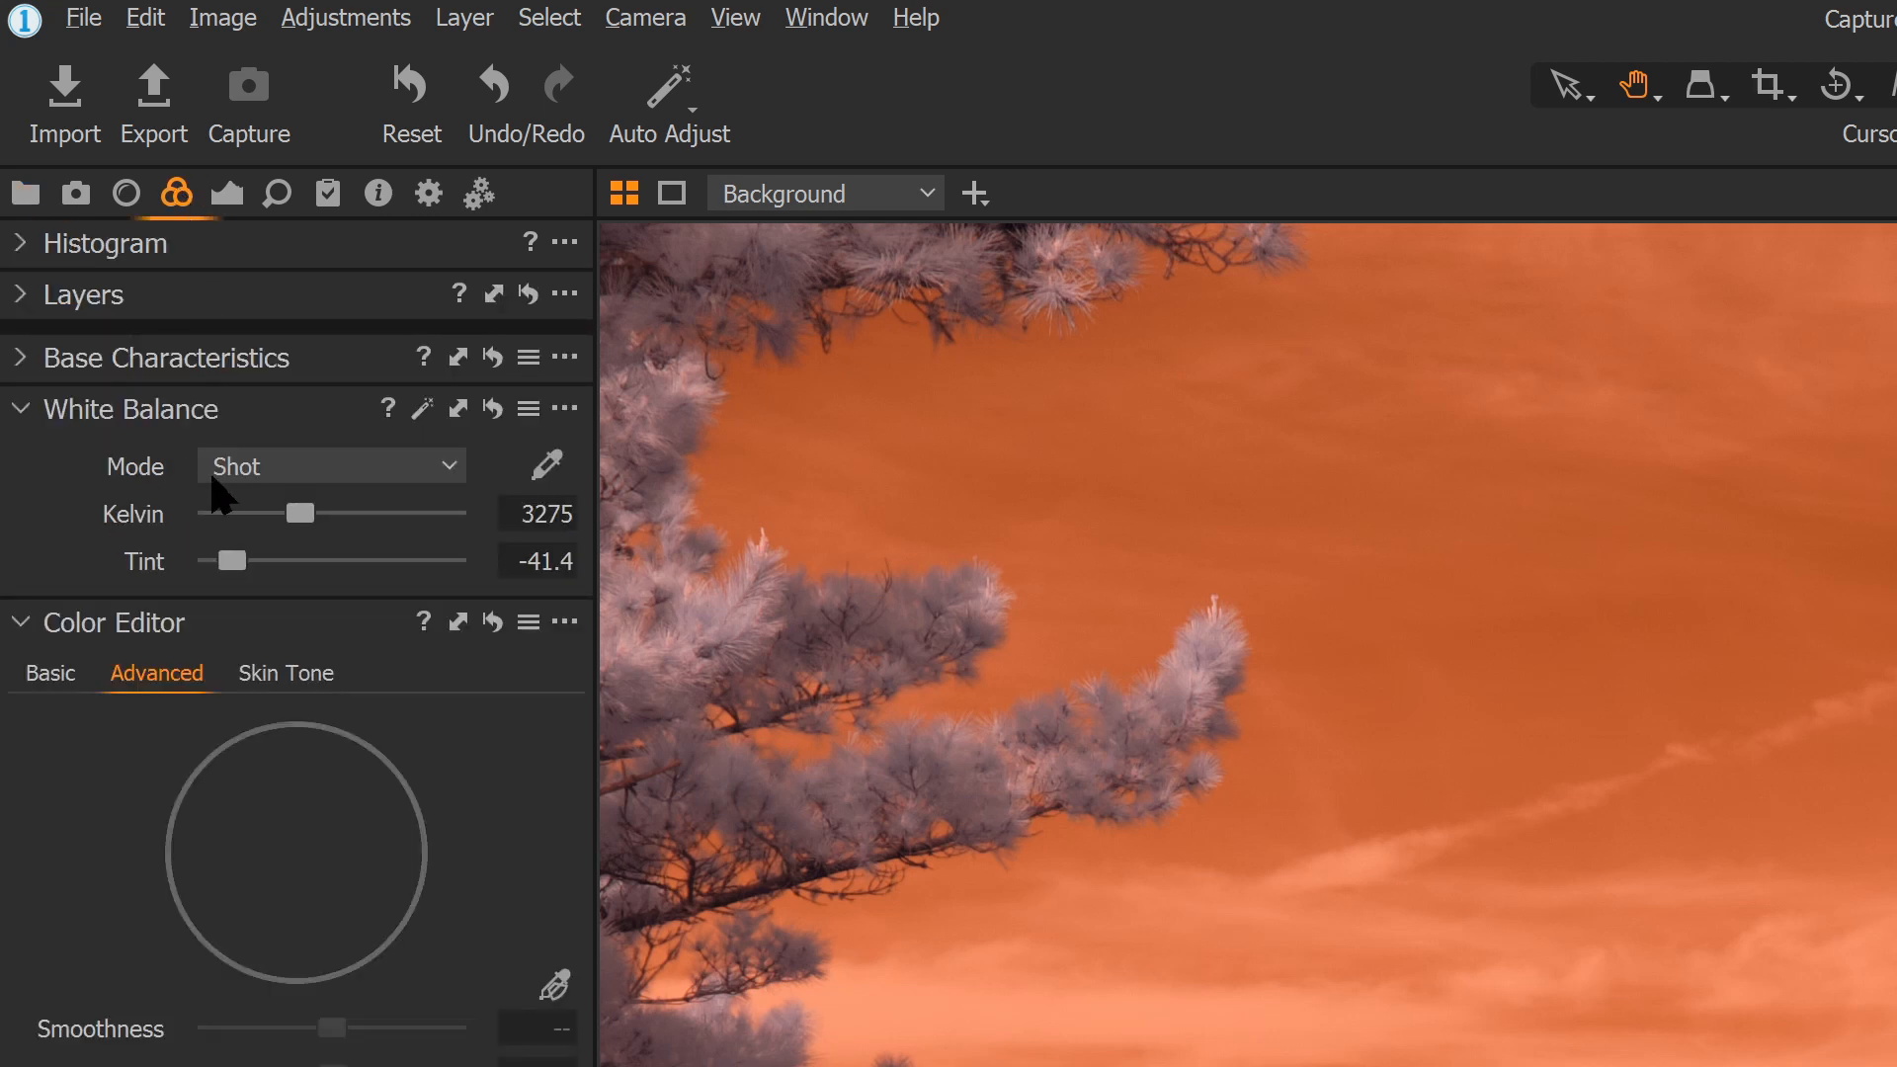
mouse_move(552, 466)
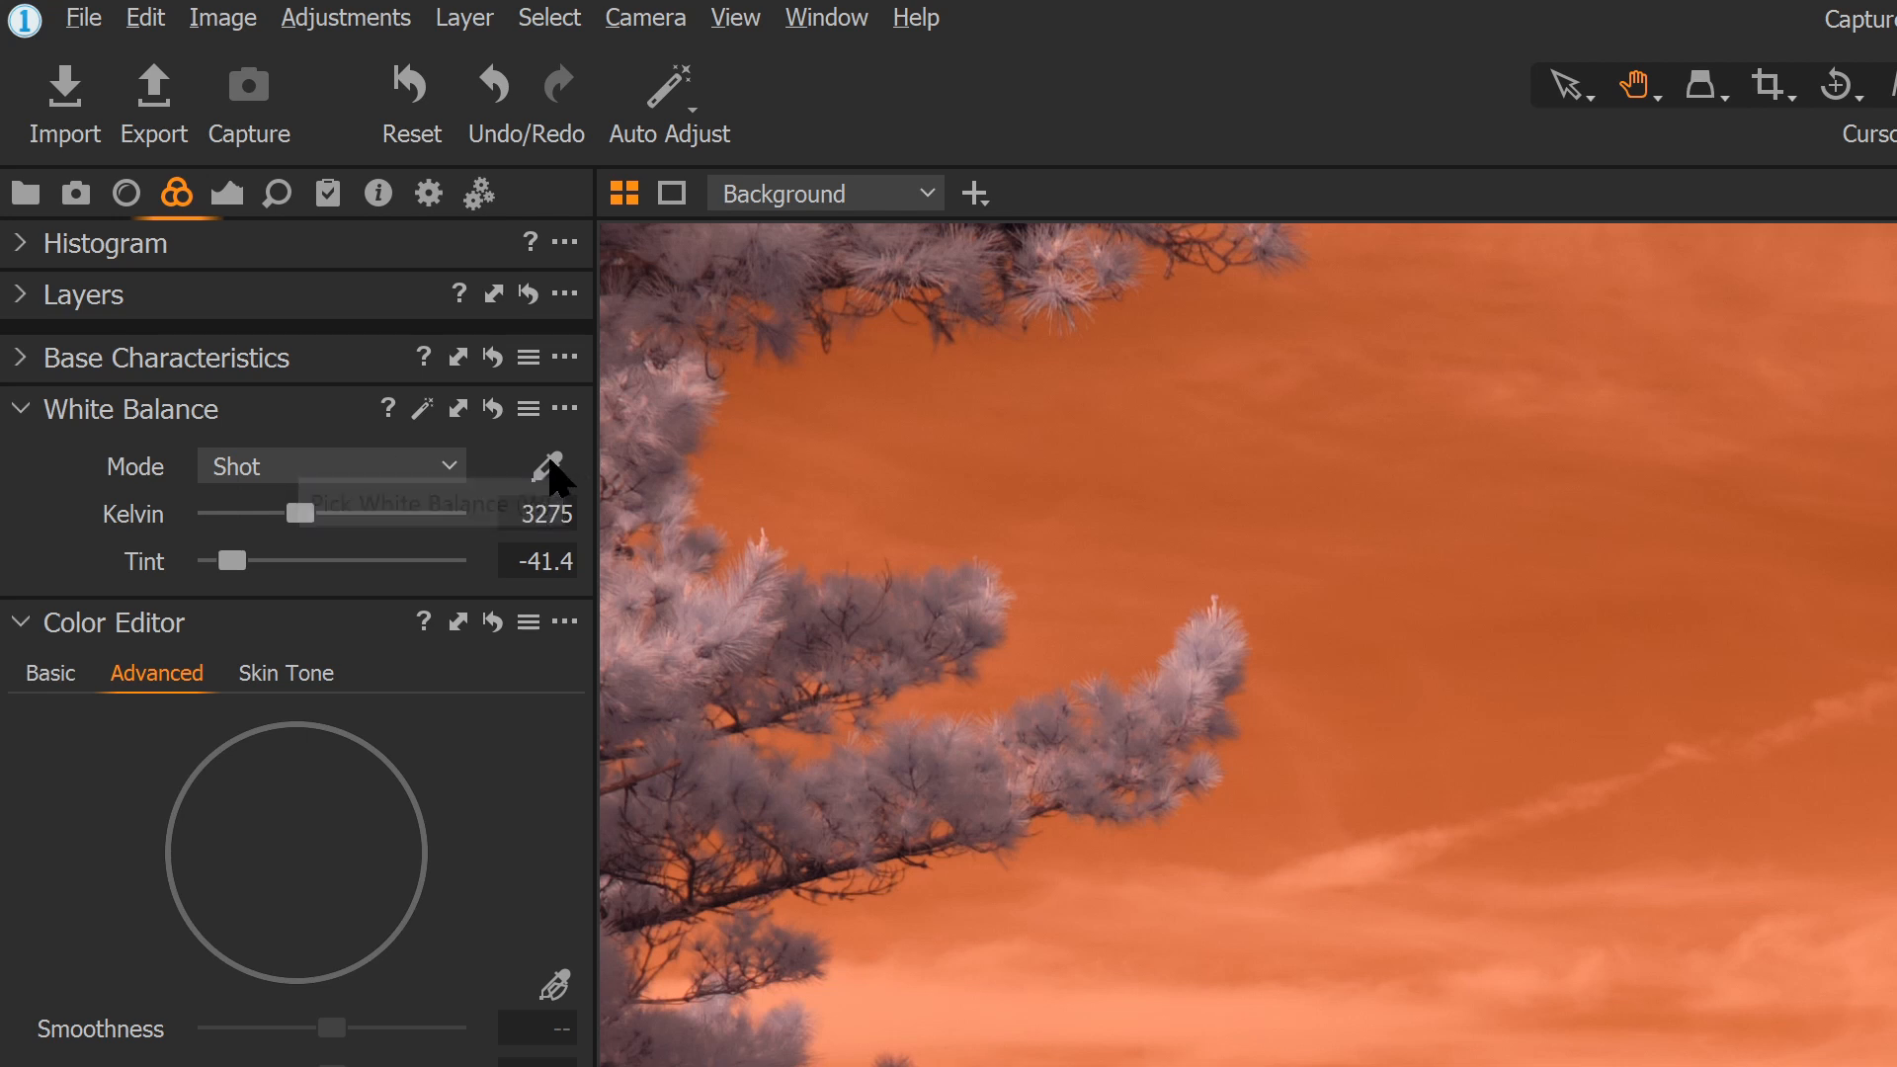
click(552, 463)
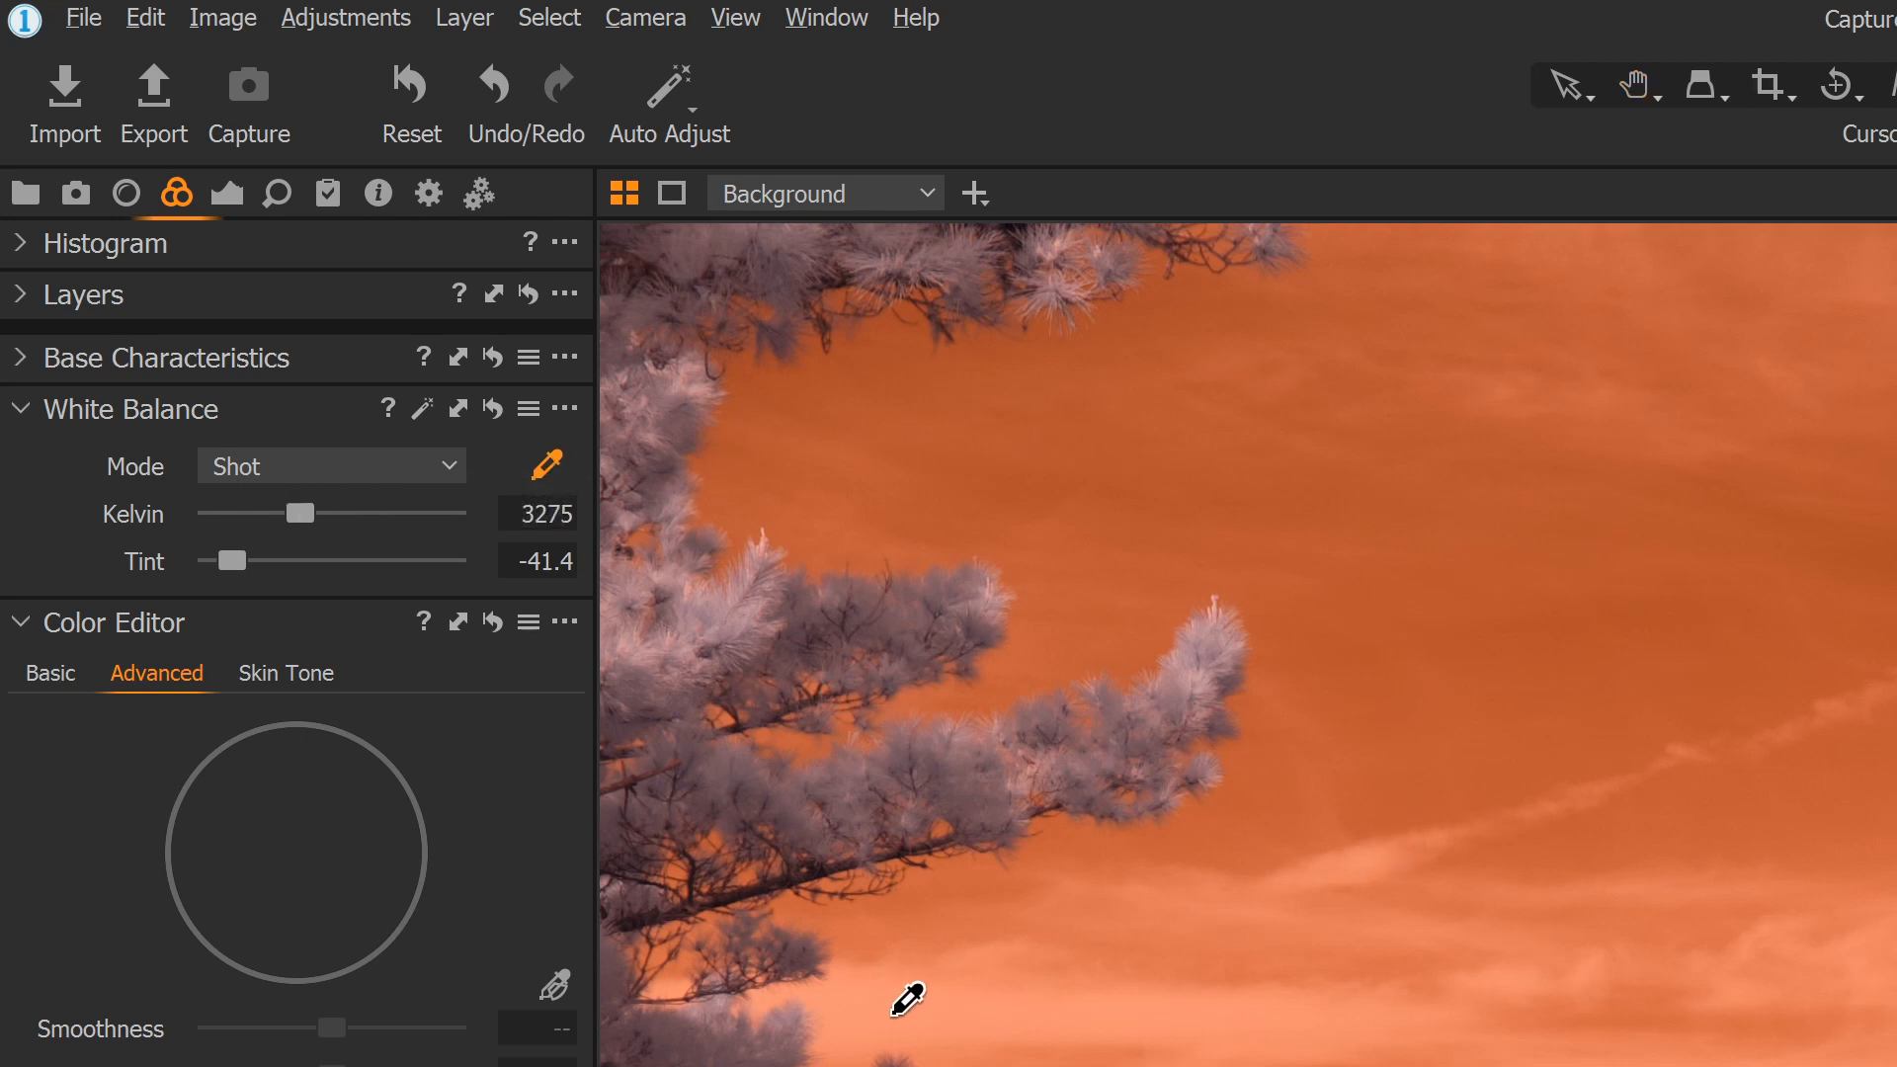
click(885, 986)
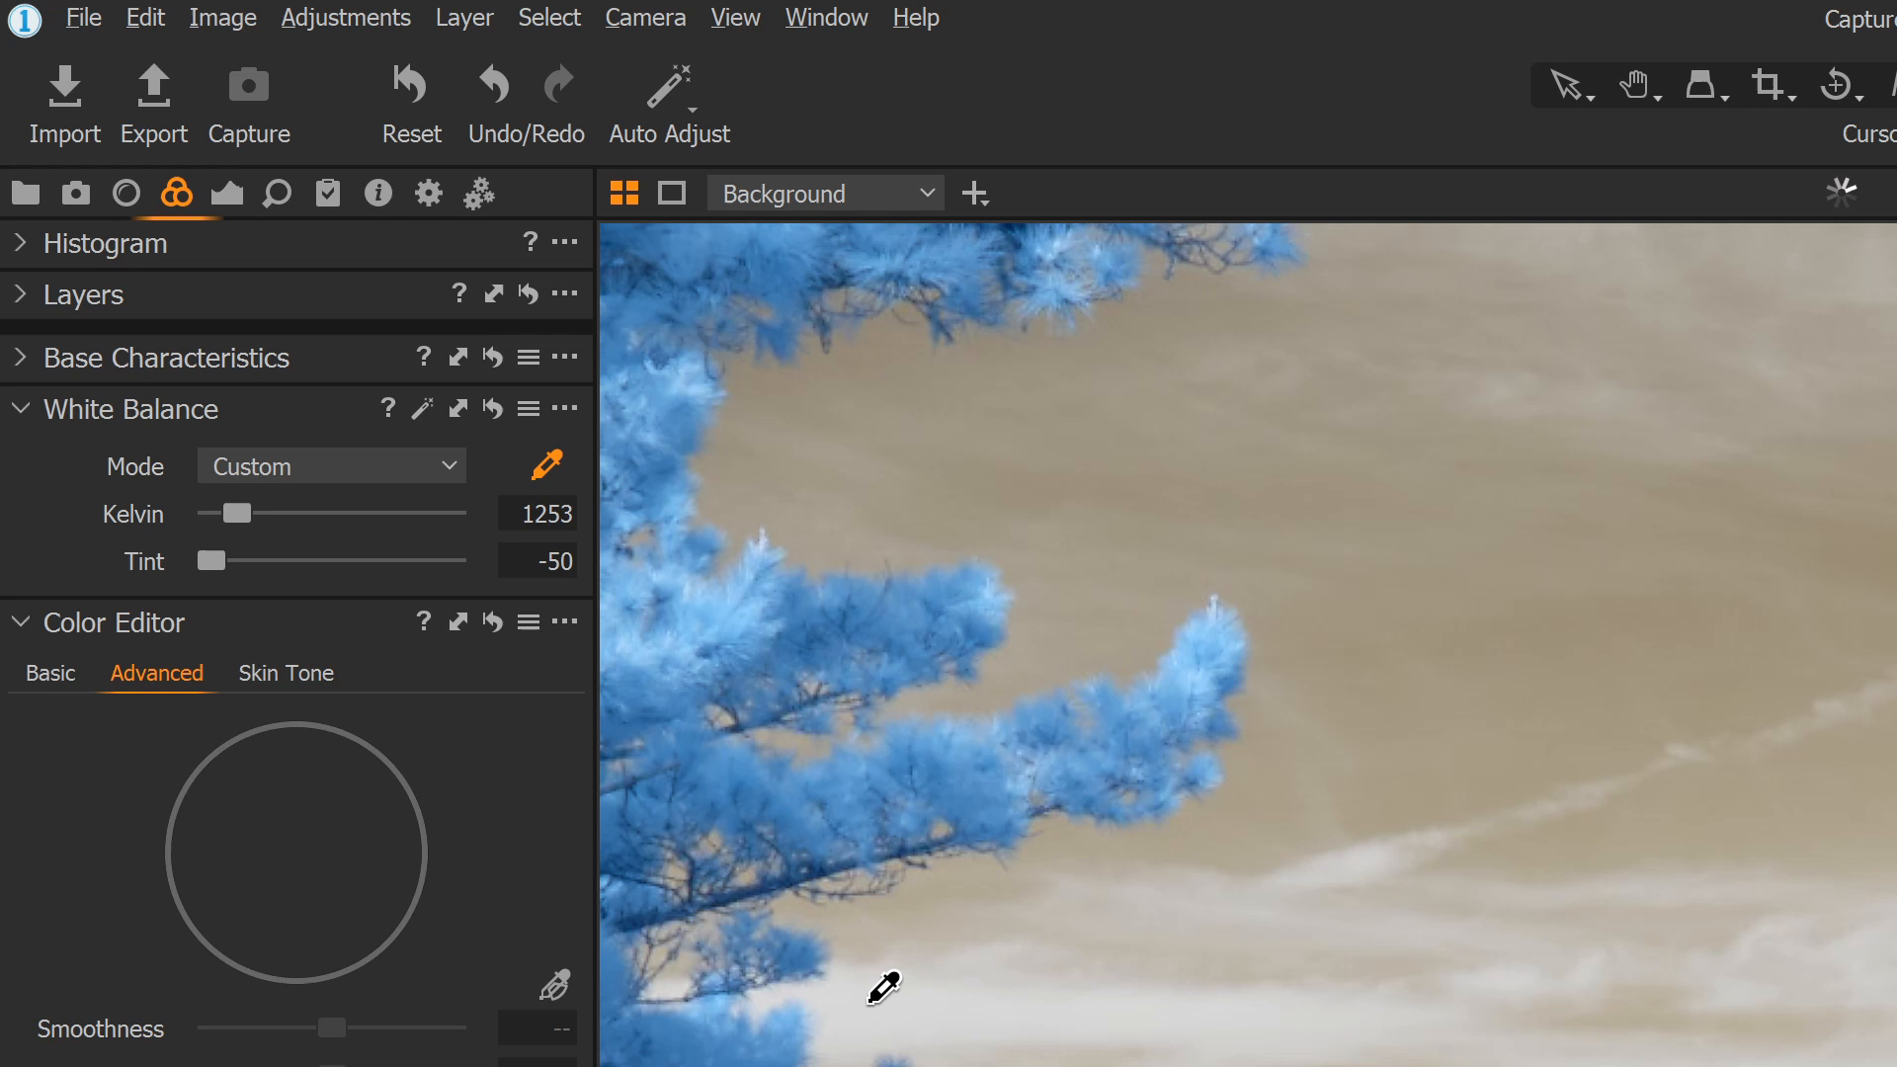
mouse_move(1664, 731)
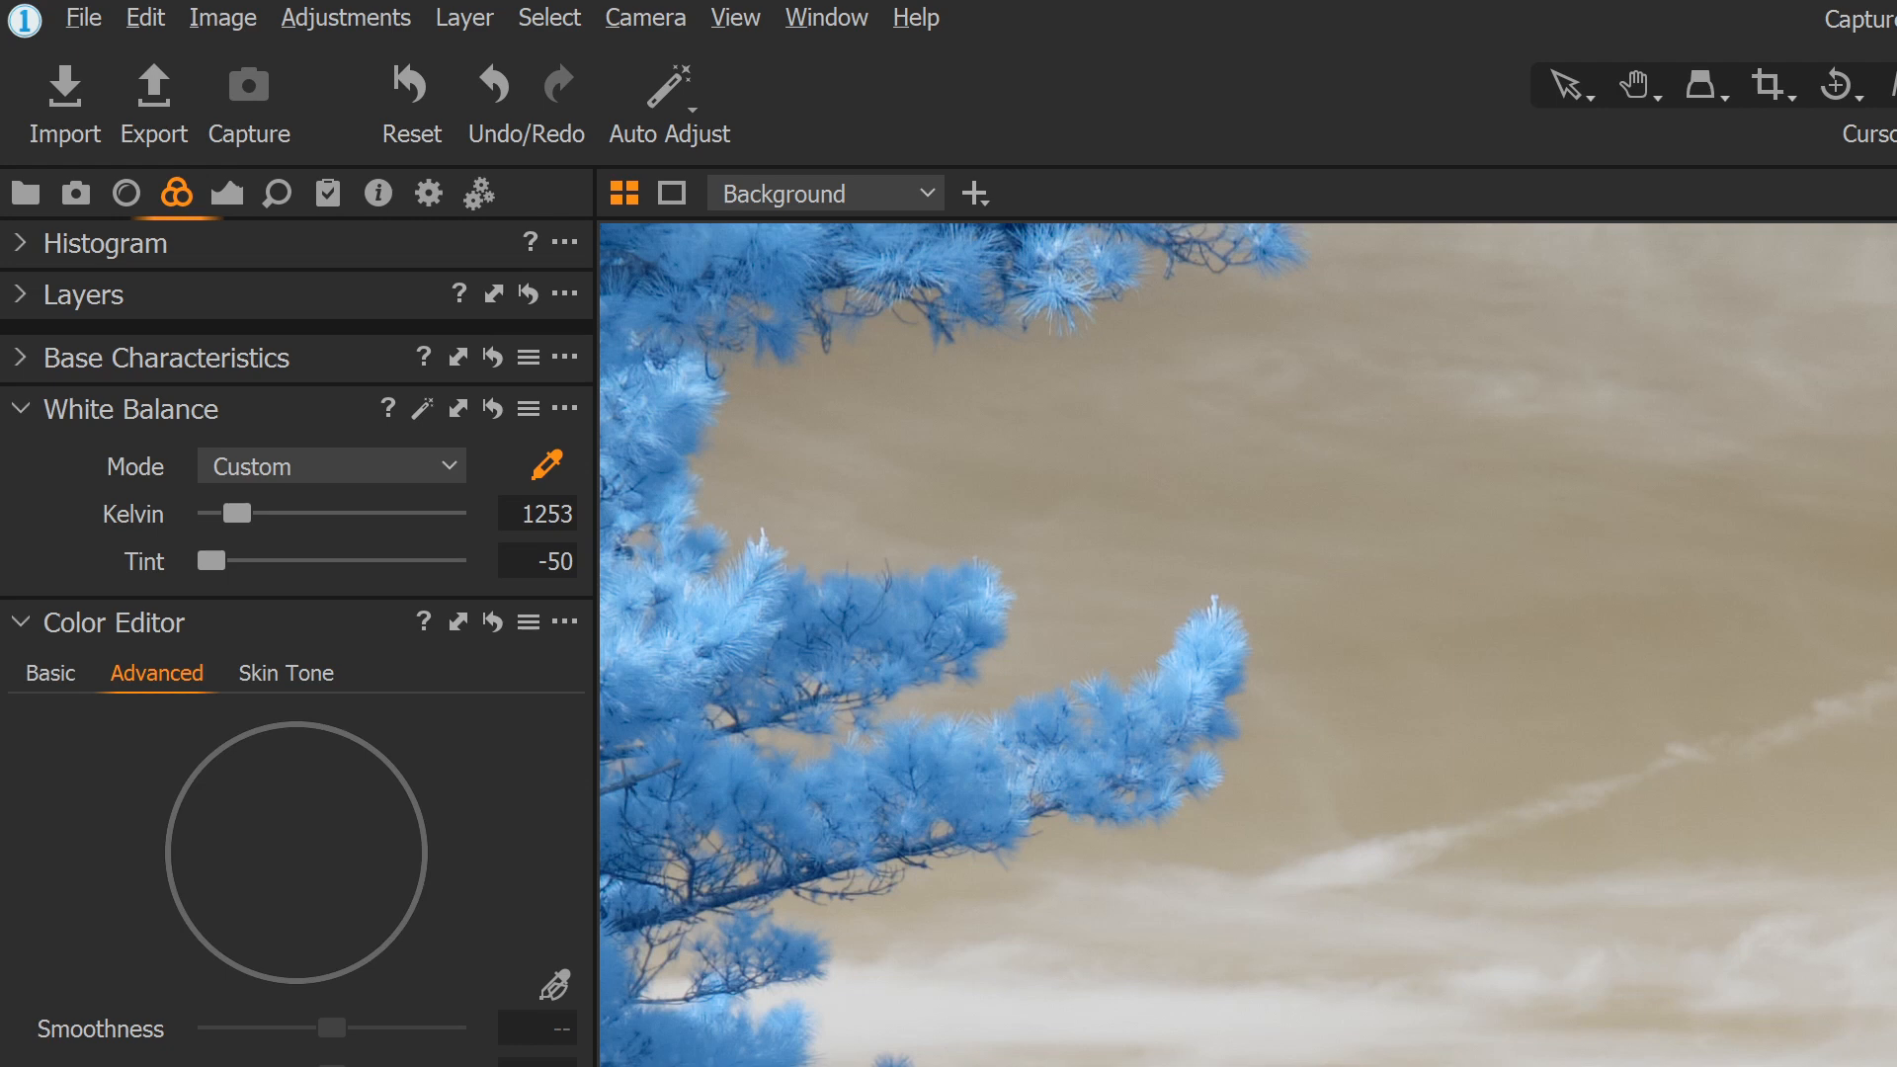
Sample the beige sky into a Color Editor range, widen it and shift its hue by 30
scroll(down, 3)
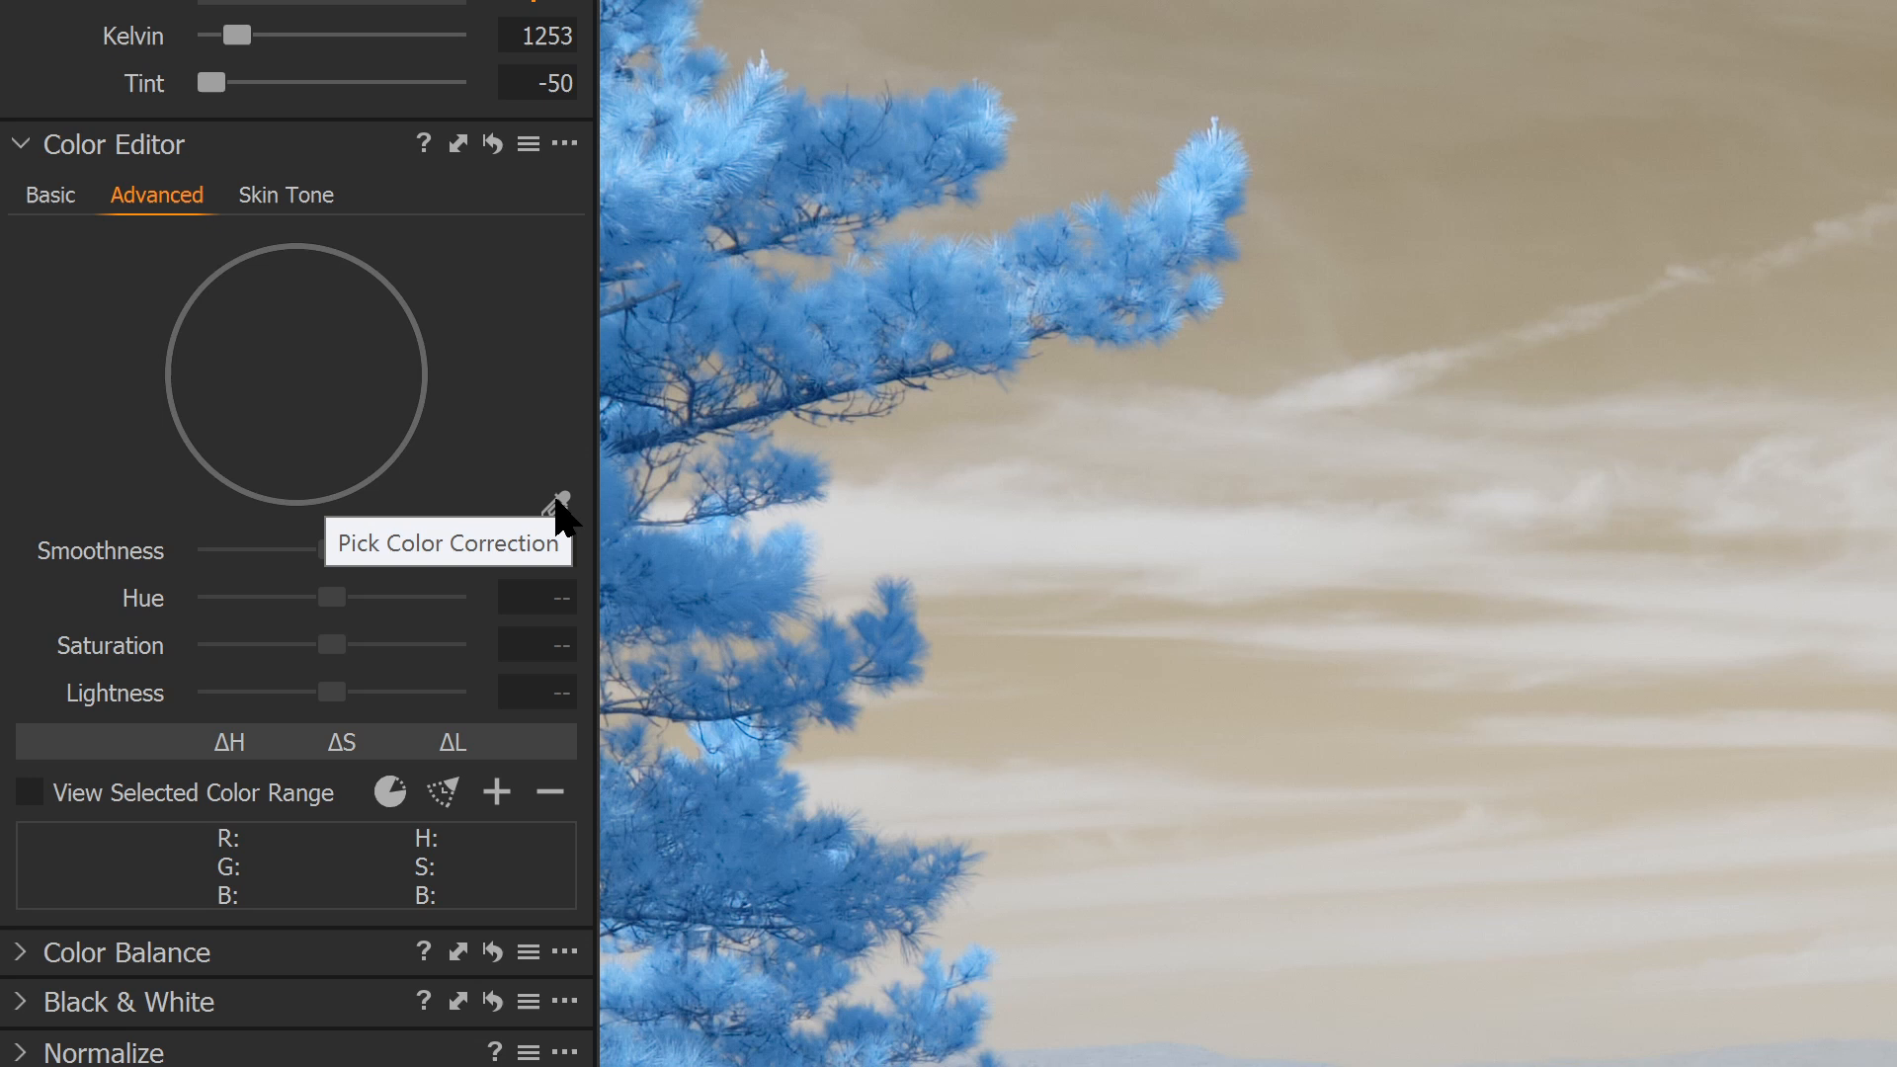
click(557, 506)
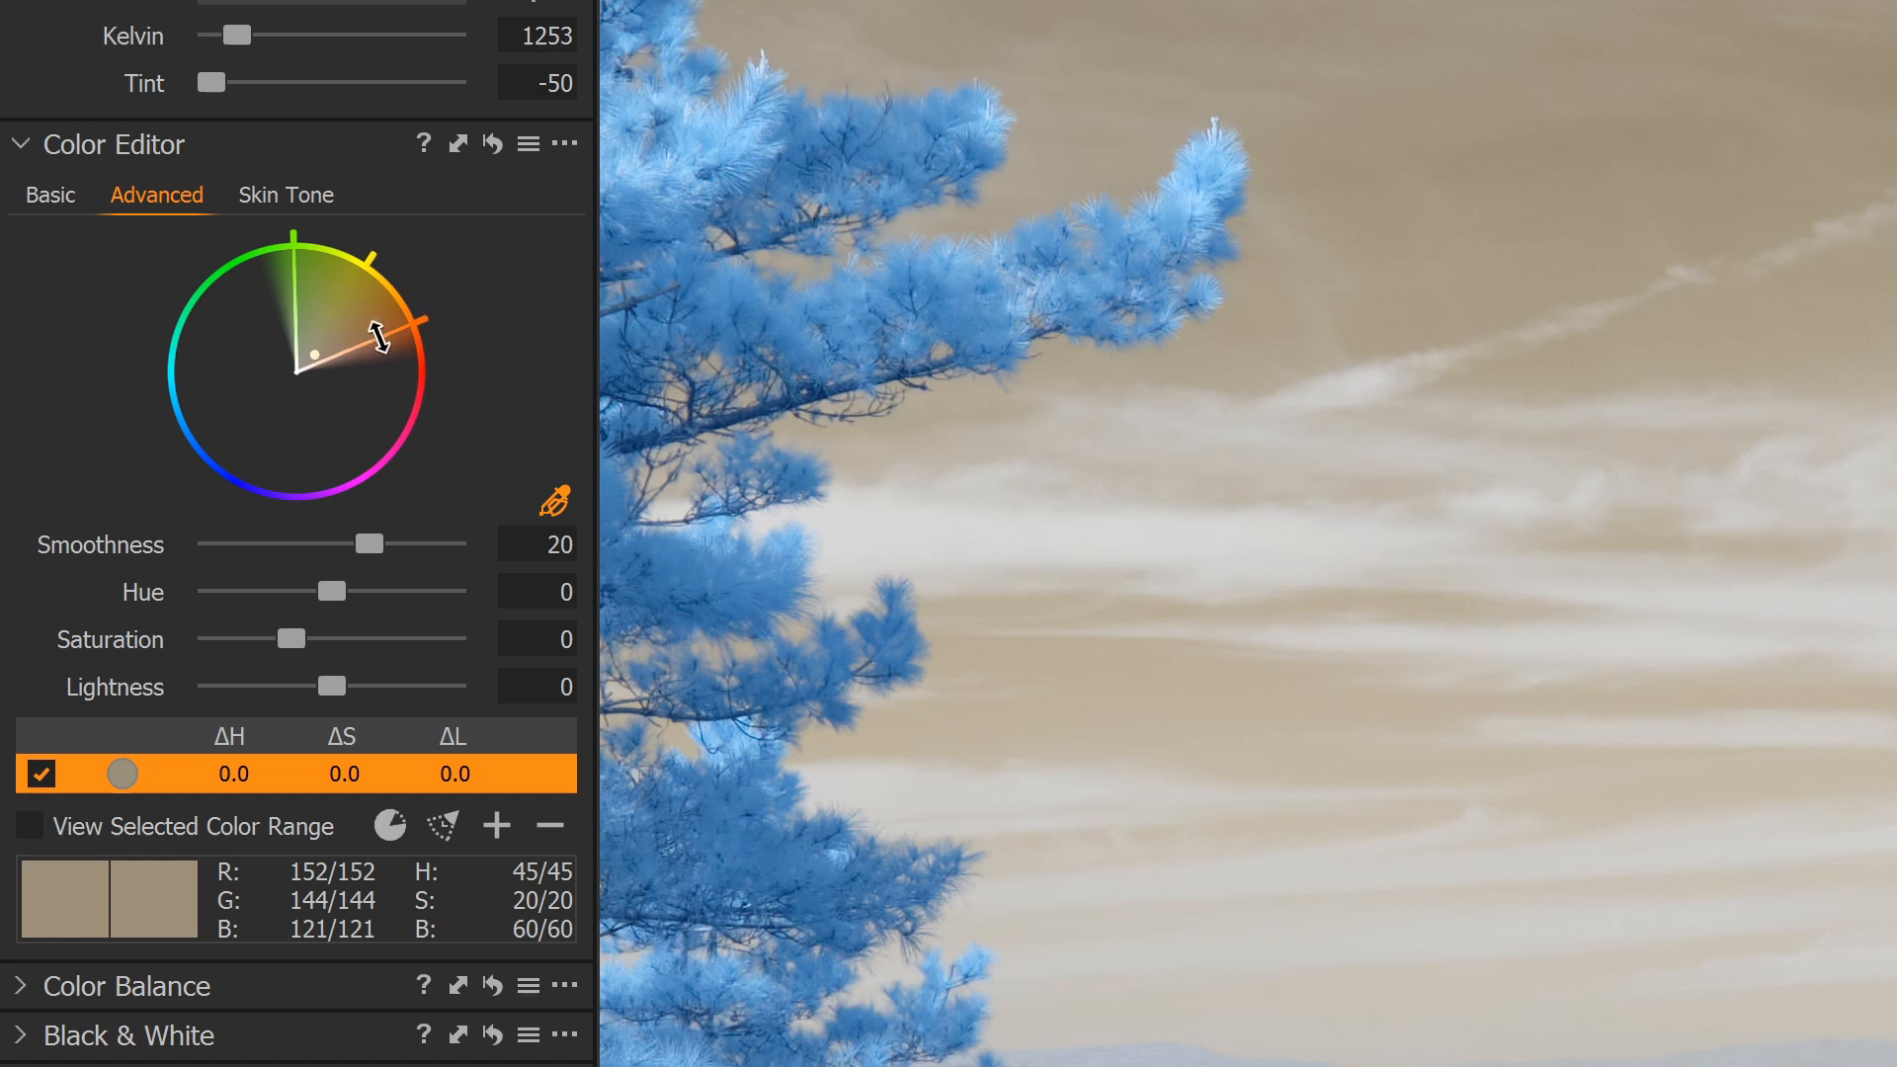
drag(372, 336, 435, 369)
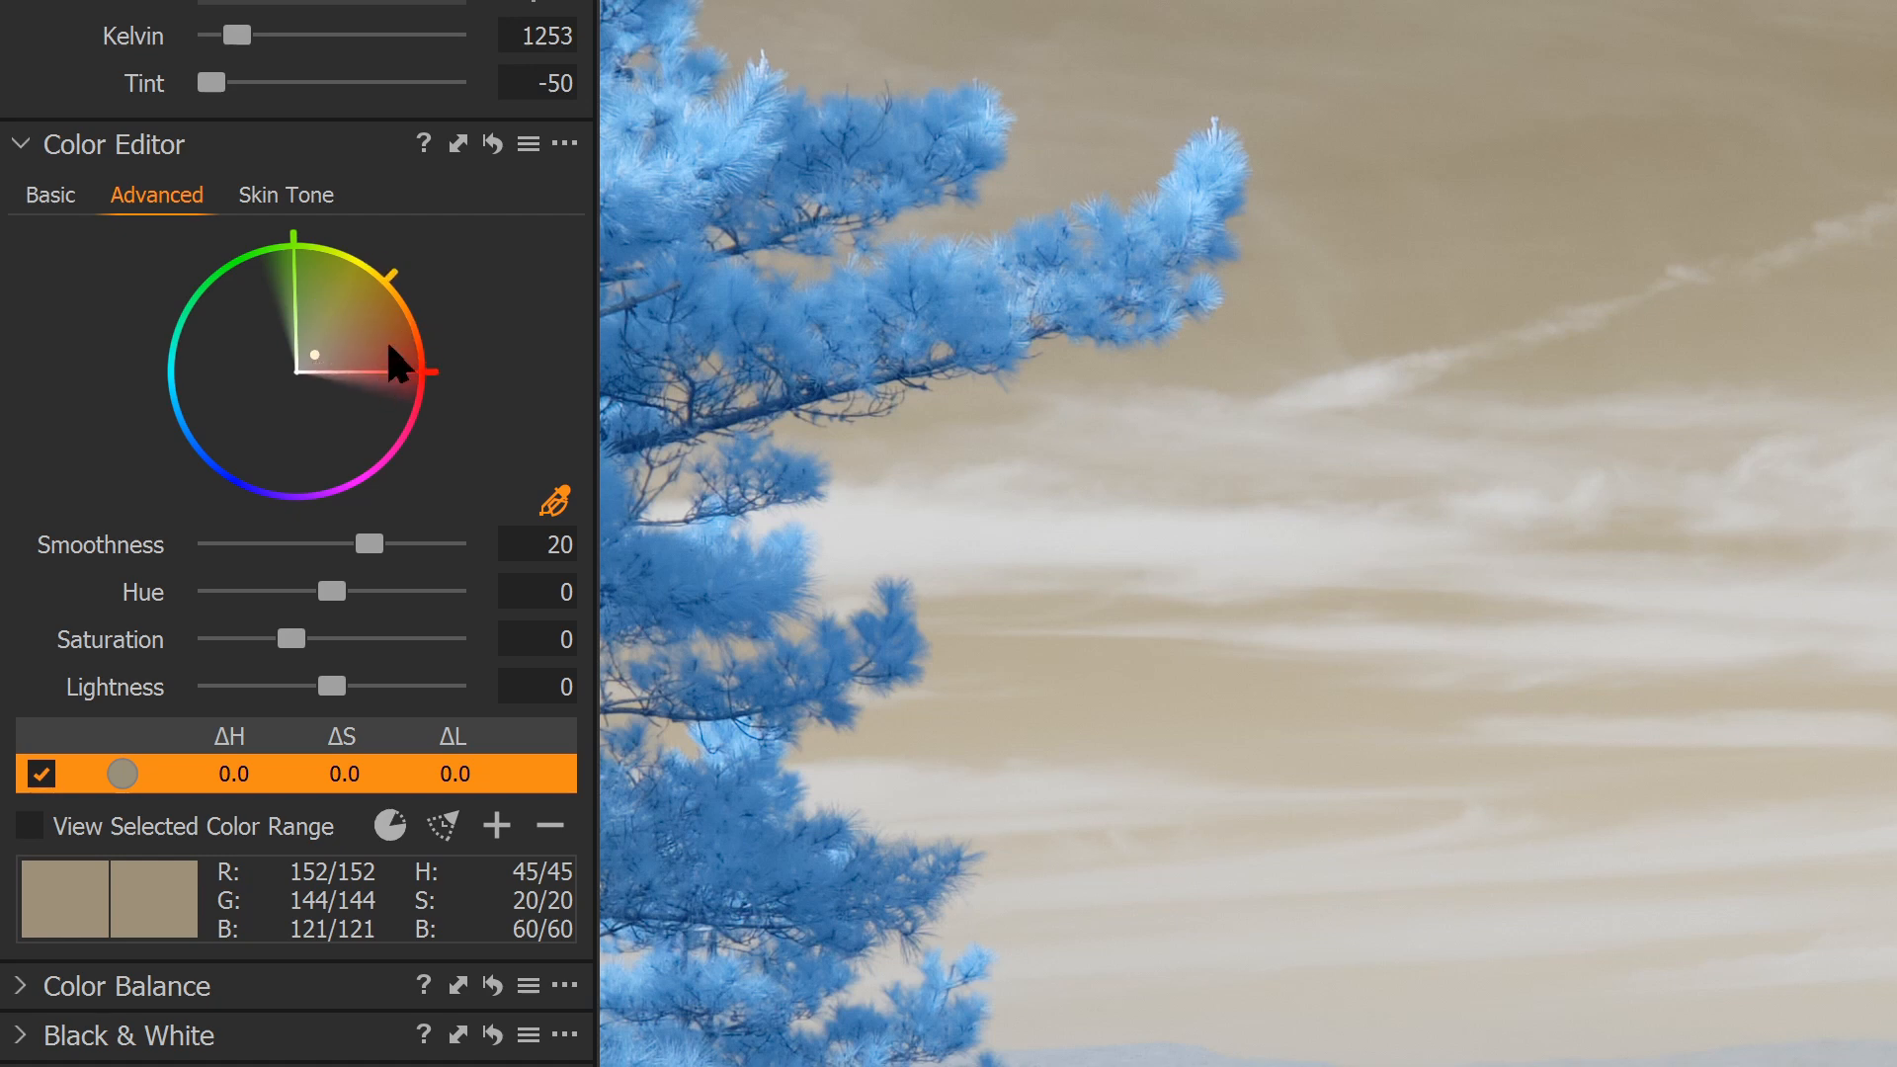
mouse_move(411, 375)
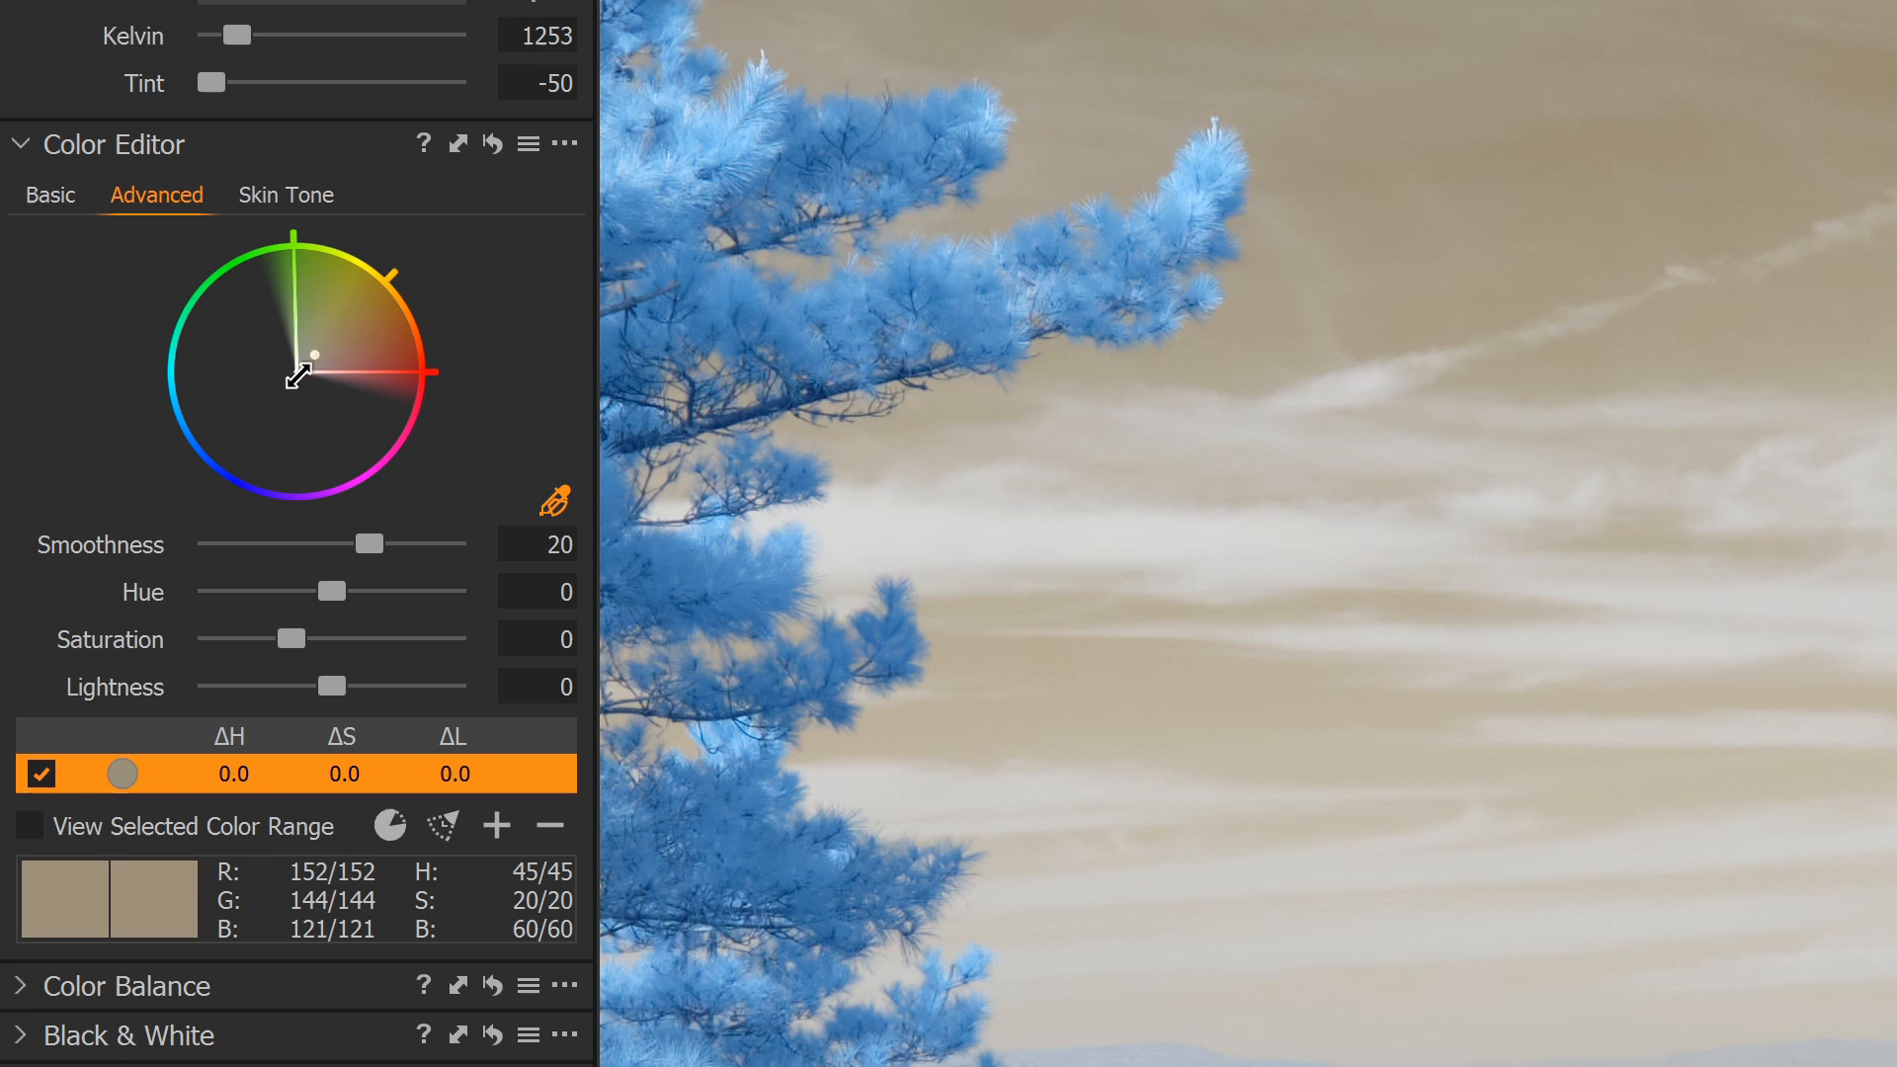
mouse_move(282, 415)
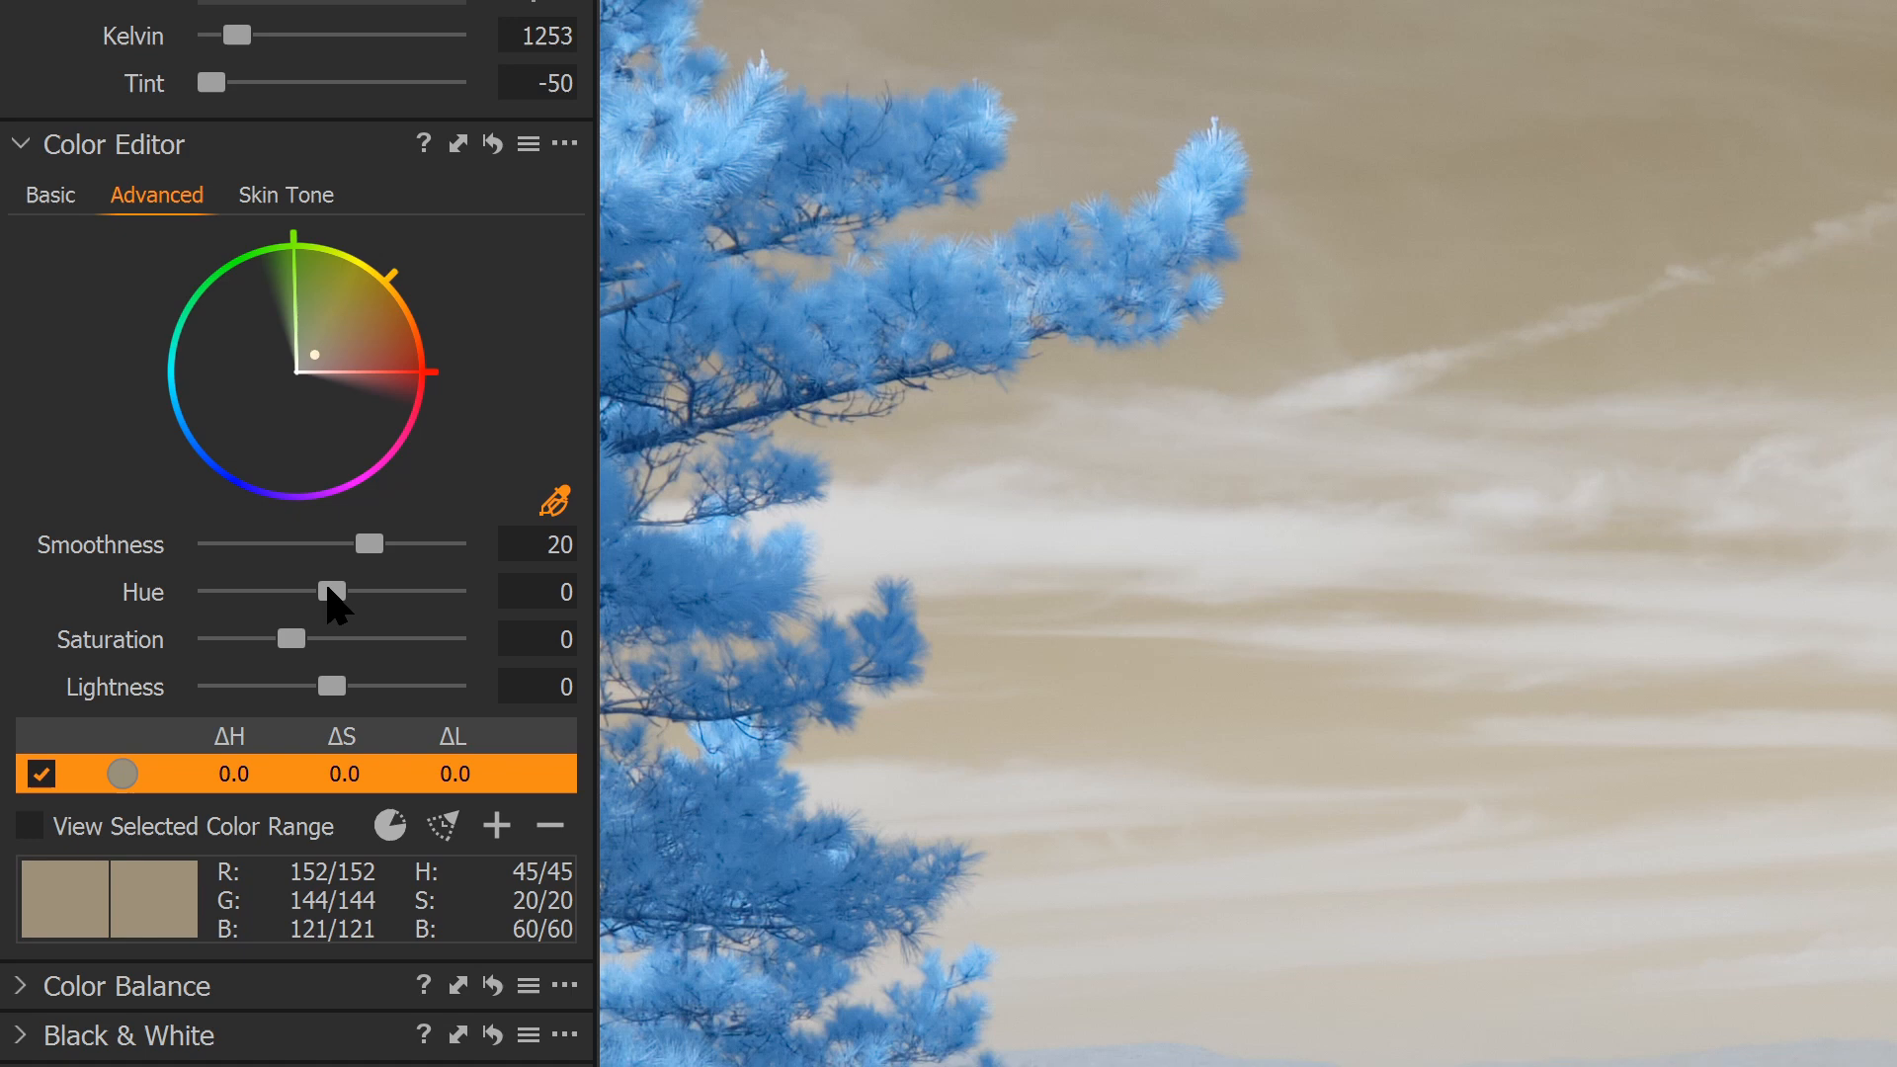
drag(326, 591, 454, 591)
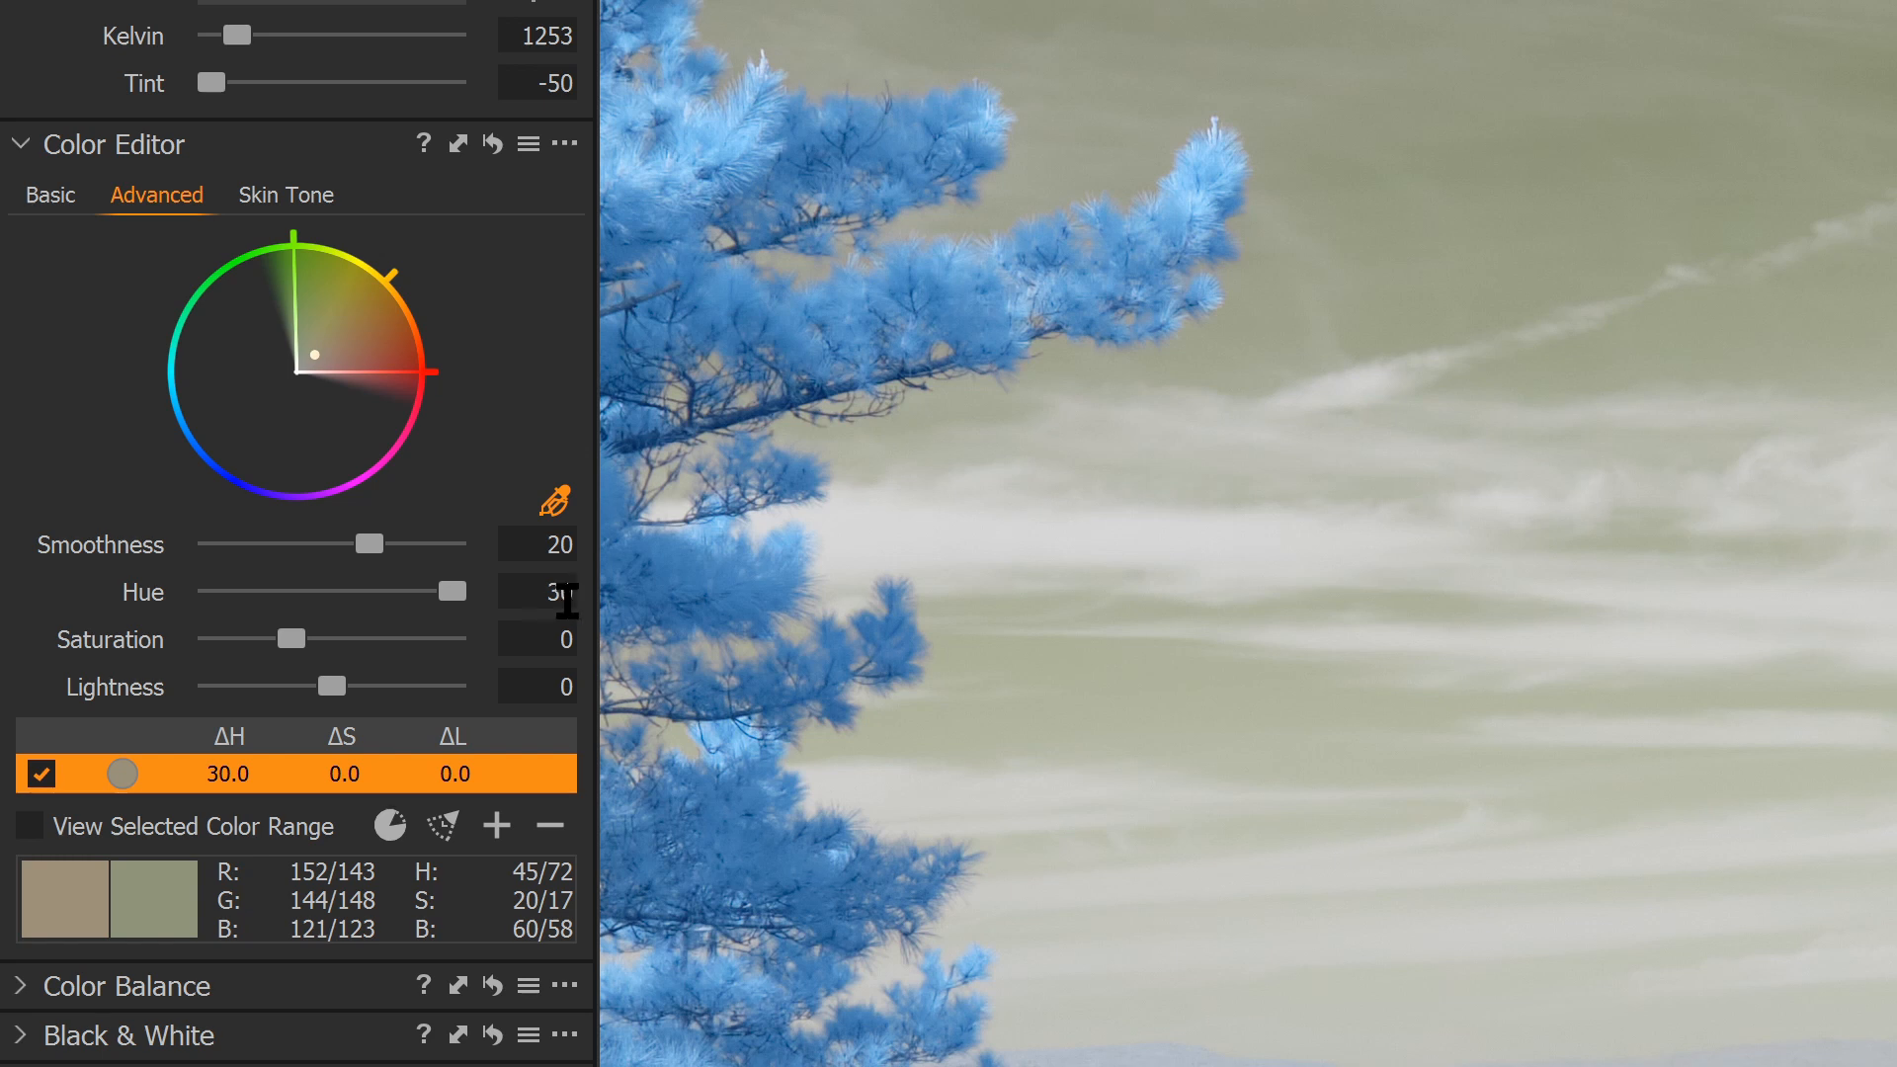
mouse_move(553, 498)
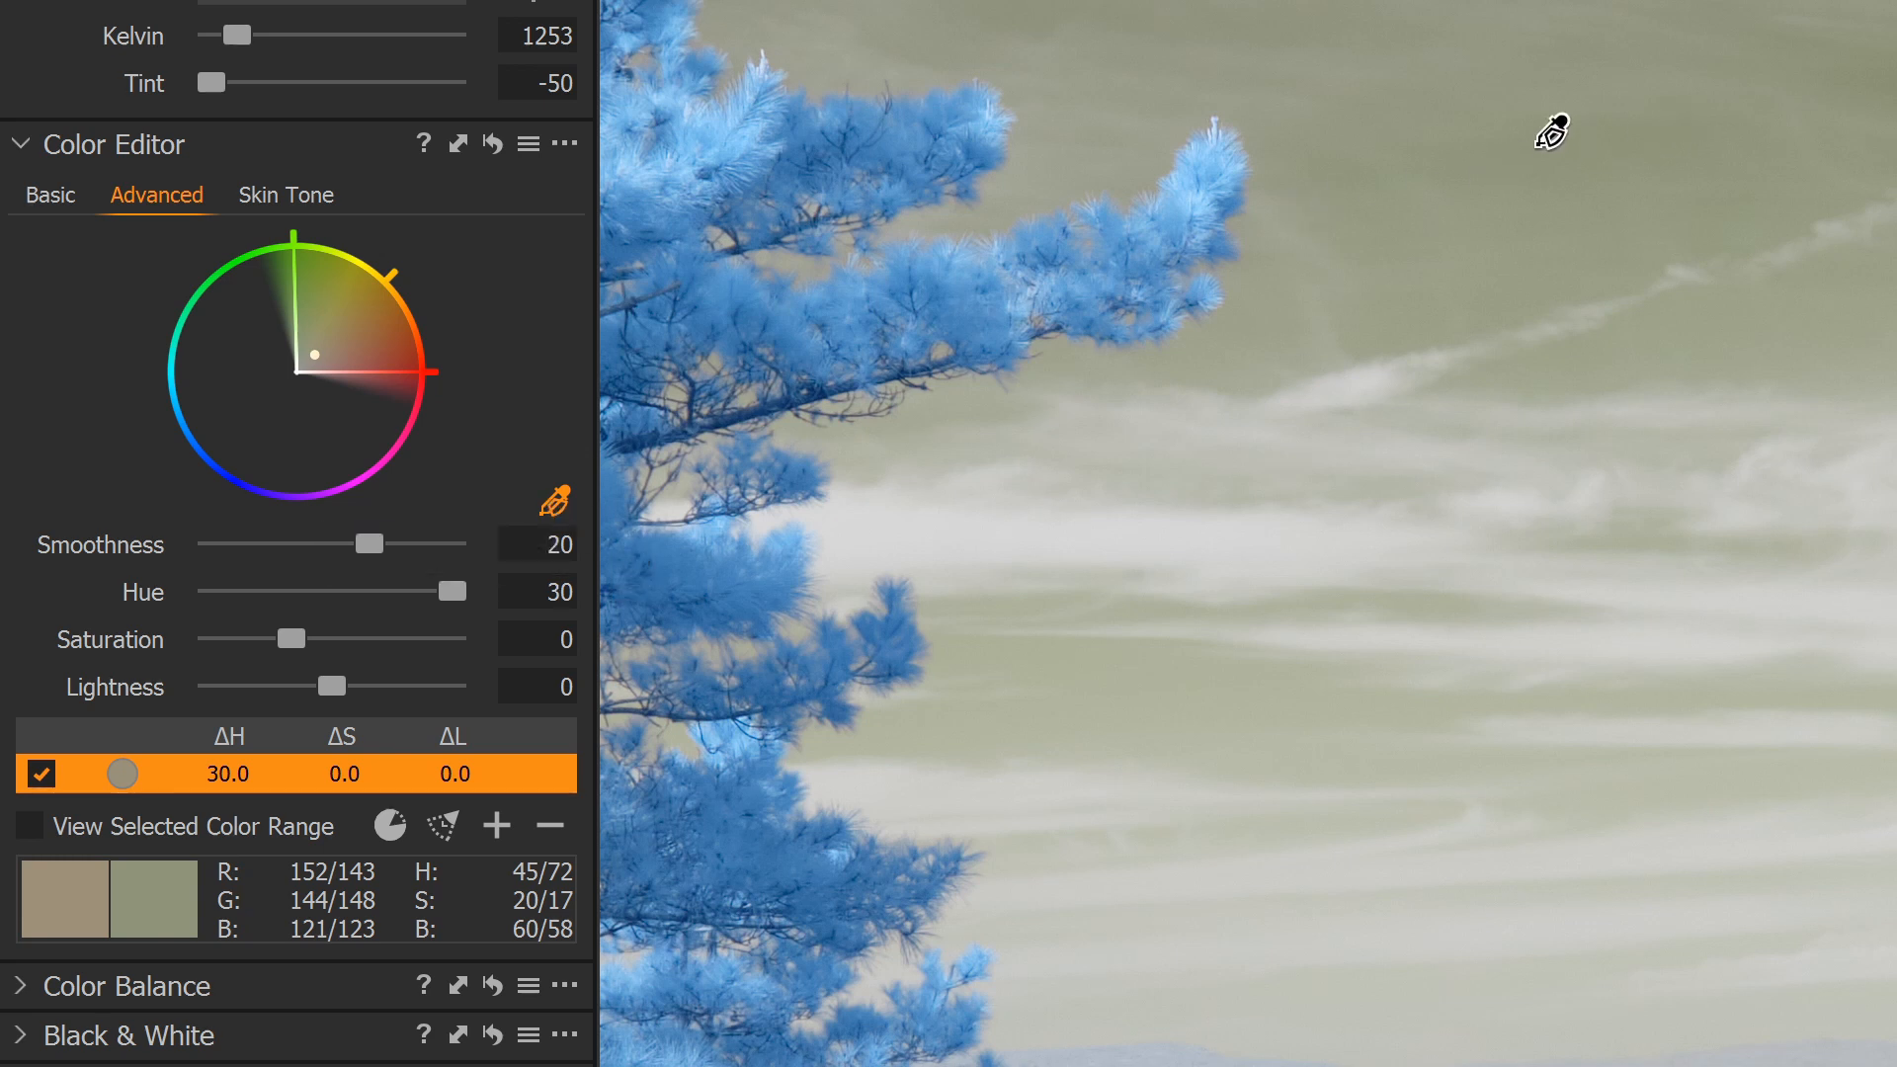
Sample two more sky colour ranges, widen each and shift their hue by 30
click(496, 826)
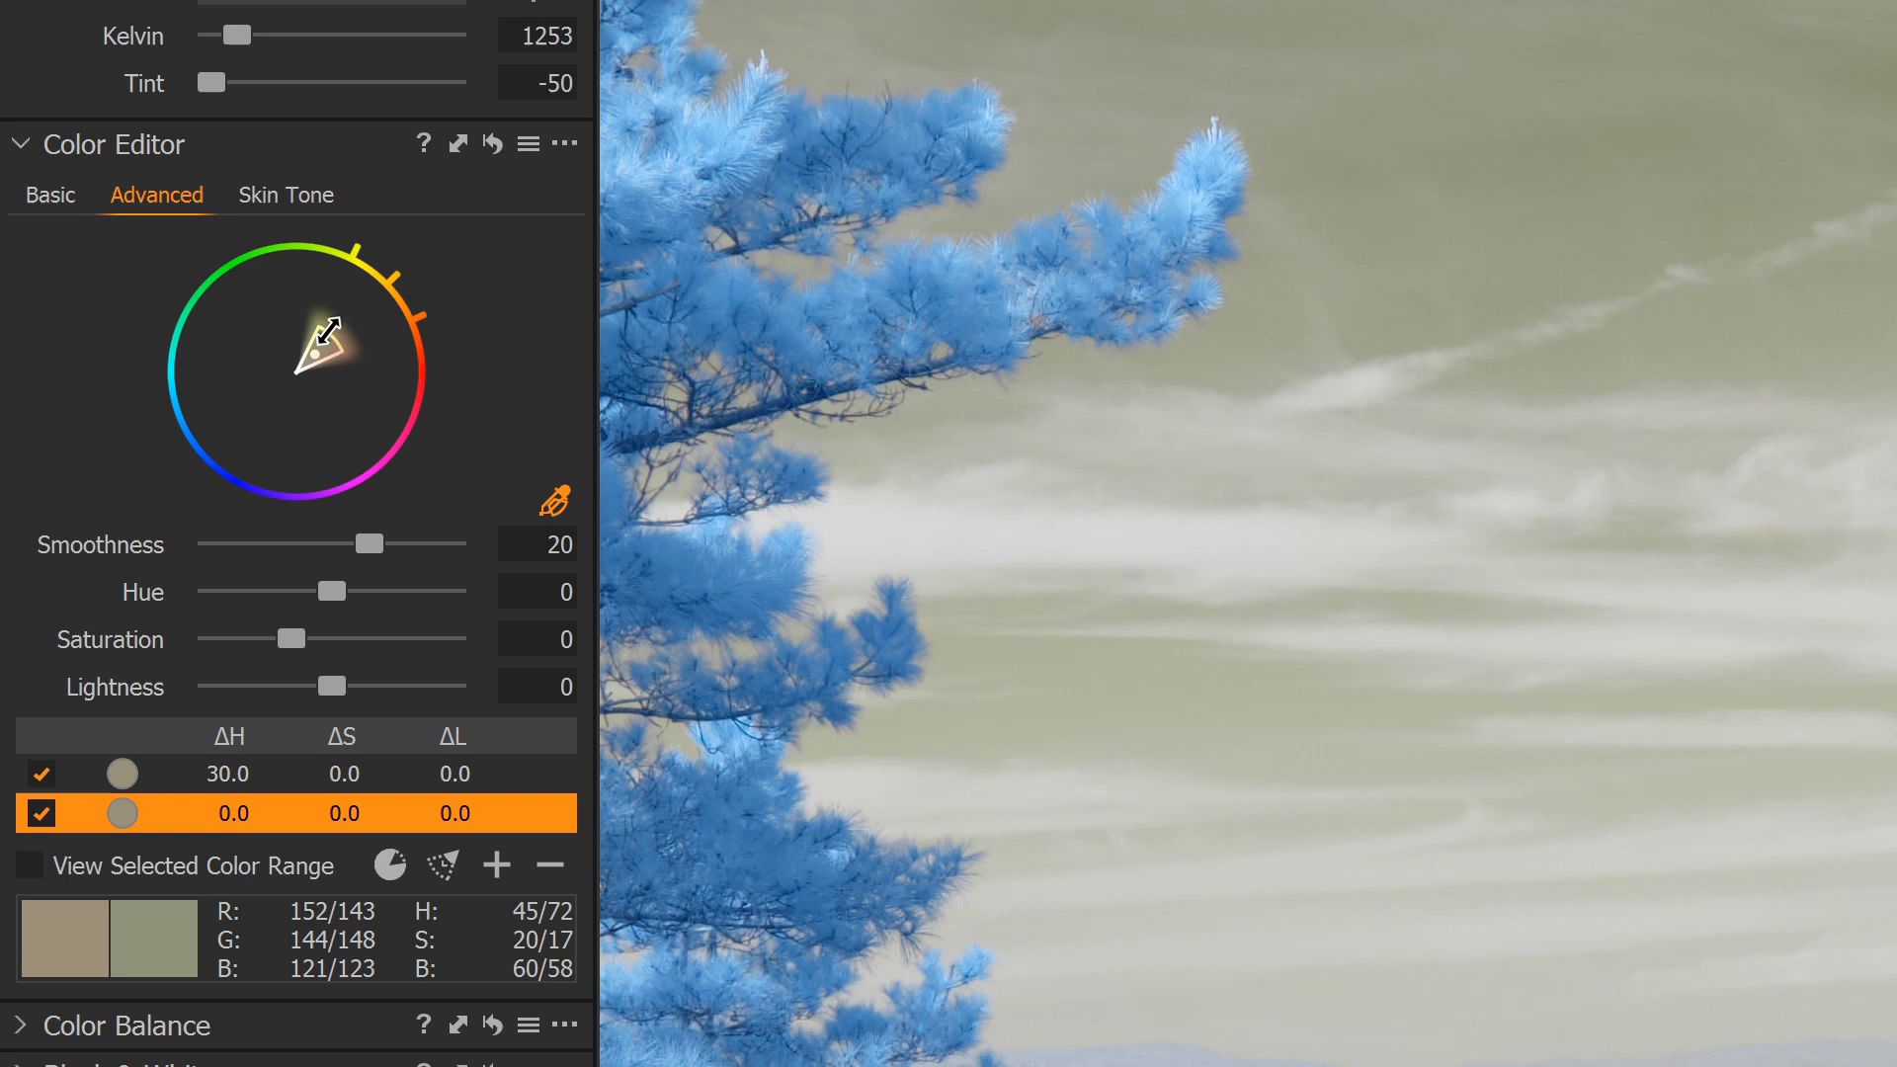
drag(326, 338, 301, 291)
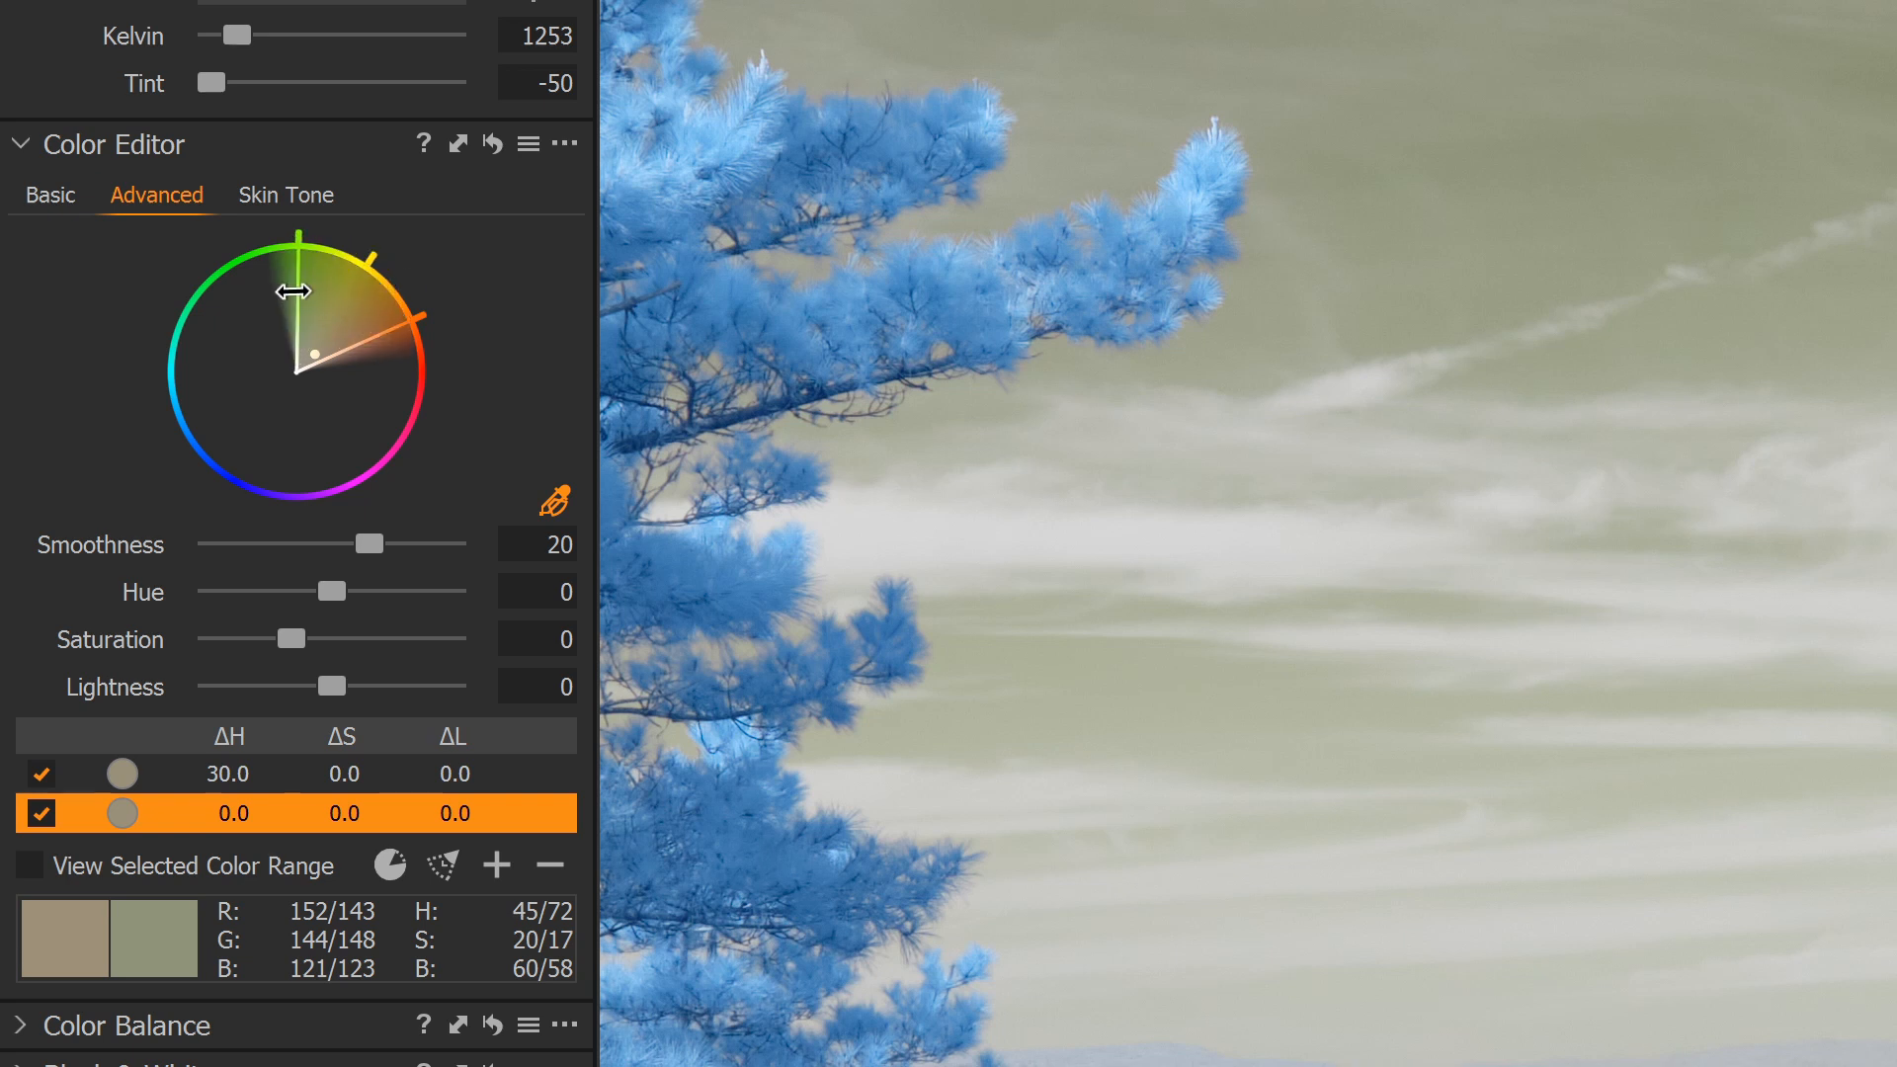
drag(295, 290, 320, 366)
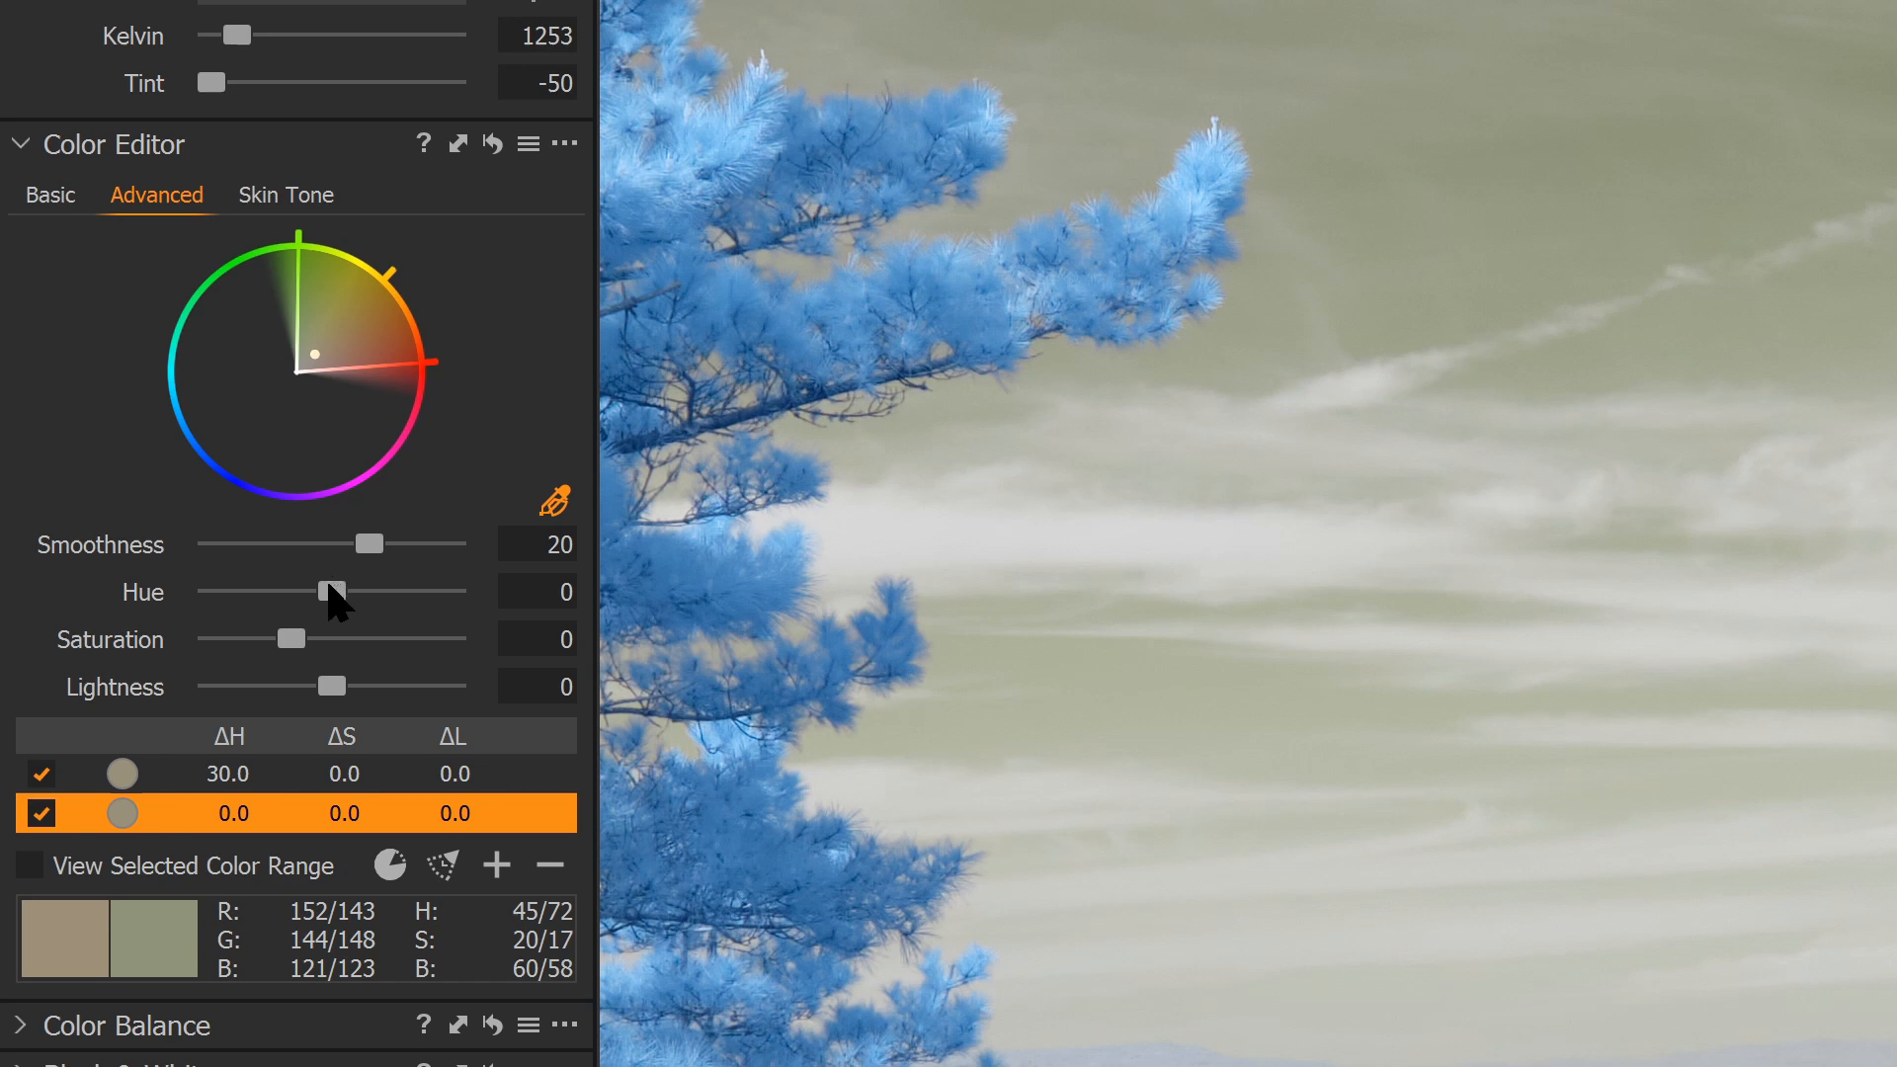
drag(326, 591, 455, 591)
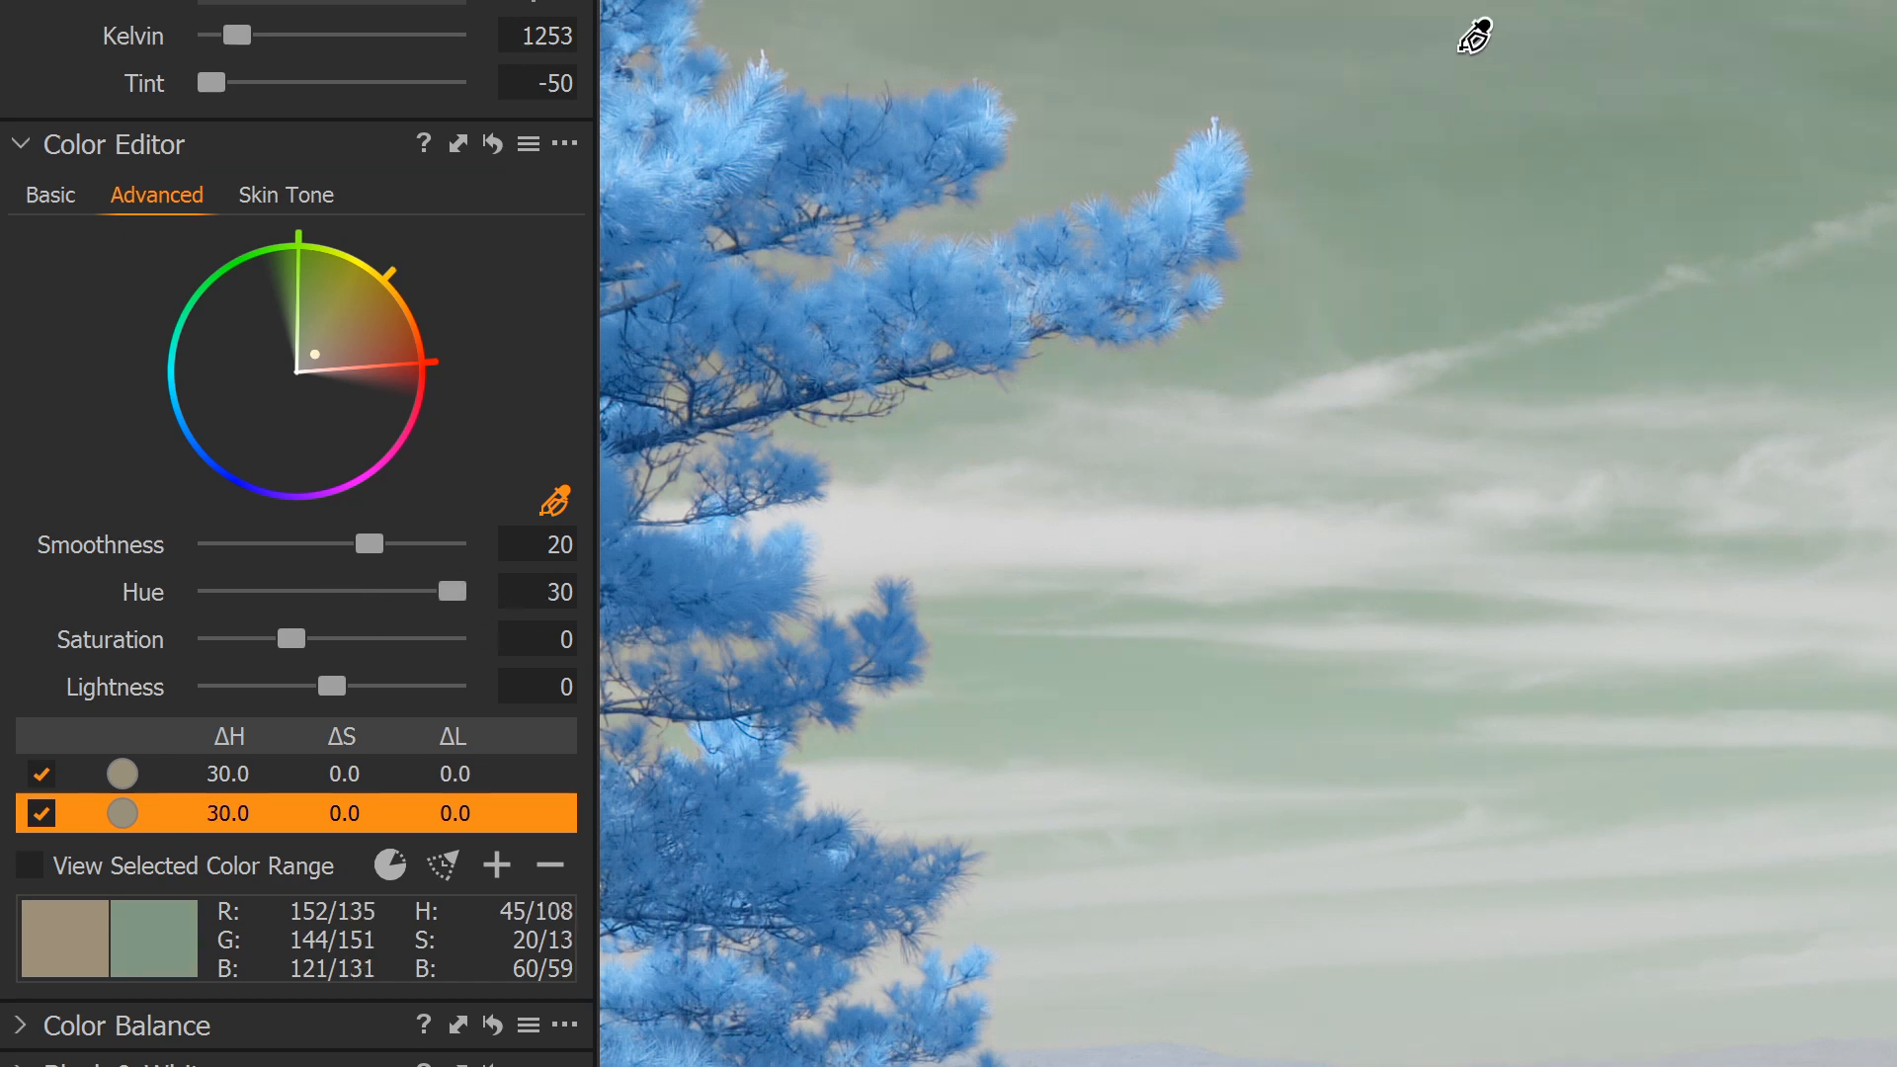
click(494, 864)
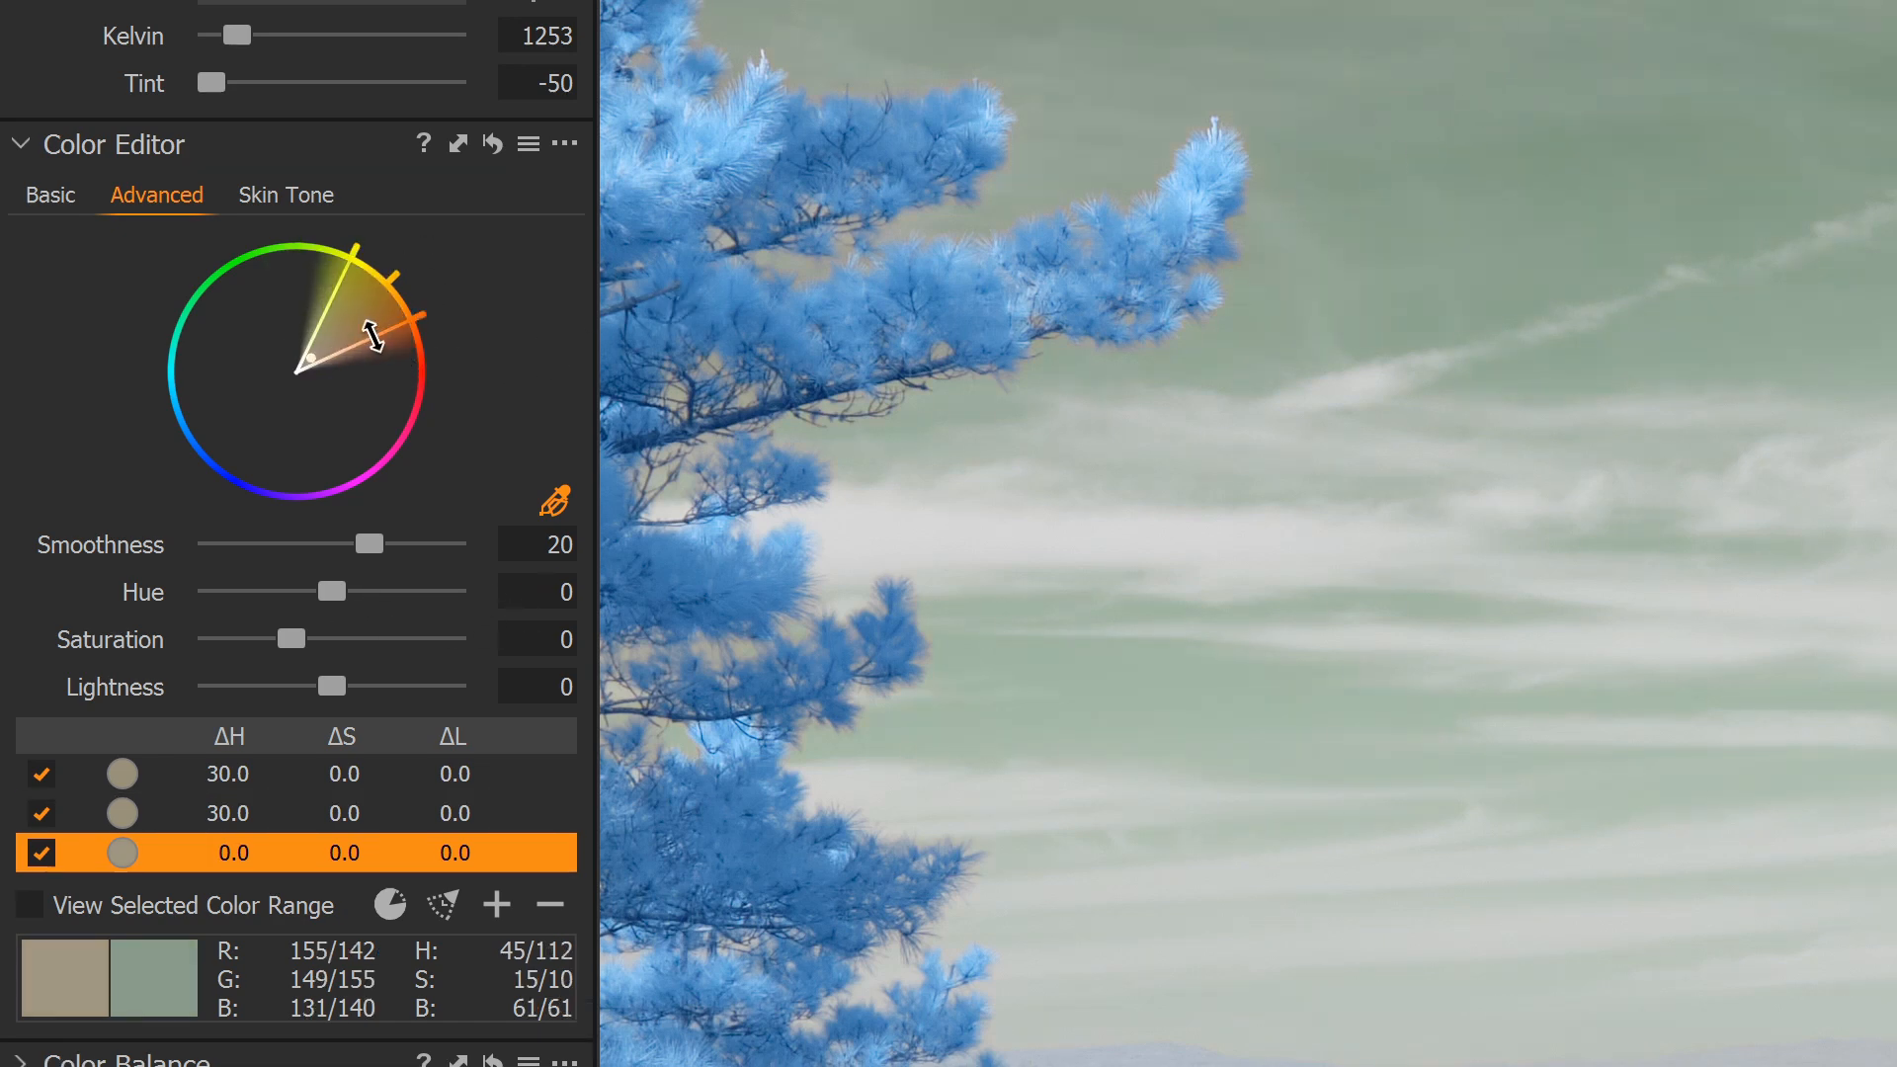
drag(369, 331, 302, 255)
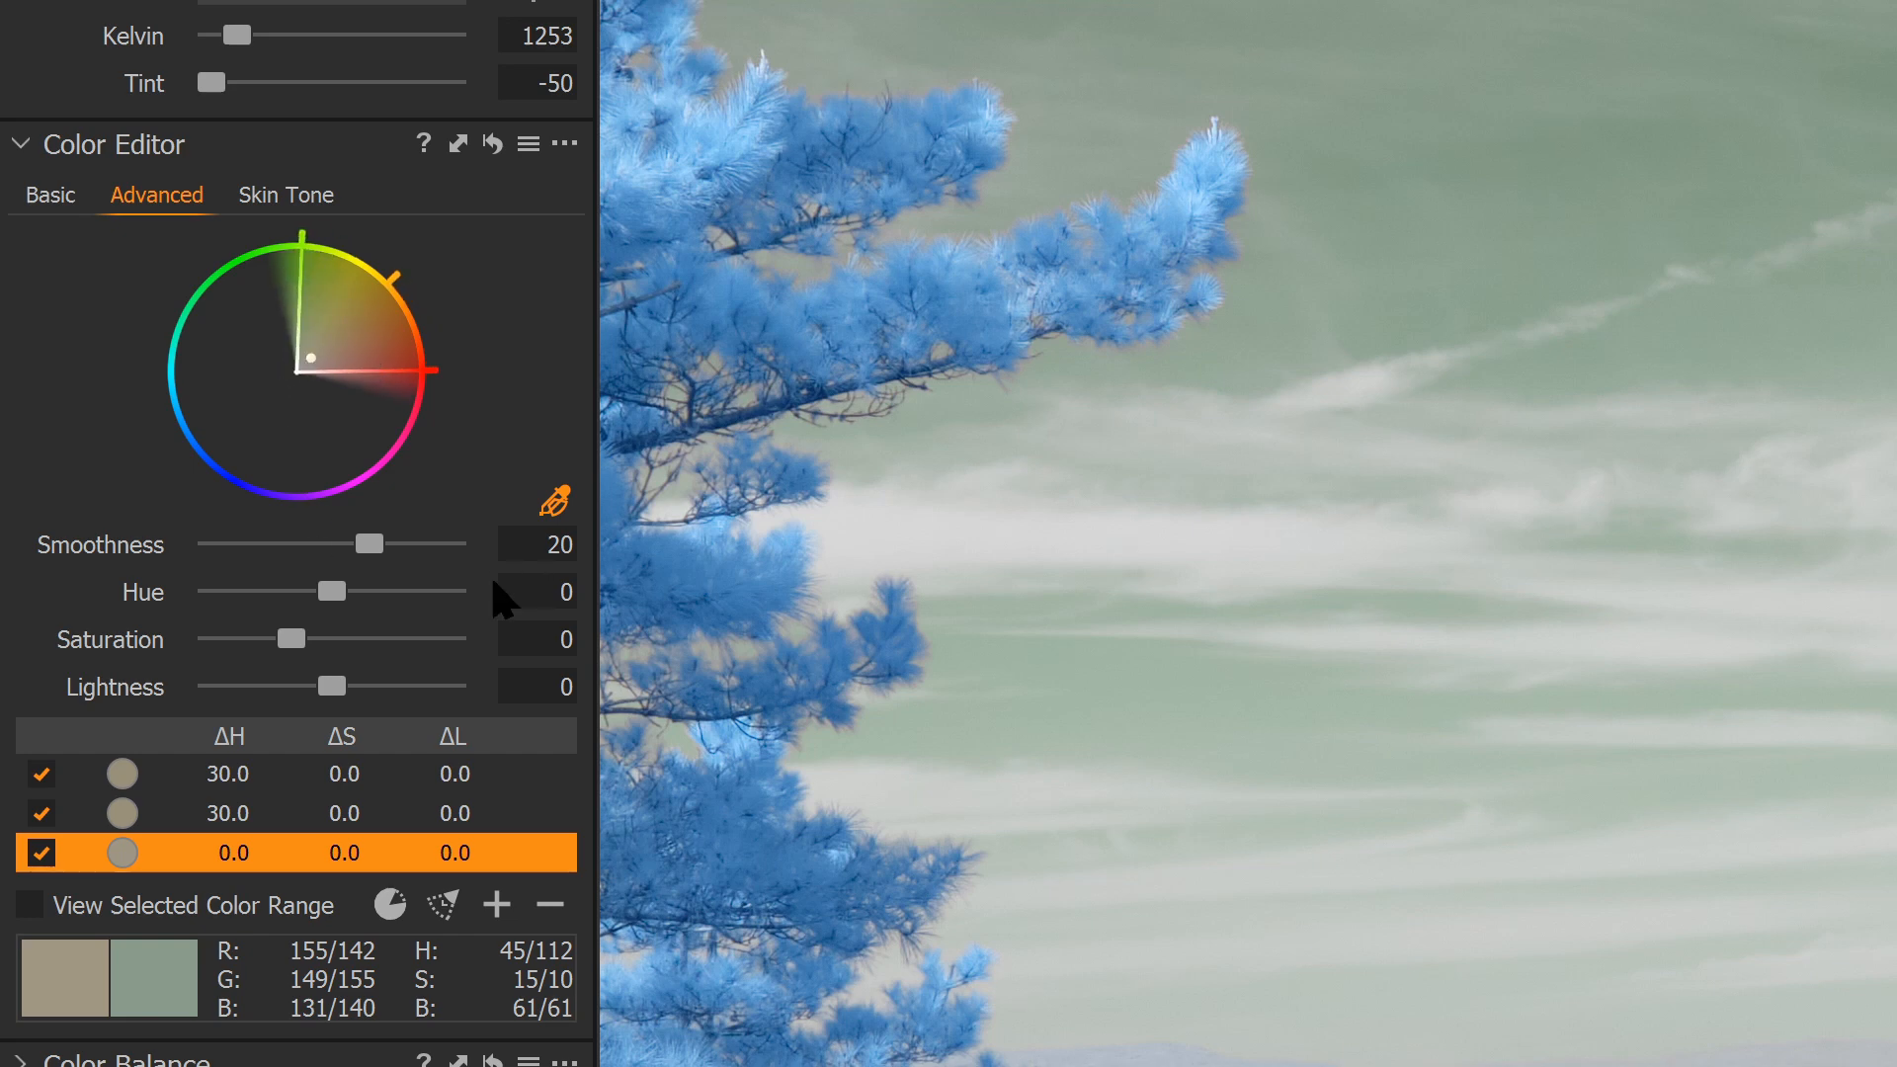
drag(332, 591, 454, 591)
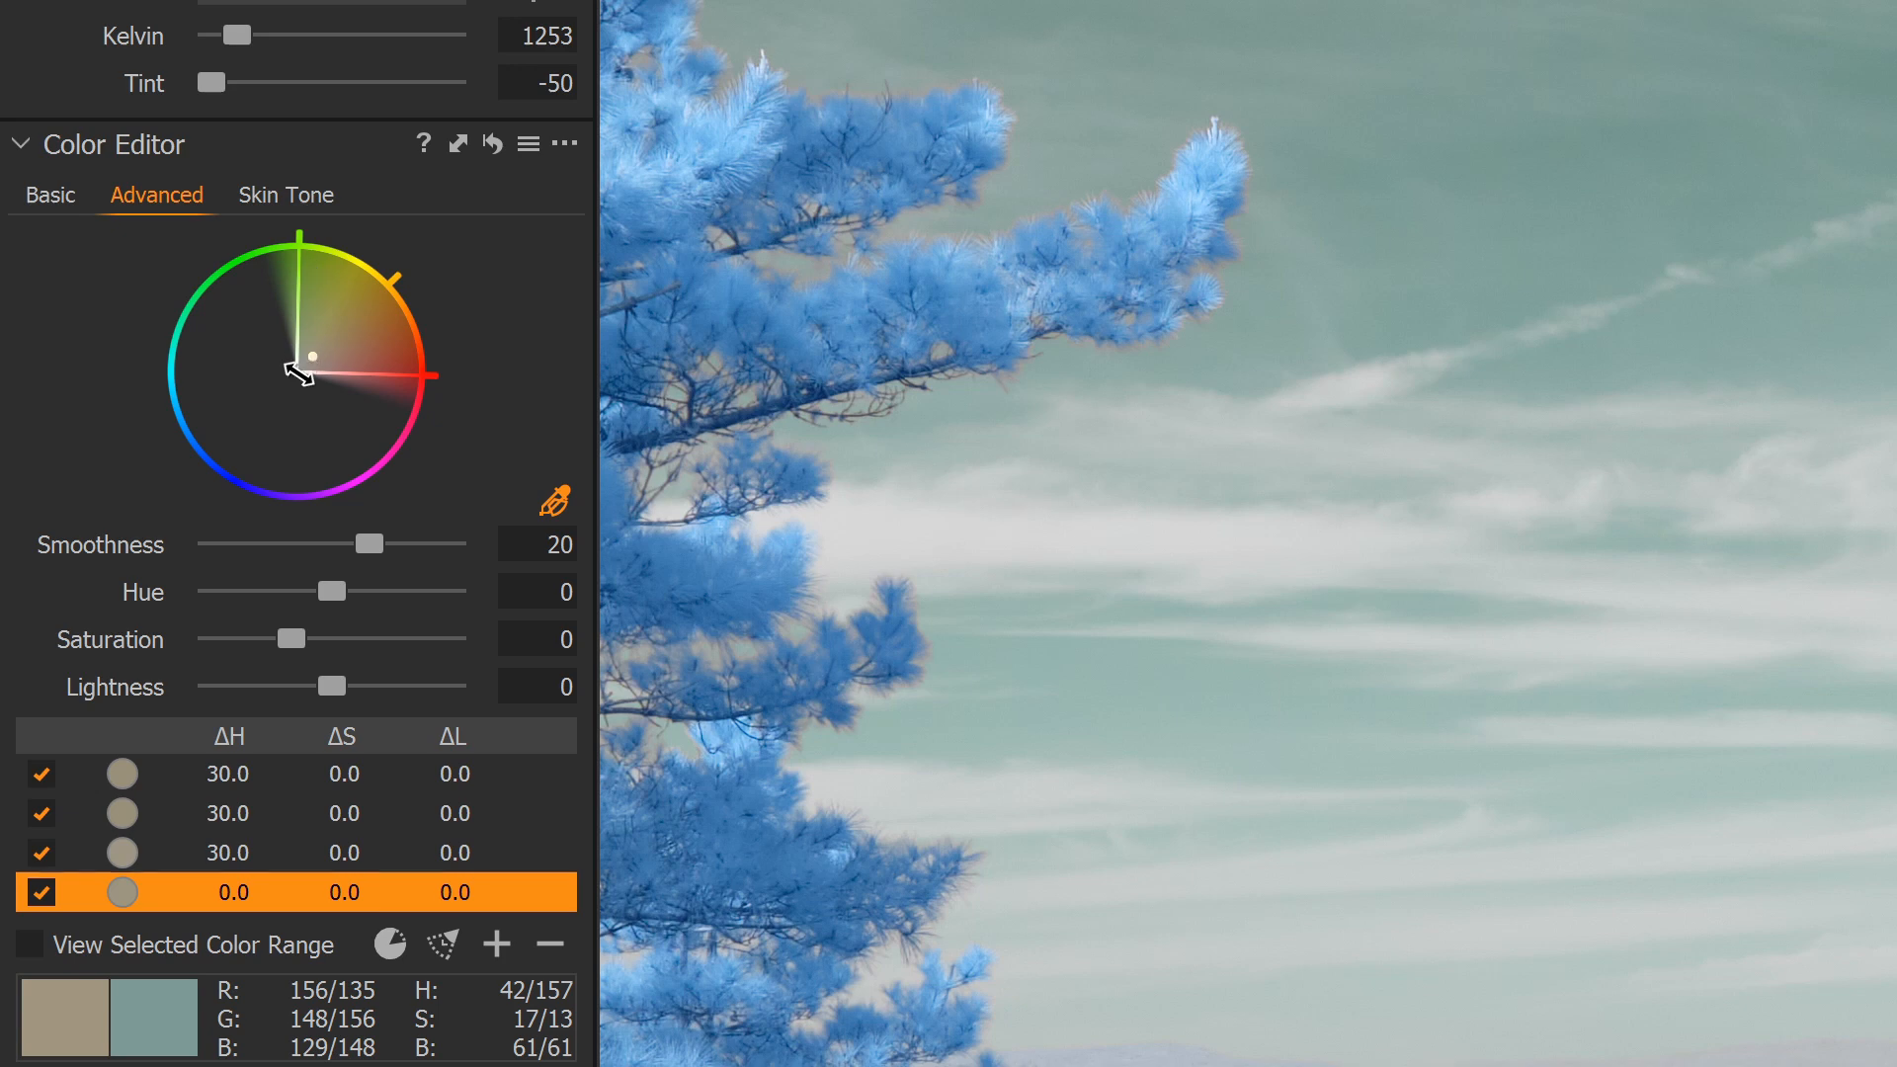
Shape and hue-shift further sky ranges by 30, then sample a light blue foliage colour
drag(332, 591, 454, 591)
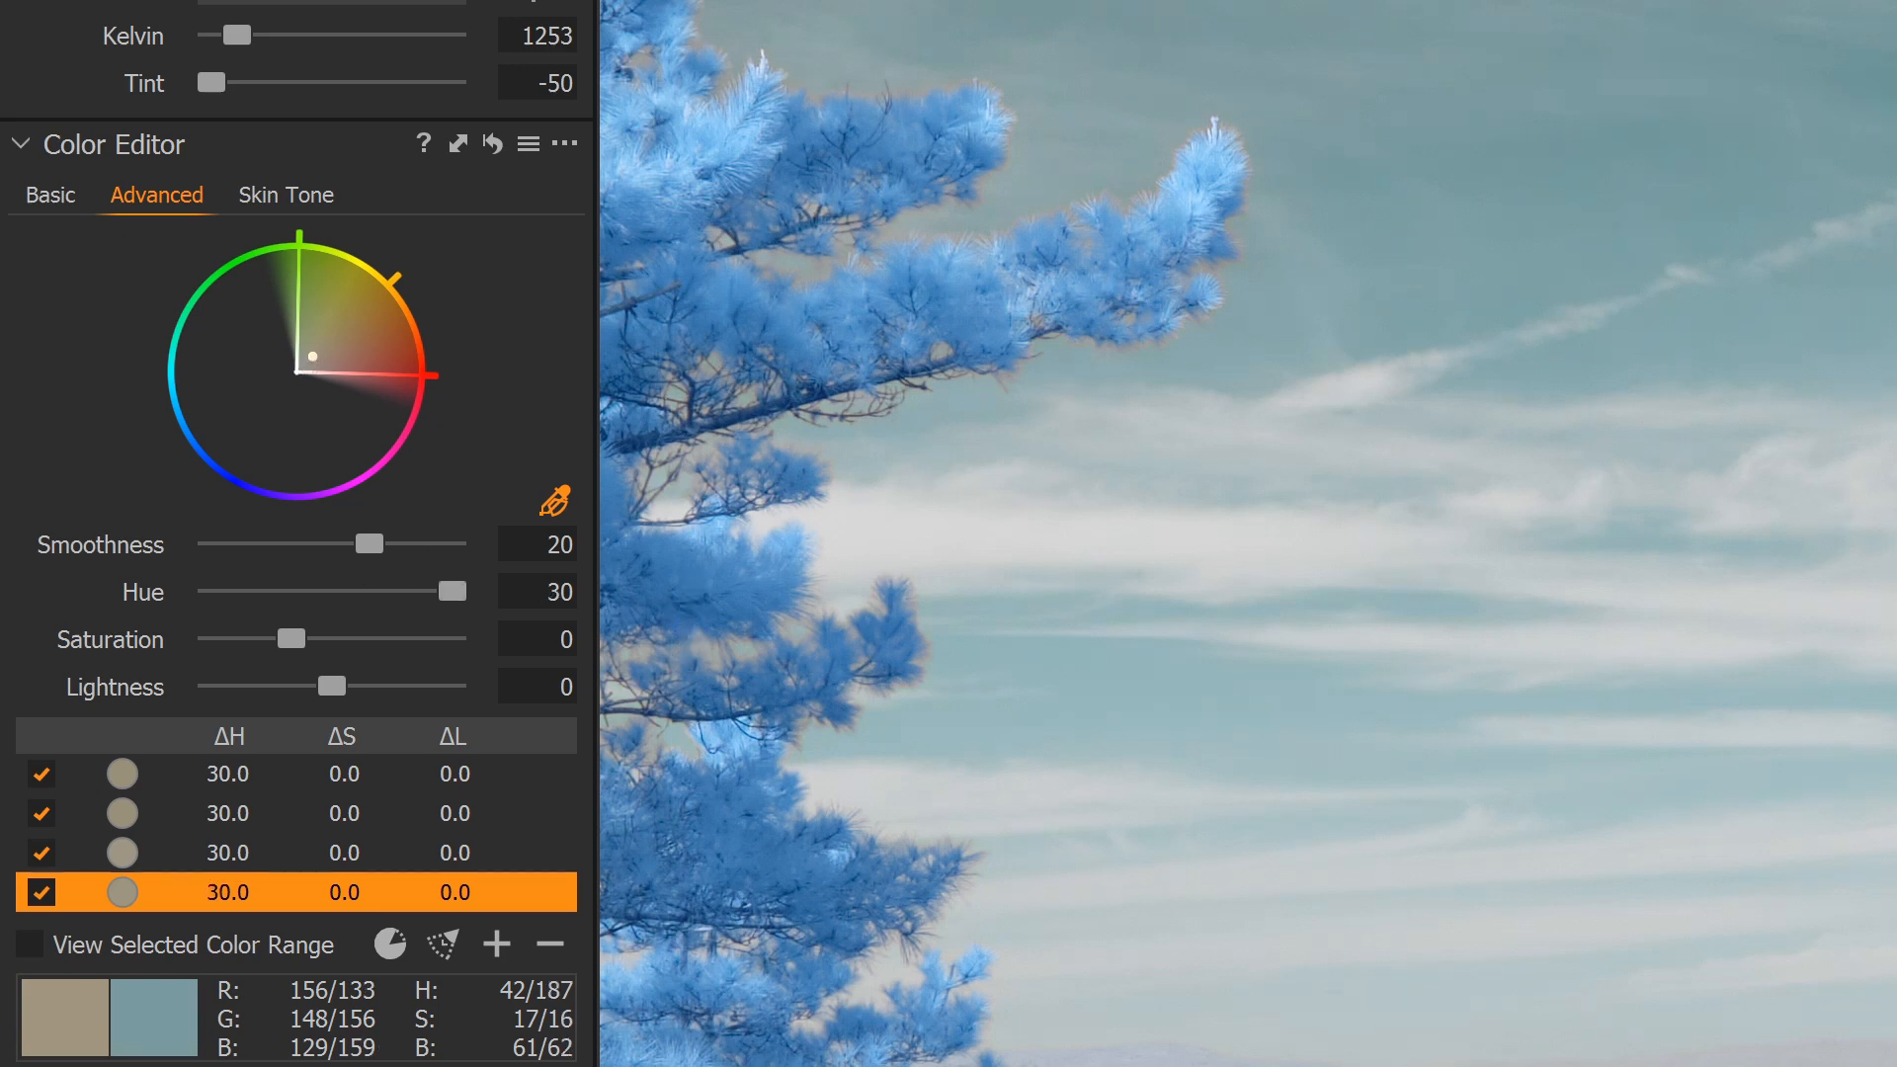
drag(455, 591, 332, 591)
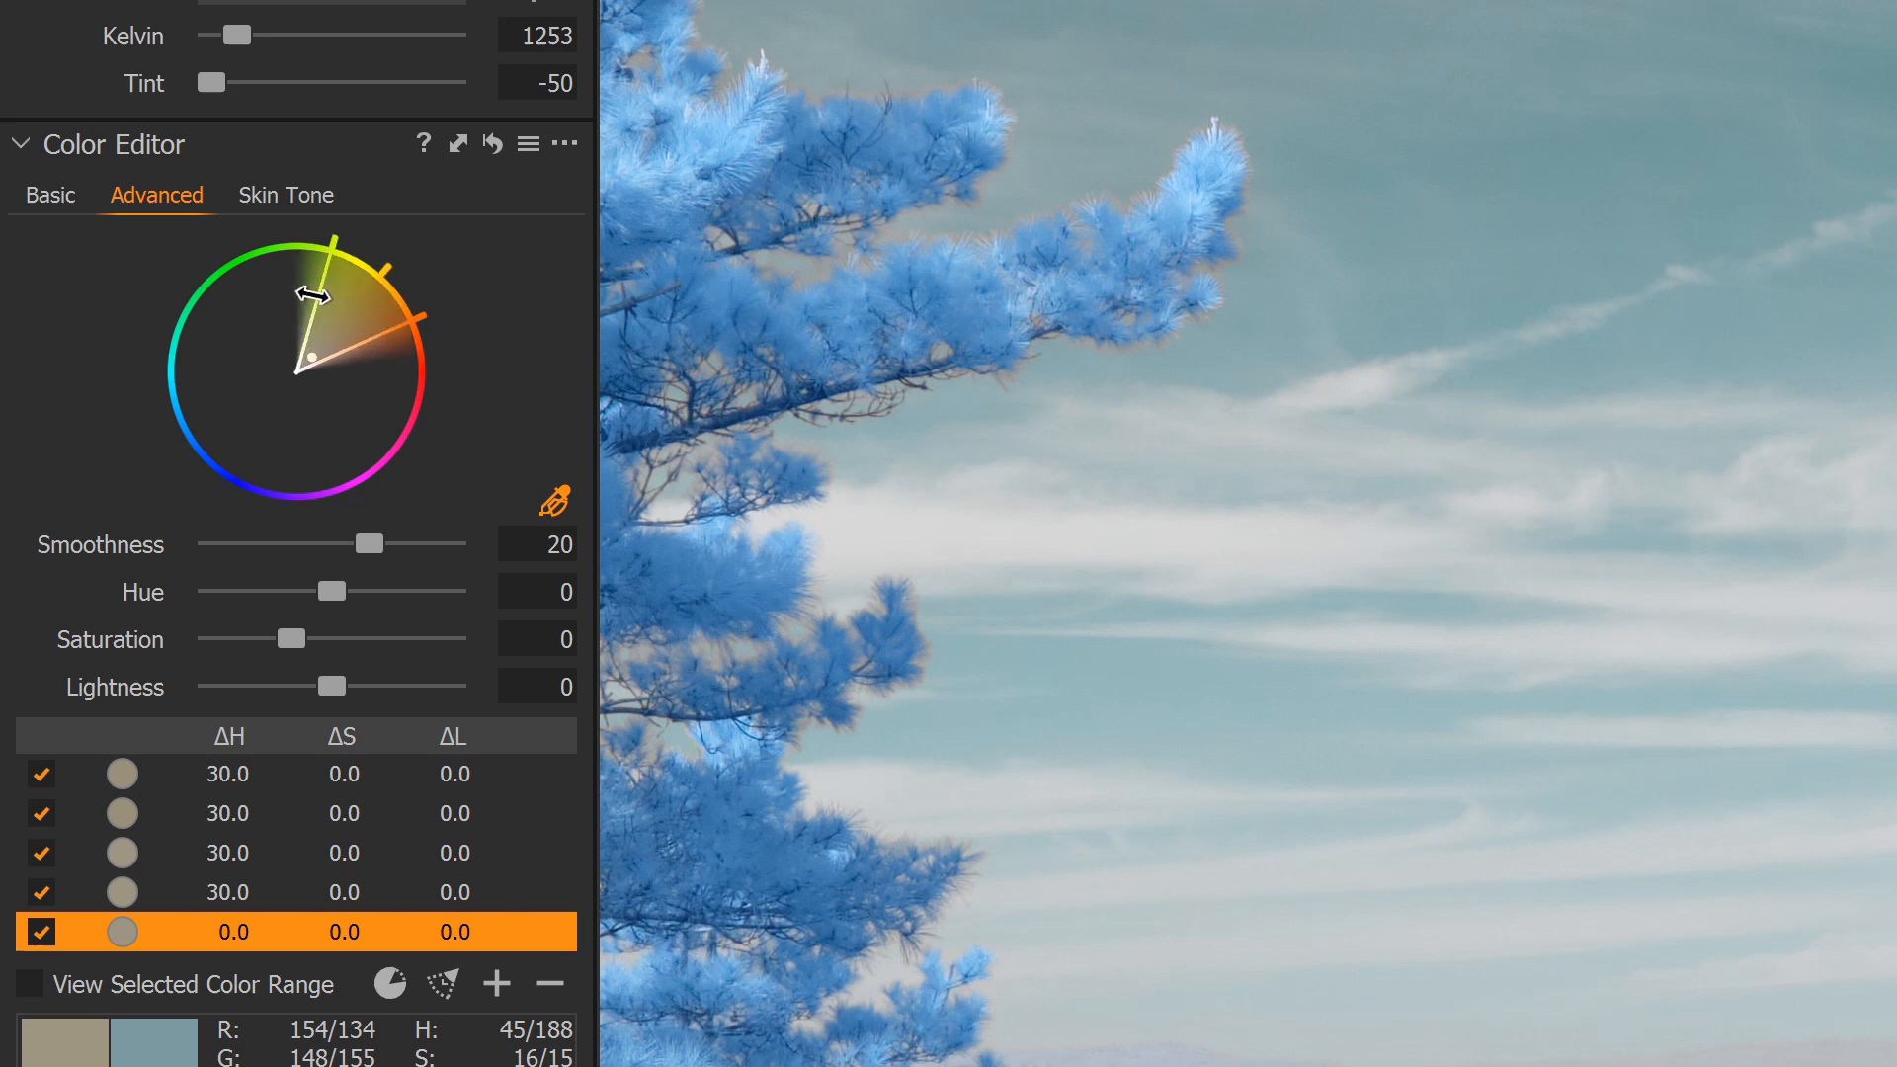
drag(312, 286, 386, 370)
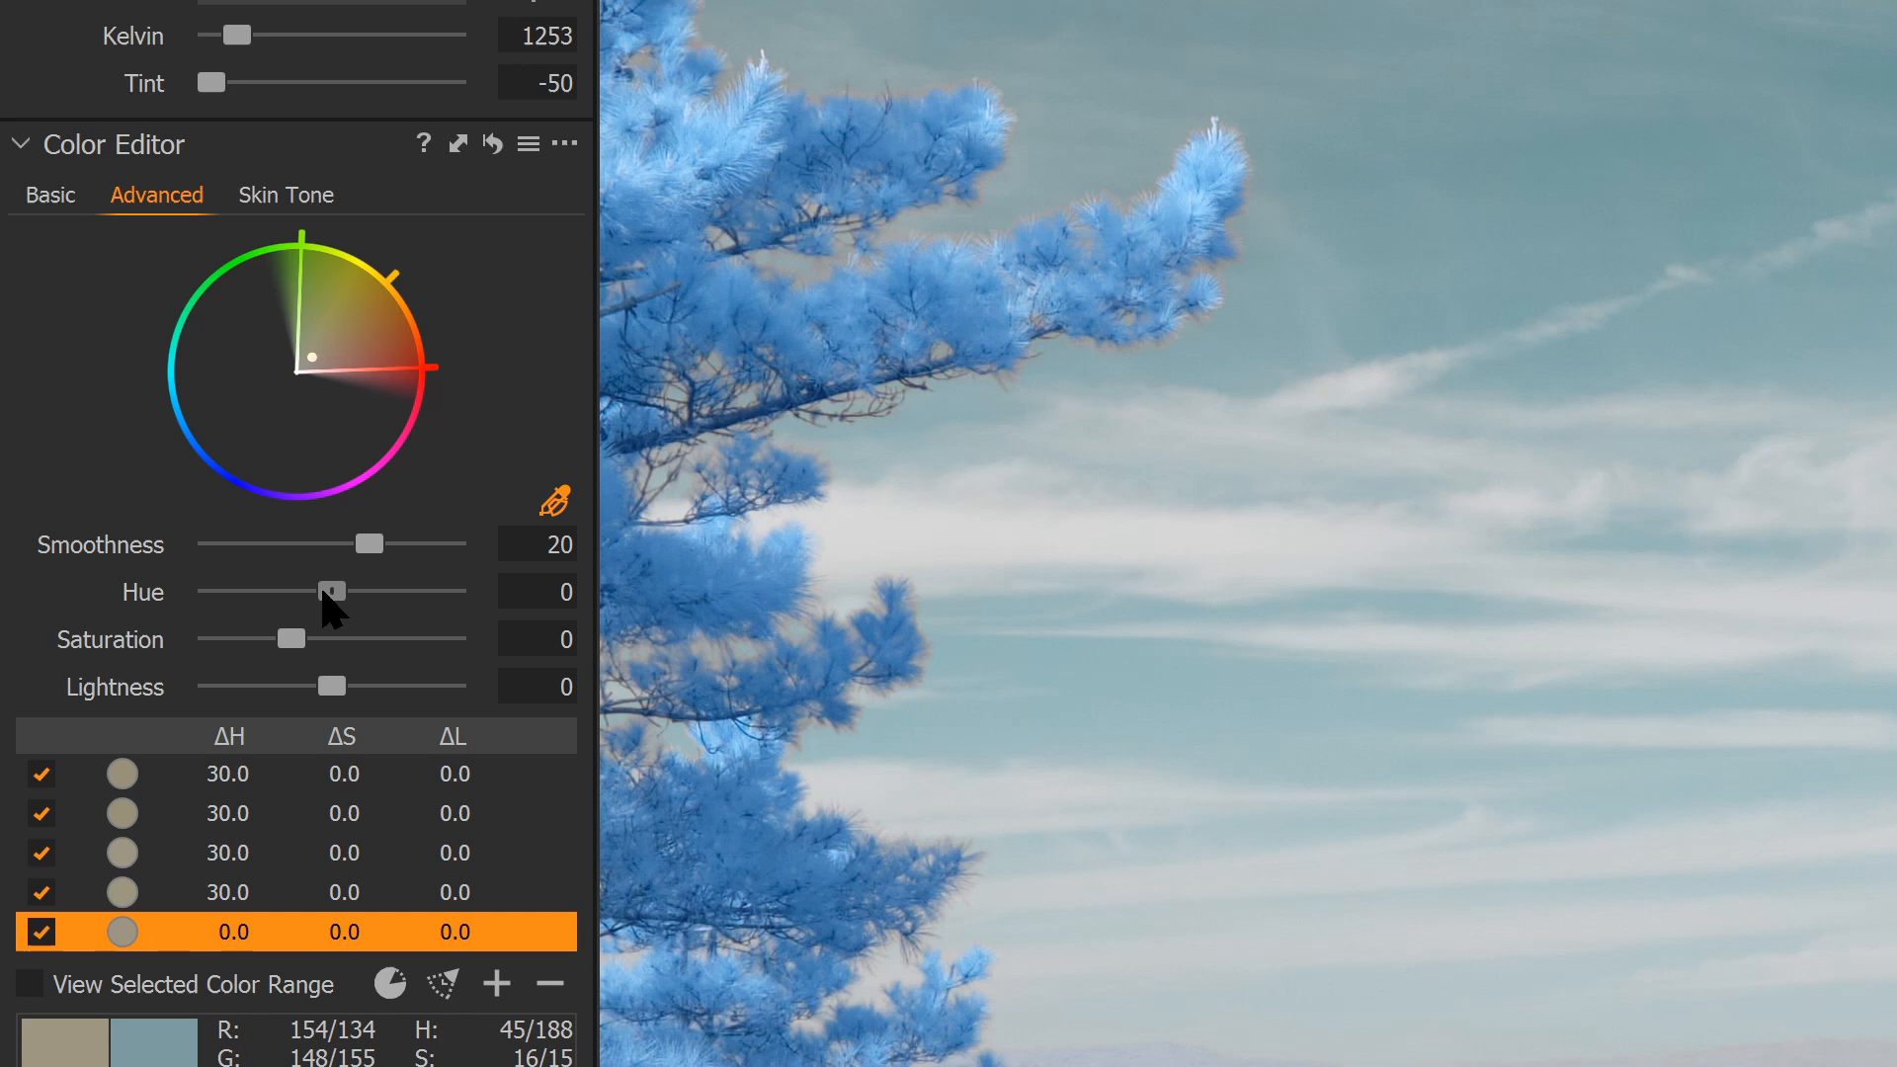
drag(336, 591, 454, 591)
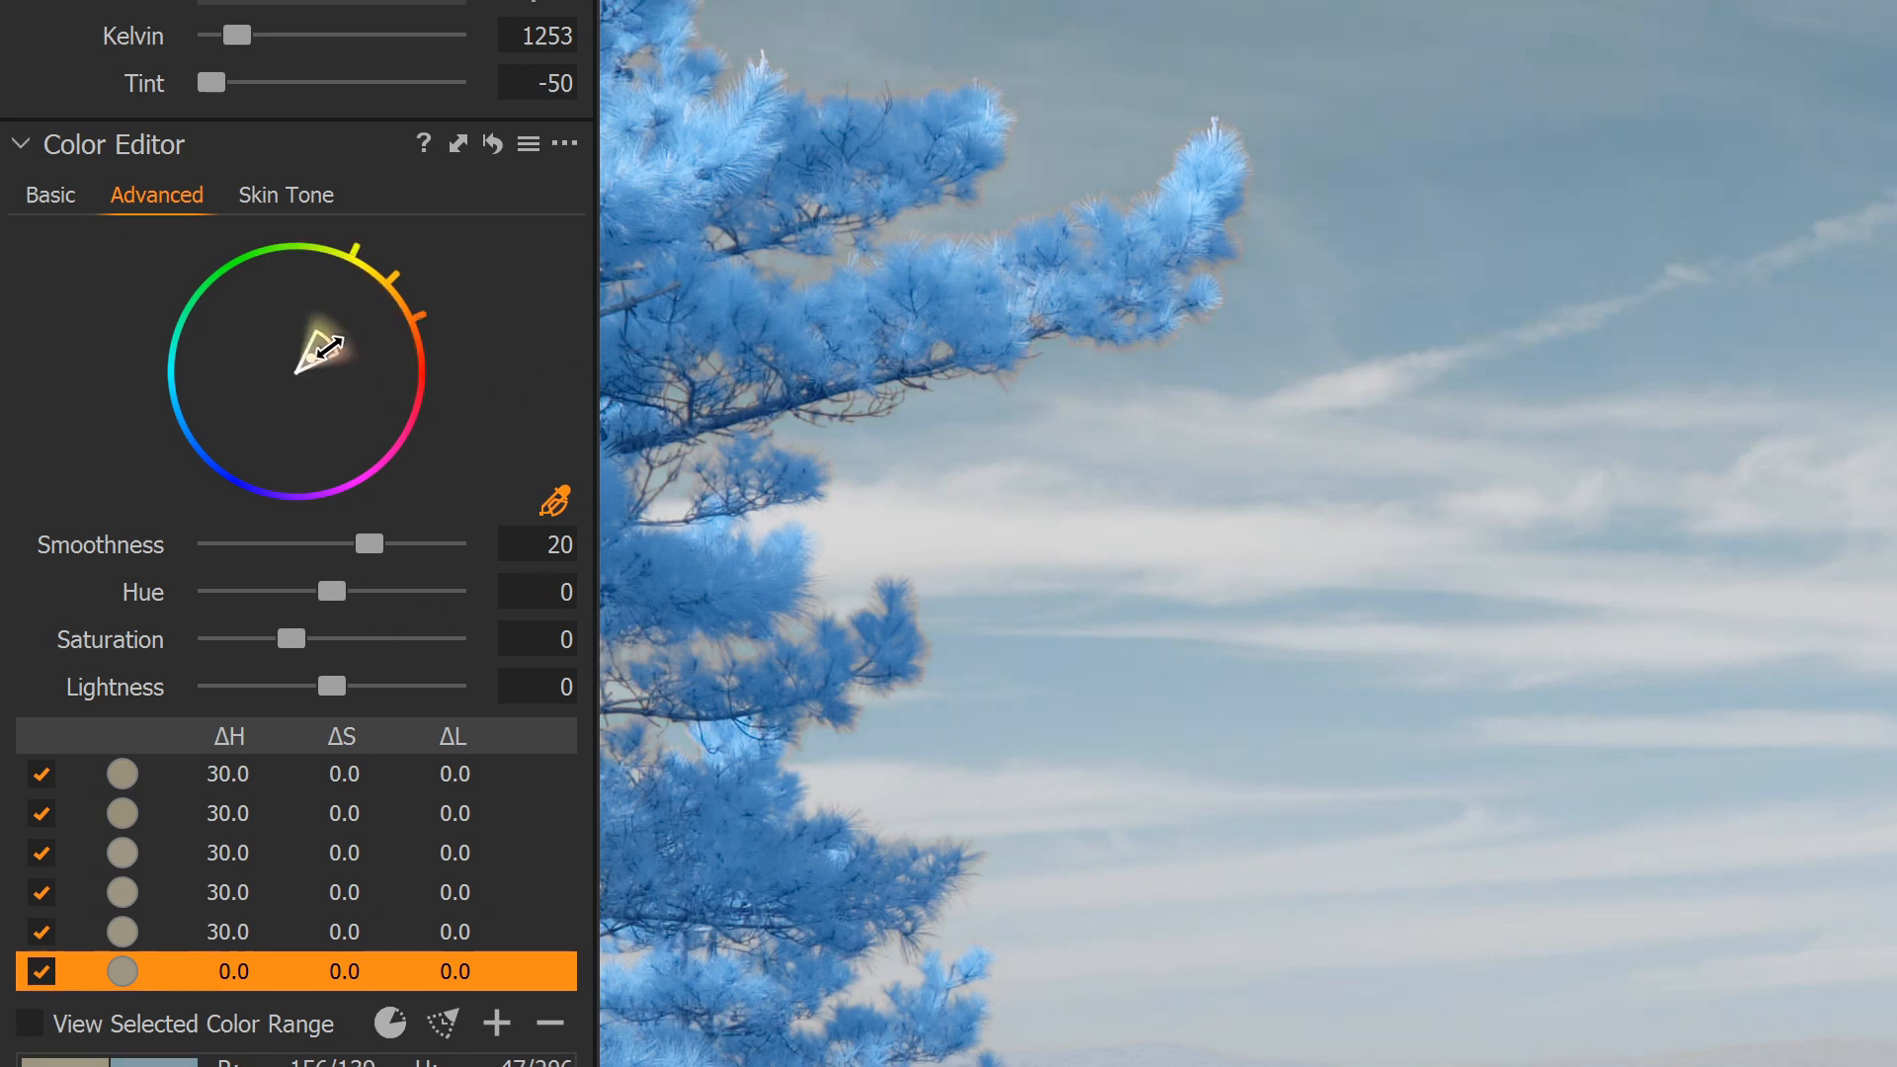
drag(332, 352, 300, 284)
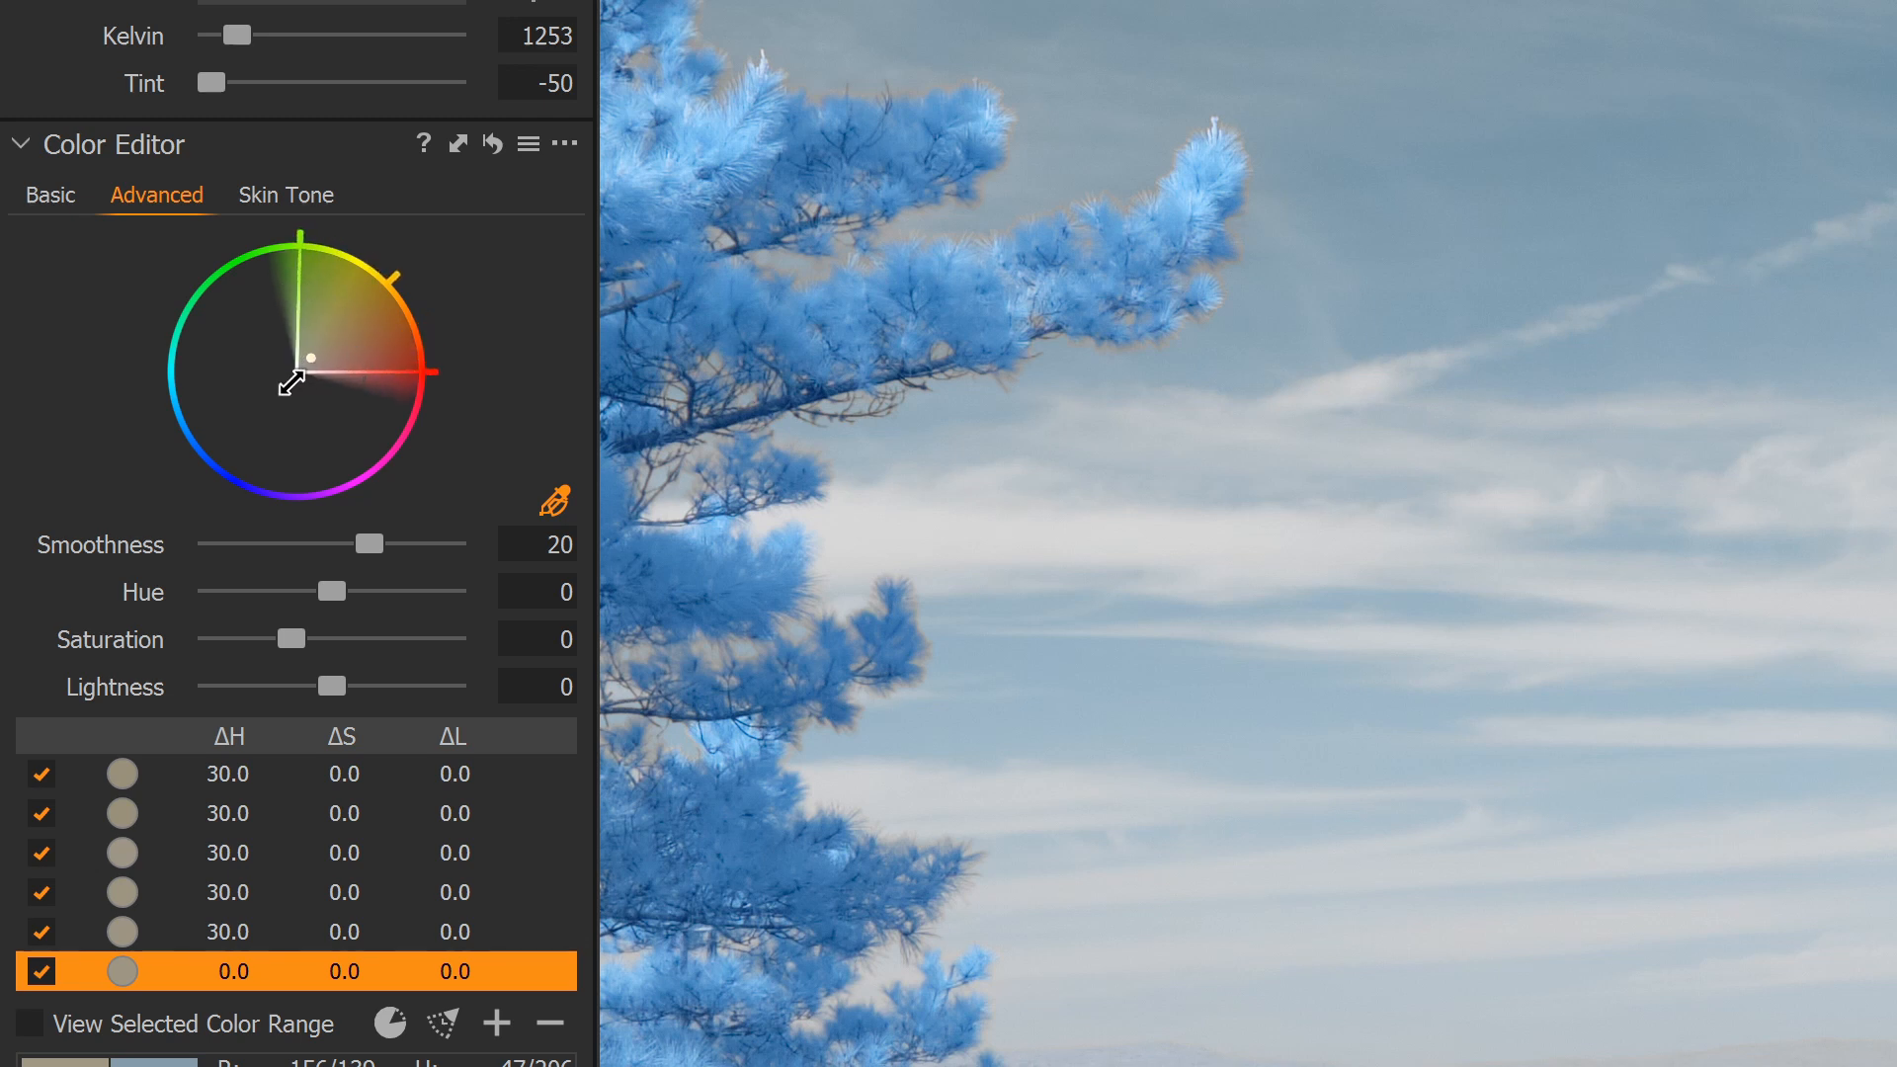
mouse_move(336, 605)
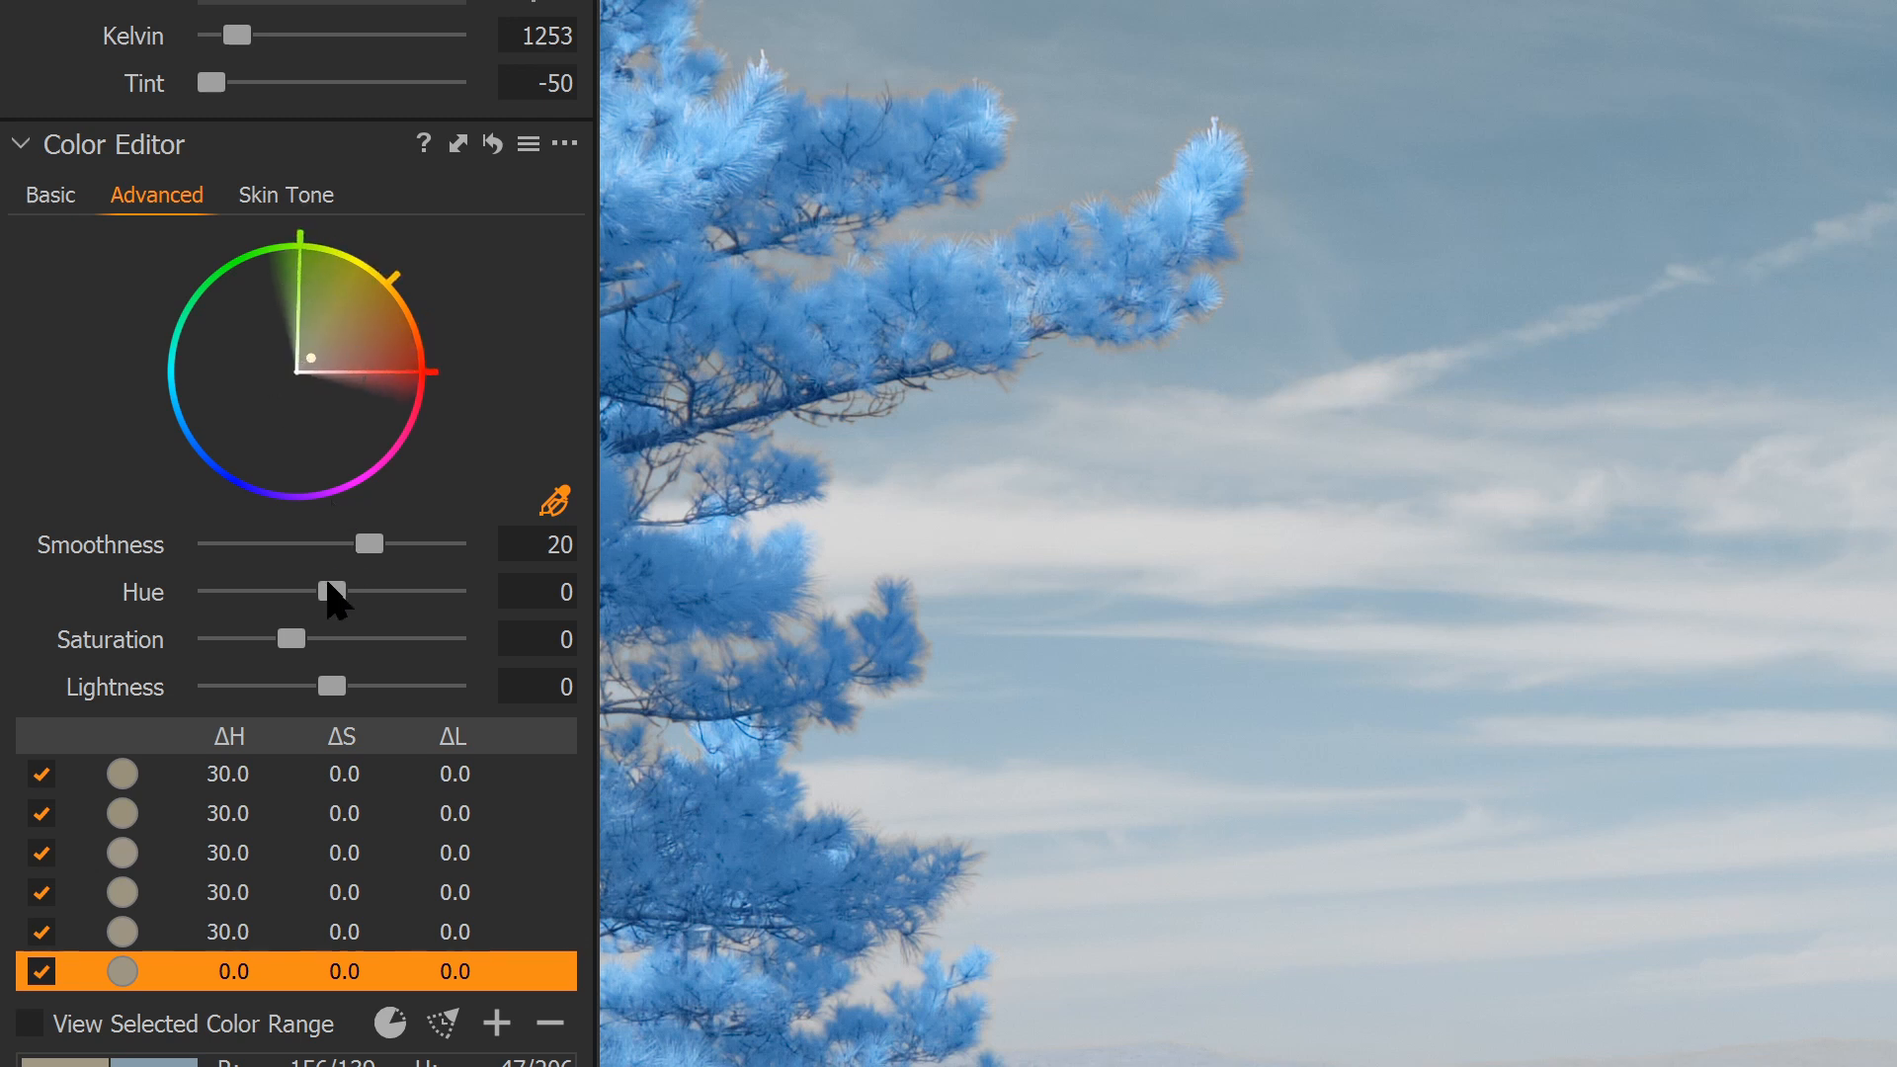
drag(336, 591, 455, 591)
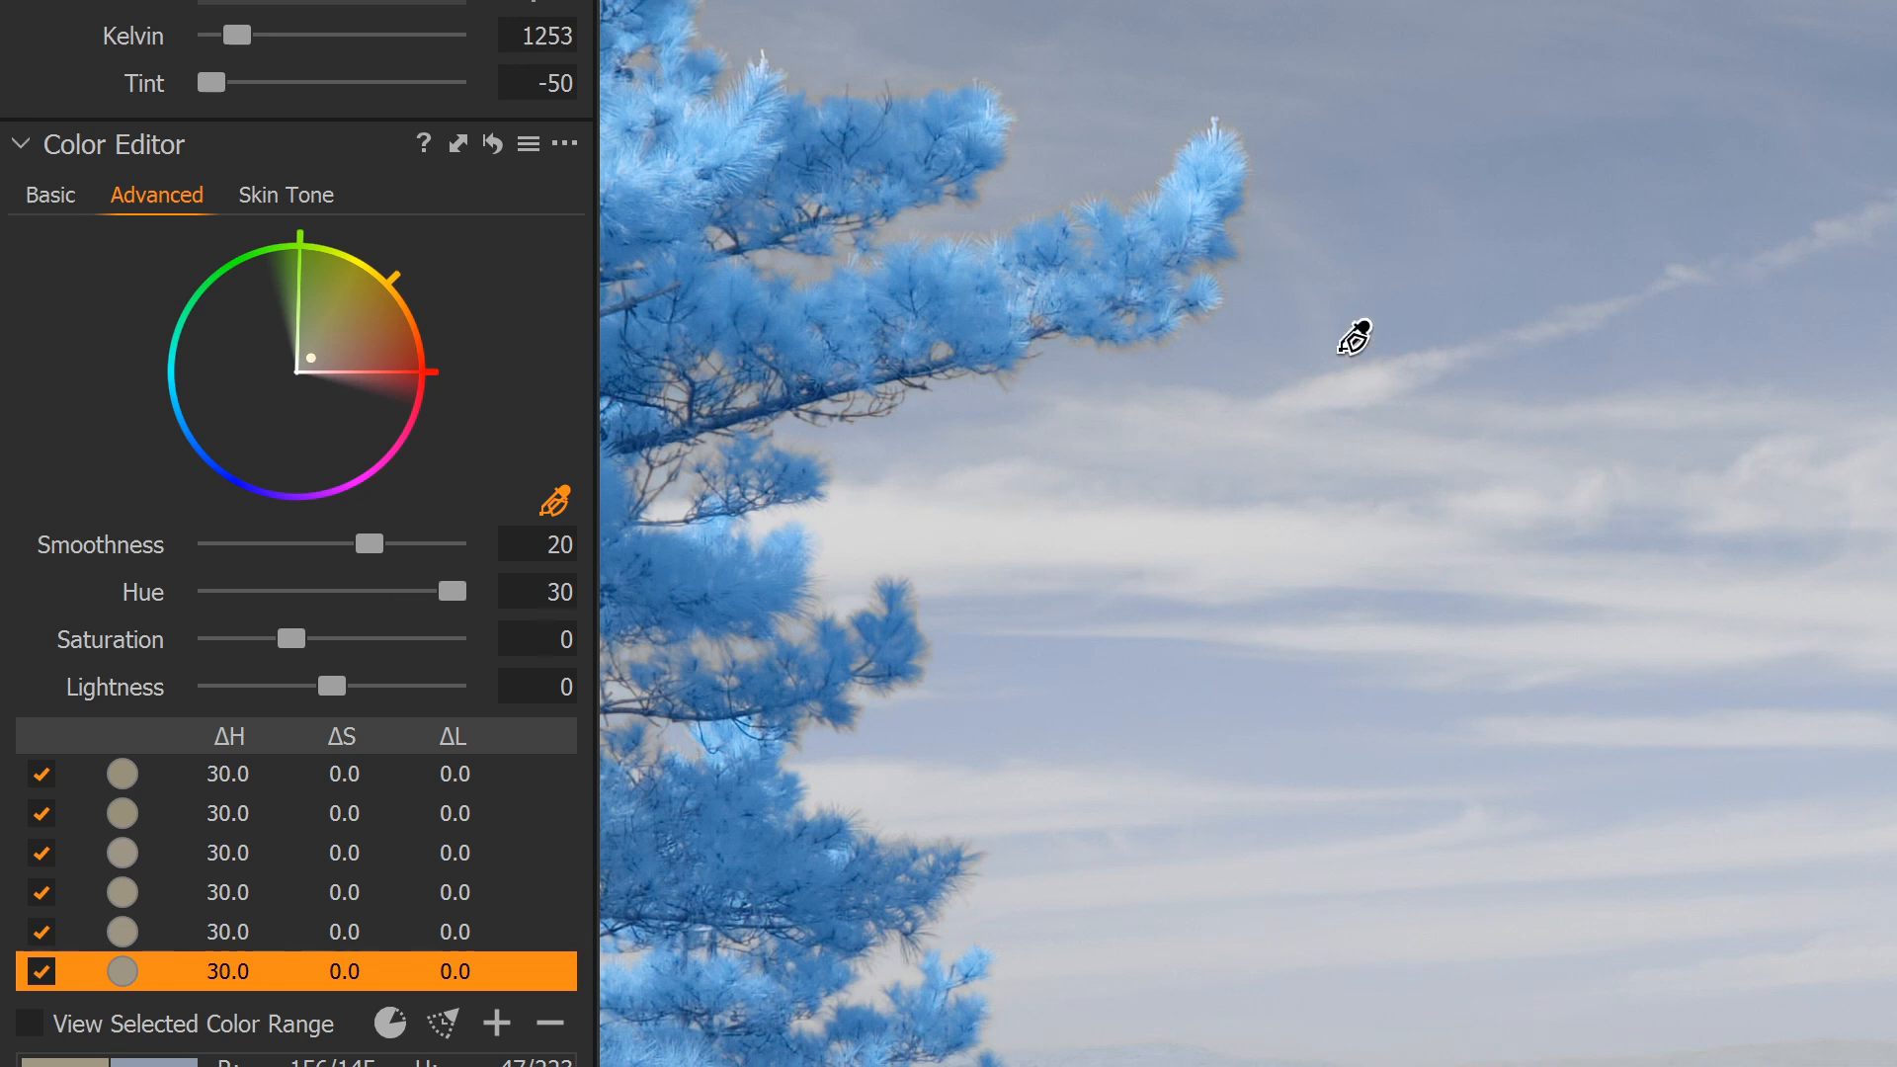
mouse_move(1591, 277)
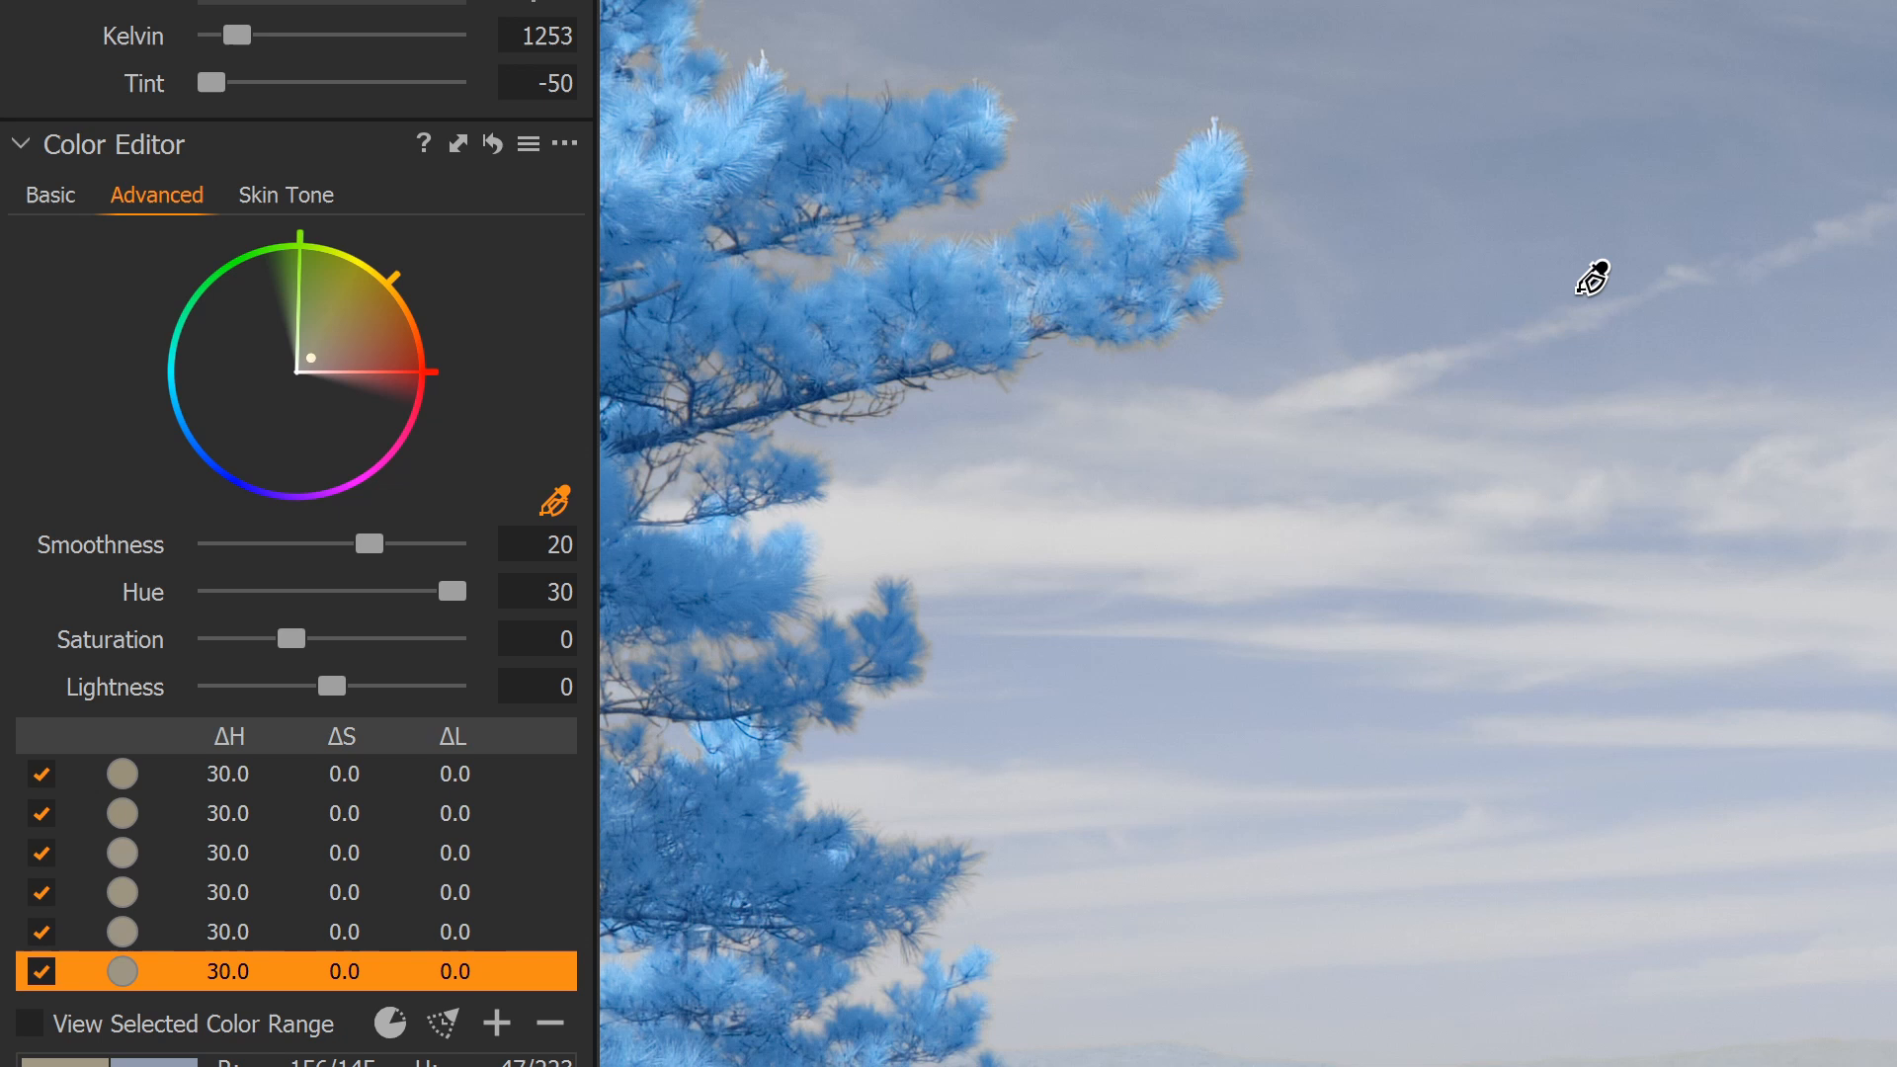
mouse_move(1037, 308)
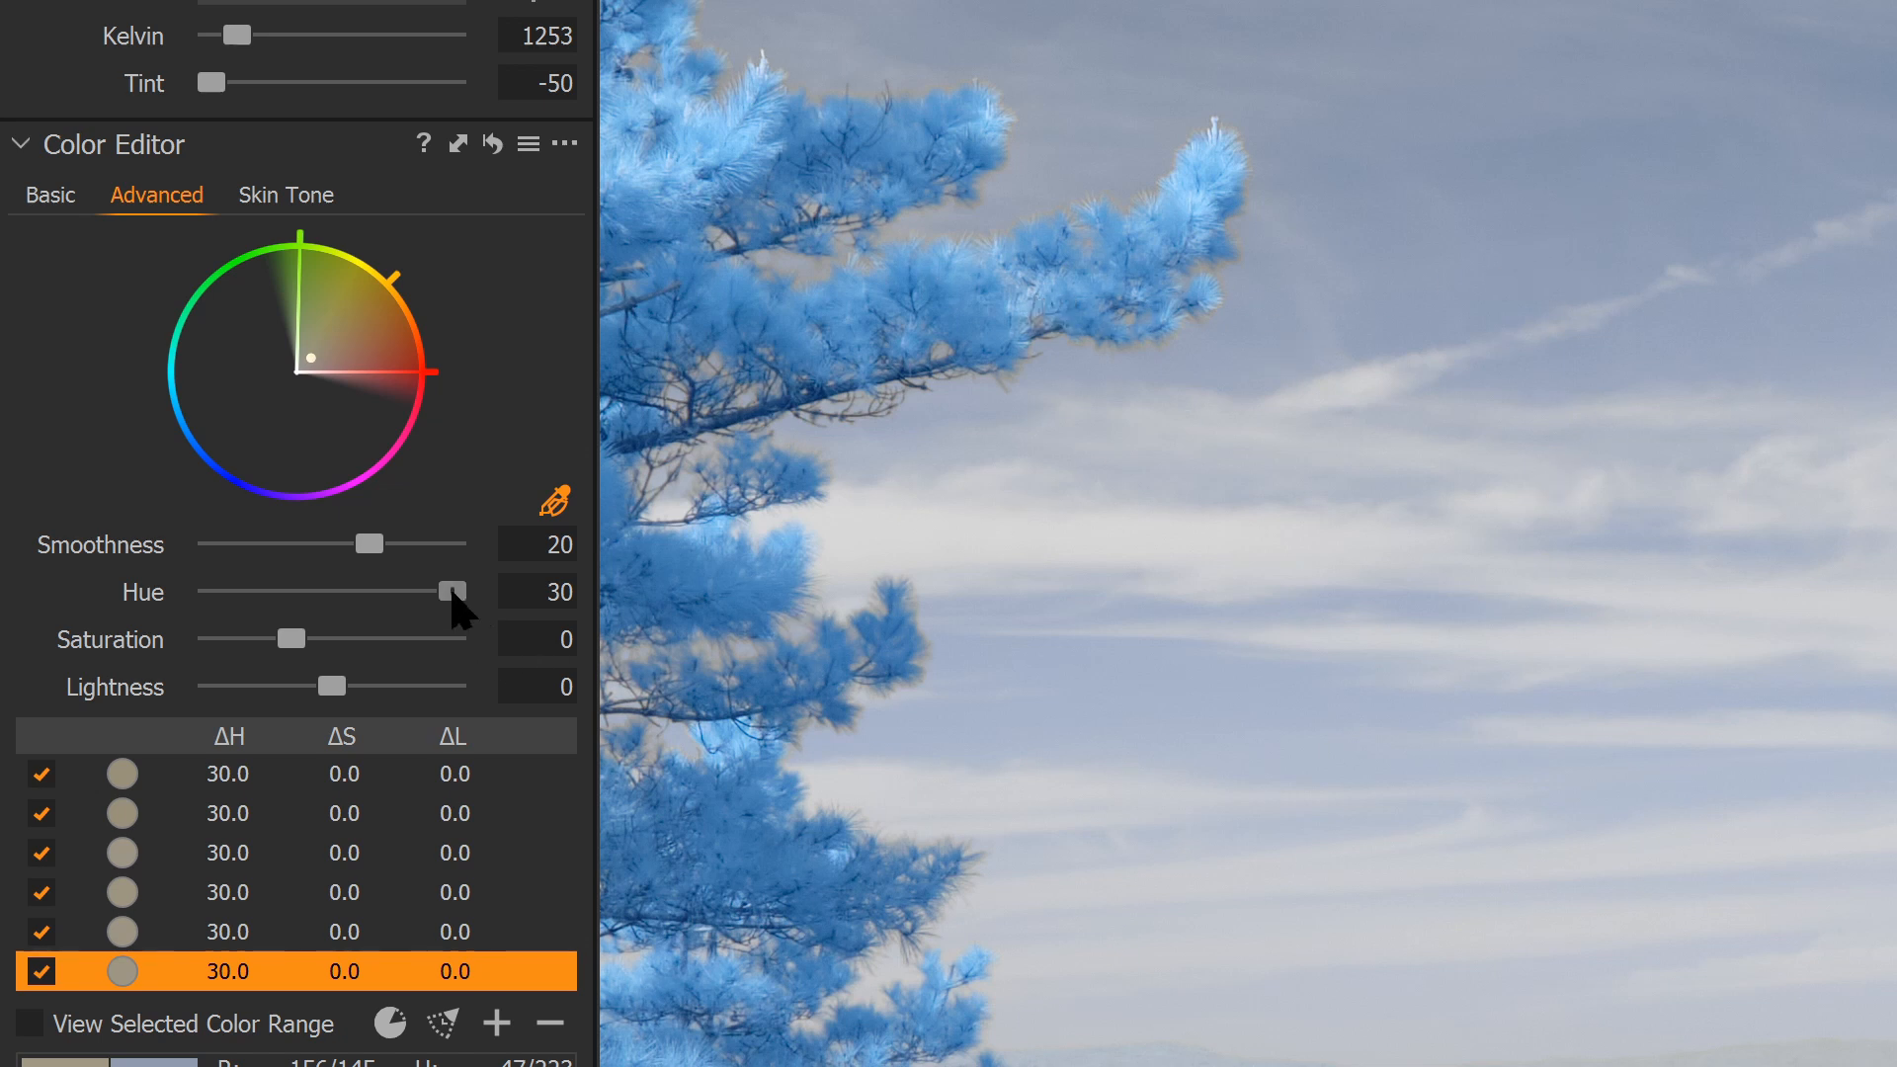
drag(454, 591, 369, 591)
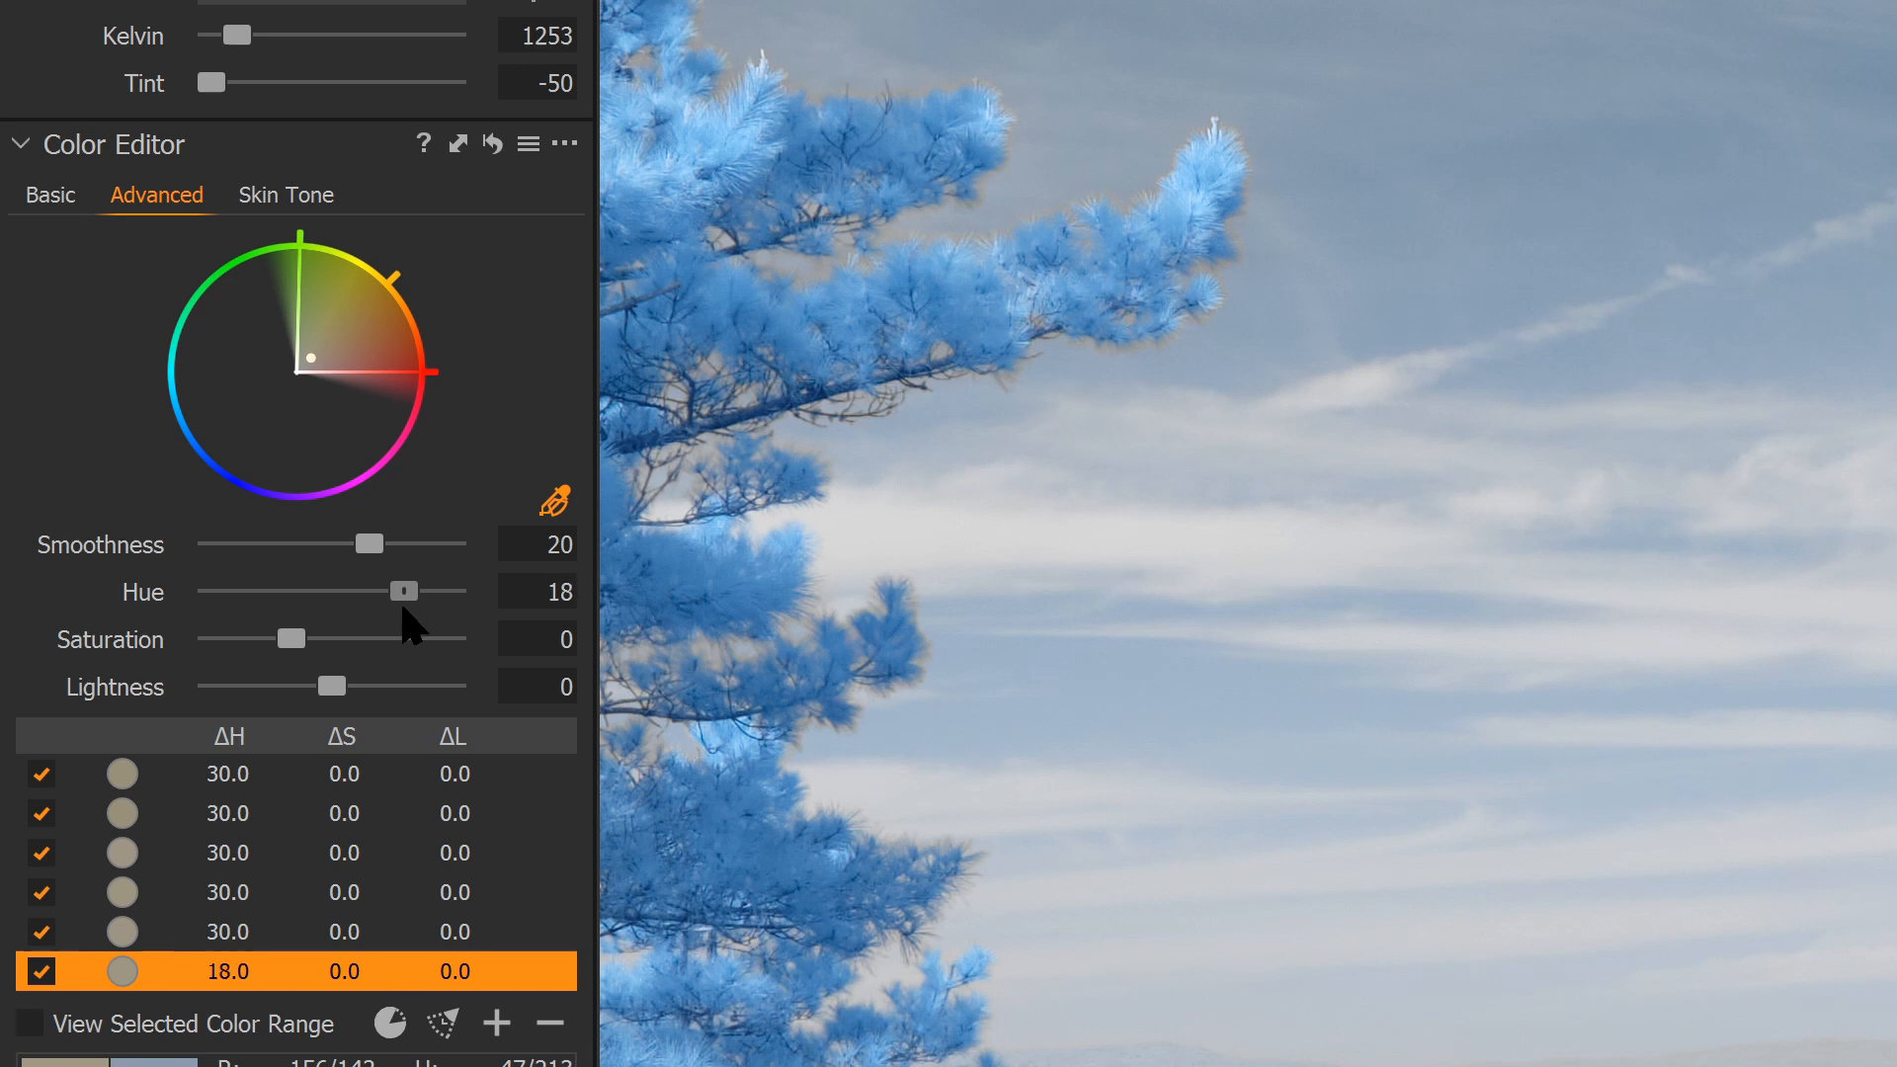
drag(371, 591, 457, 591)
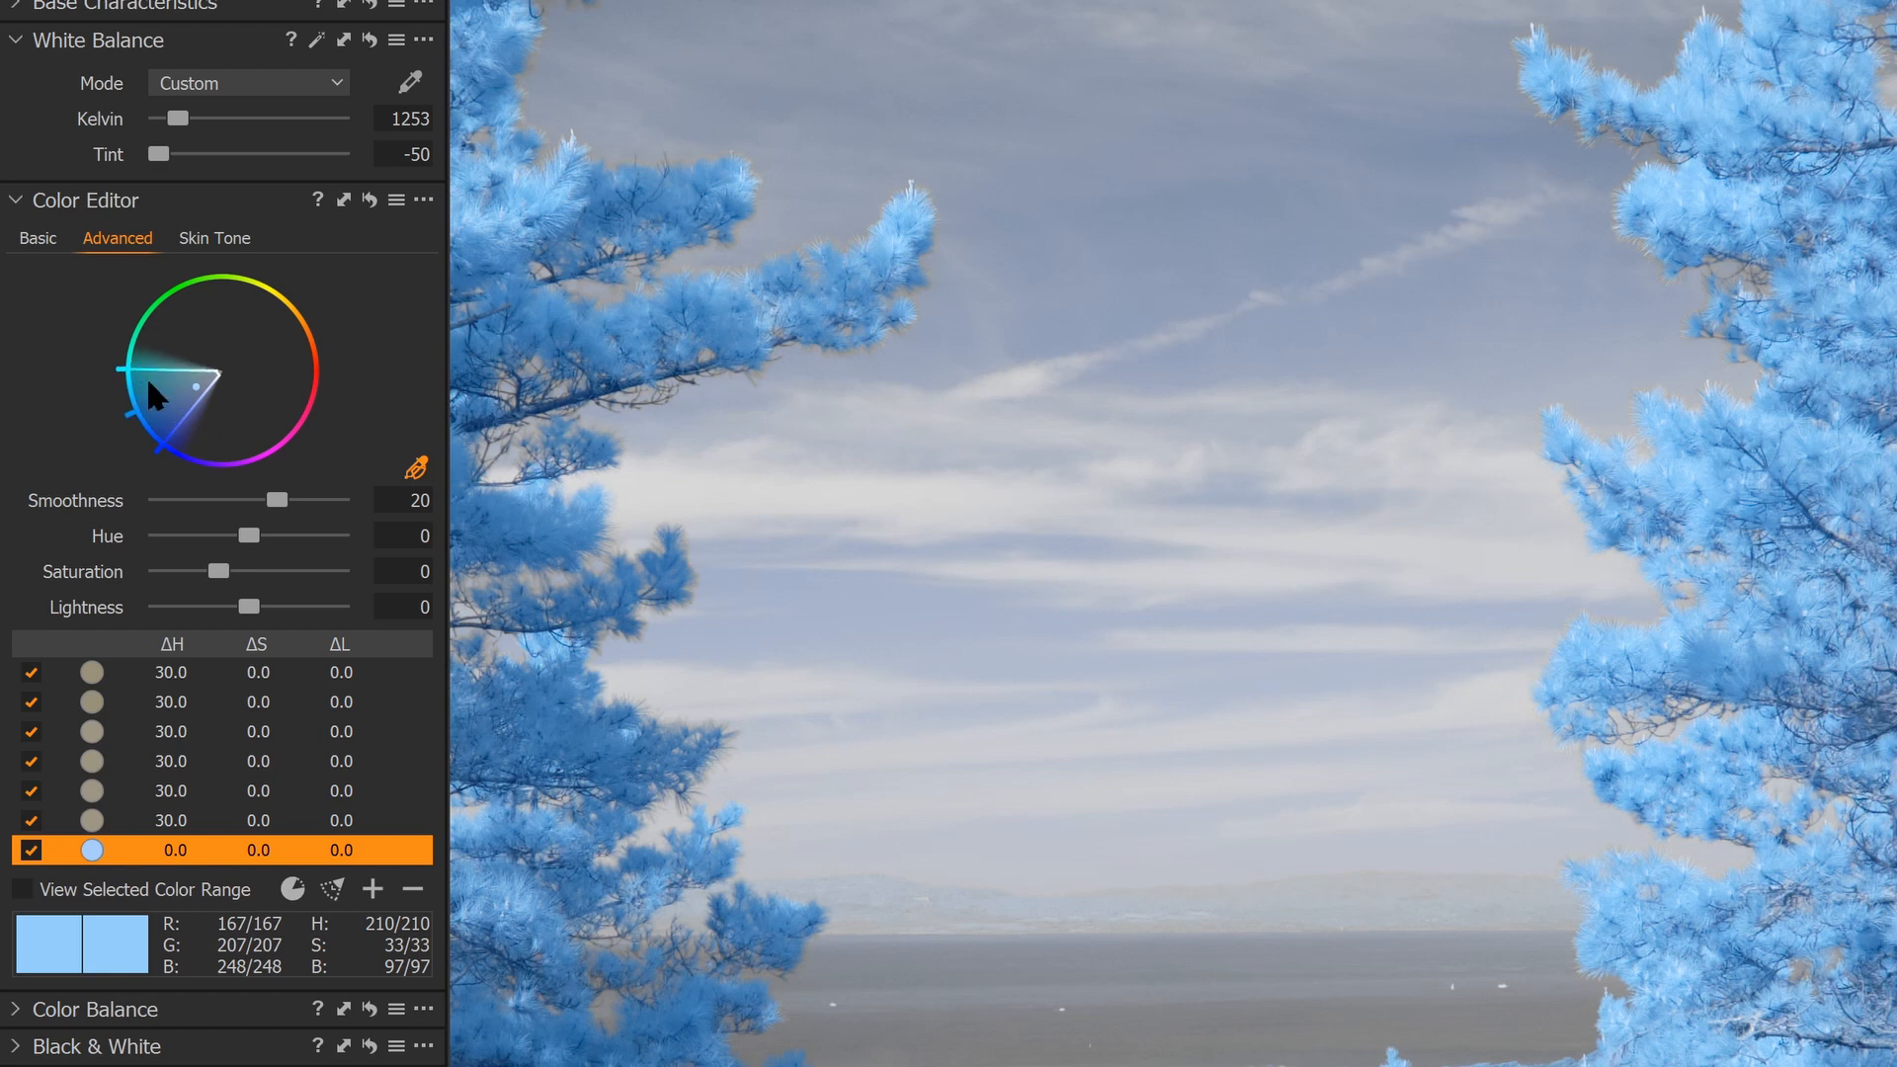
Sample blue foliage colour ranges, shape them on the wheel and shift each hue by 30
drag(152, 399, 212, 387)
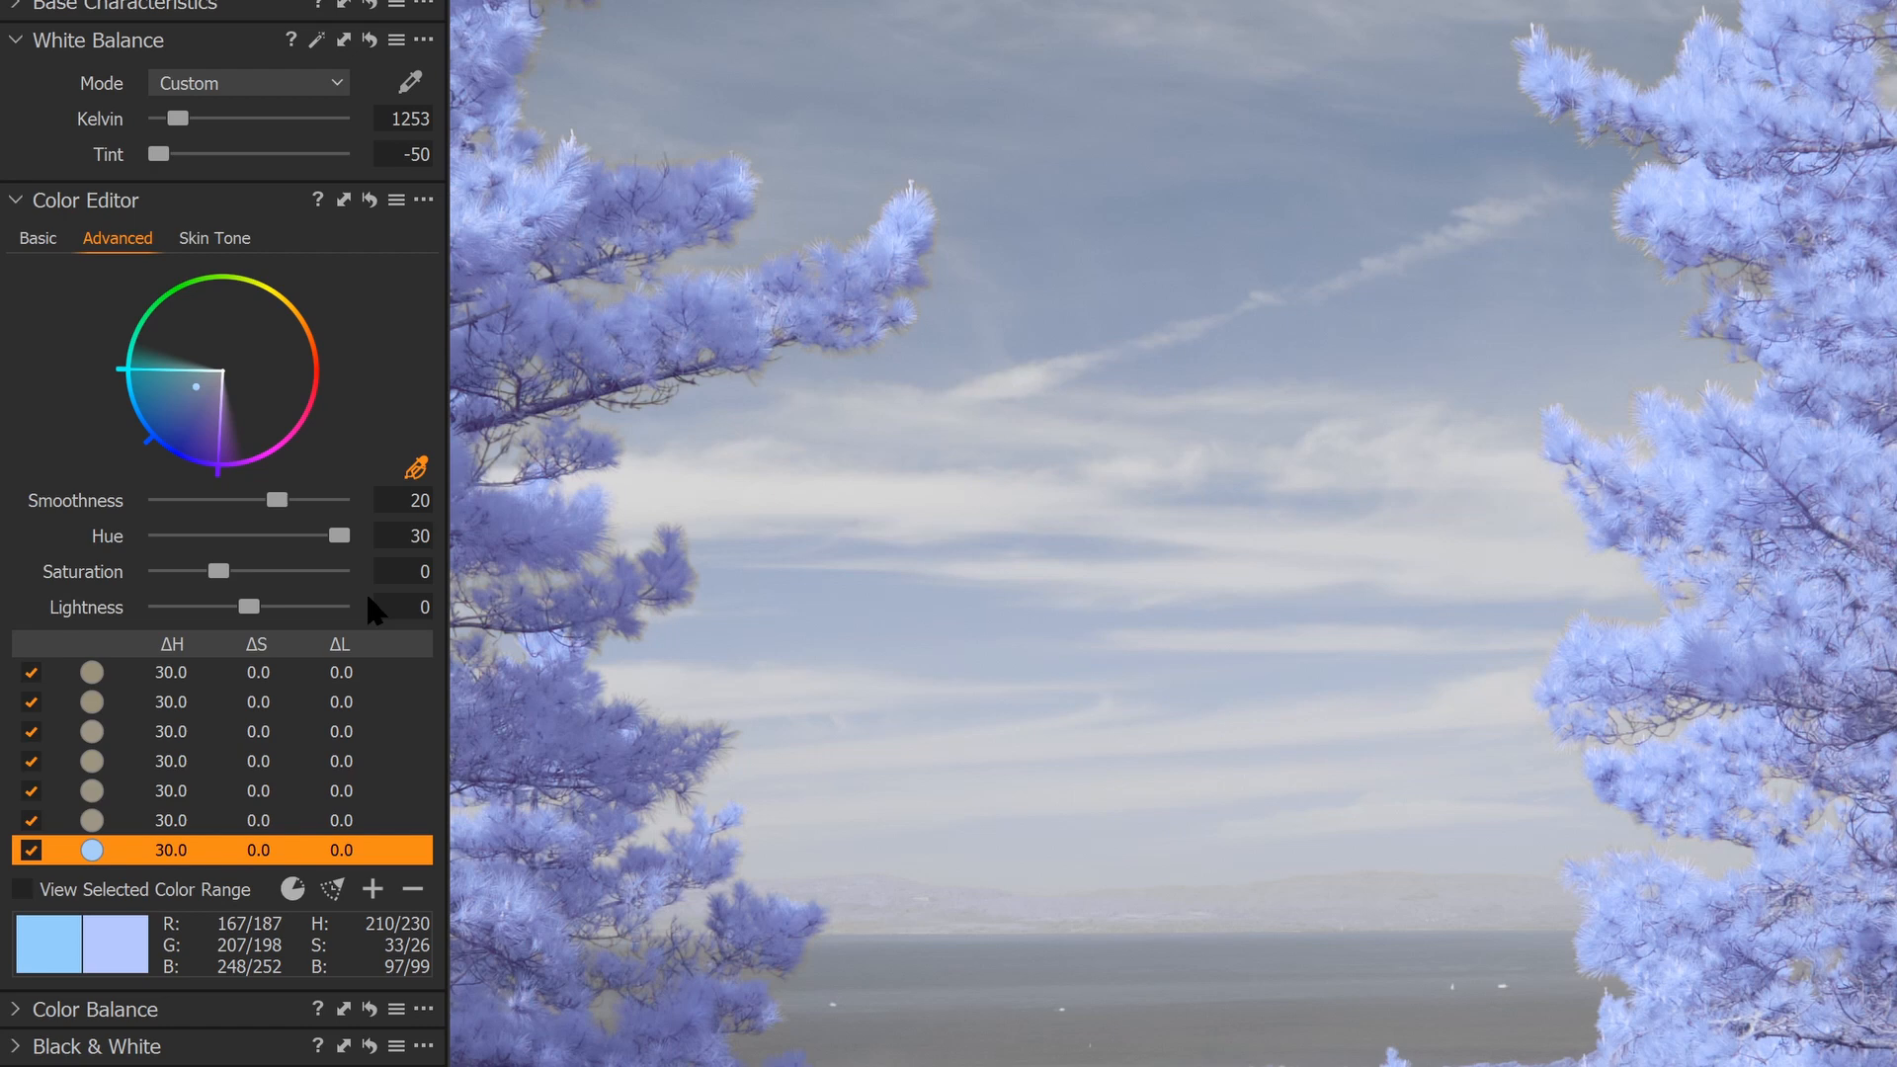
mouse_move(1830, 455)
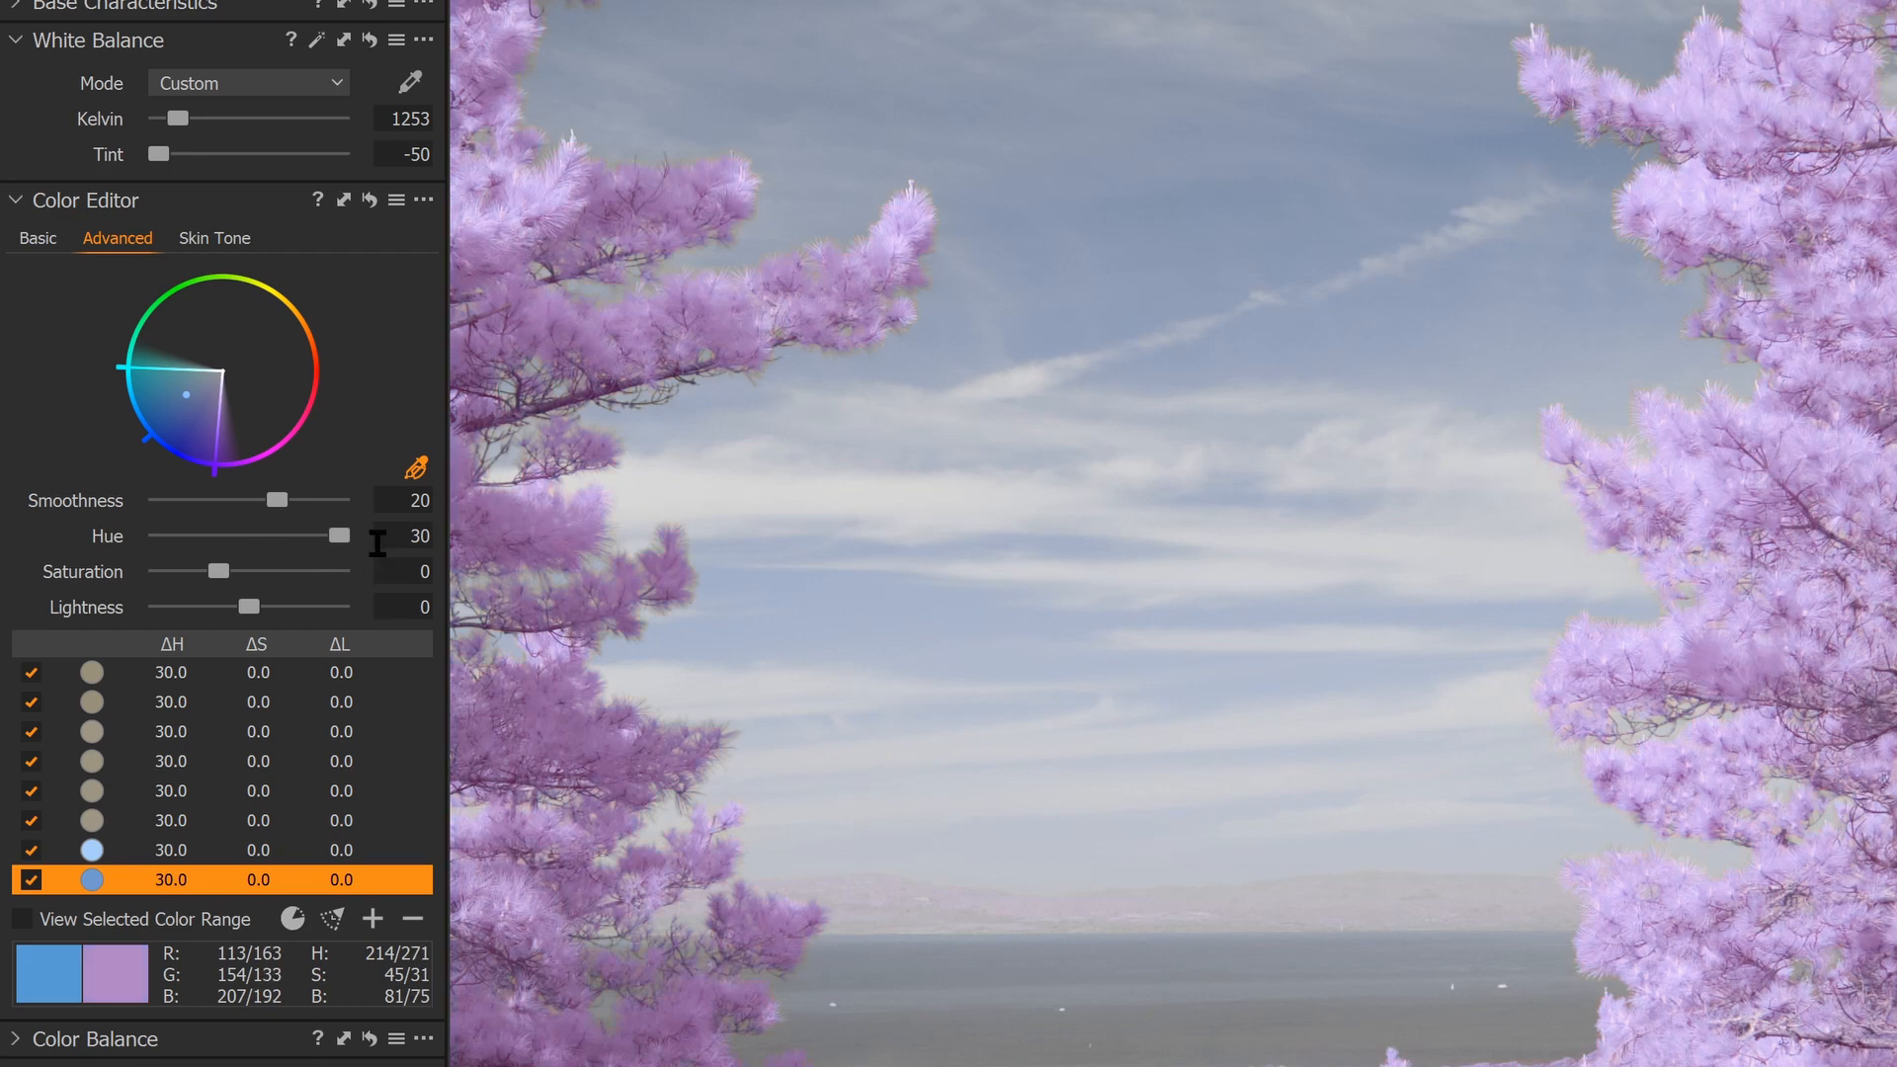
mouse_move(1721, 472)
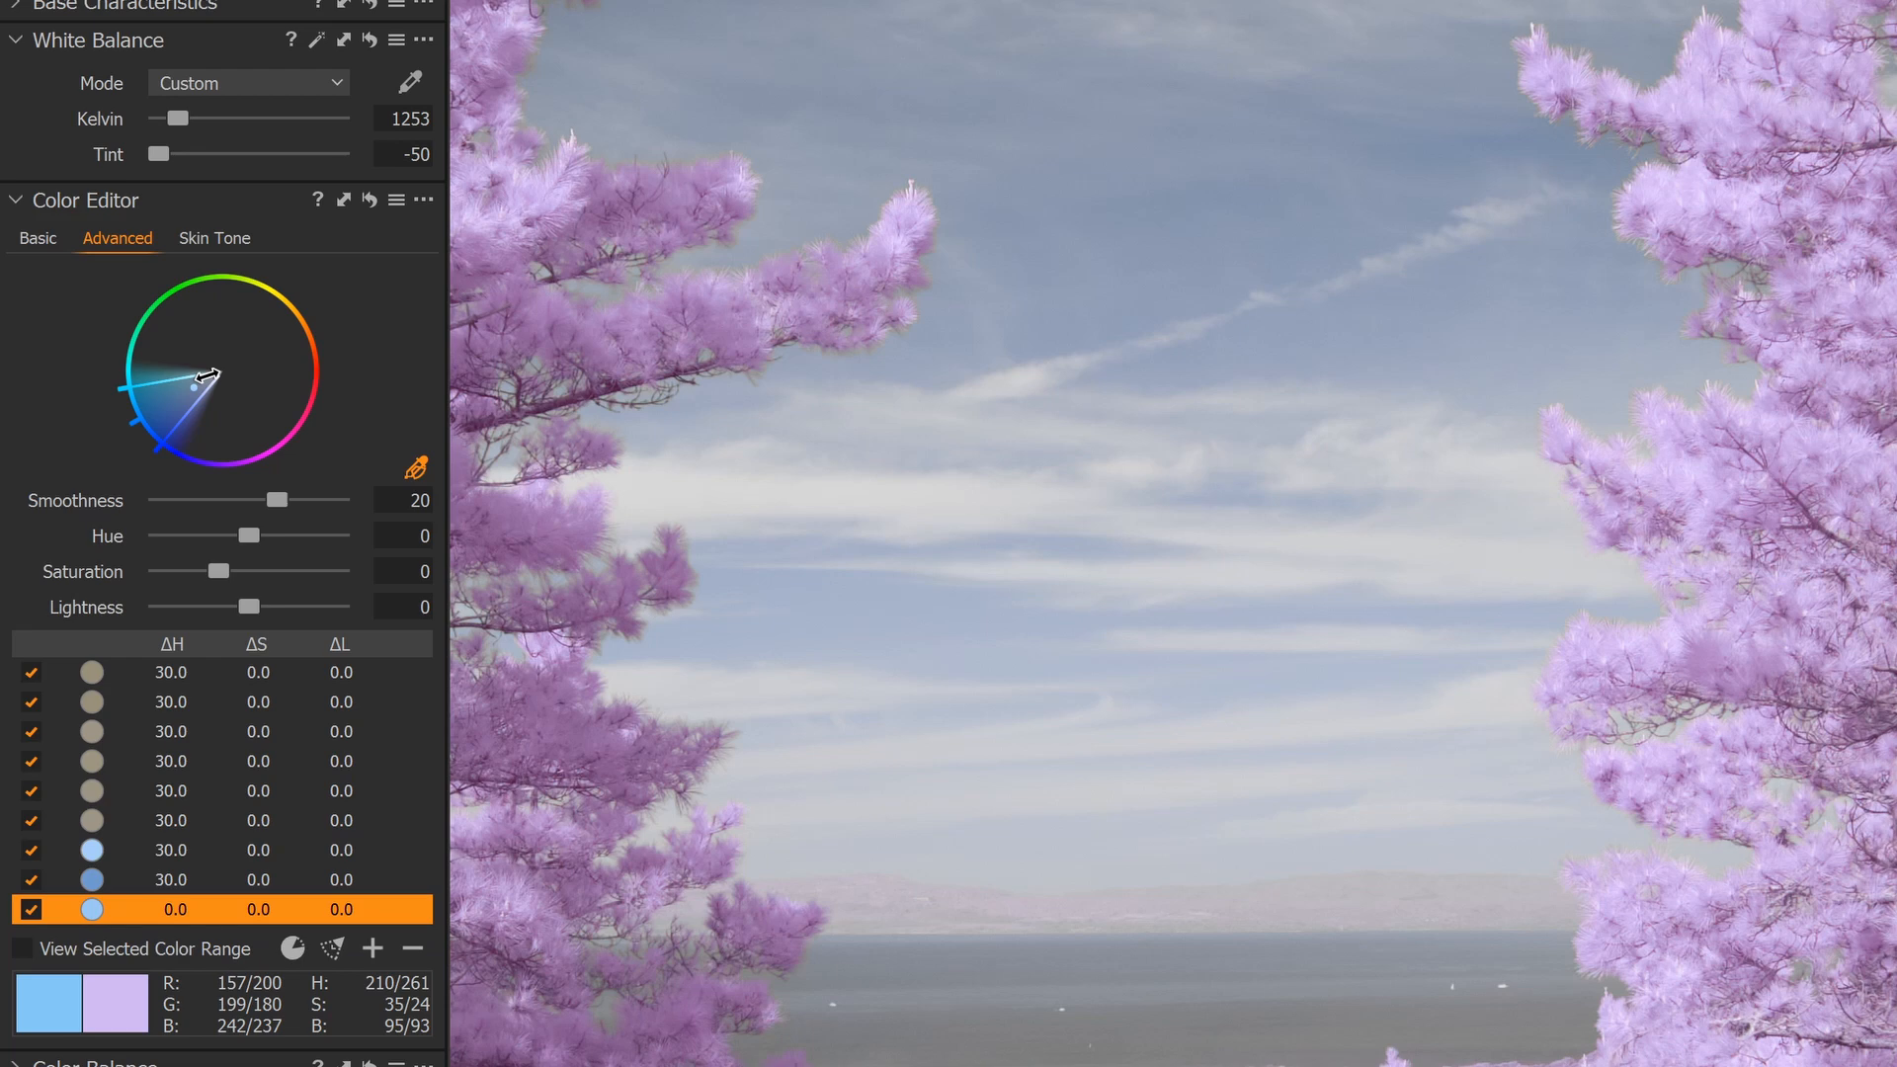
drag(205, 376, 176, 411)
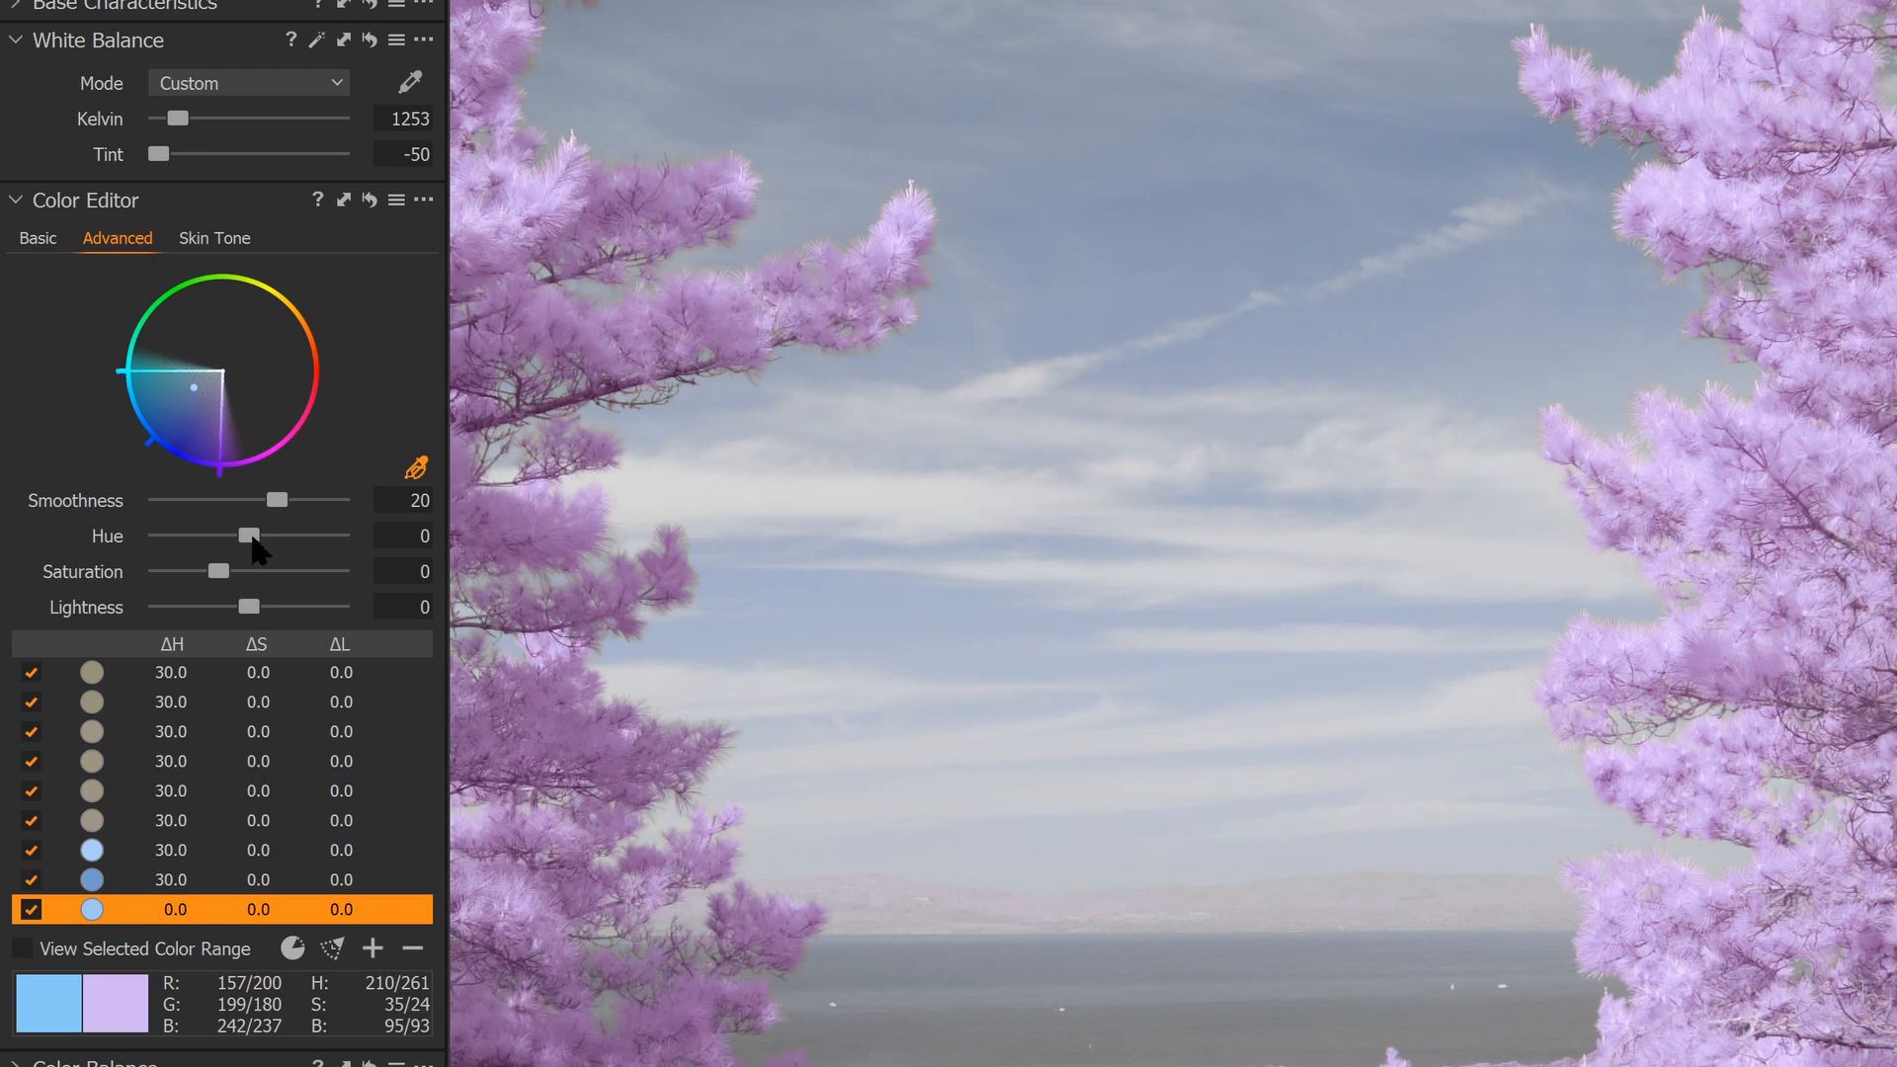
drag(249, 535, 338, 536)
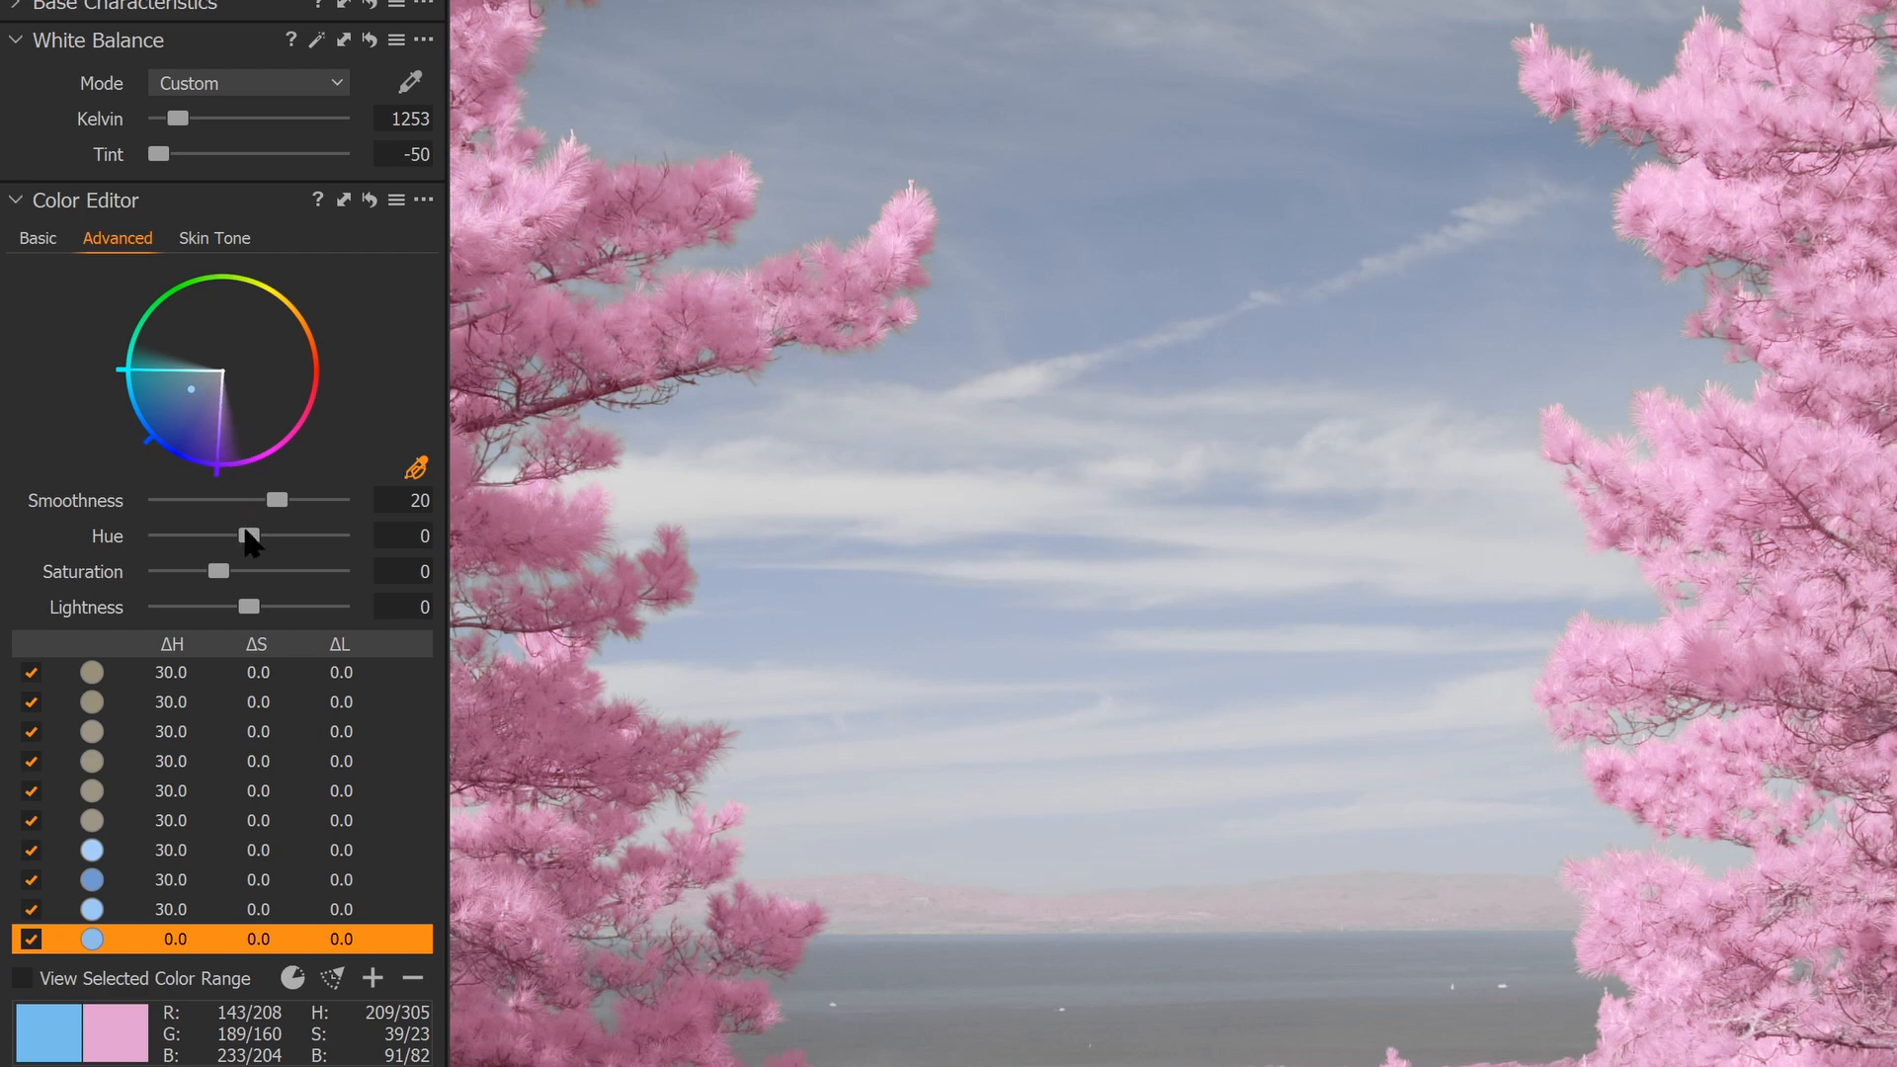
drag(249, 535, 338, 536)
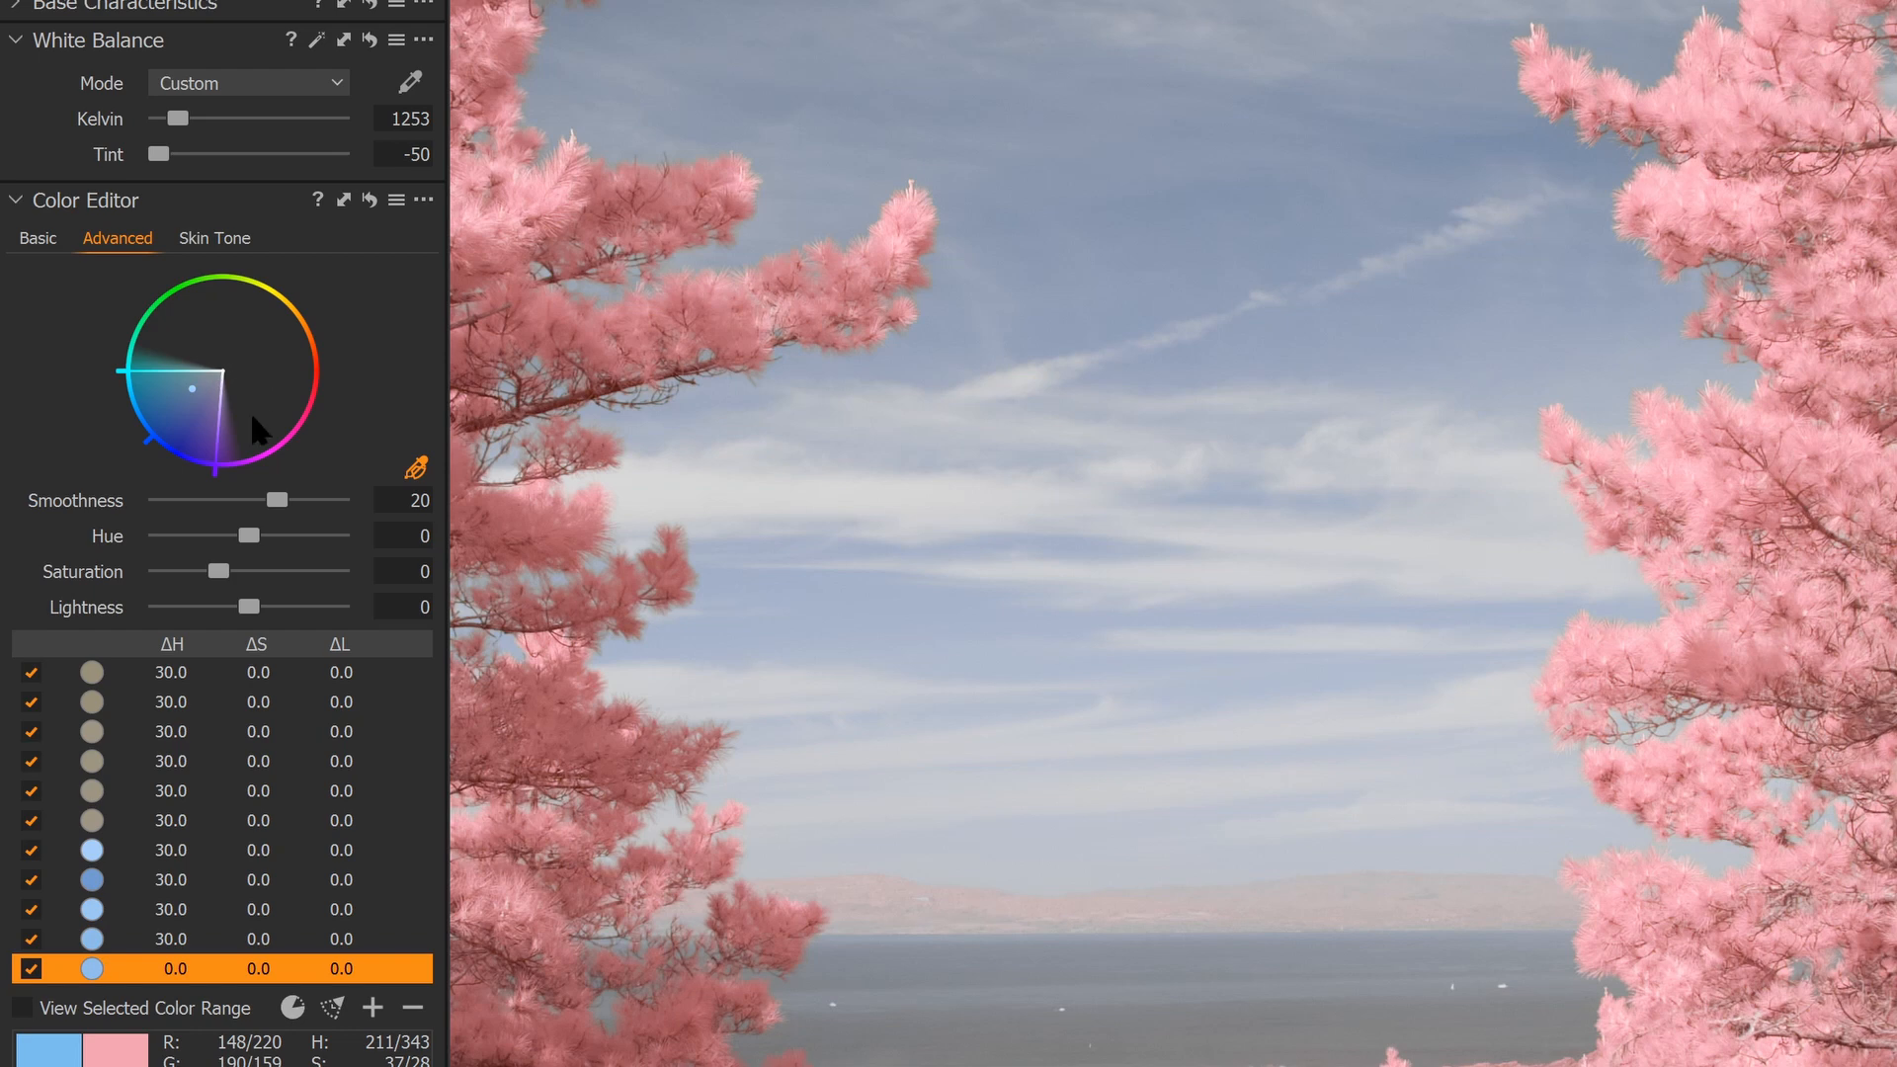
drag(249, 535, 338, 536)
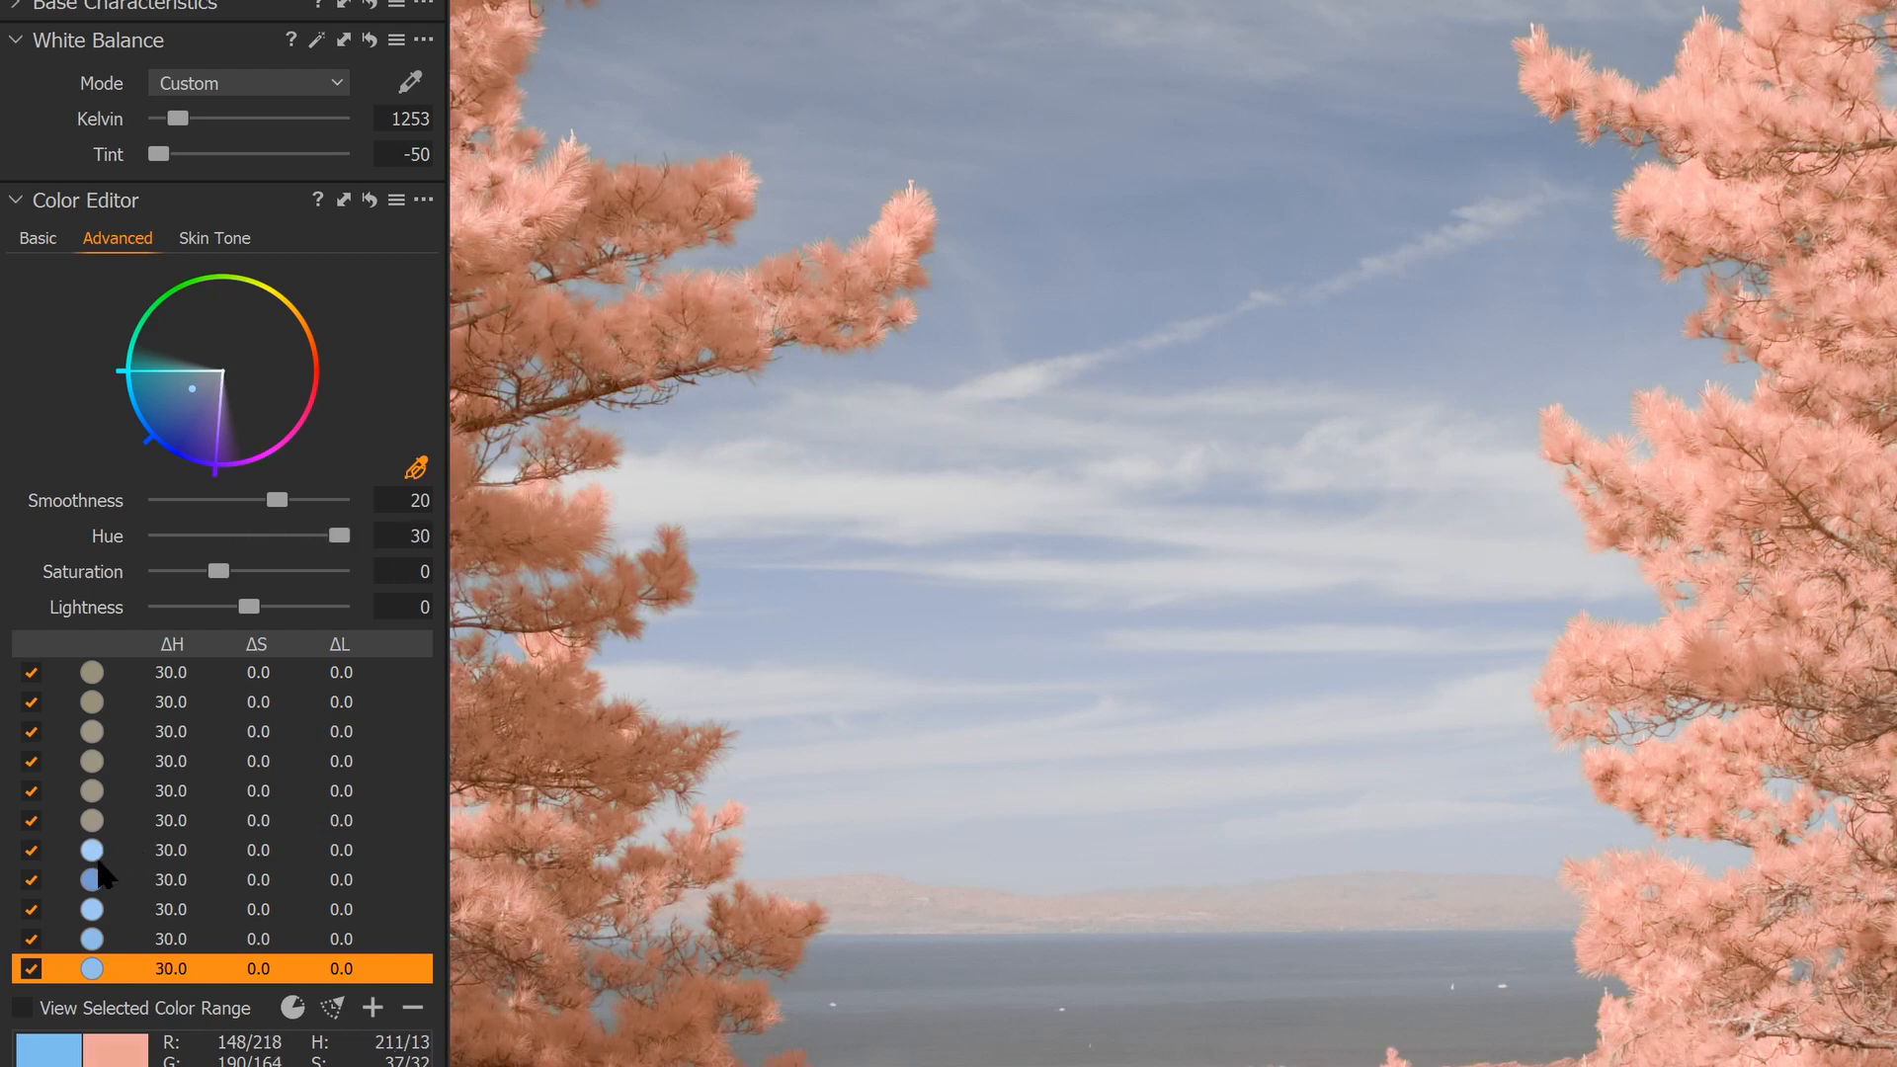
mouse_move(326, 793)
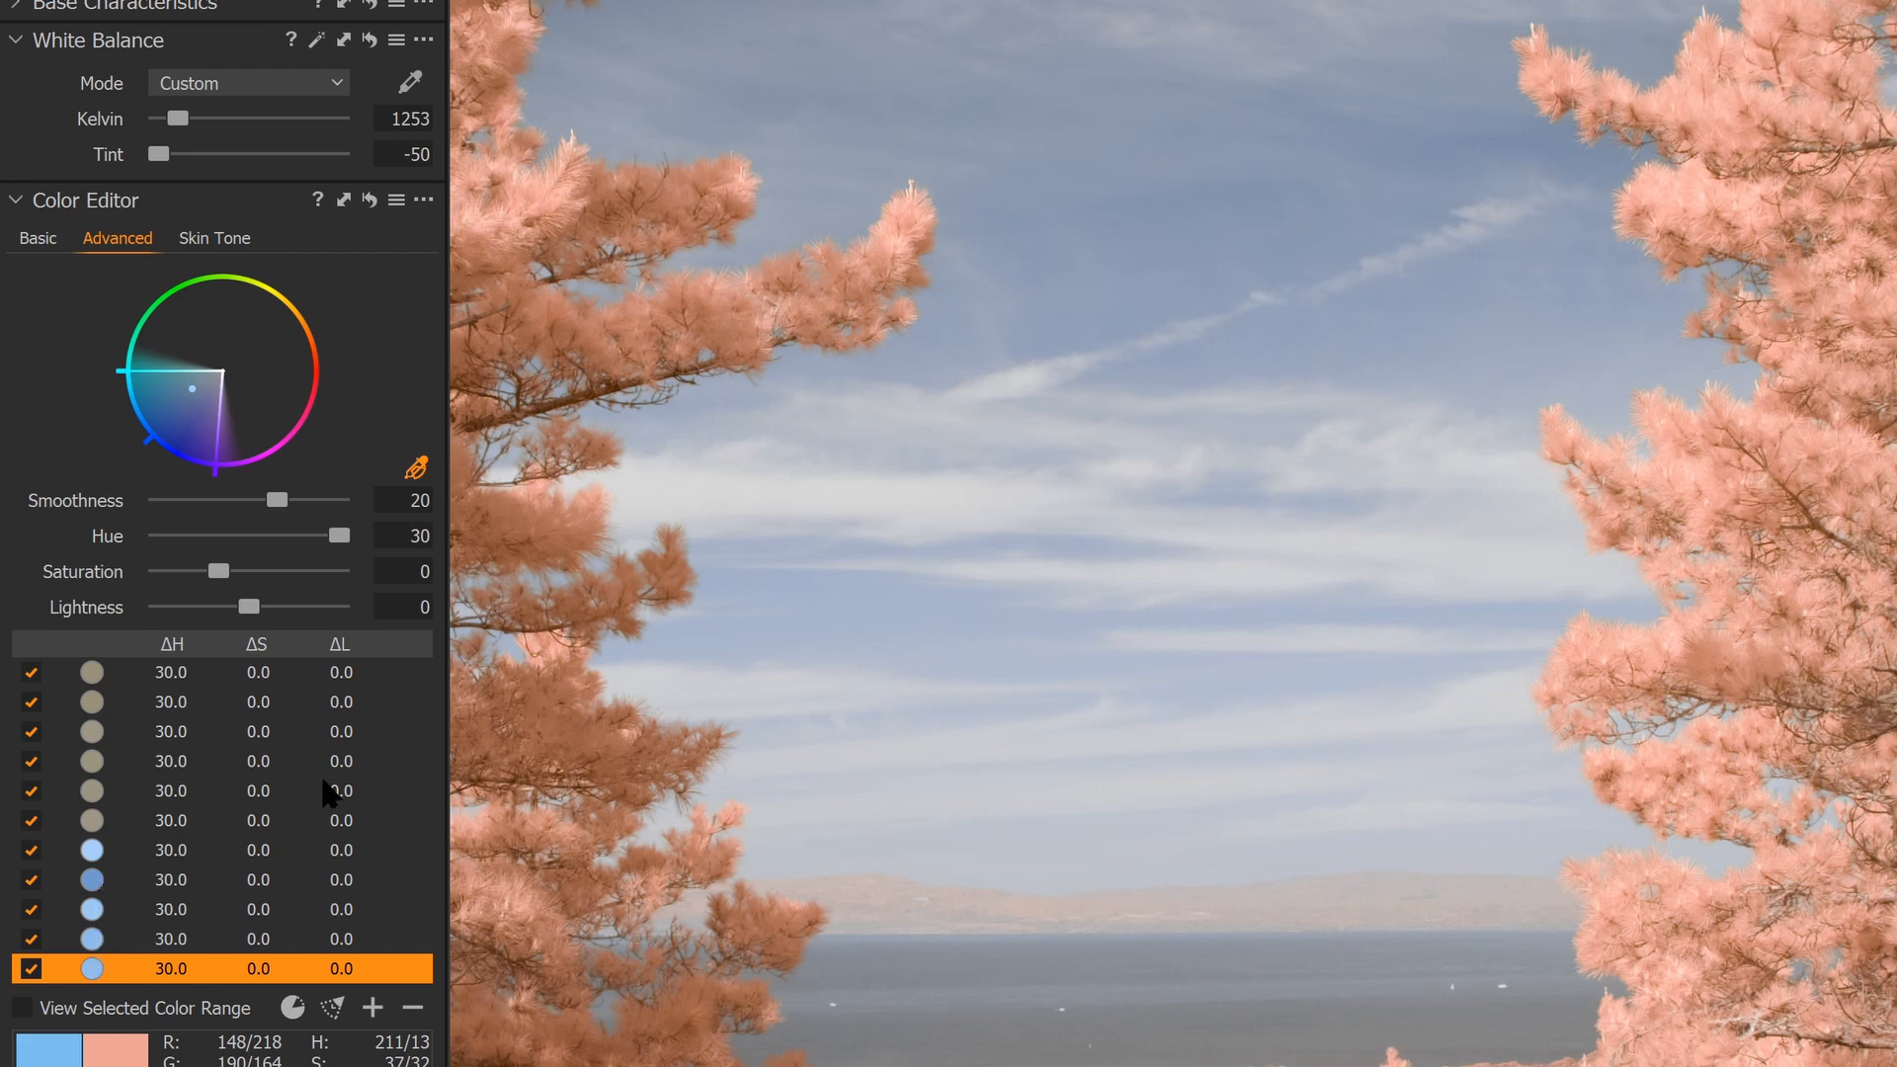
mouse_move(1823, 432)
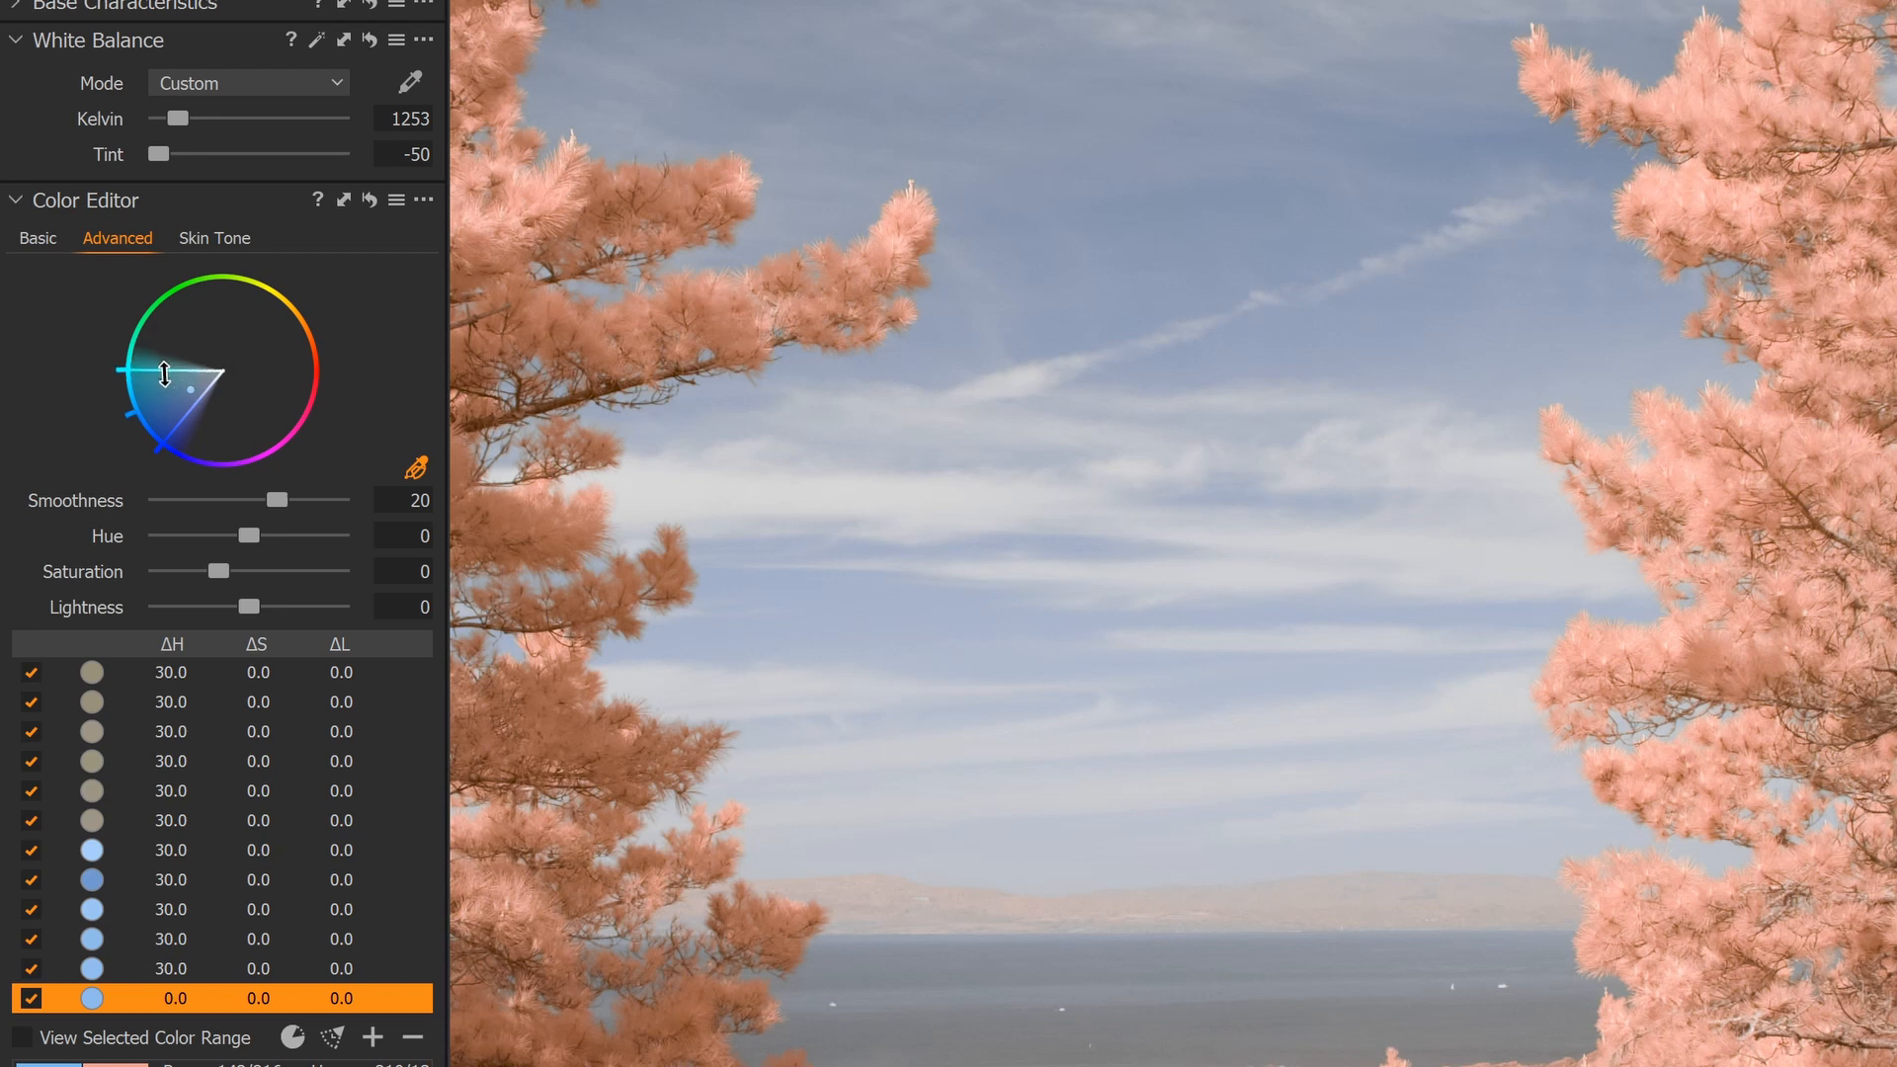
Refine the latest foliage range's width and settle its hue shift at 30, turning the trees golden
drag(160, 373, 221, 457)
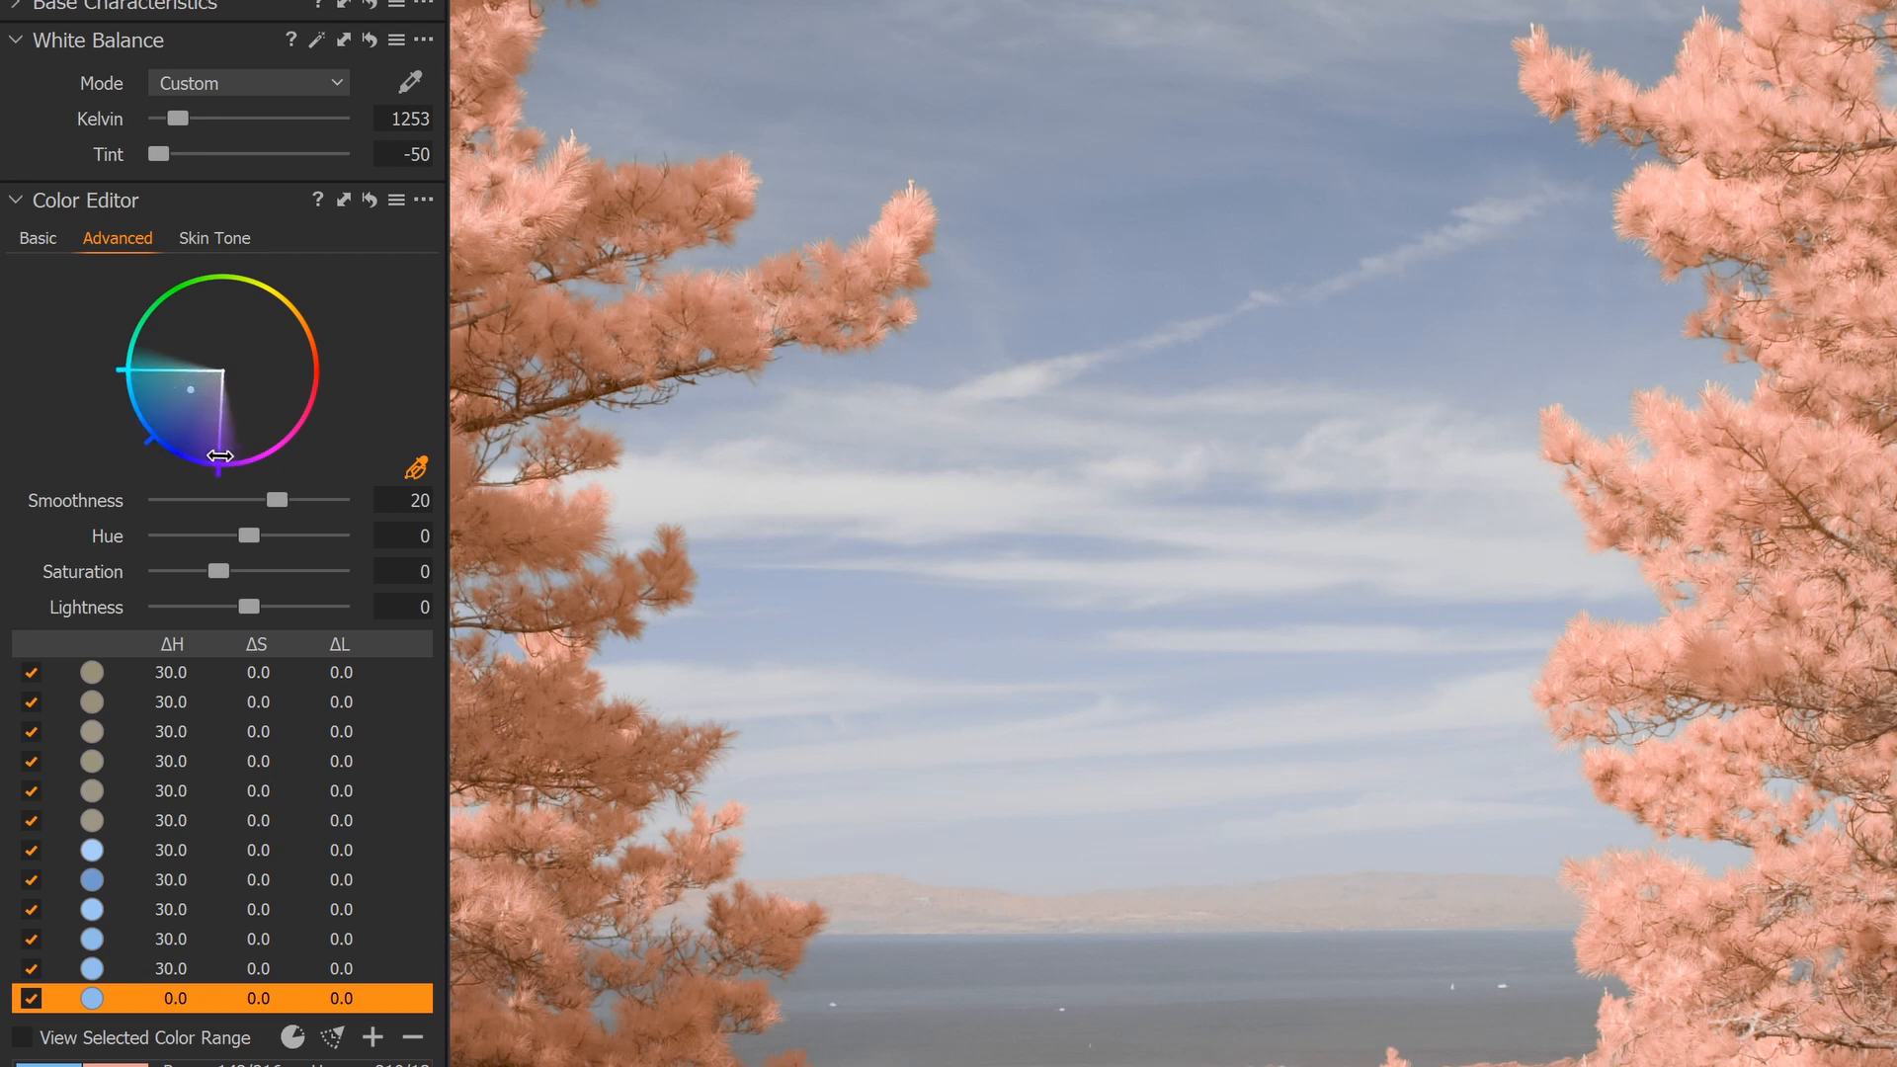
drag(249, 535, 338, 535)
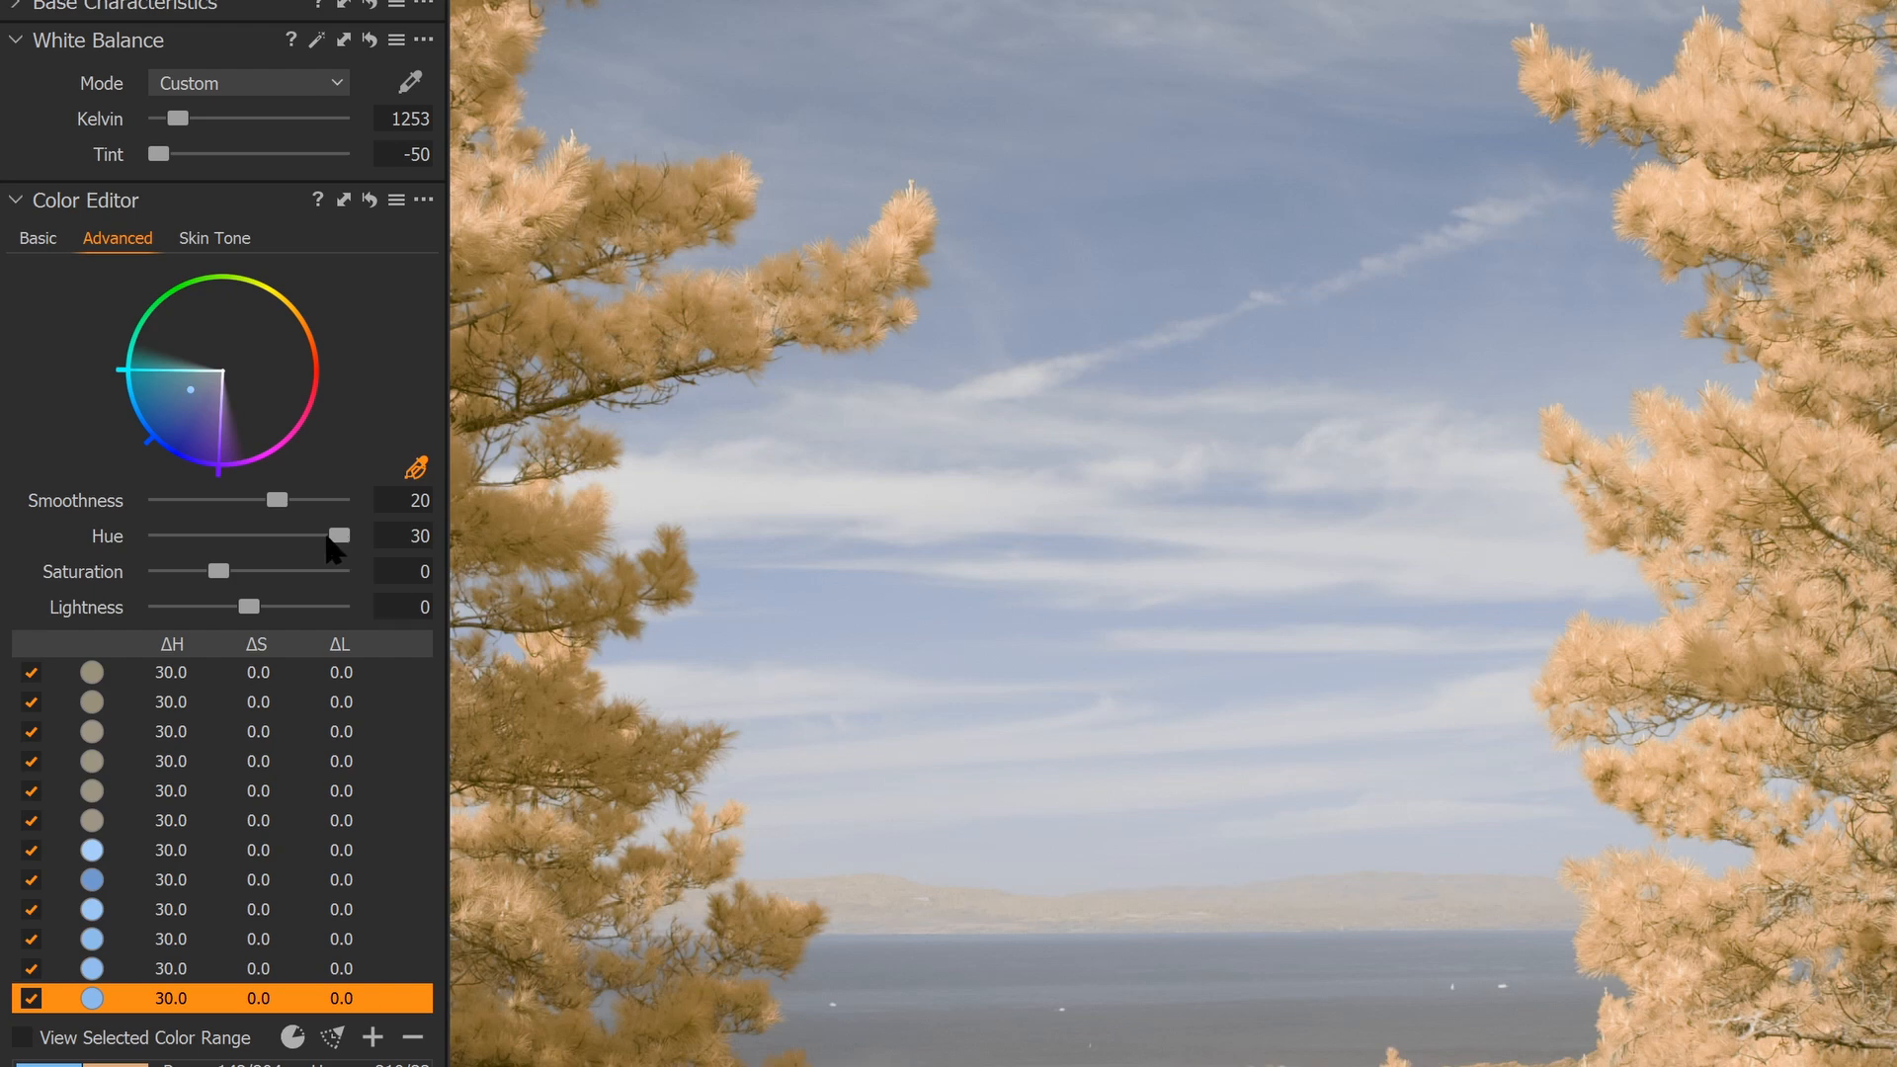
drag(336, 535, 295, 536)
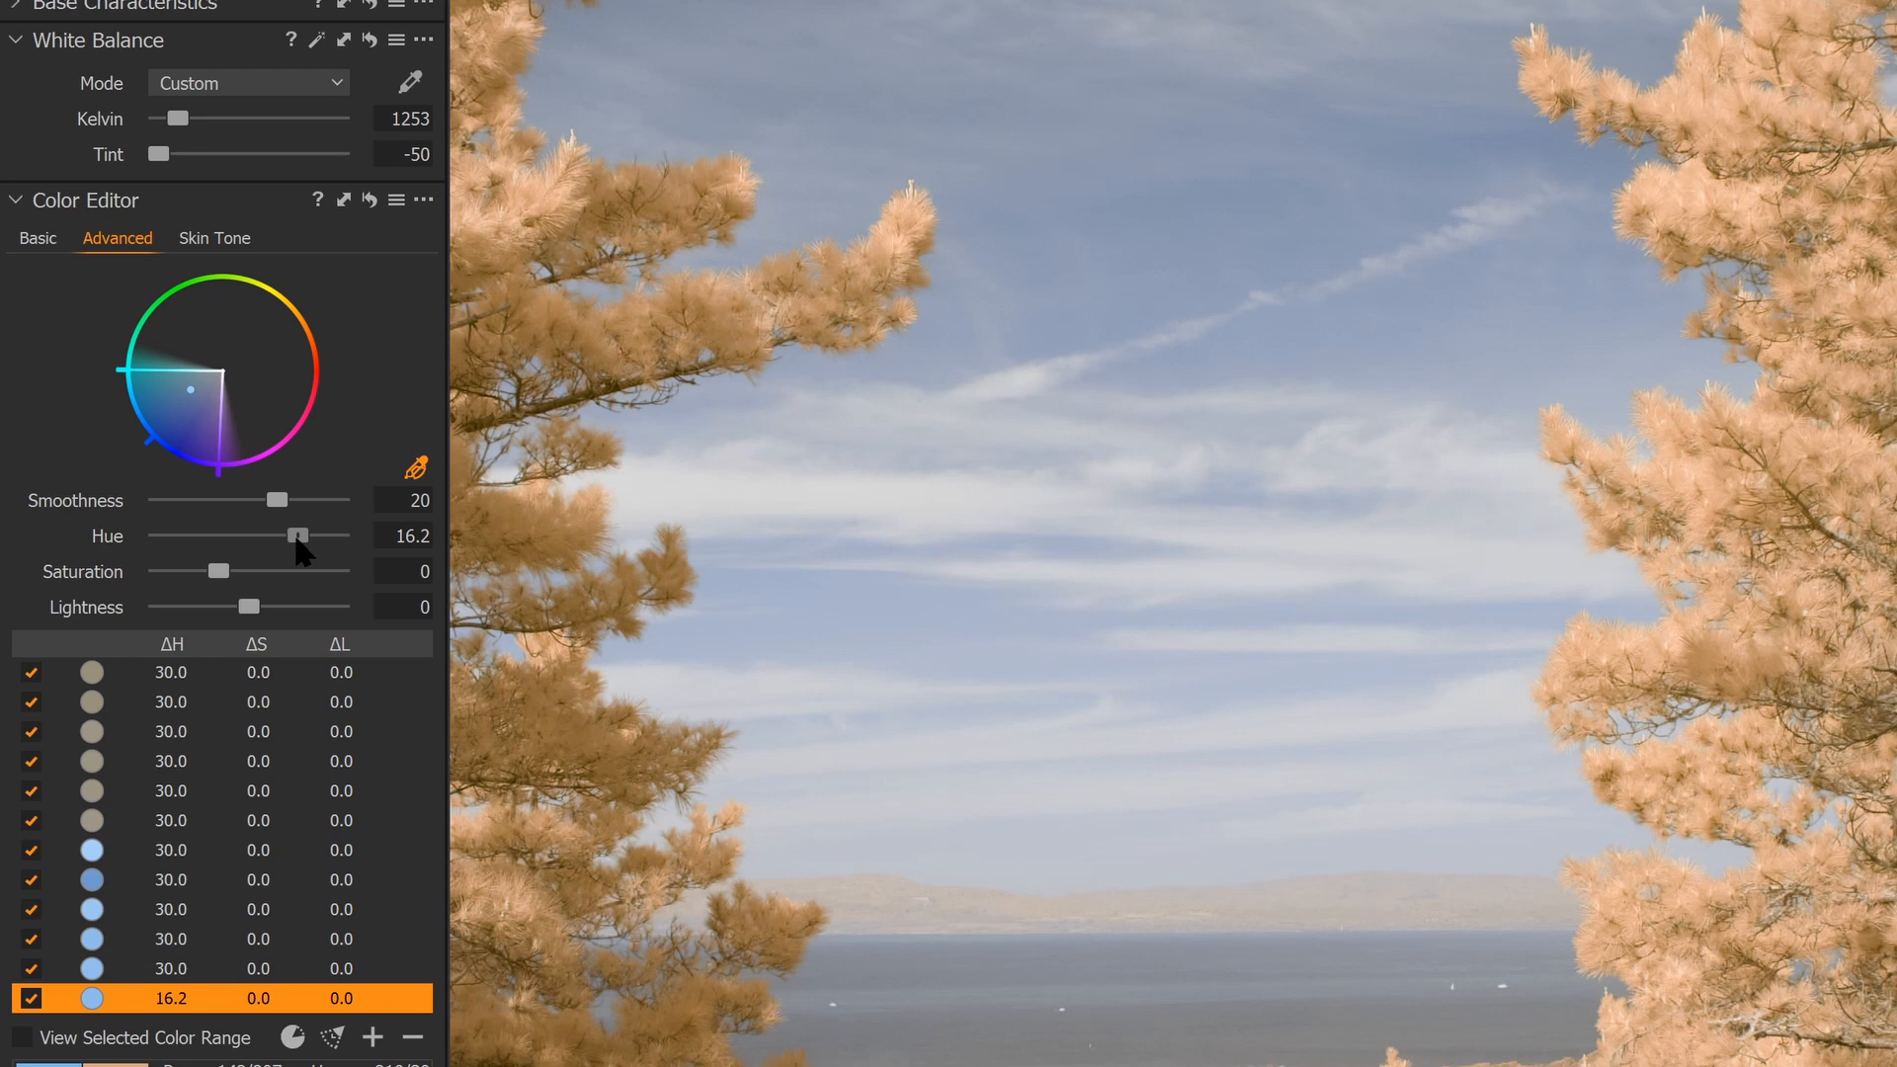
drag(297, 536, 326, 536)
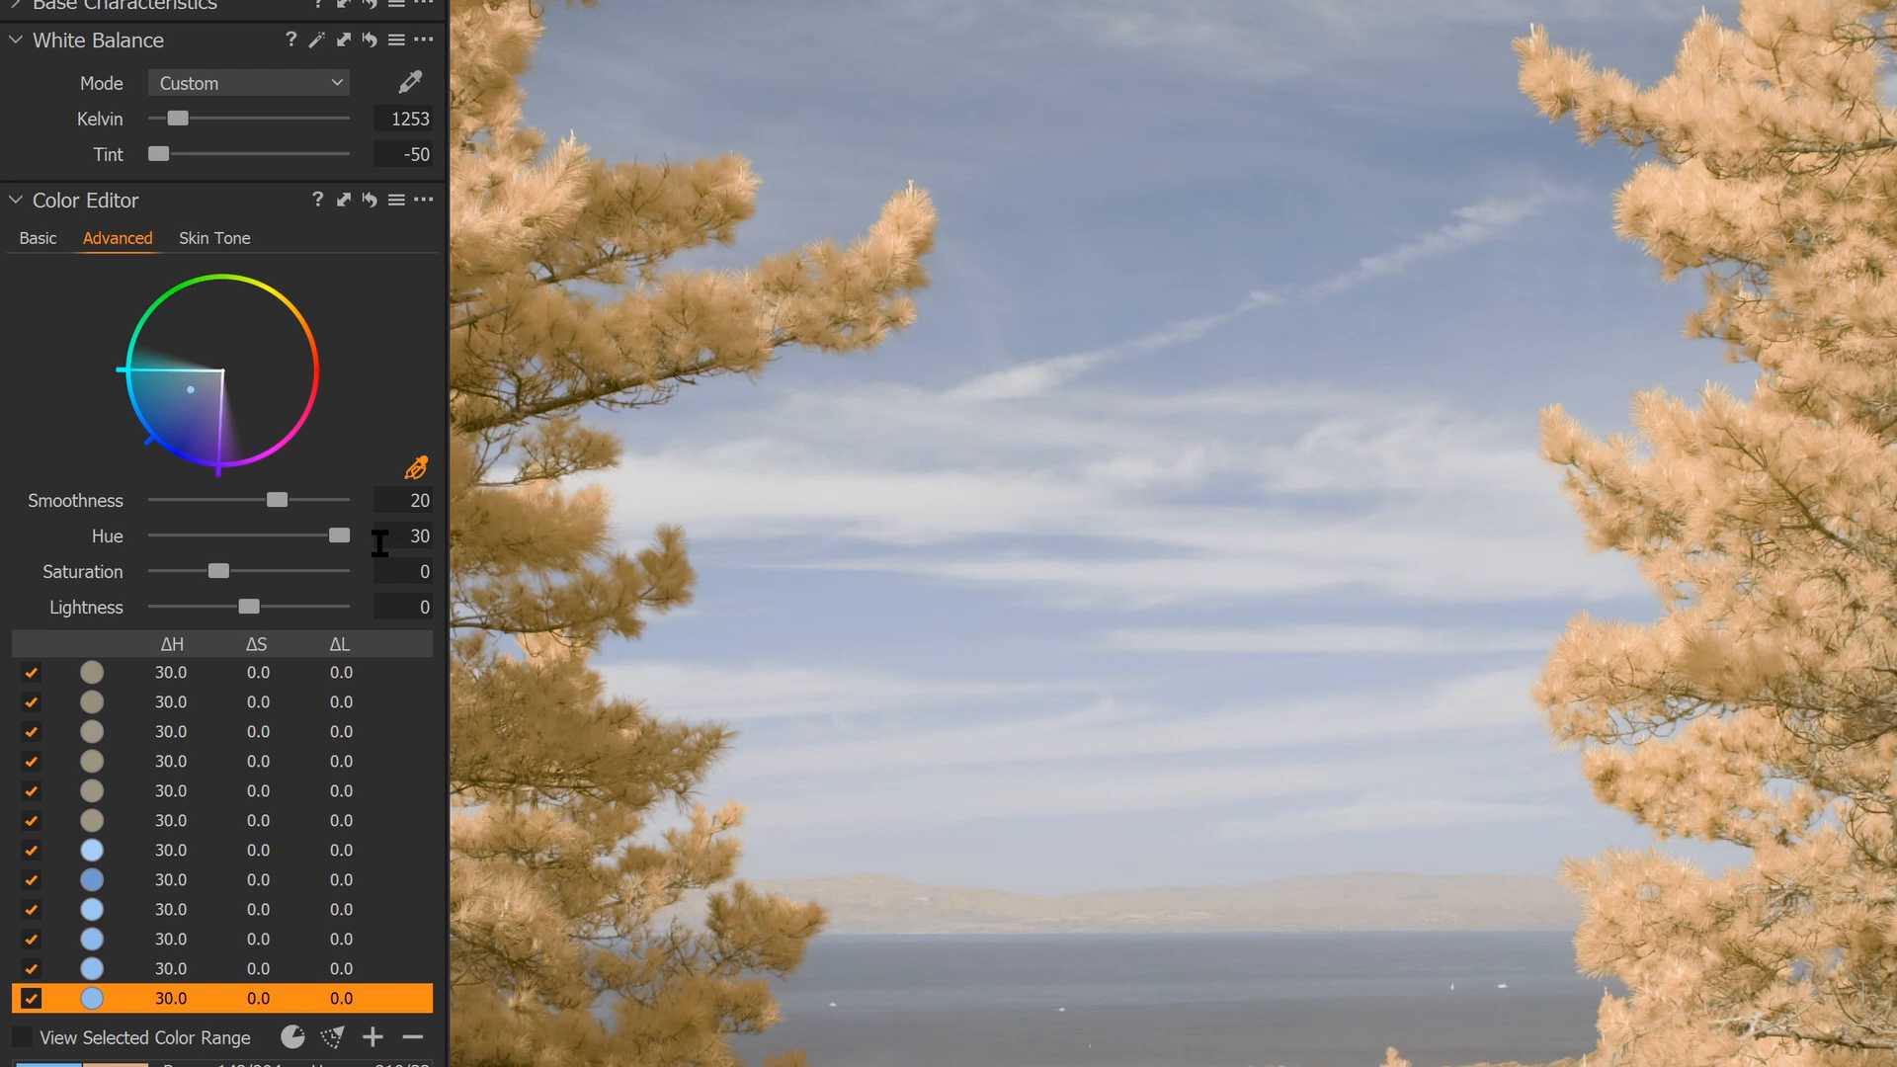
mouse_move(263, 289)
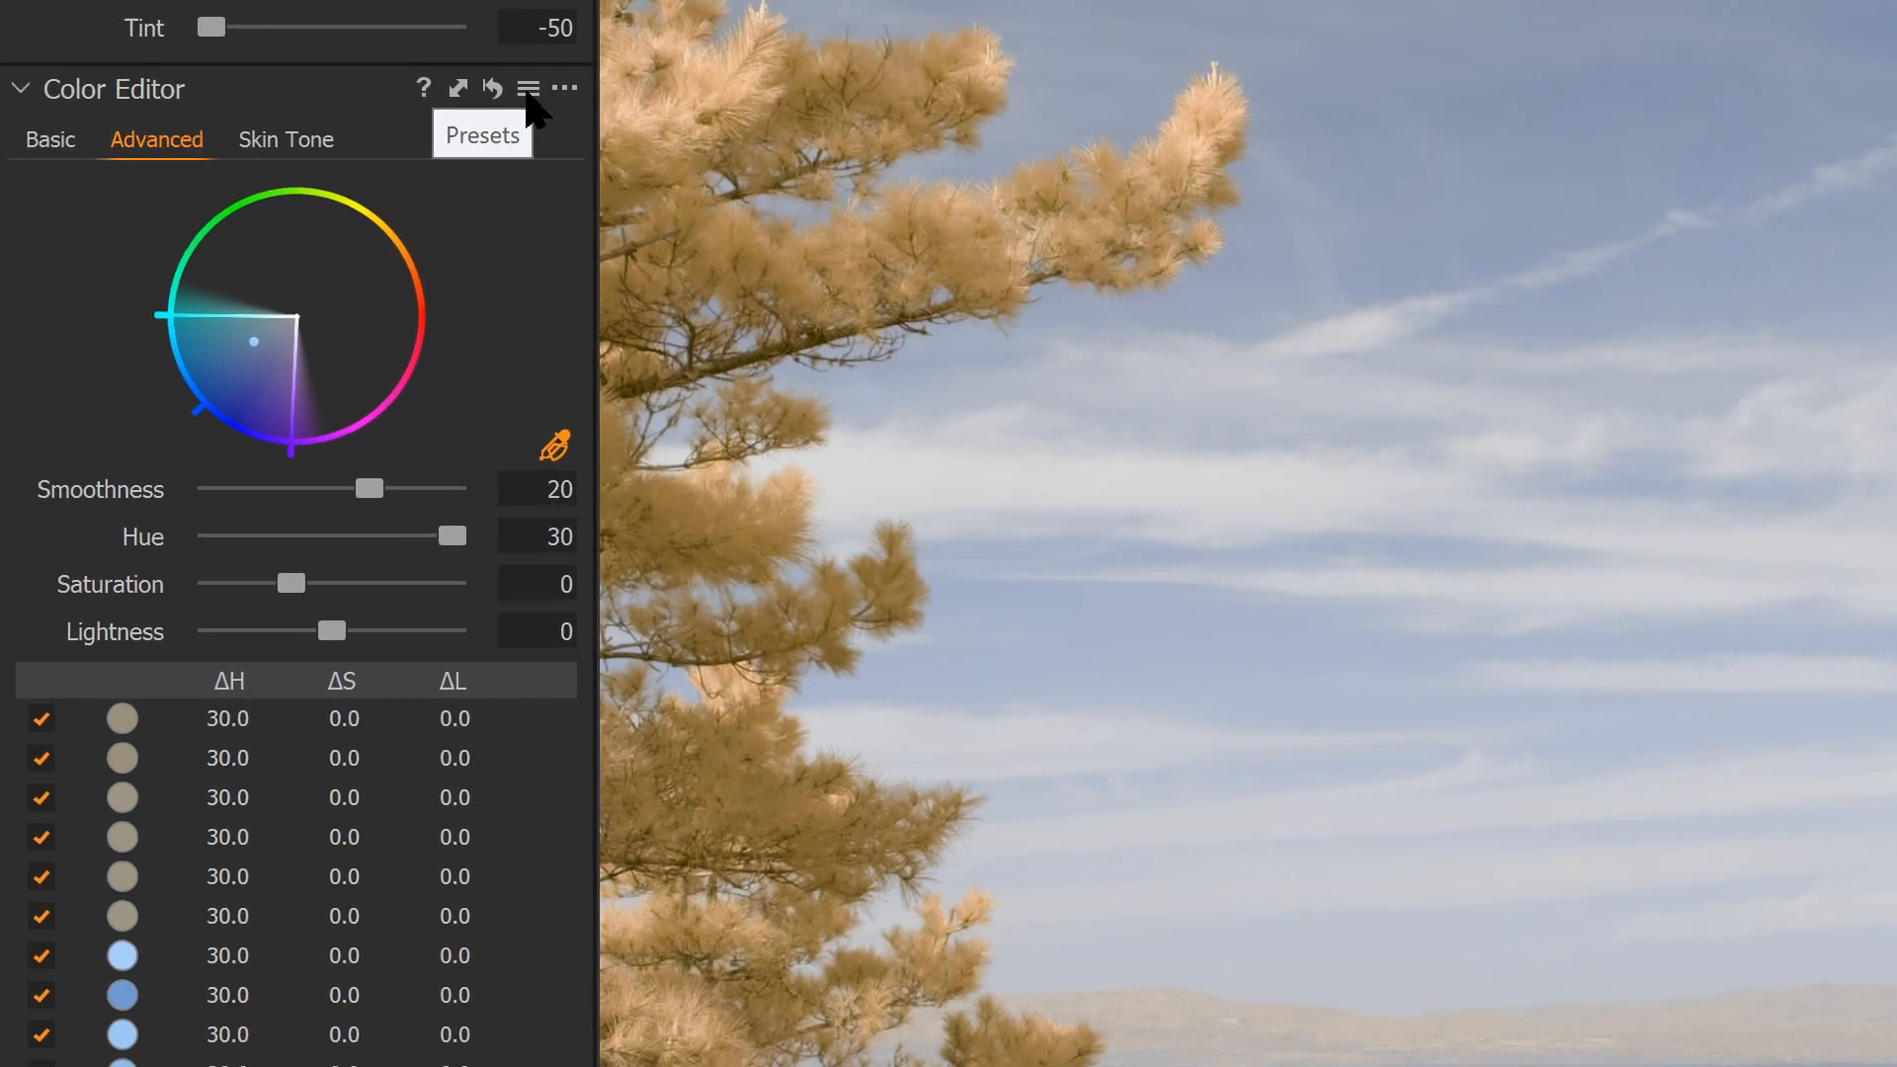
Save the Color Editor Advanced adjustments as a user preset named Infra
click(526, 87)
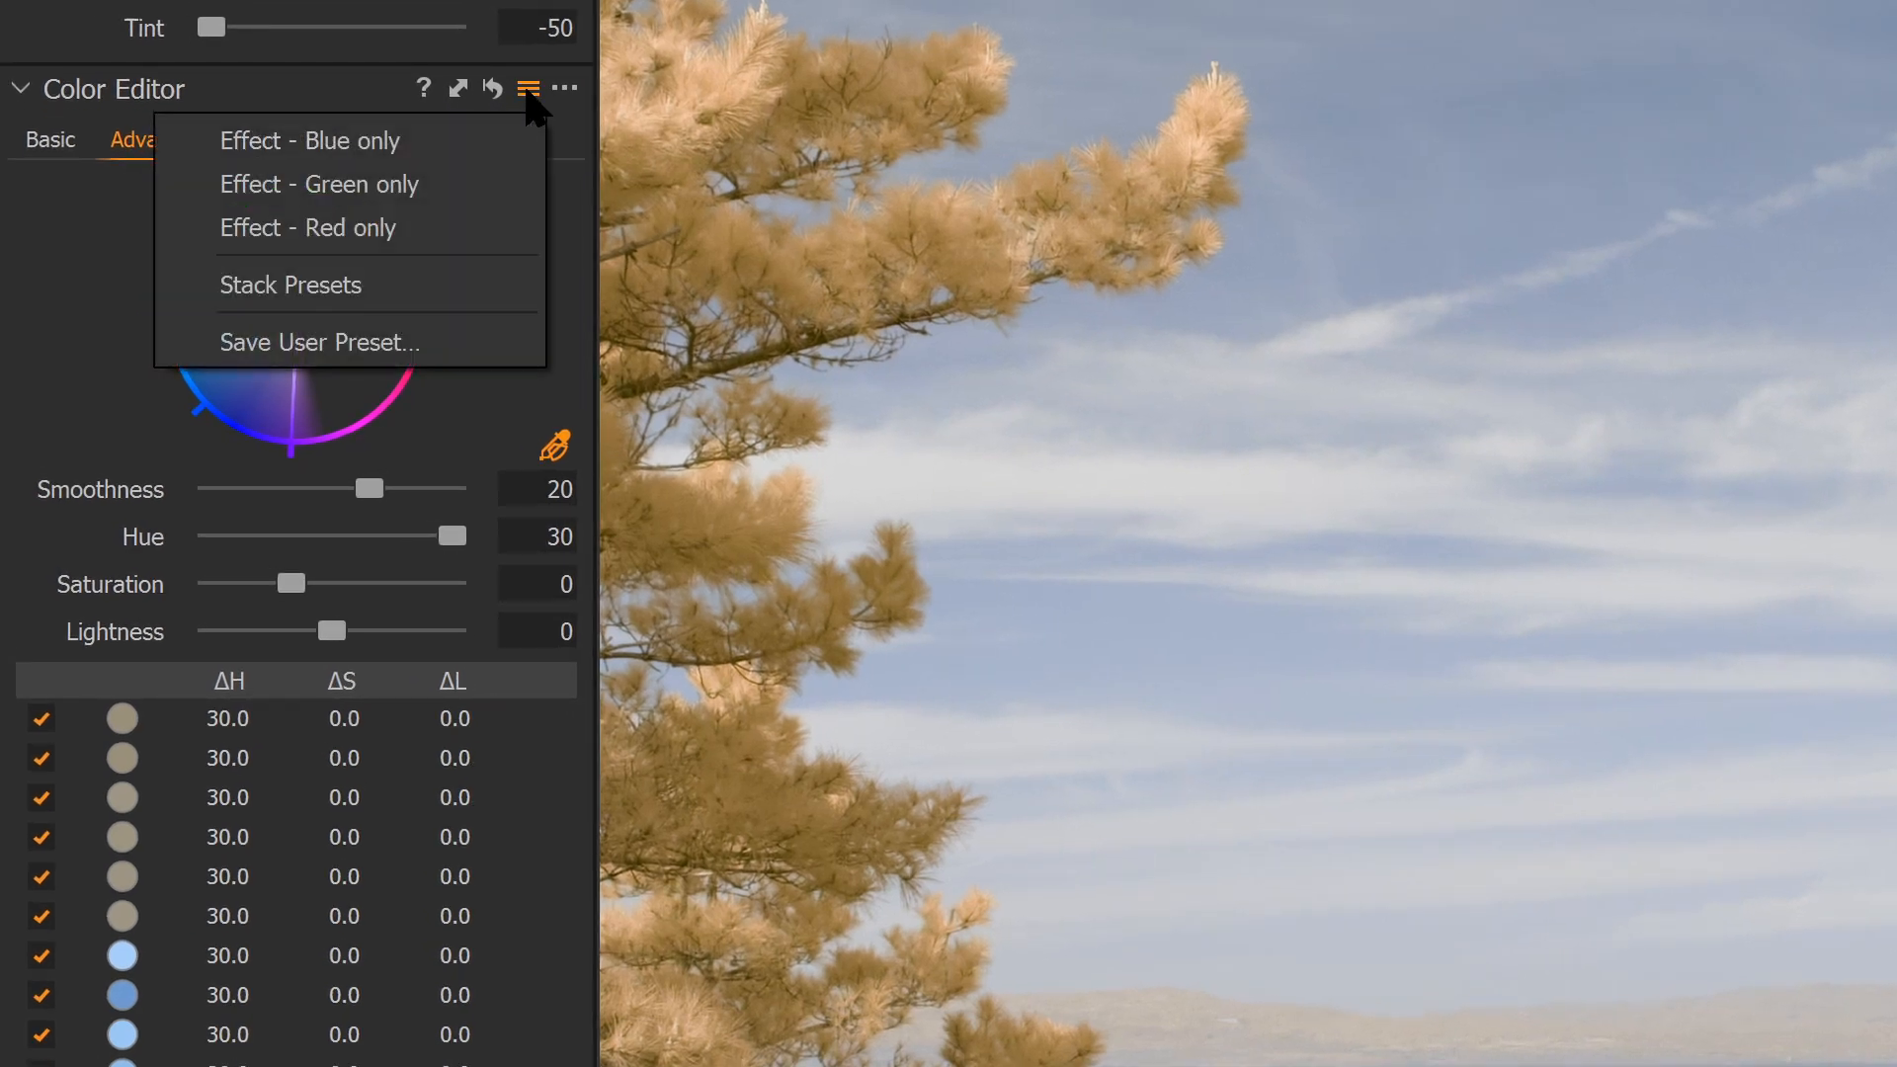
click(318, 184)
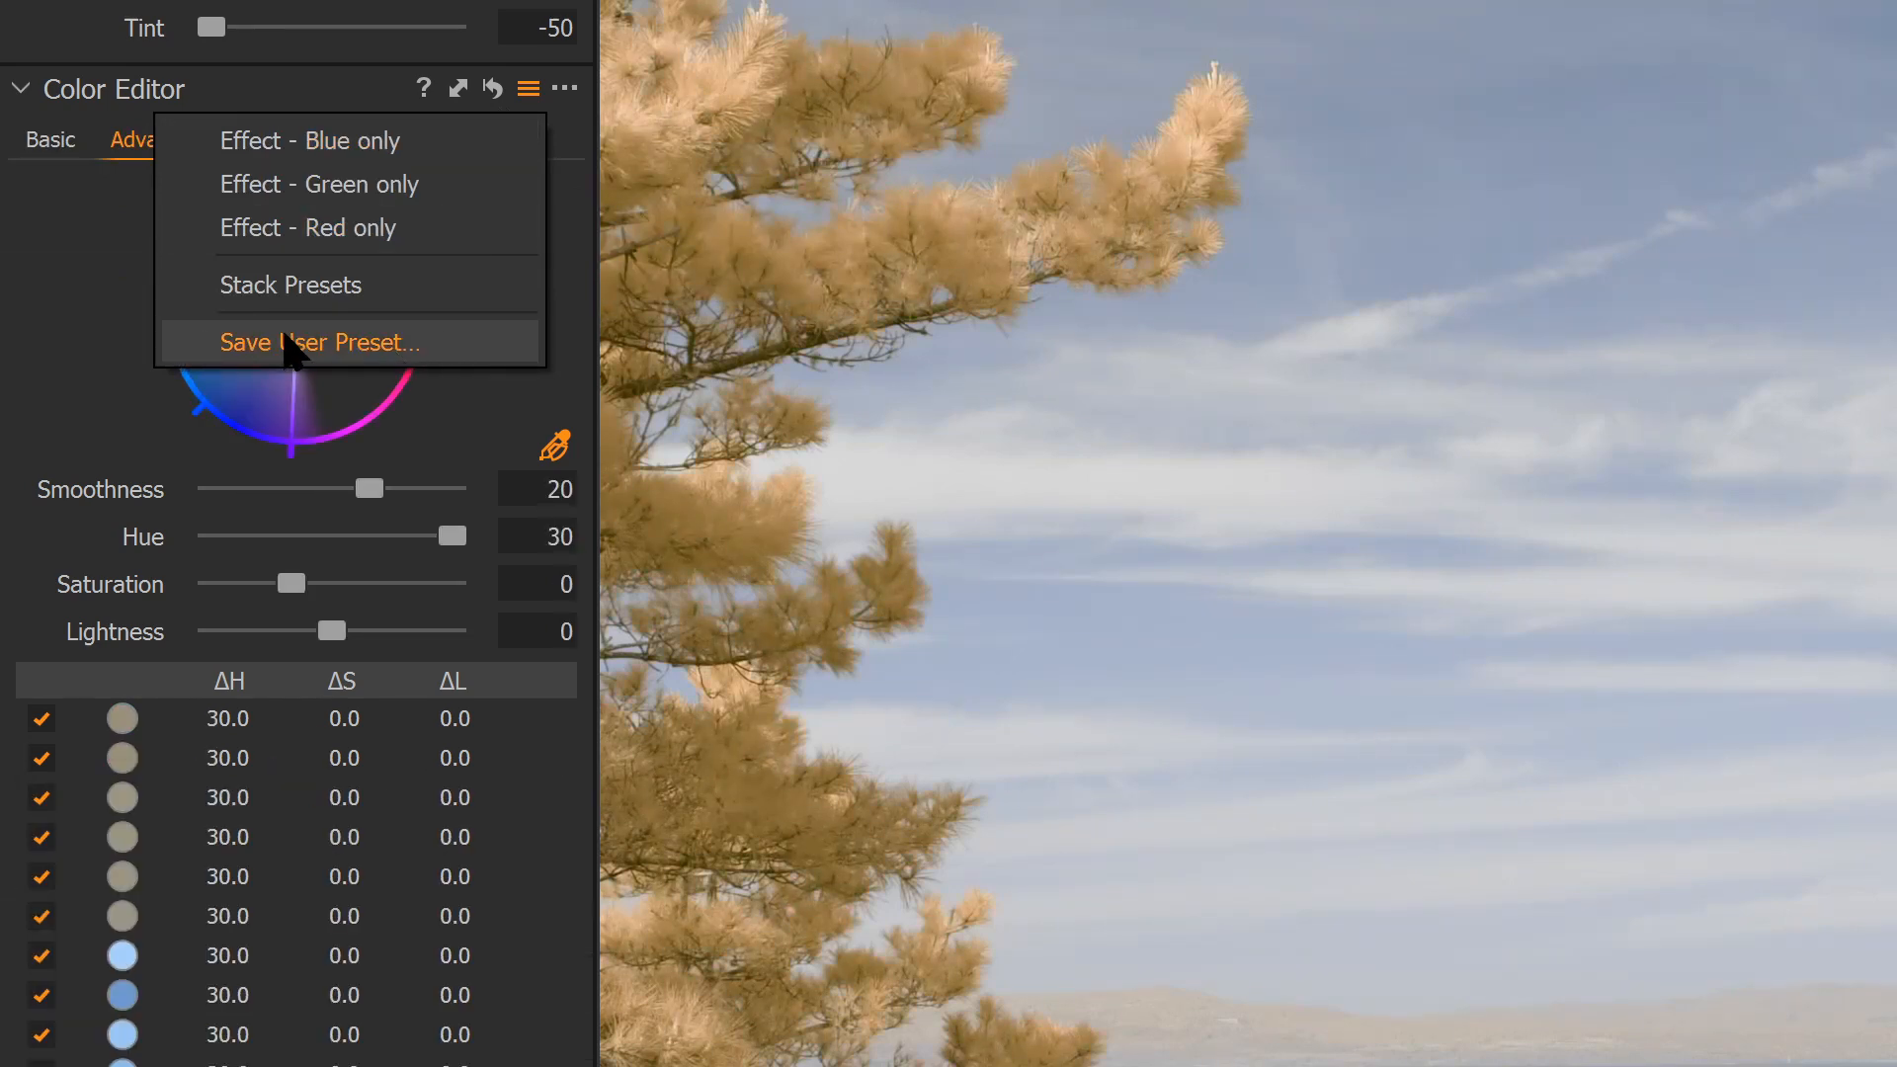
mouse_move(366, 360)
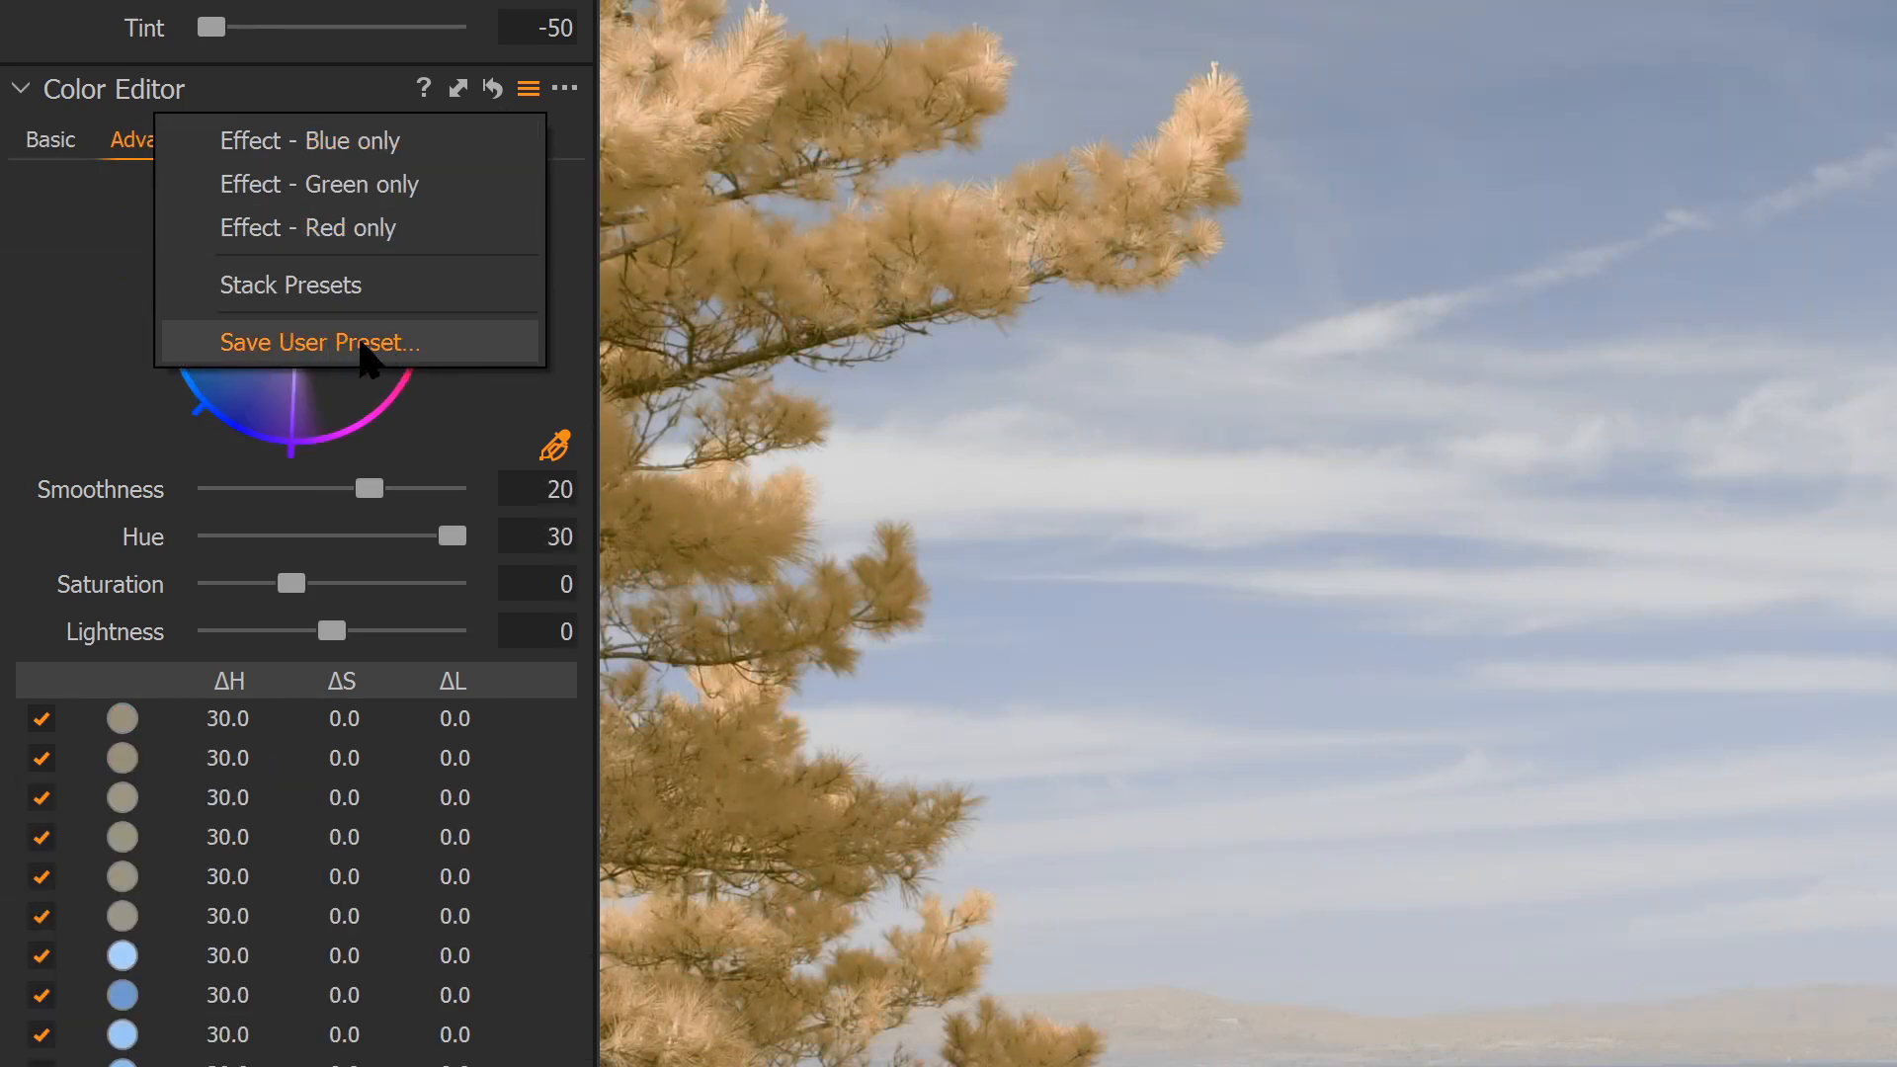
click(316, 341)
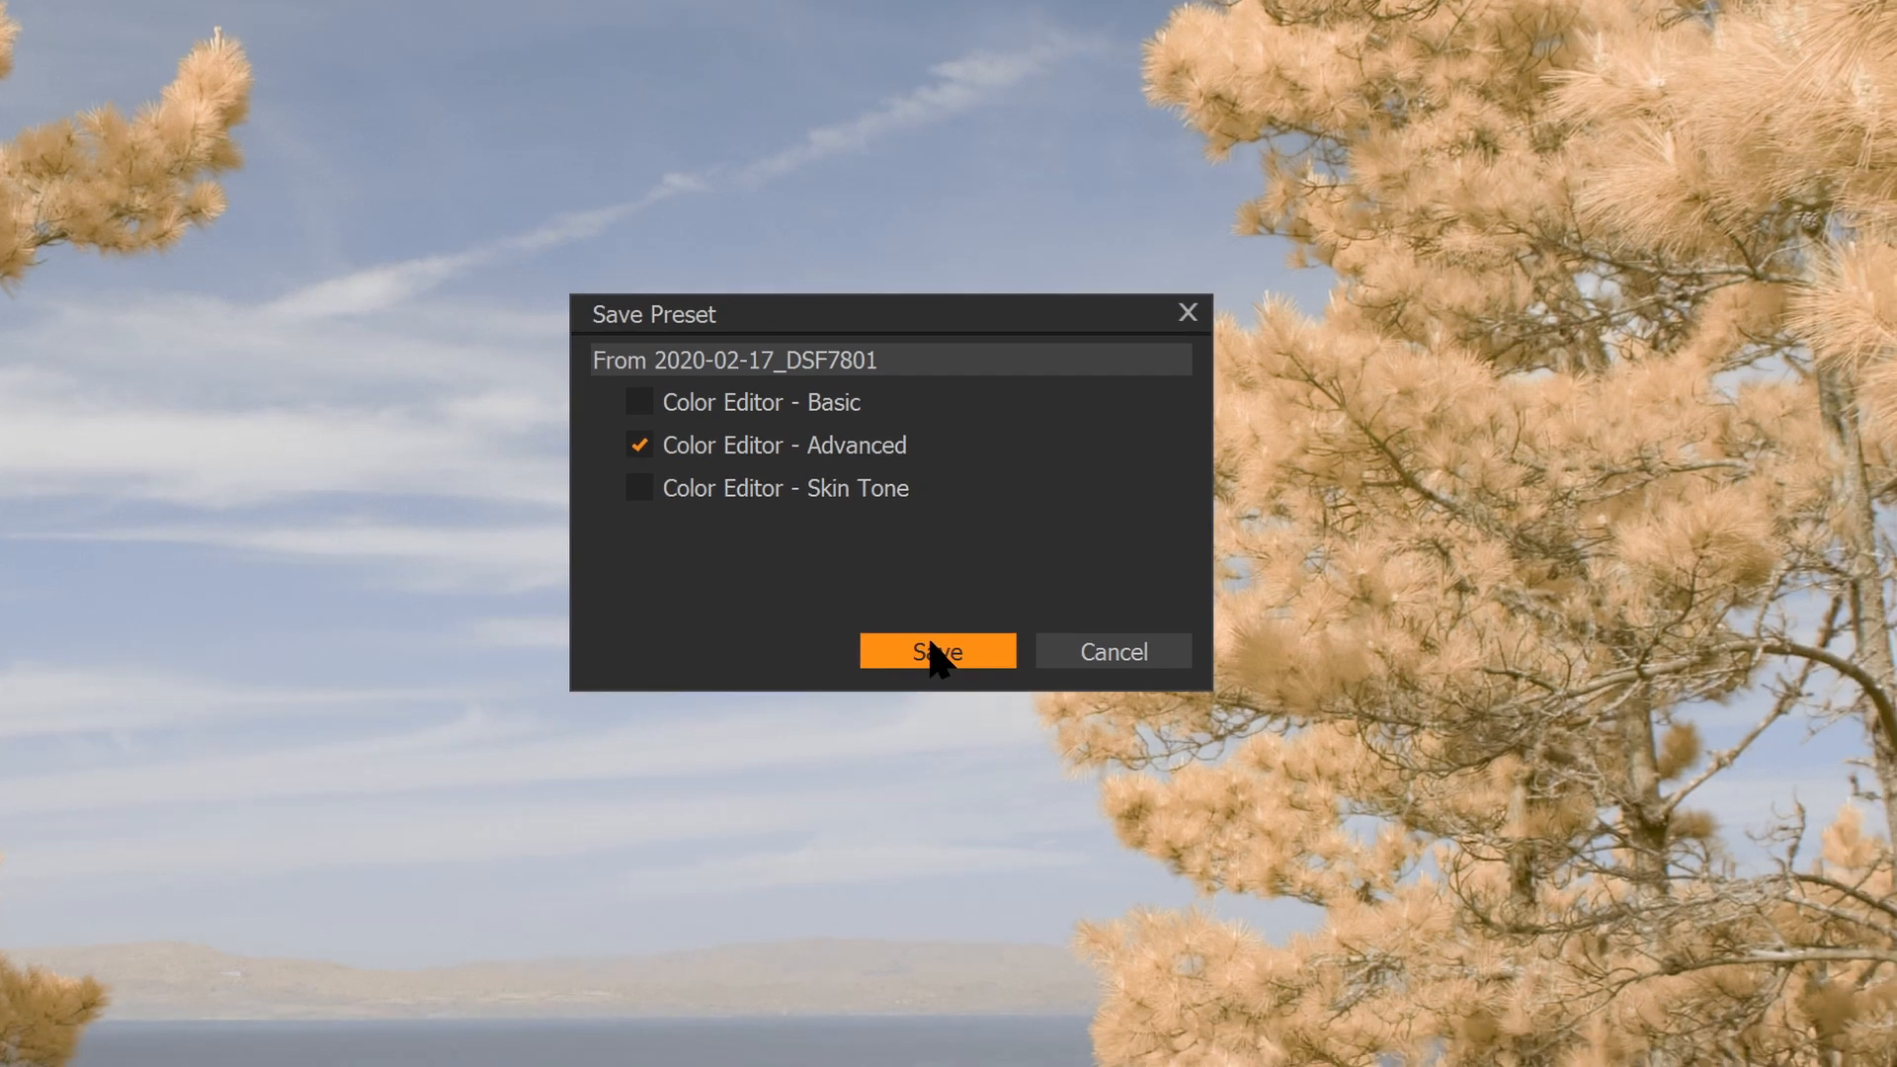
click(935, 650)
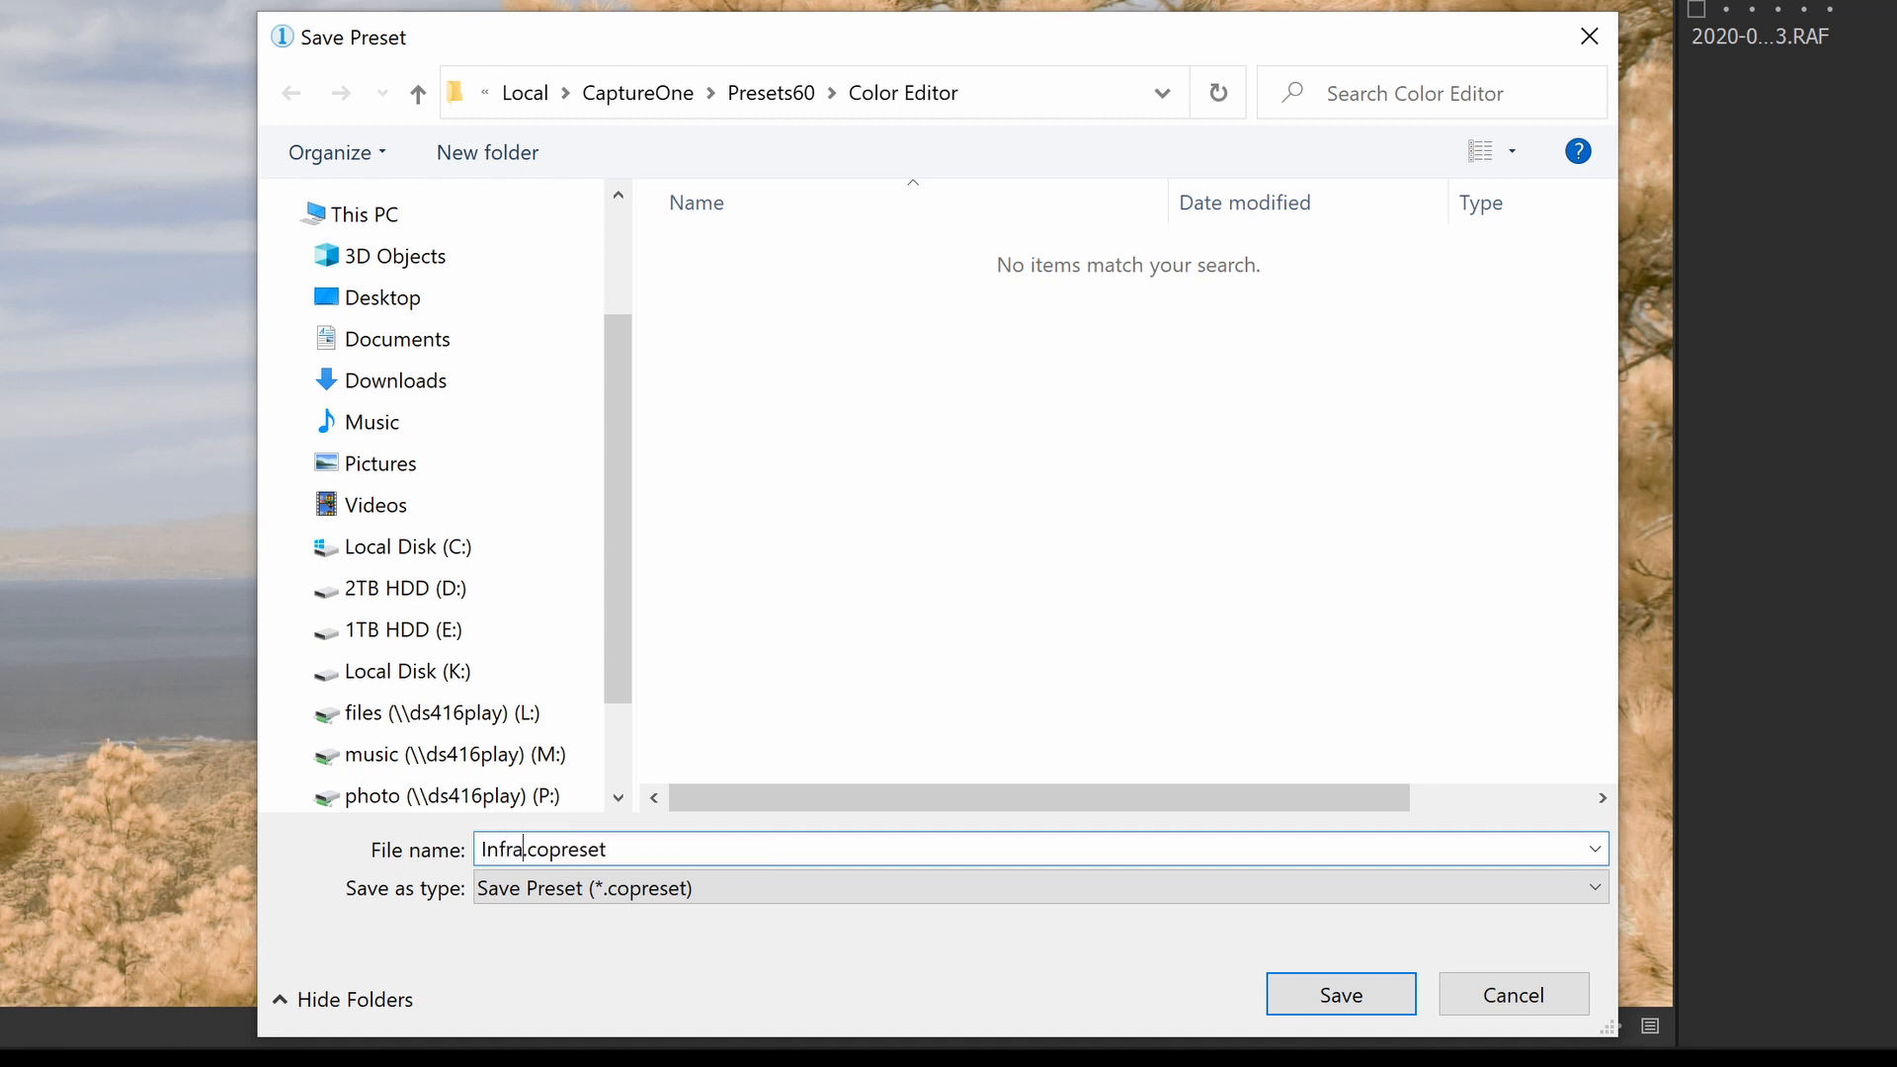
click(1339, 994)
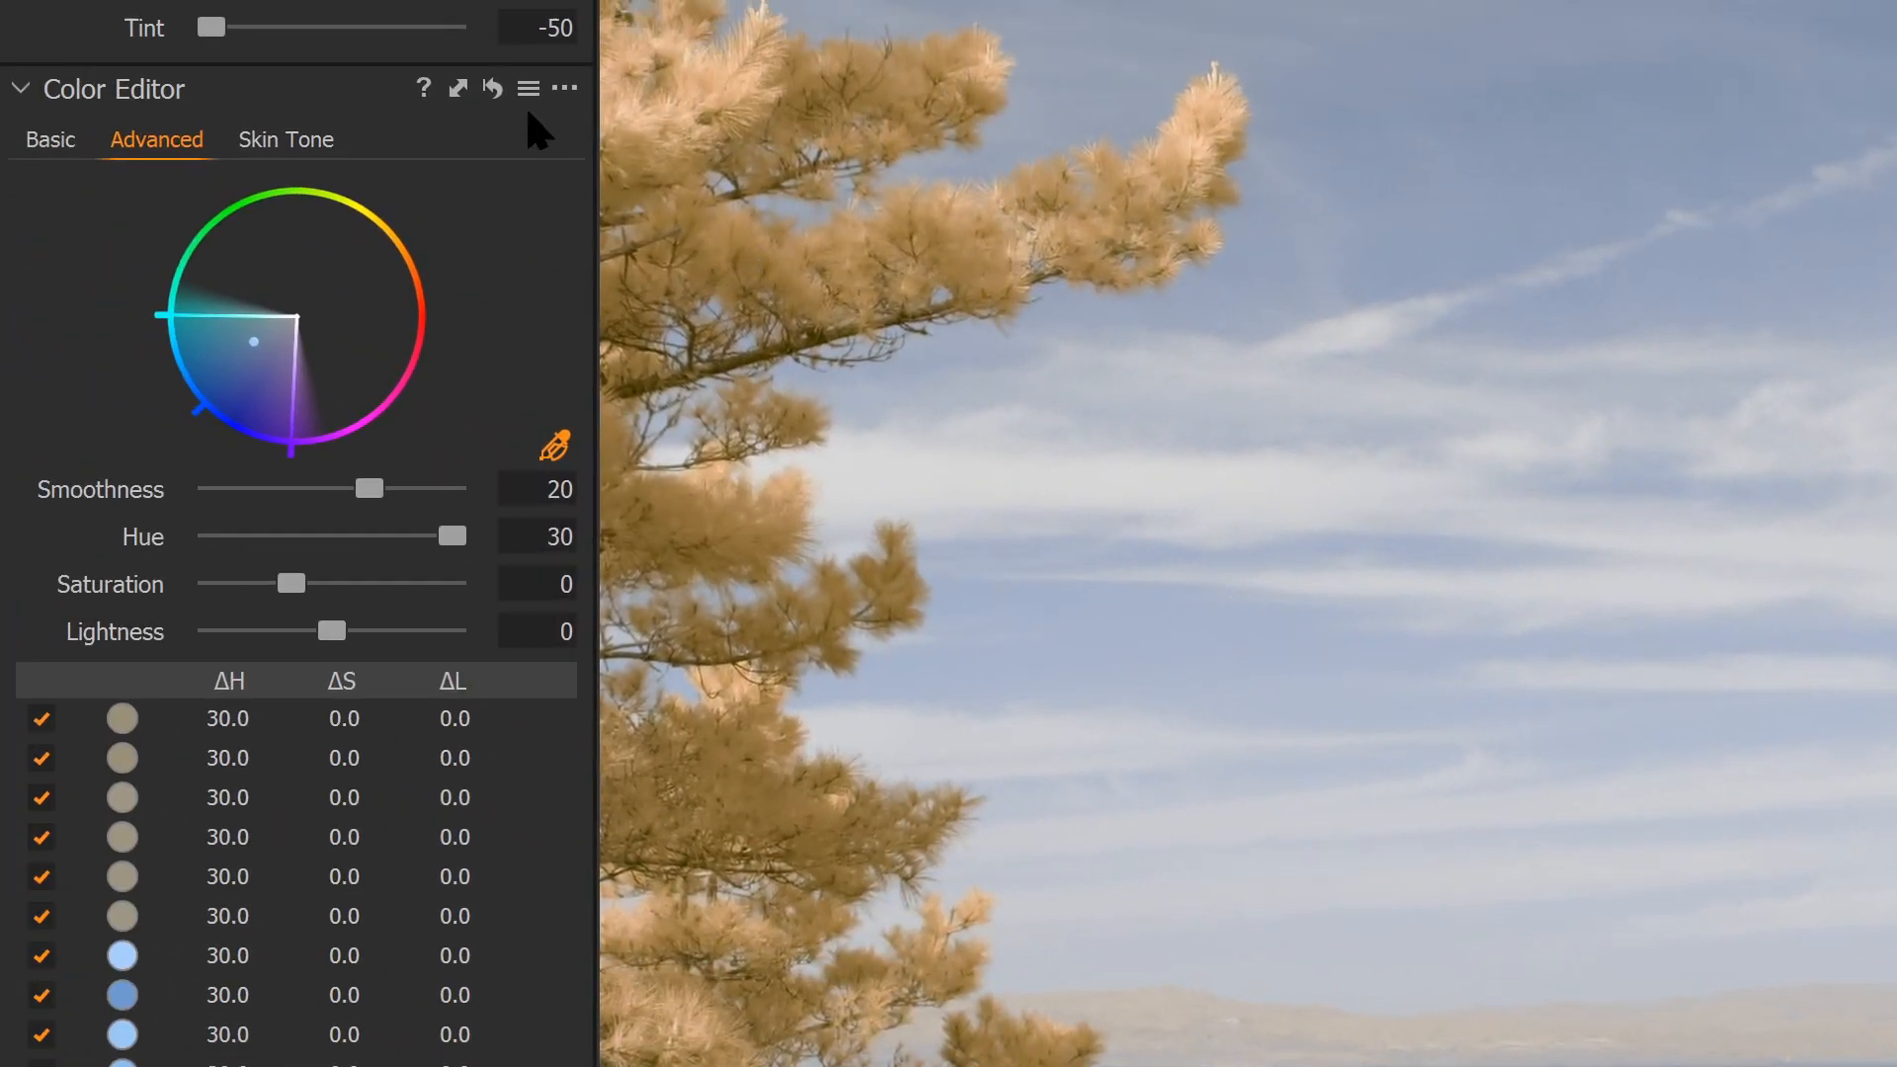
click(528, 86)
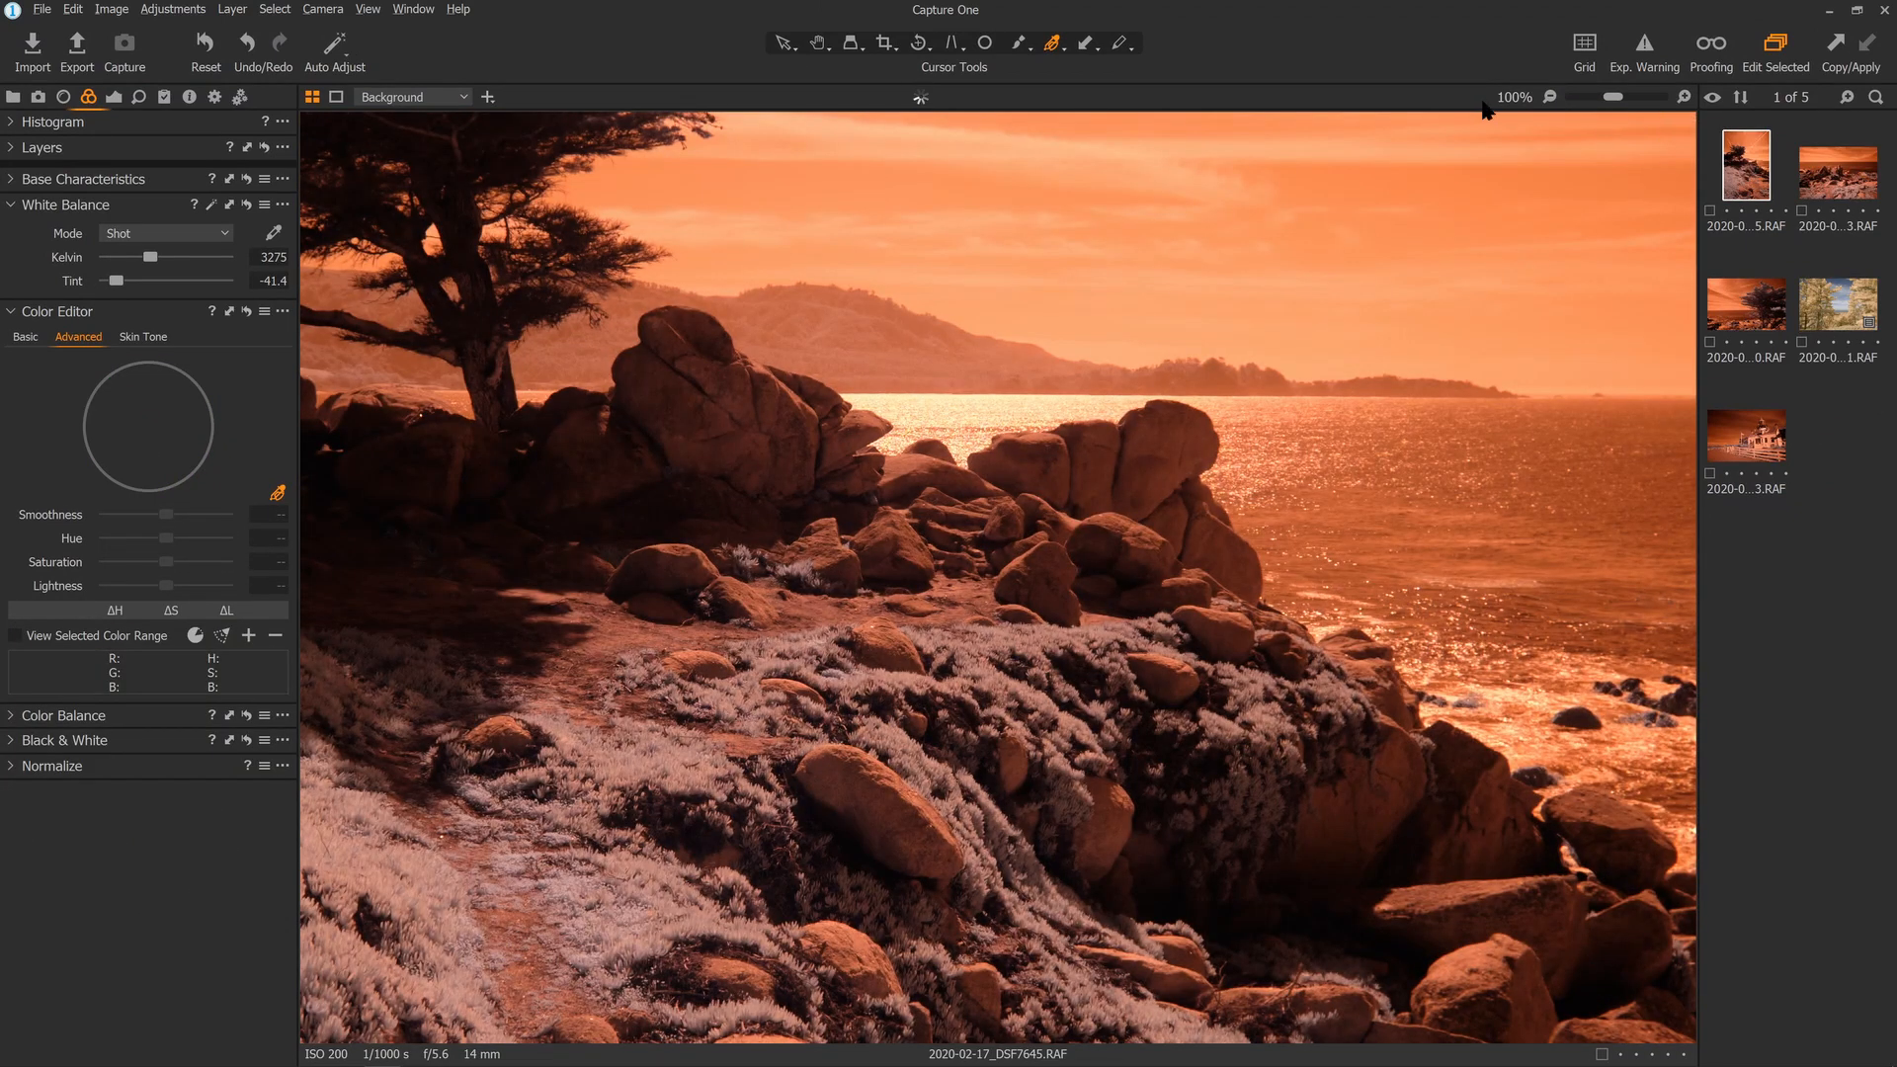
Set the cliff-path photo's white balance, apply Infra and confirm the blue range's hue shift at 30
click(1523, 97)
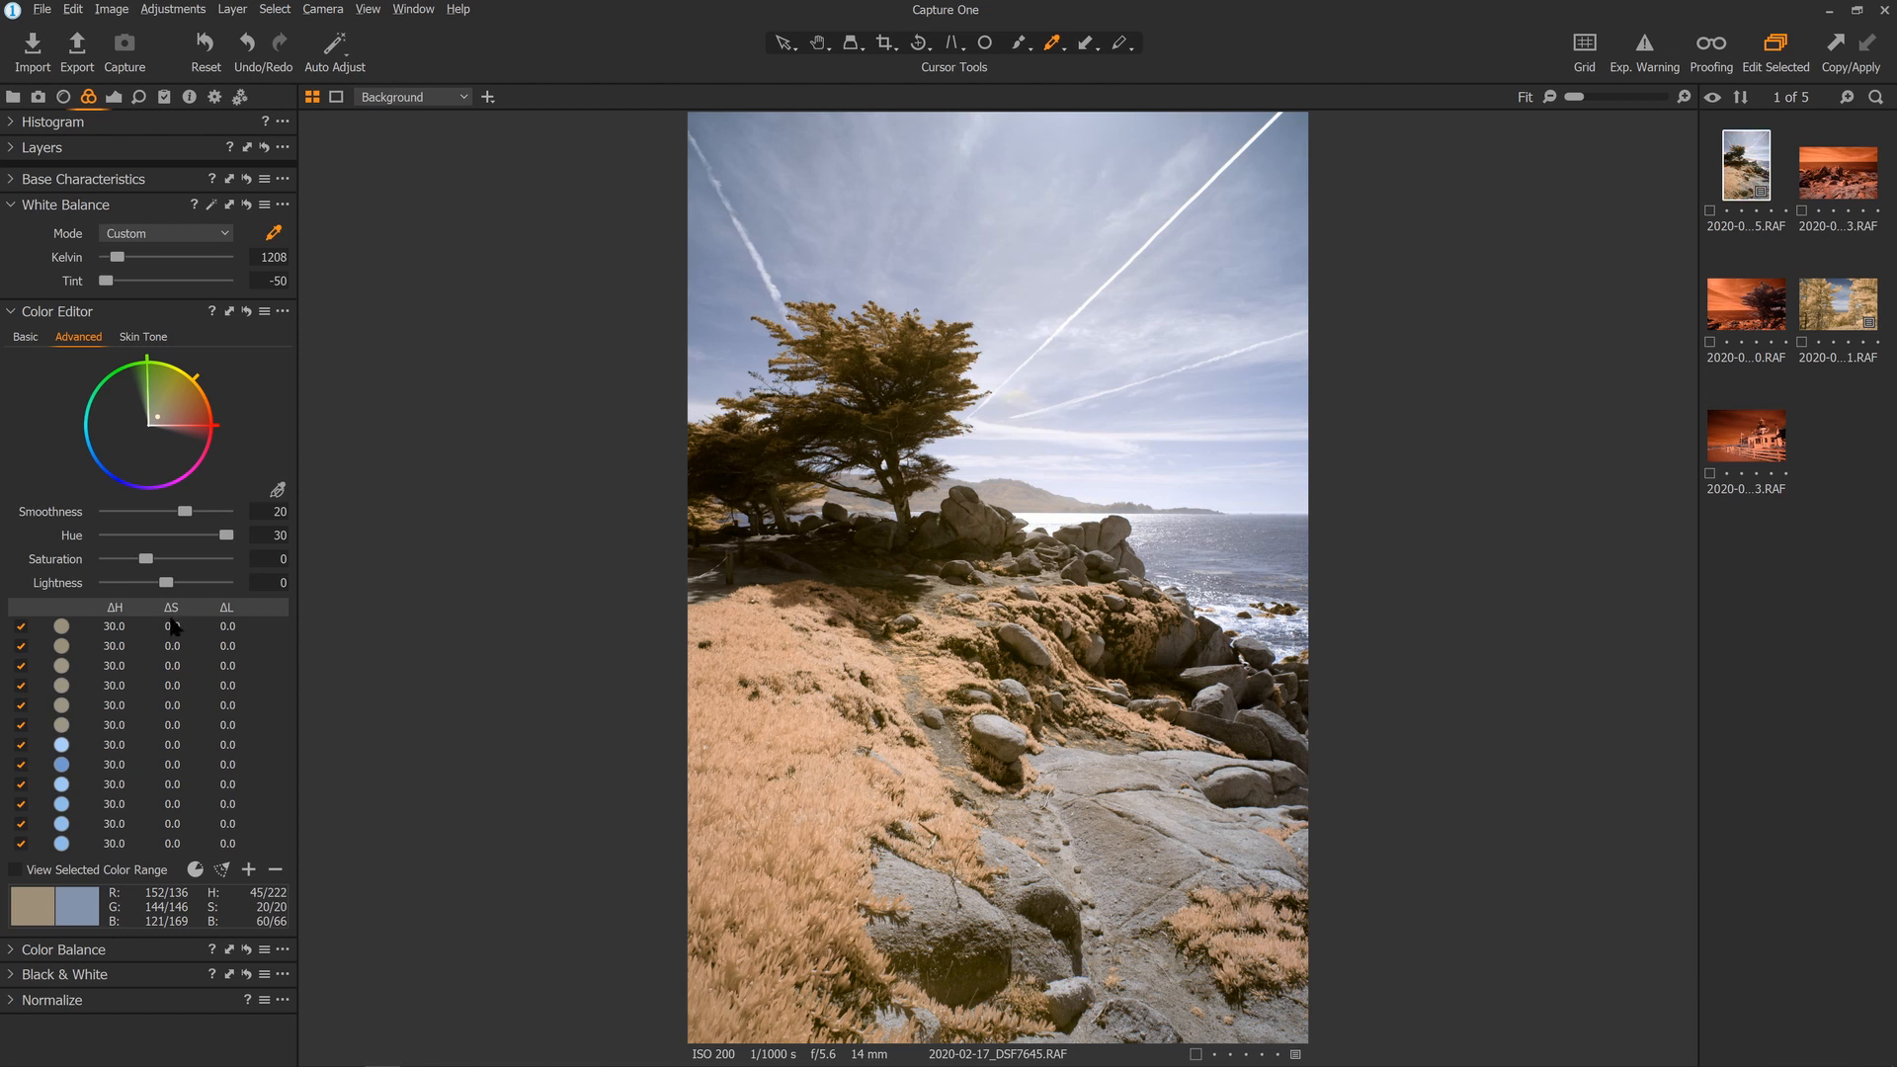
mouse_move(152, 843)
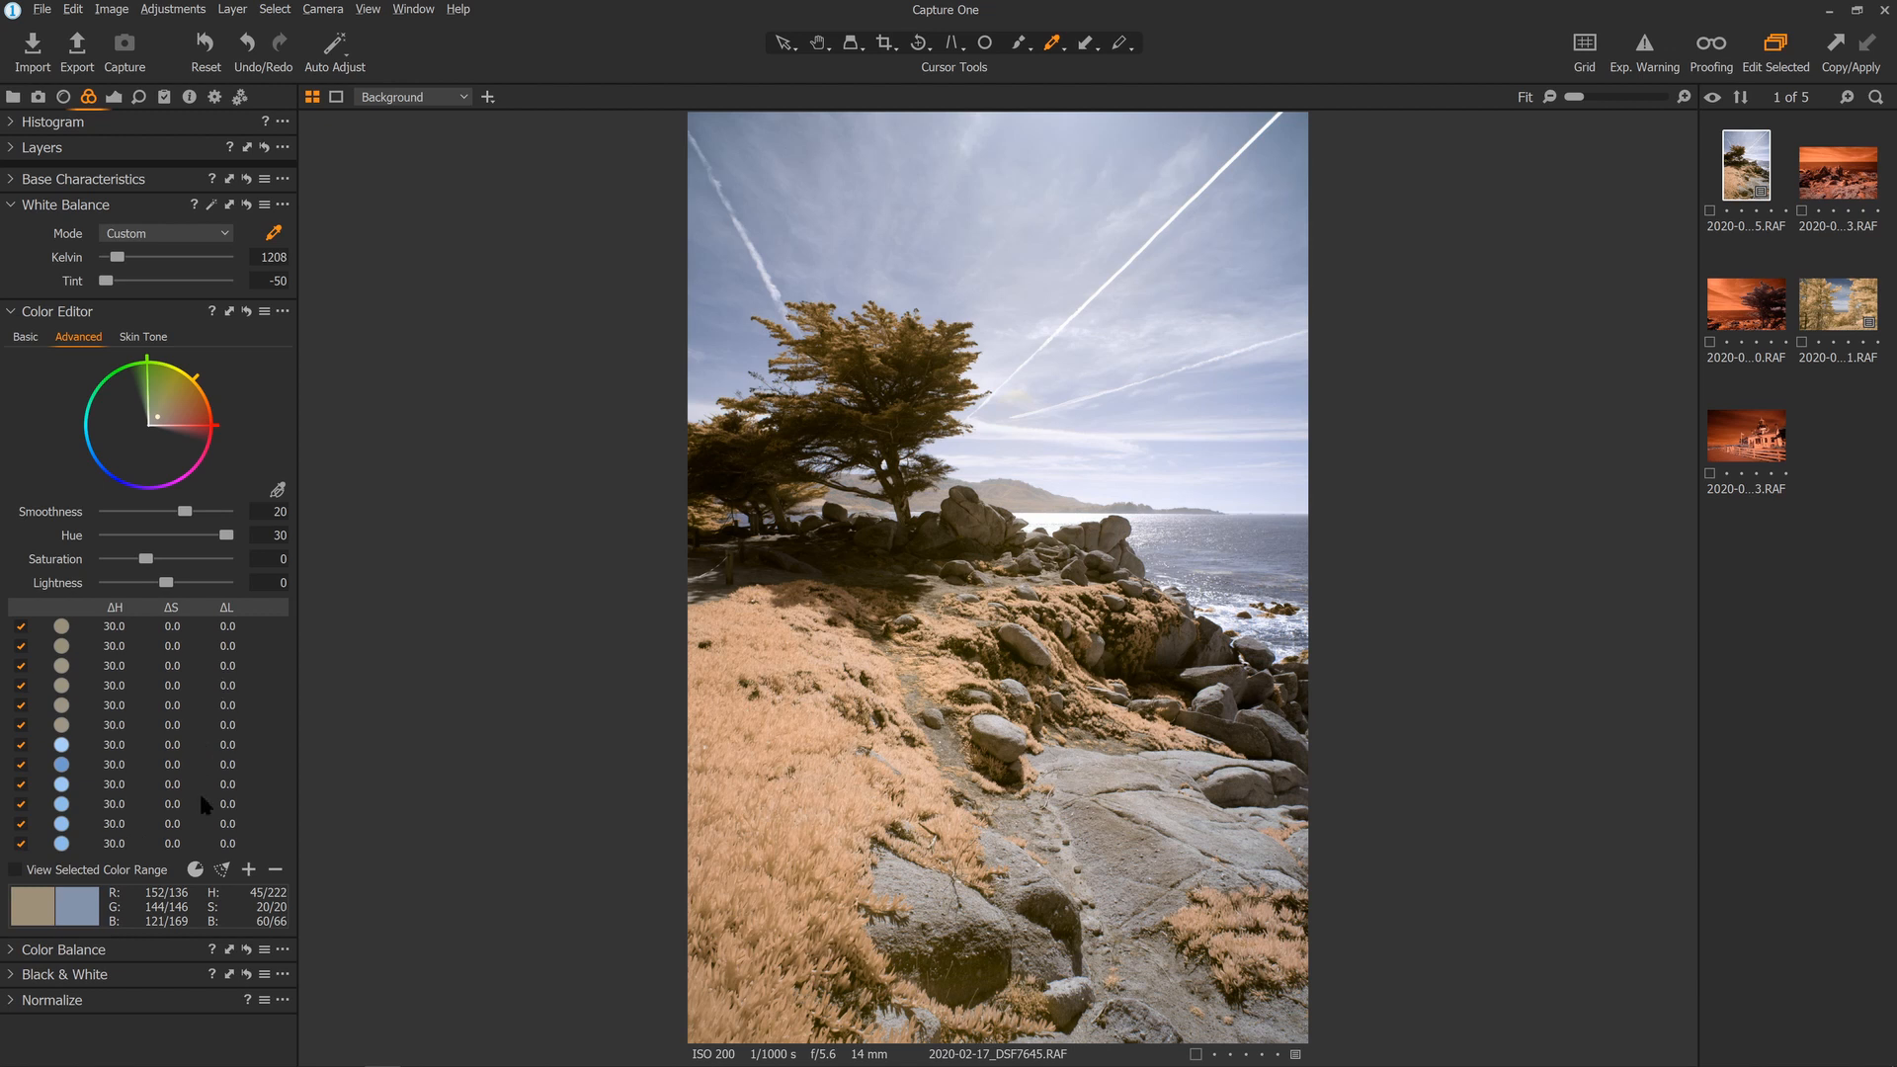
click(115, 844)
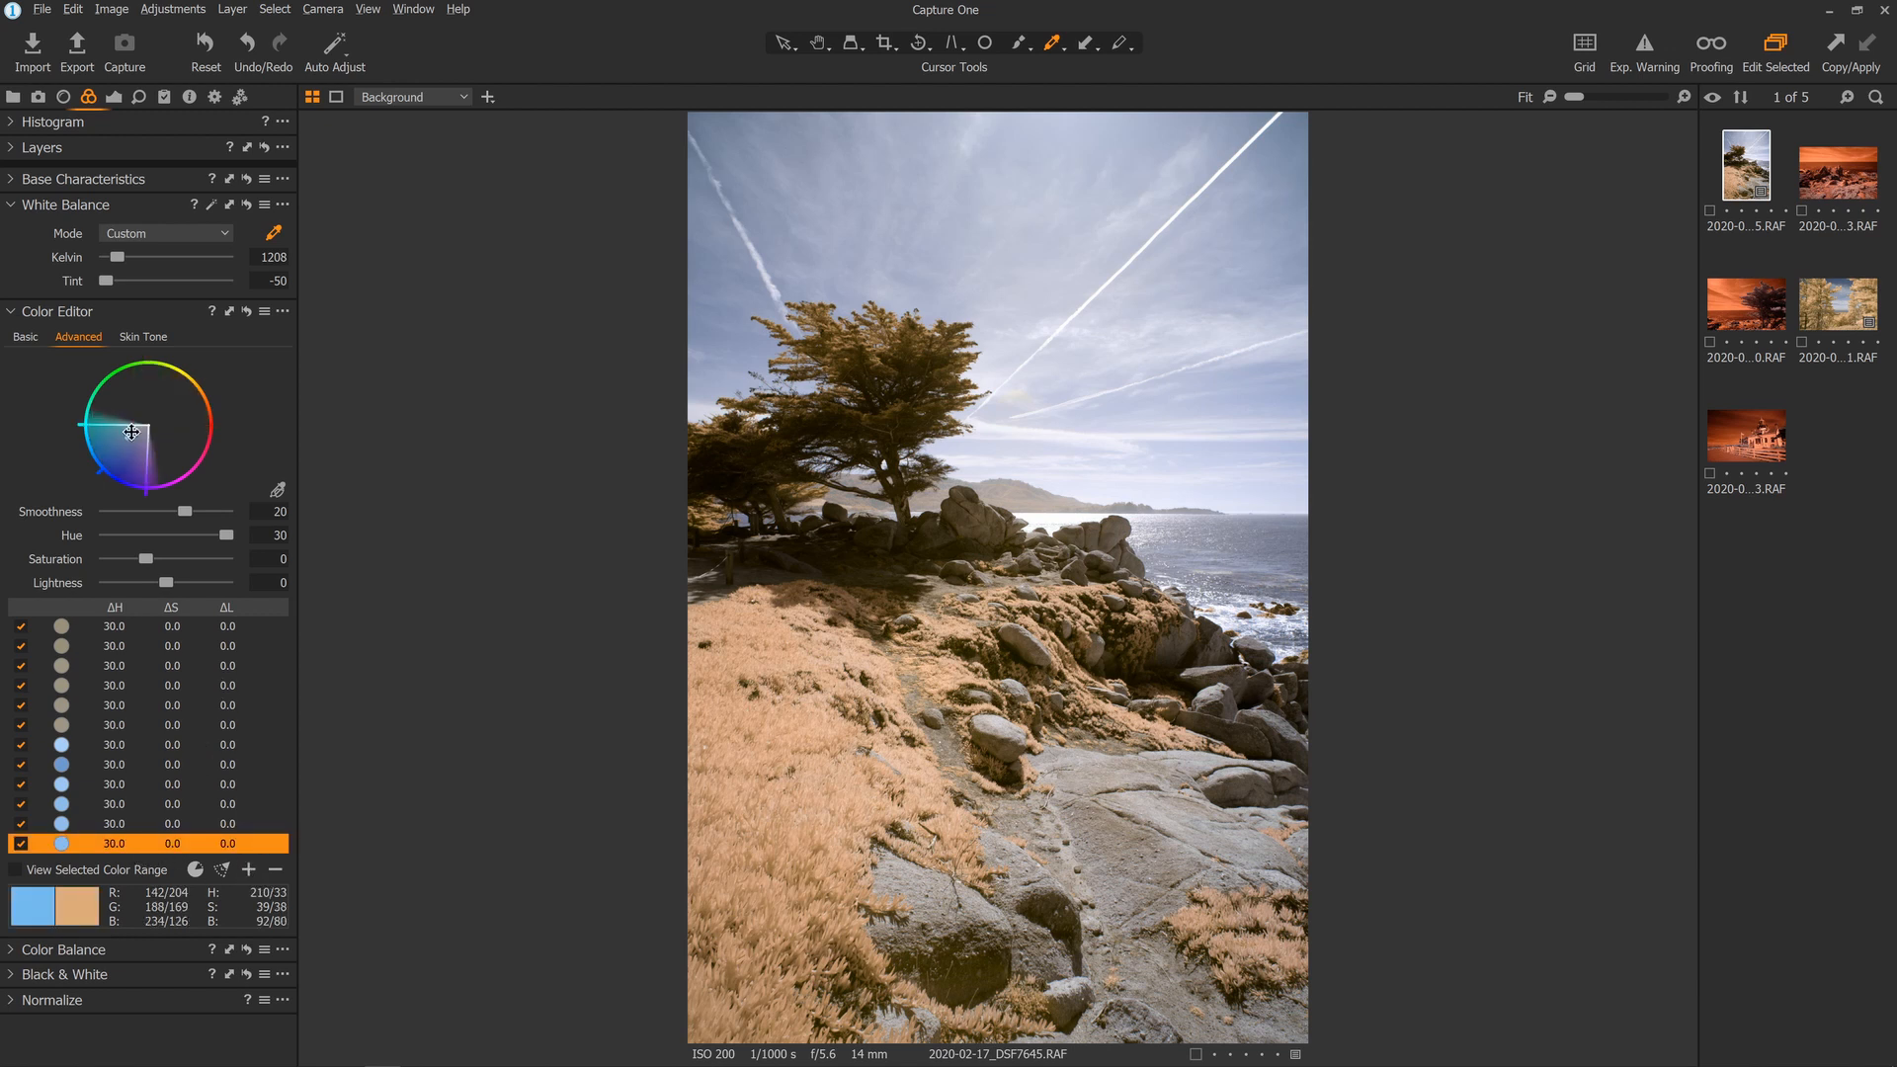
drag(199, 536, 183, 536)
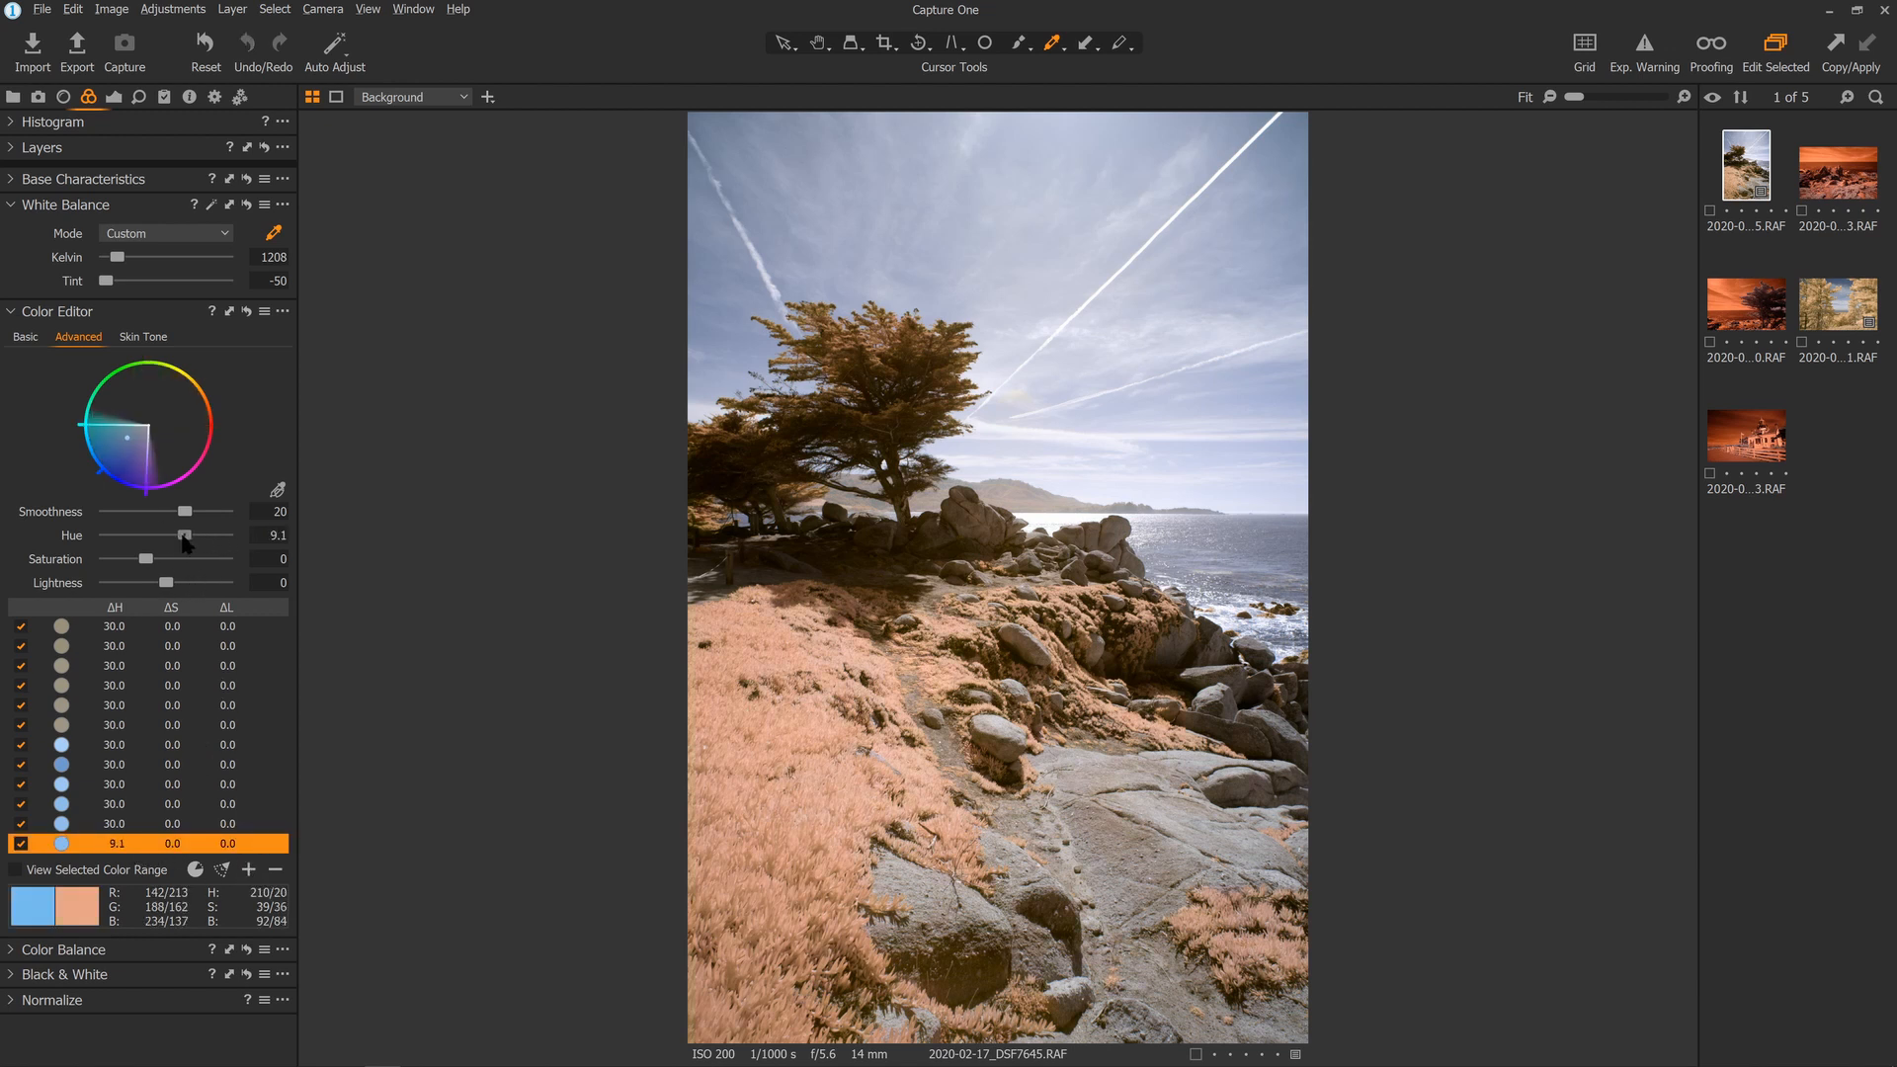
drag(183, 536, 263, 536)
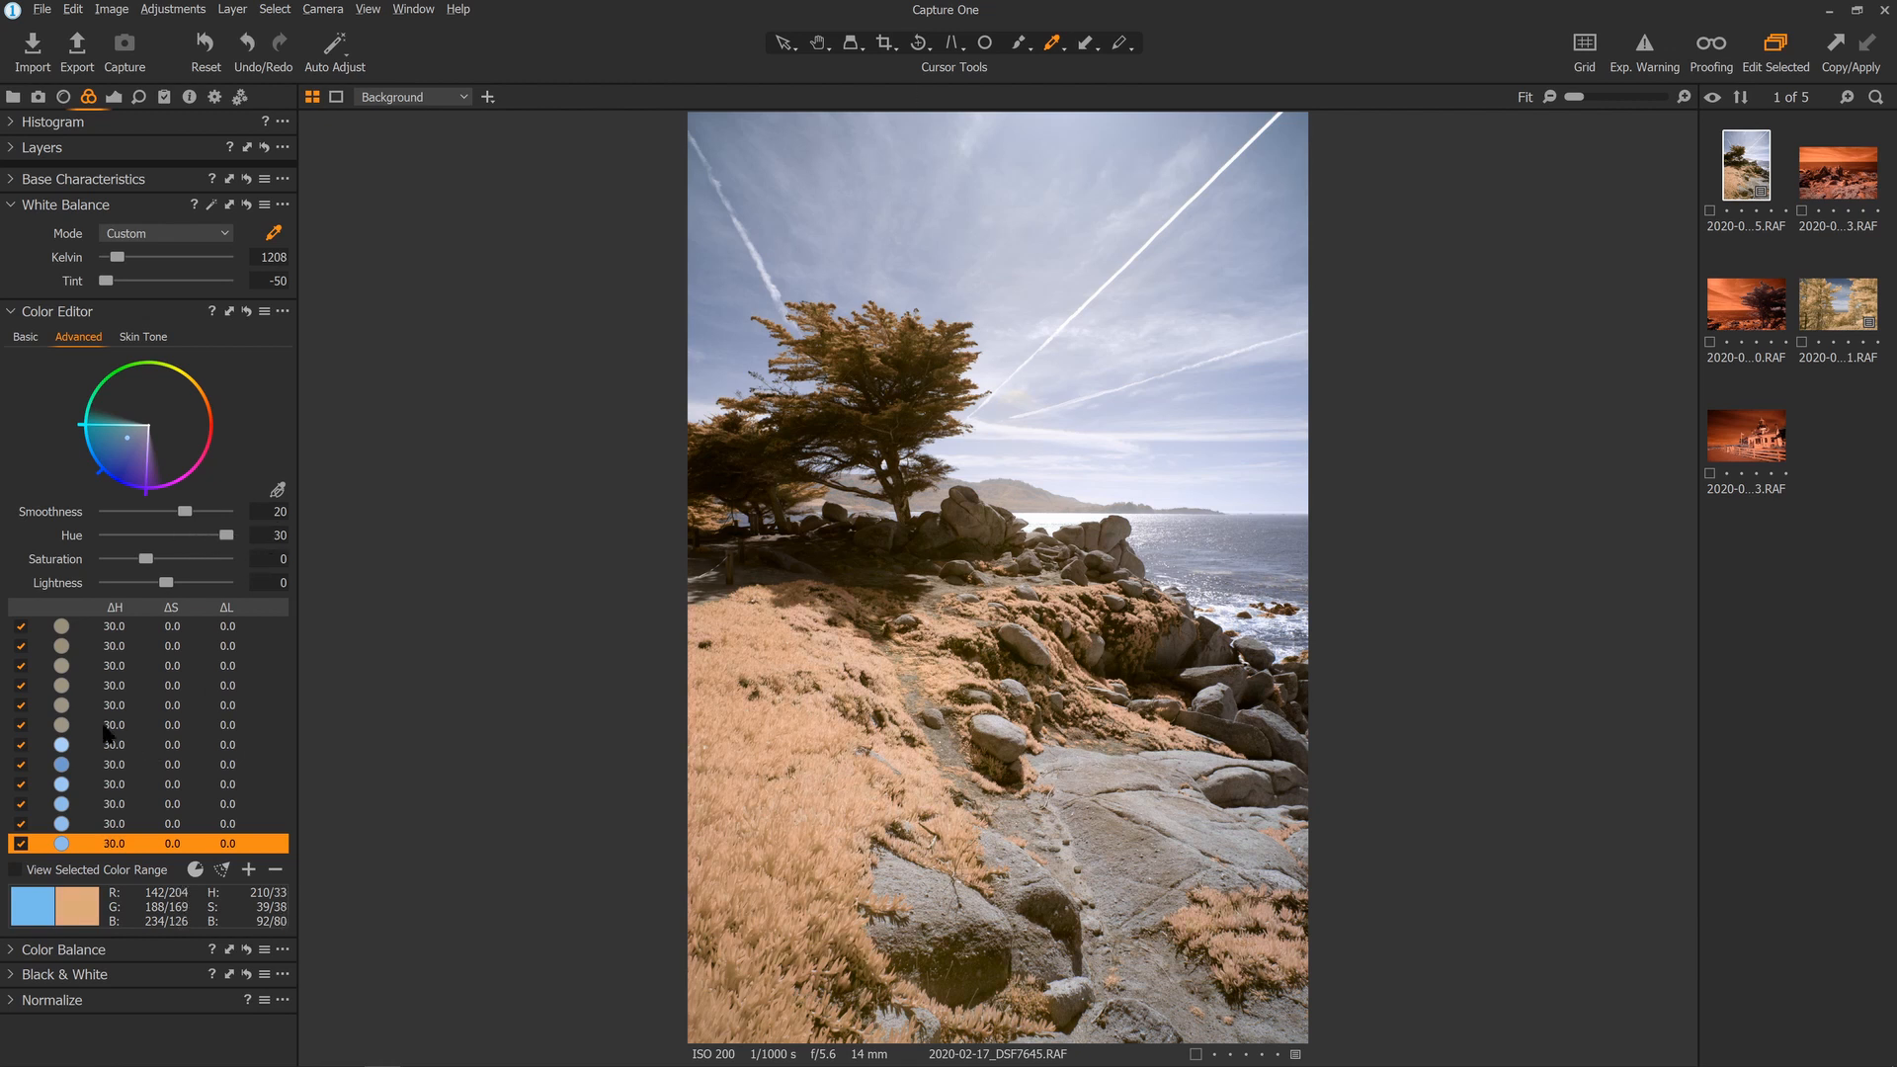
Boost saturation of the tan and orange ranges for a deeper blue sky and richer grass
click(115, 725)
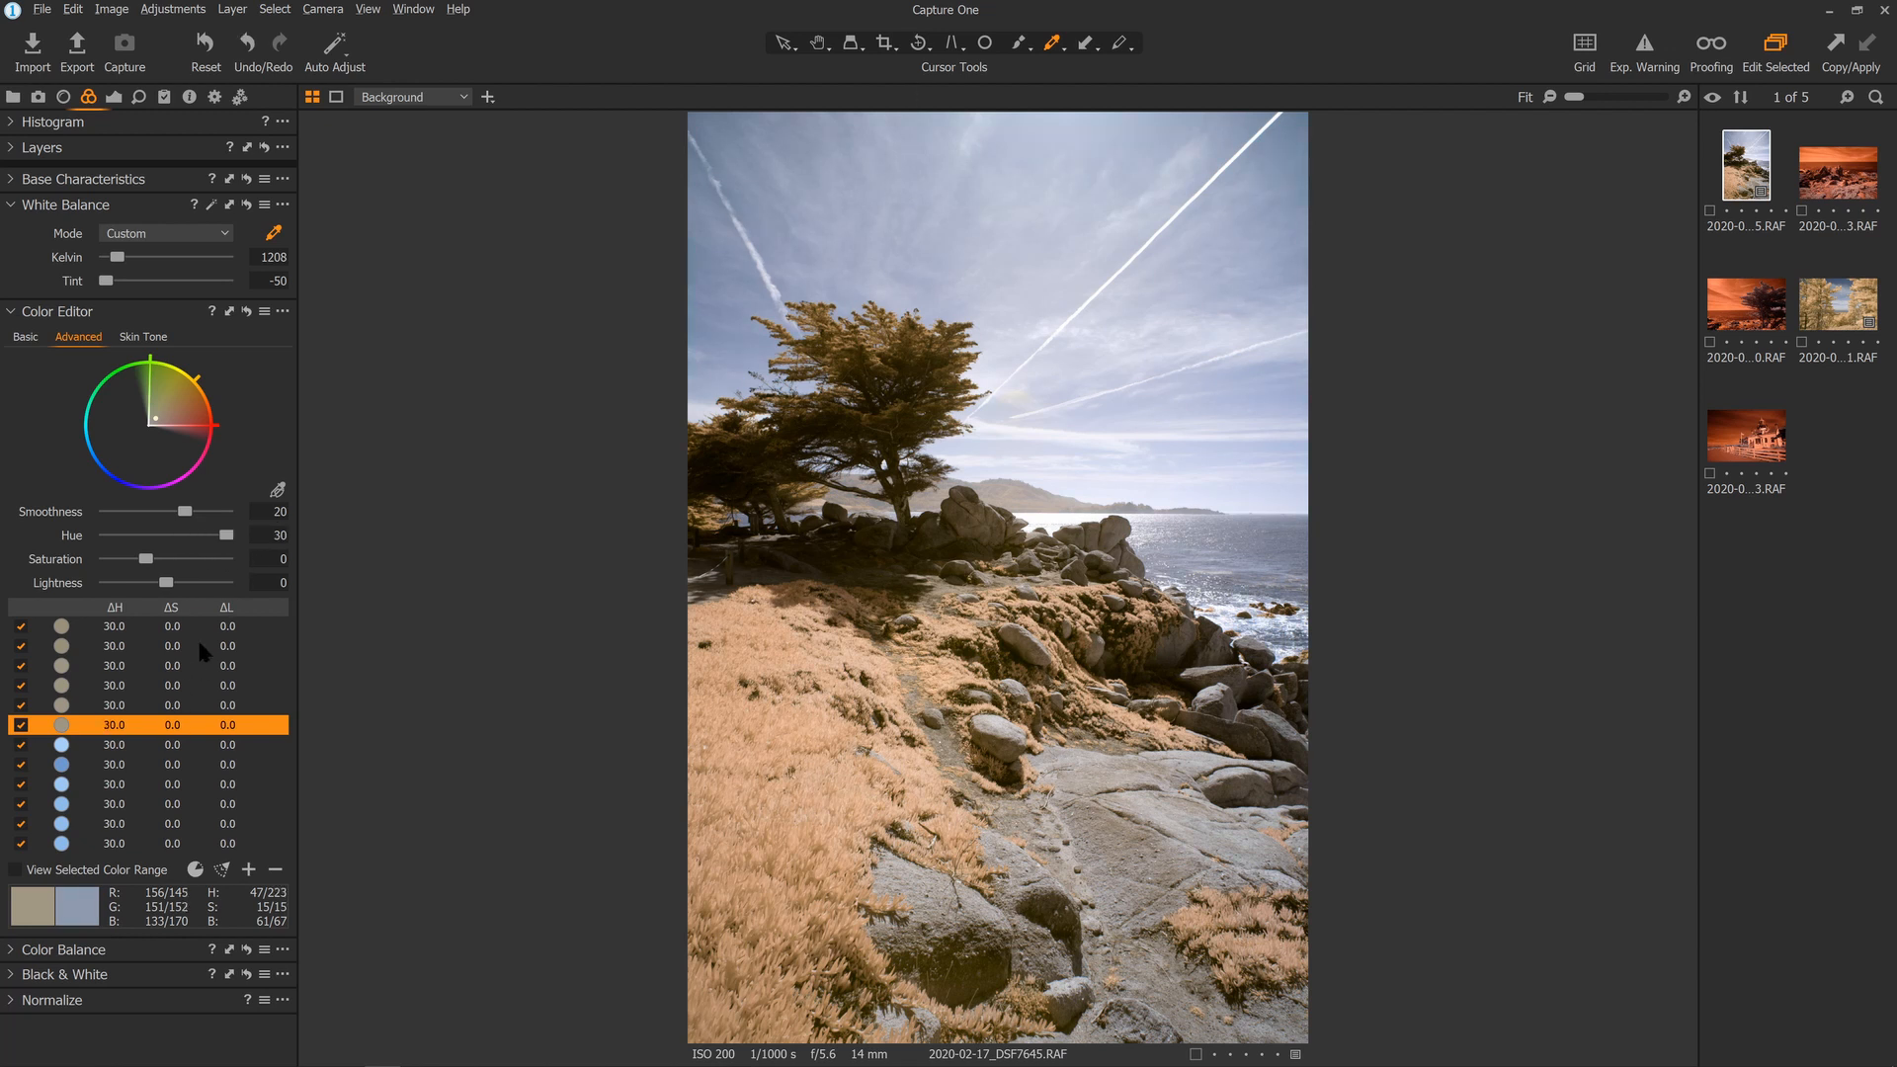
drag(142, 560, 190, 559)
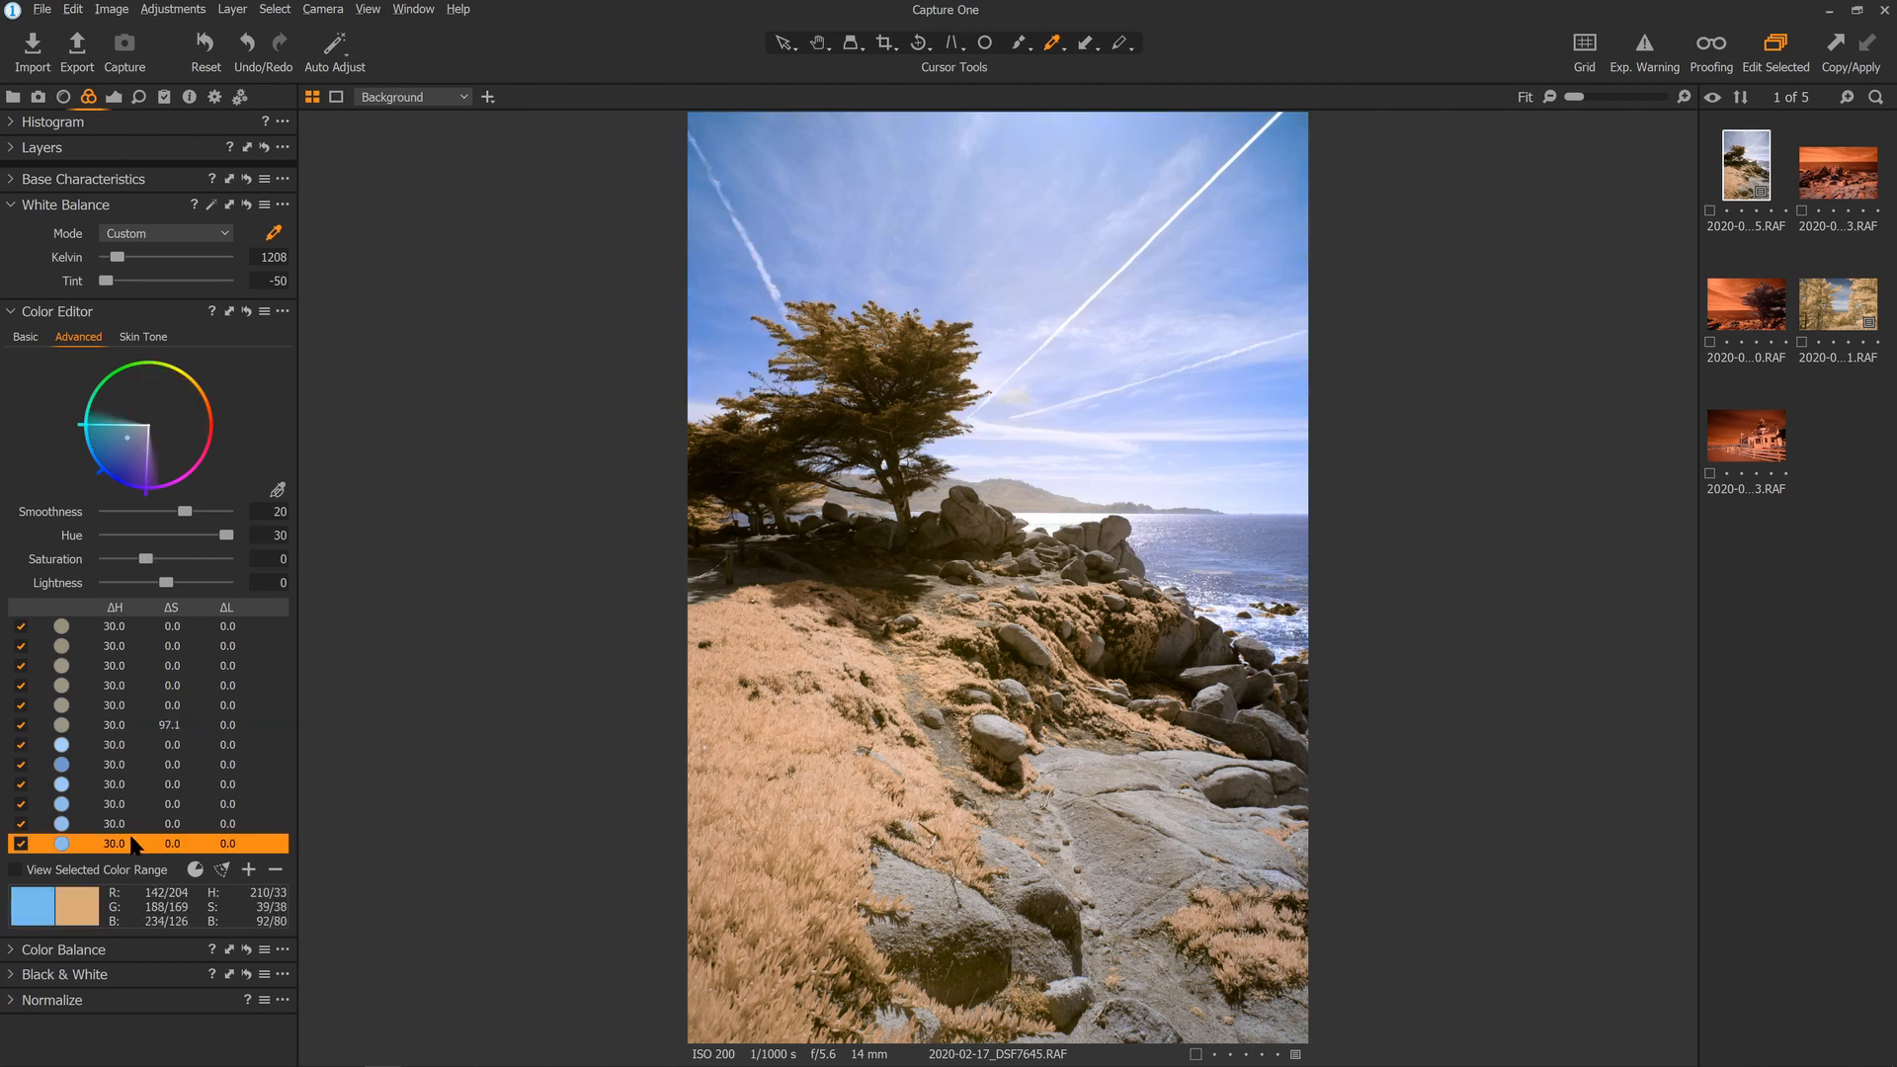
drag(143, 560, 180, 559)
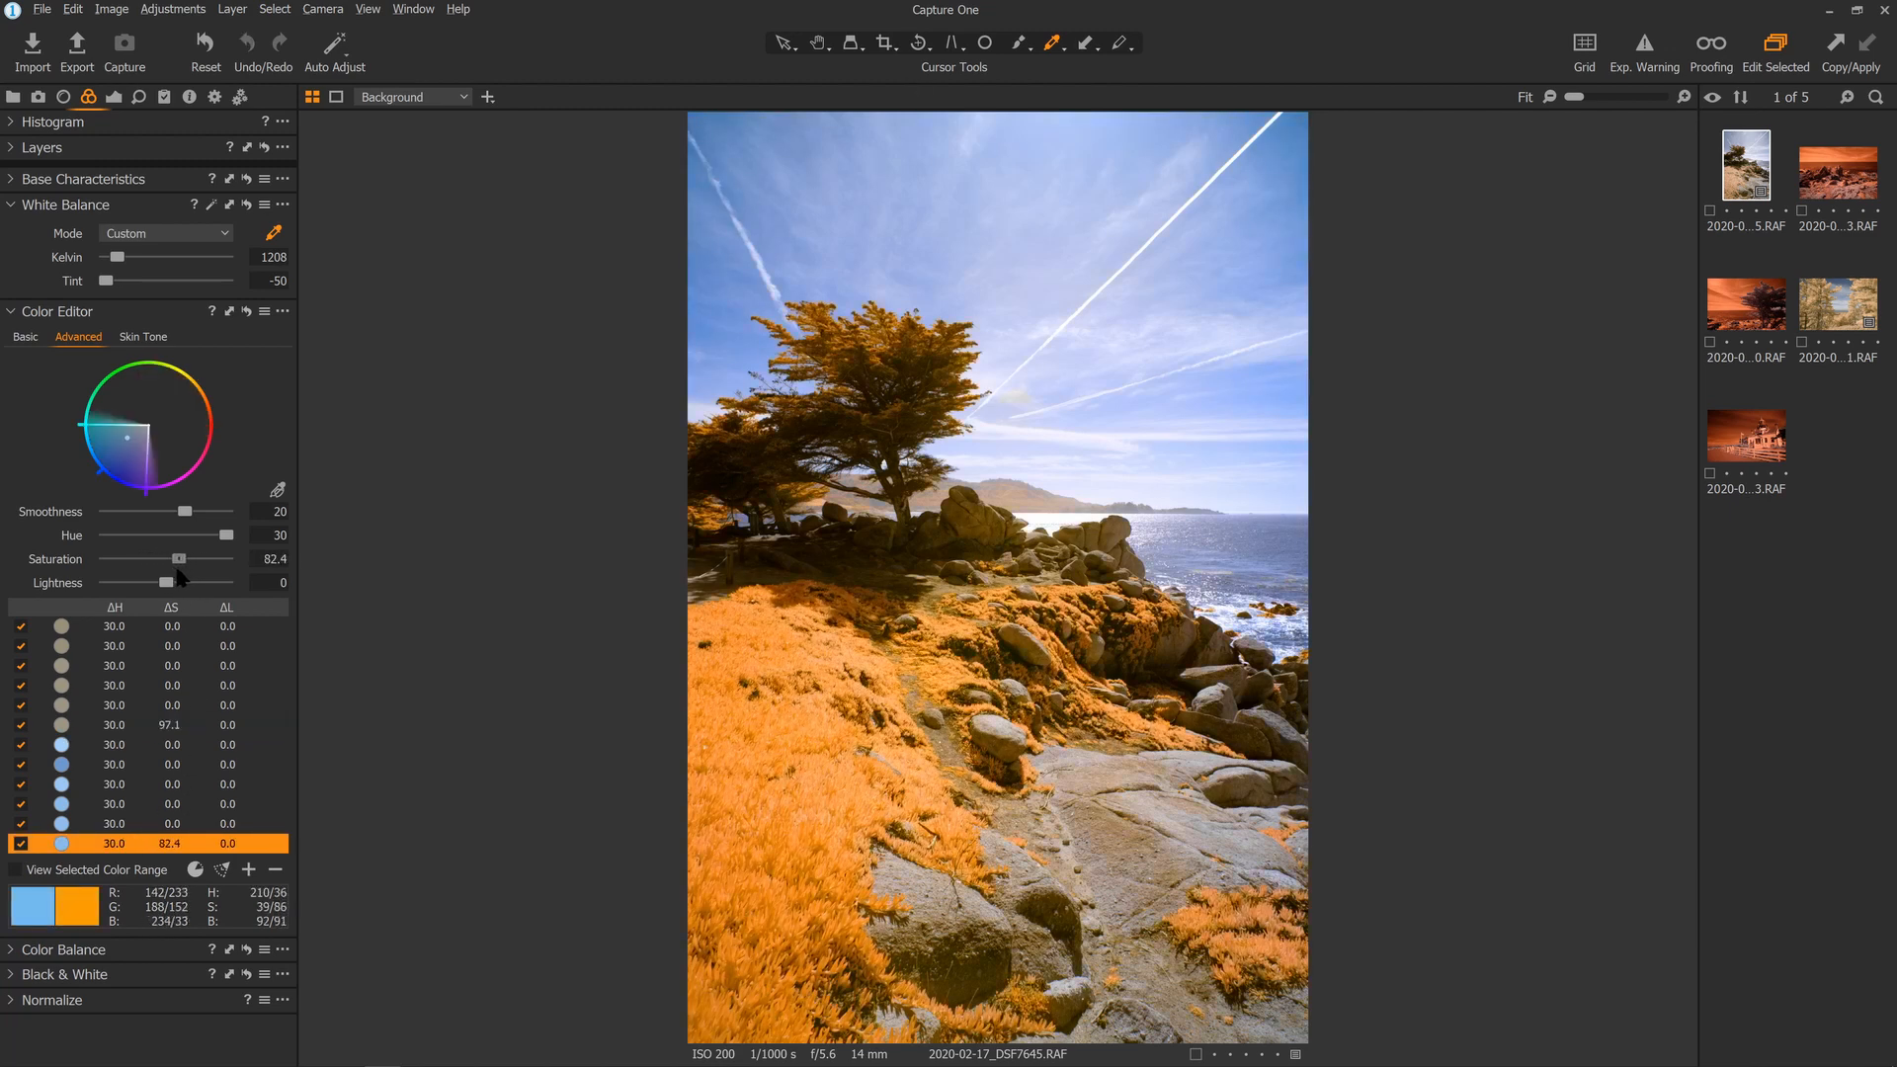
drag(180, 559, 166, 559)
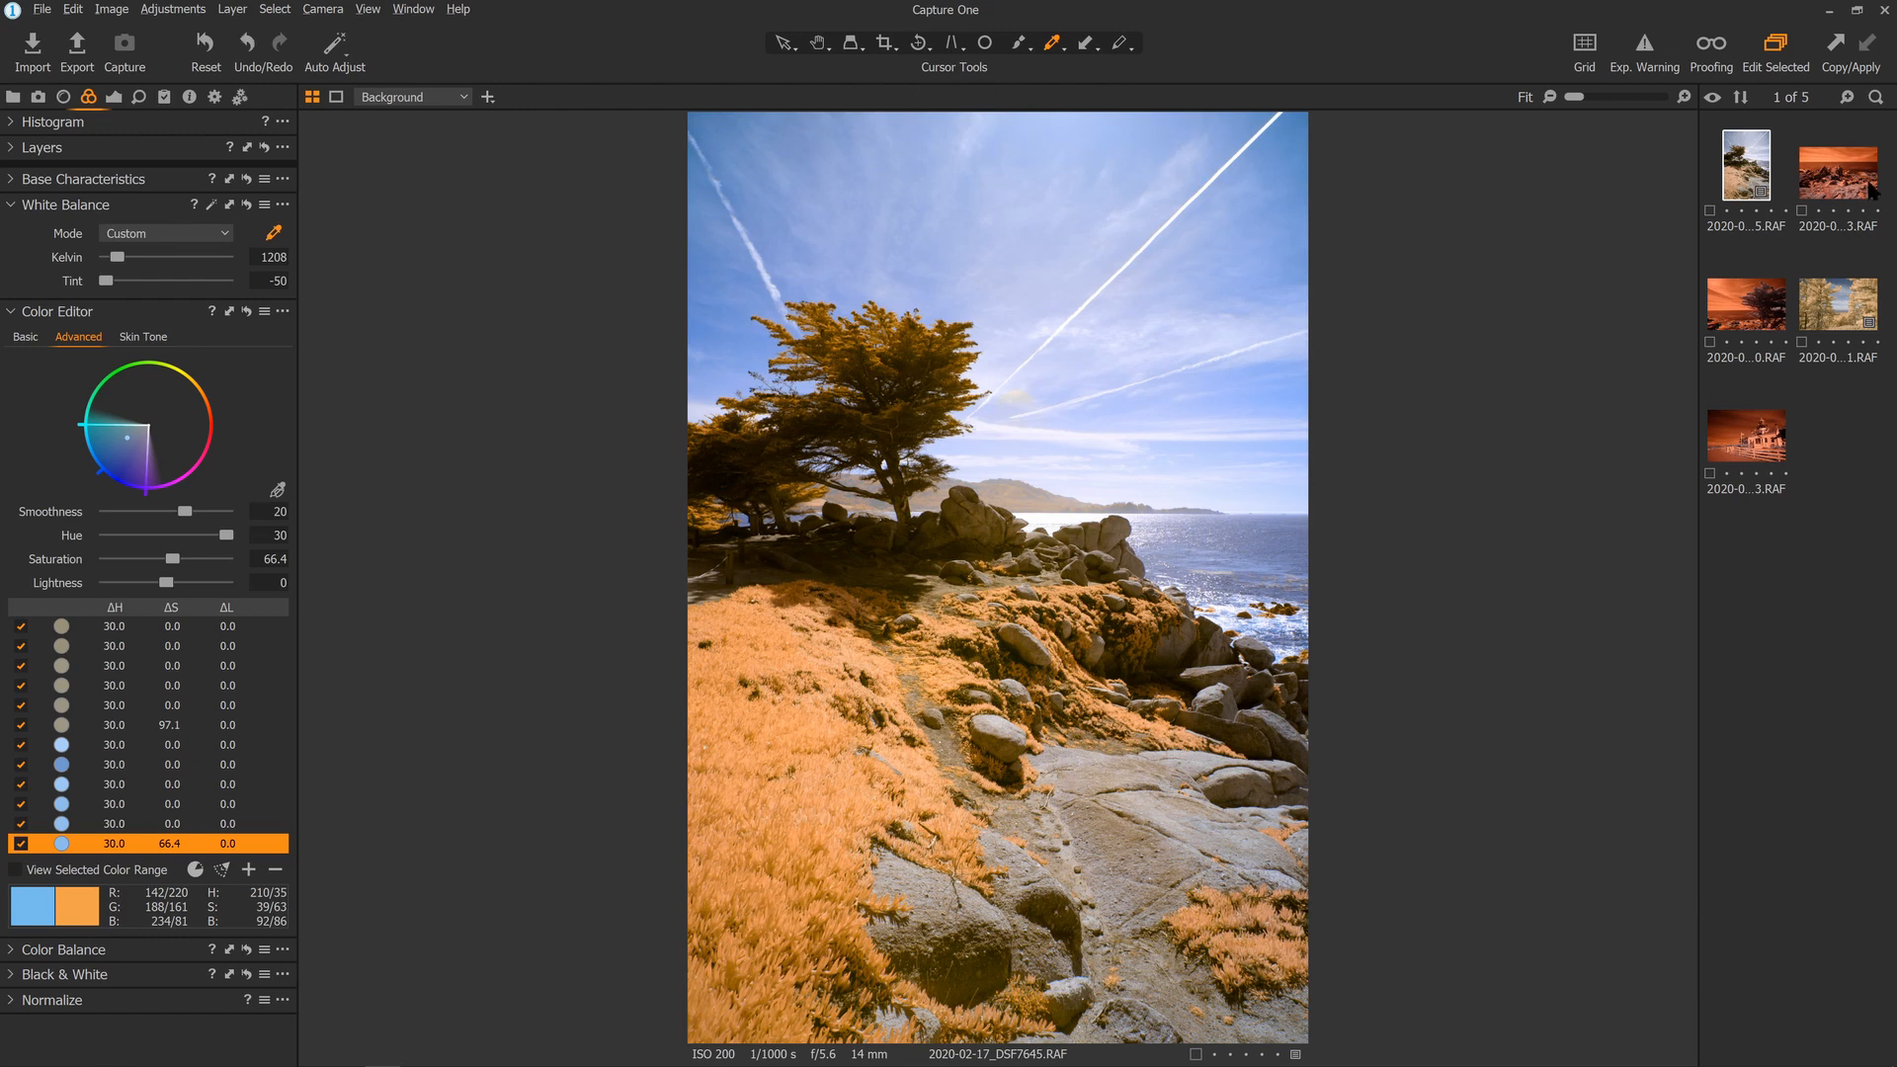
click(1836, 168)
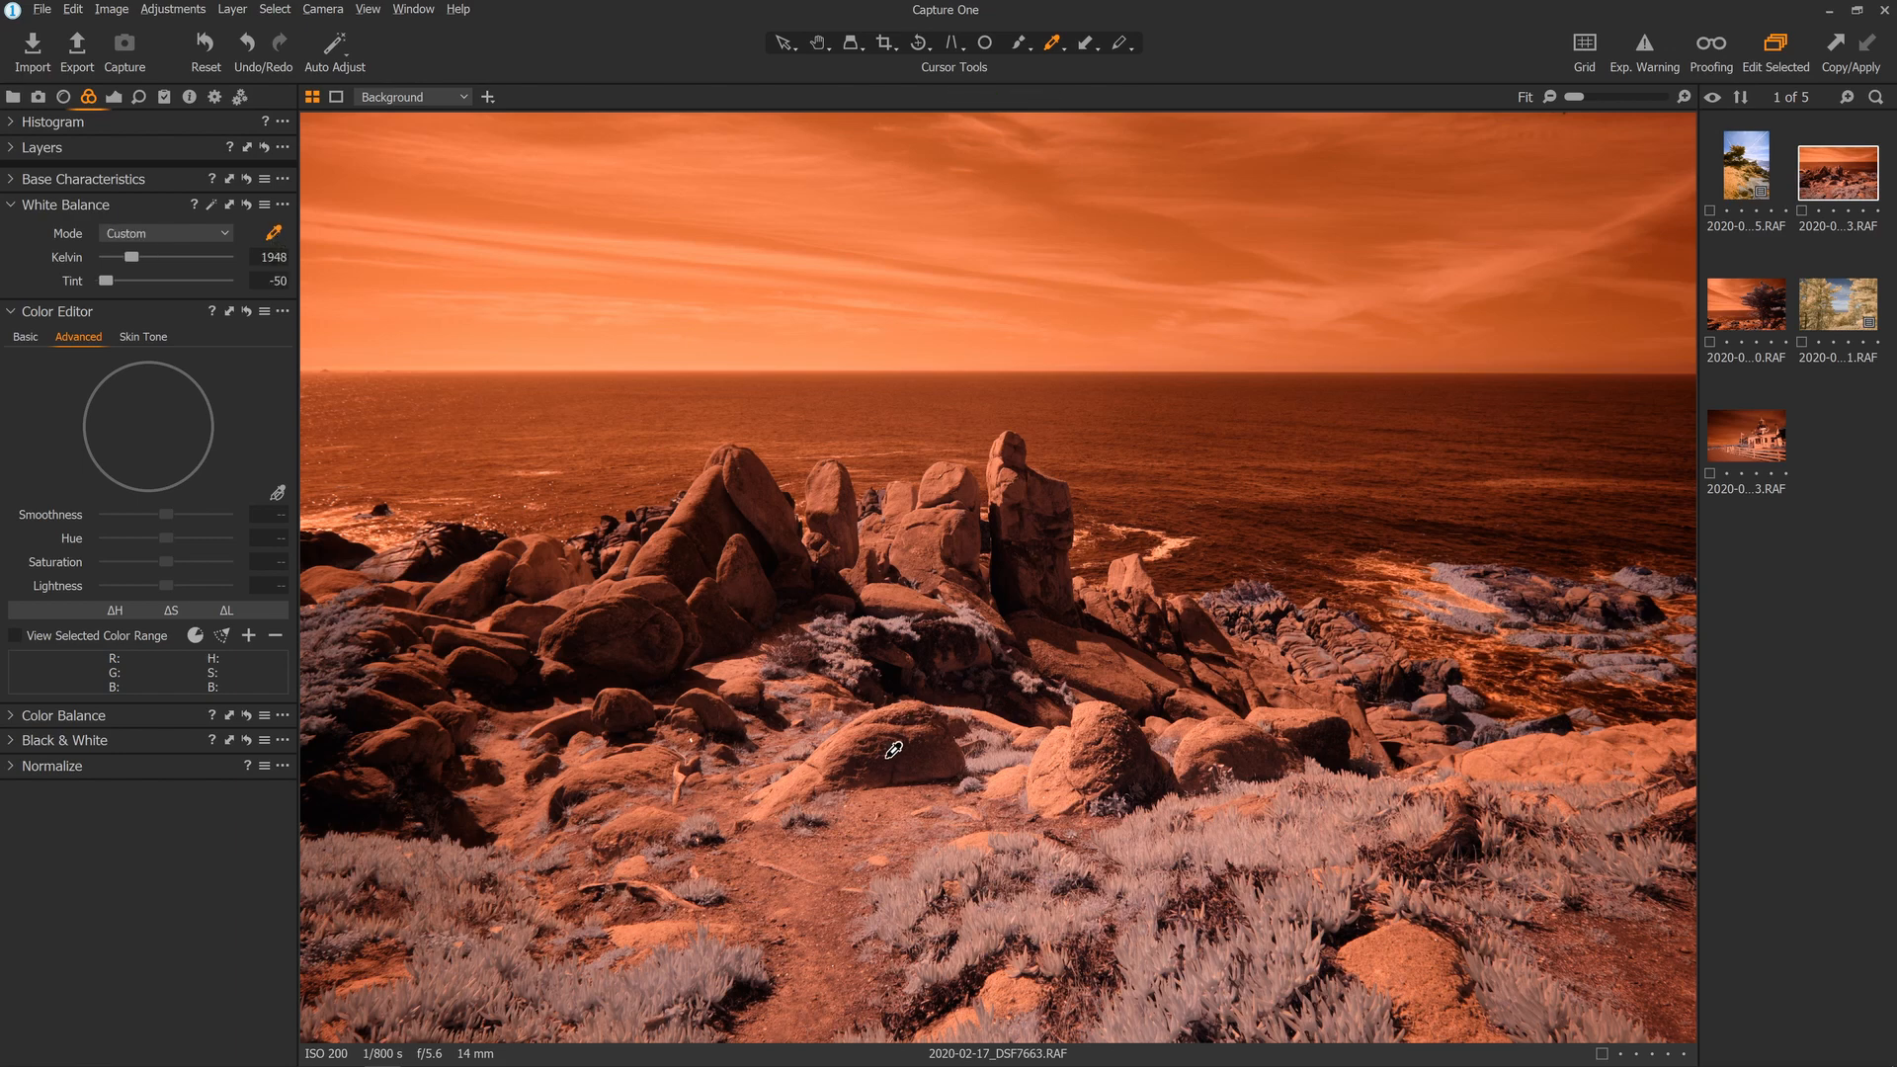
Apply the Infra preset to the rocky coast photo and lower its white balance temperature
click(318, 494)
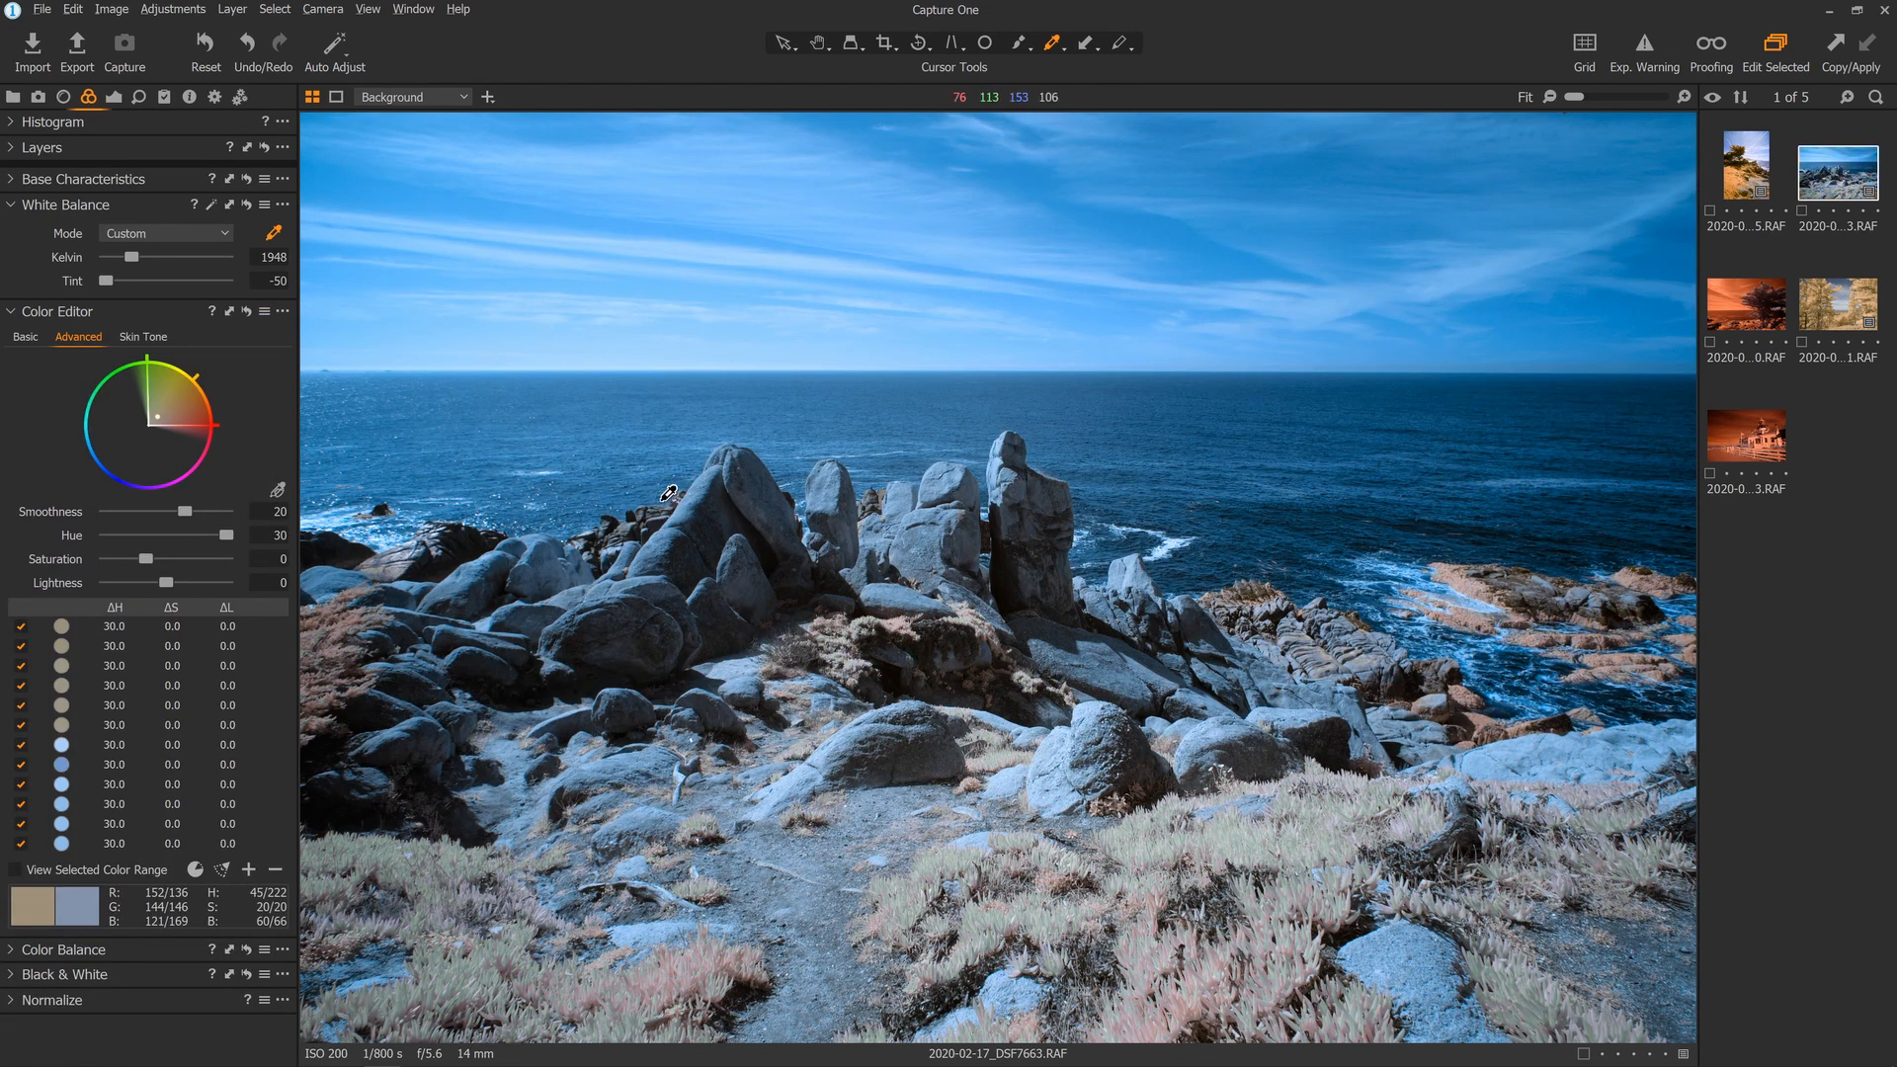
mouse_move(946, 702)
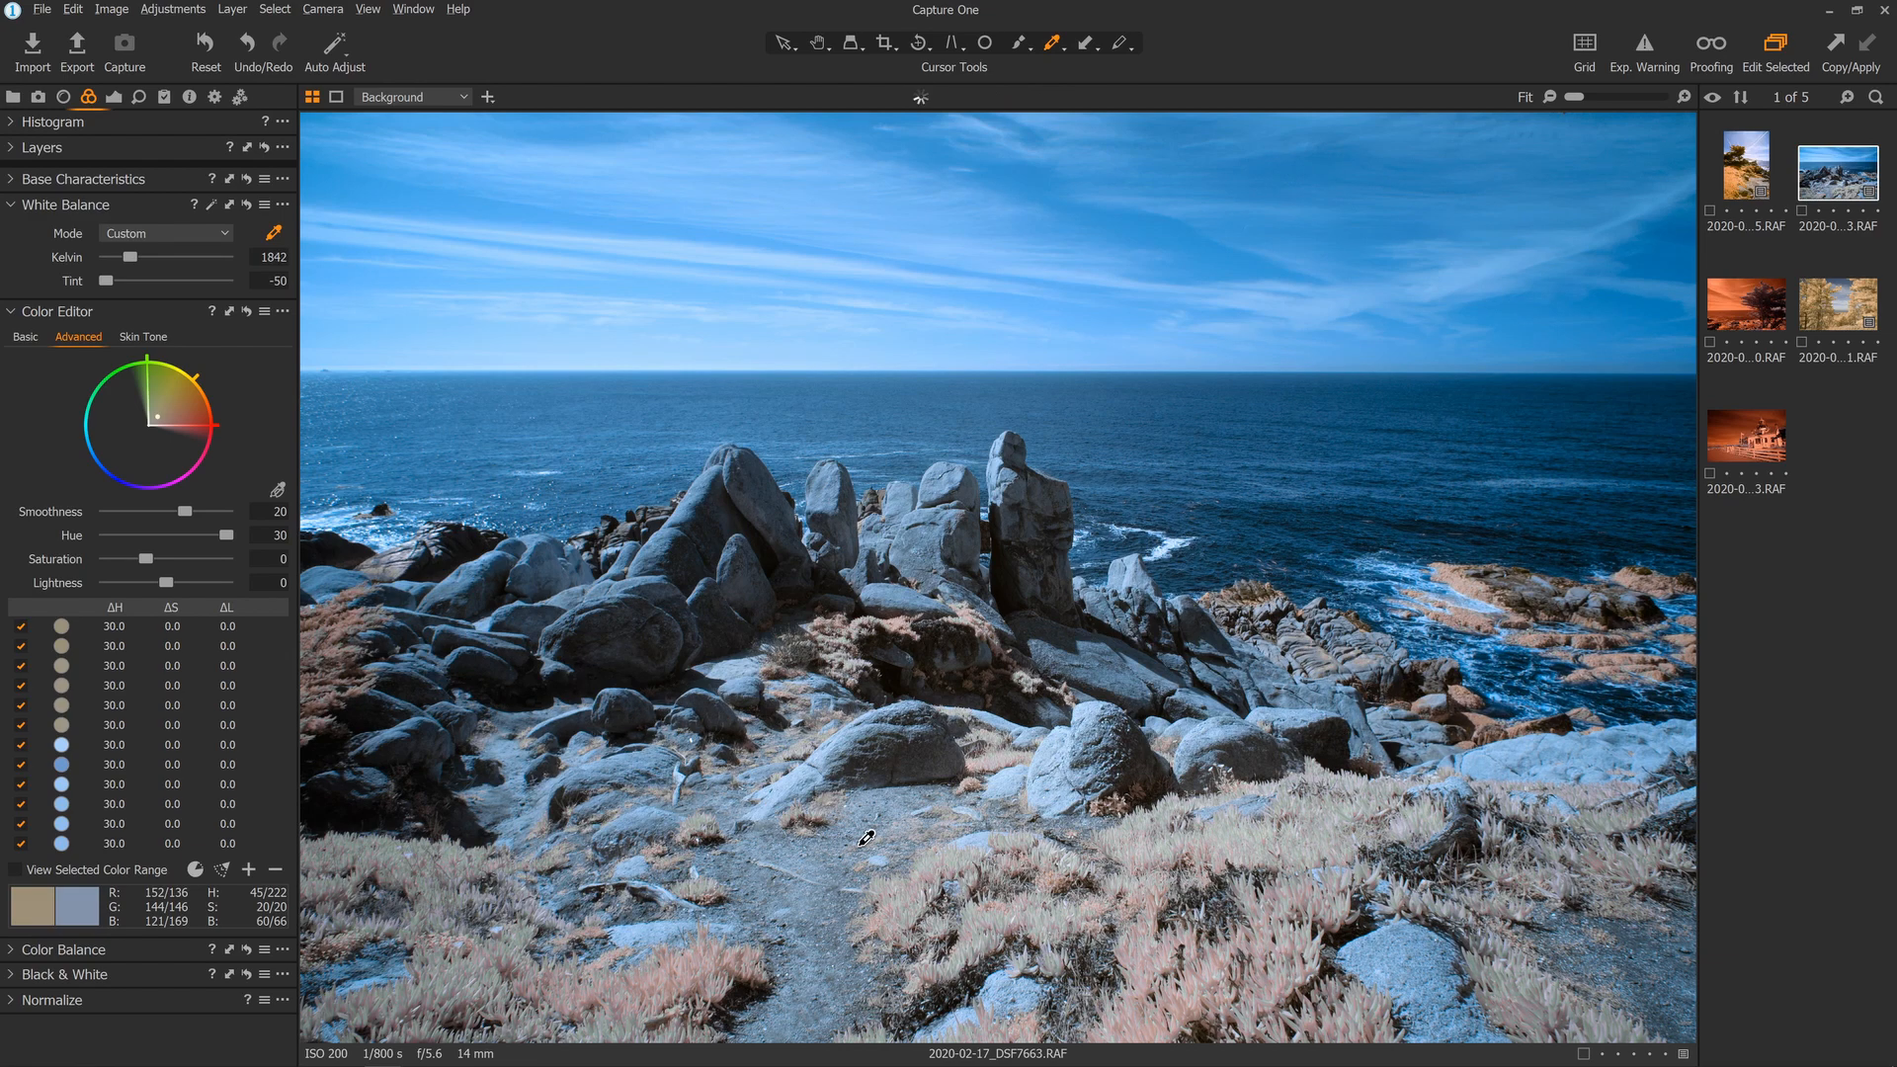
drag(148, 257, 116, 256)
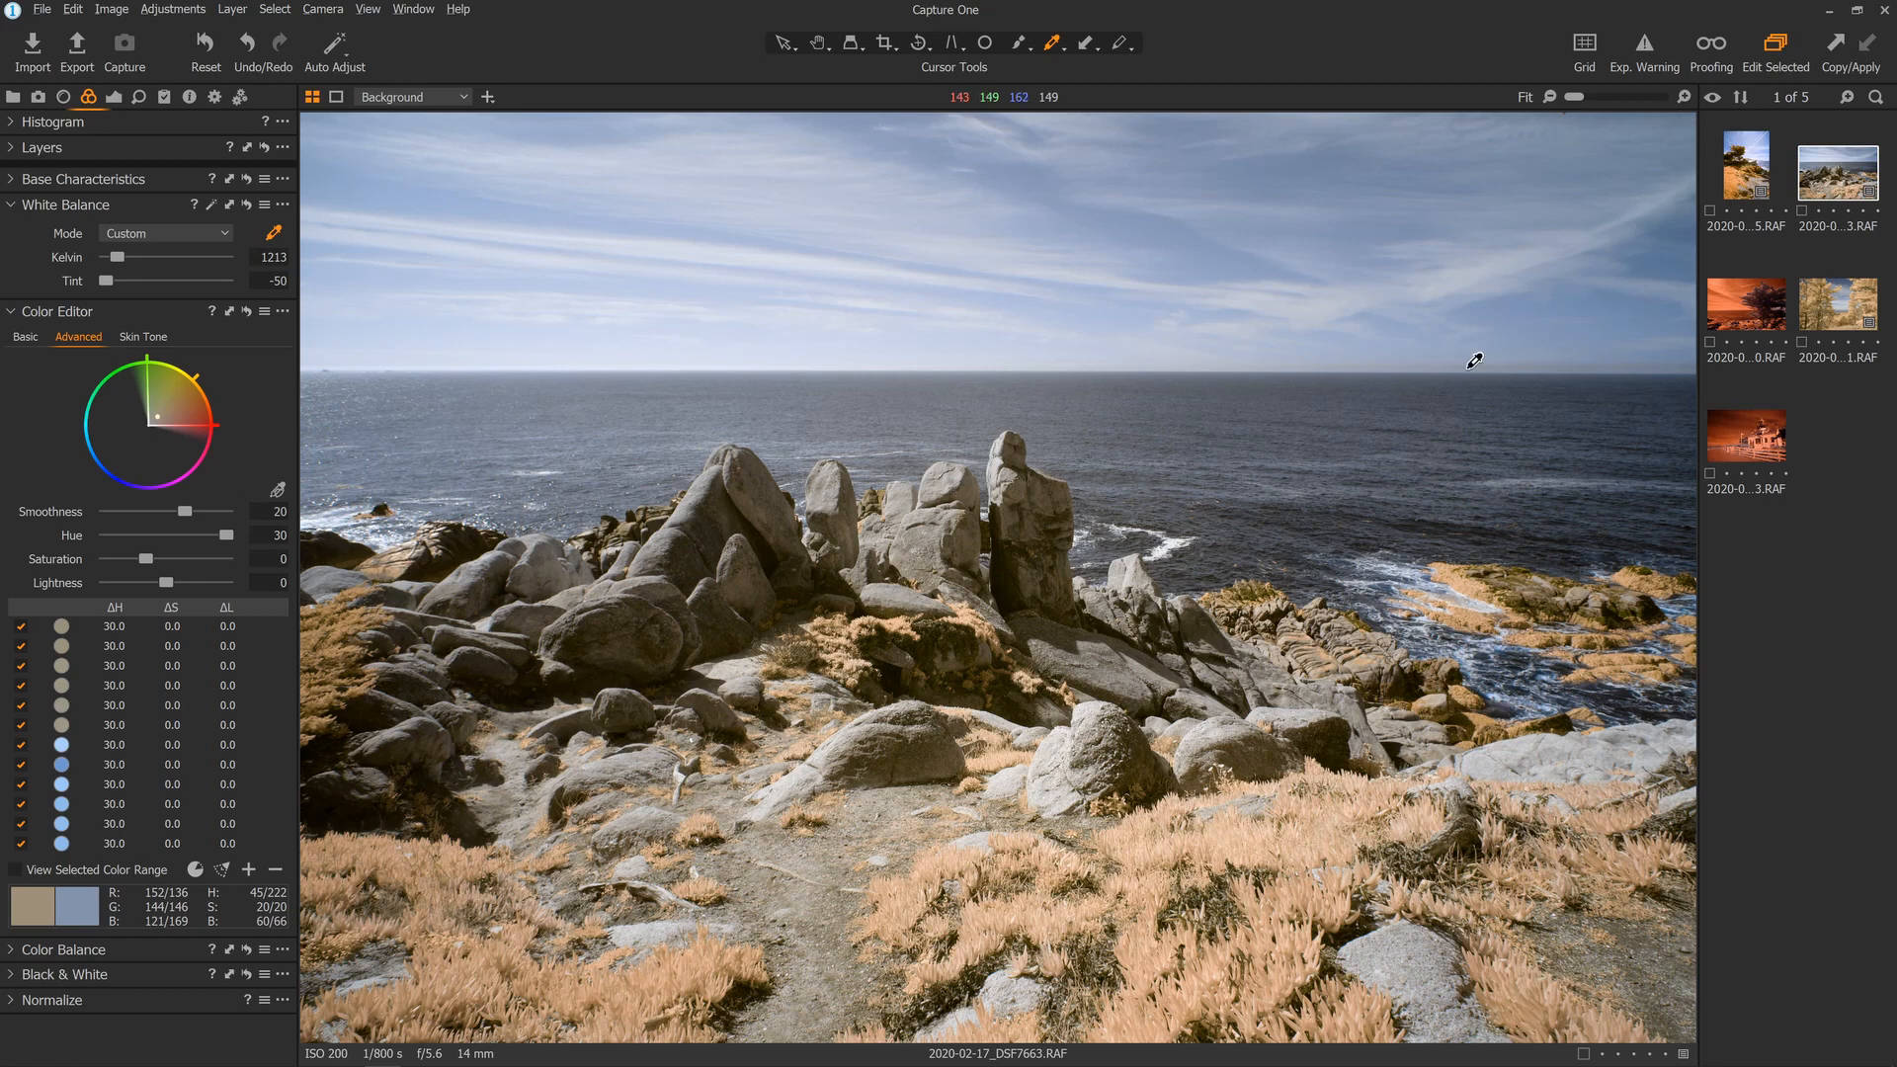
click(1745, 304)
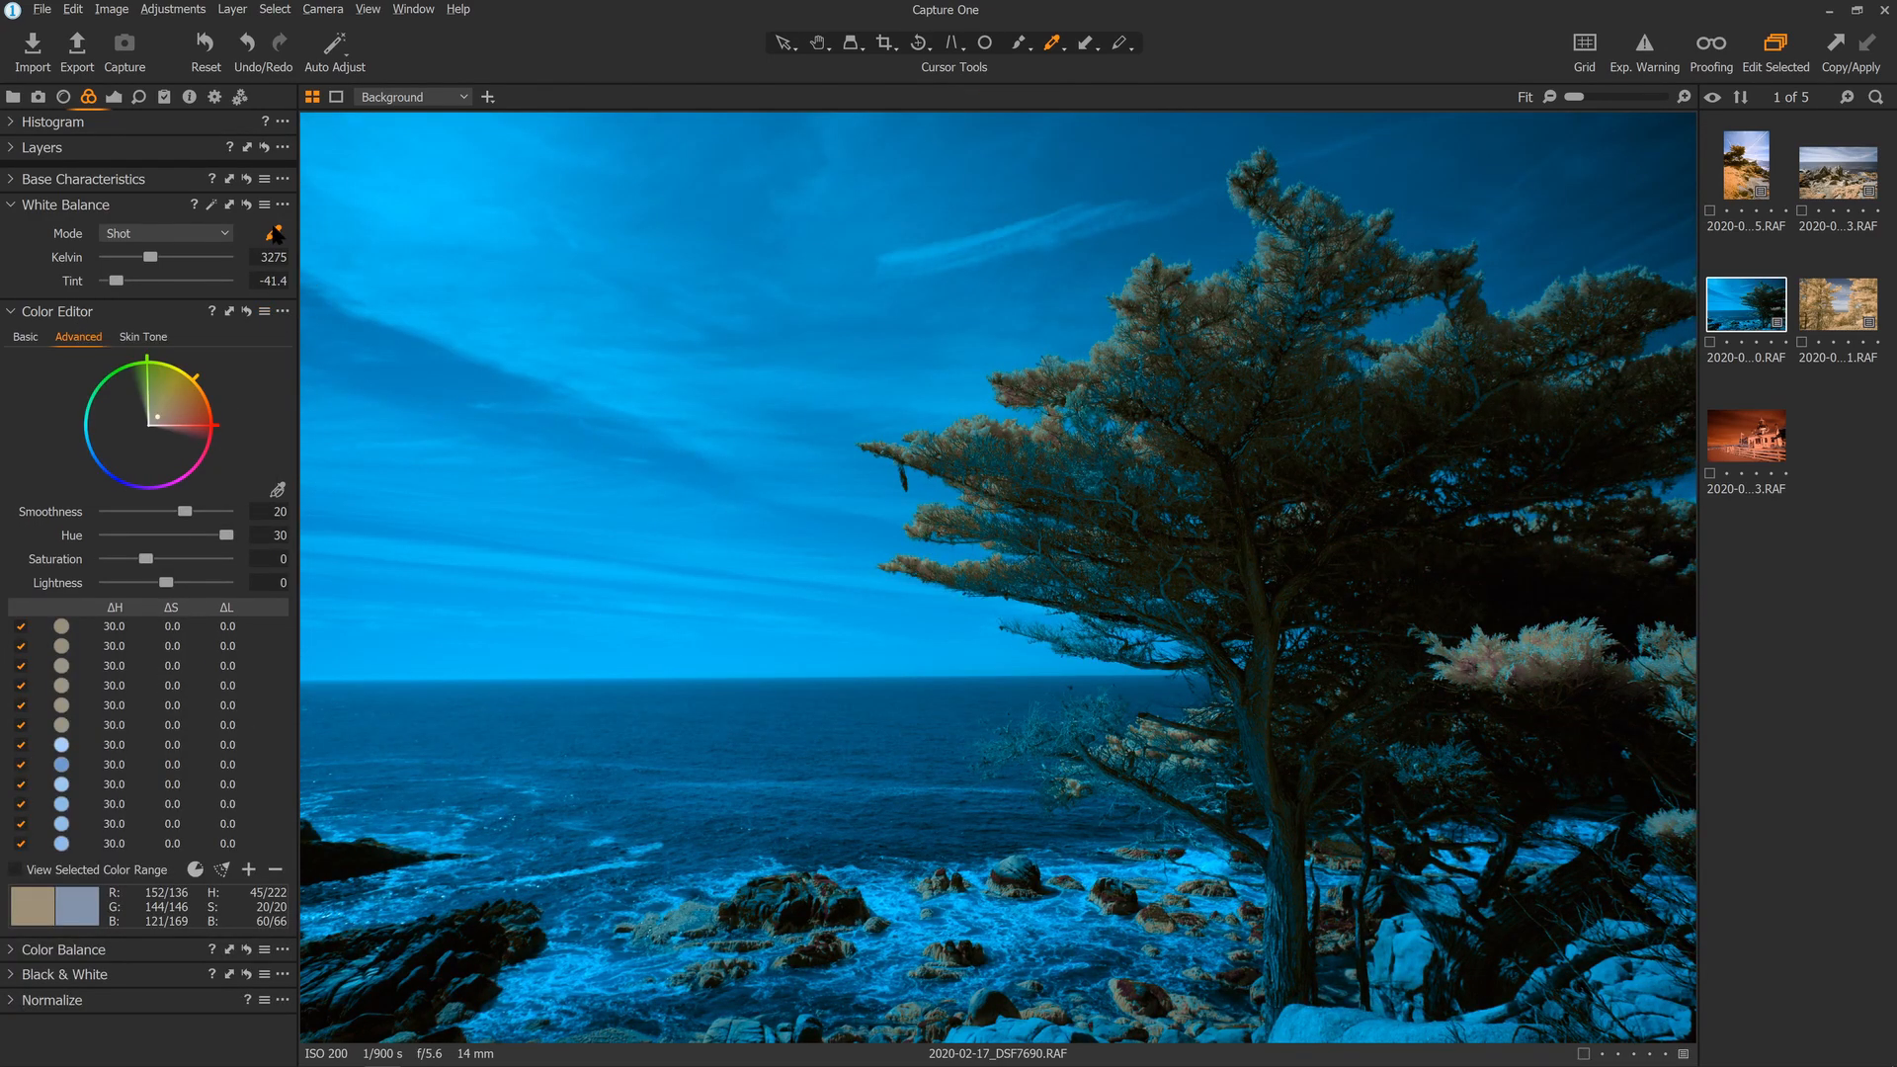
Pick white balance on the cypress-and-sea photo, then on the lighthouse photo
click(1300, 1022)
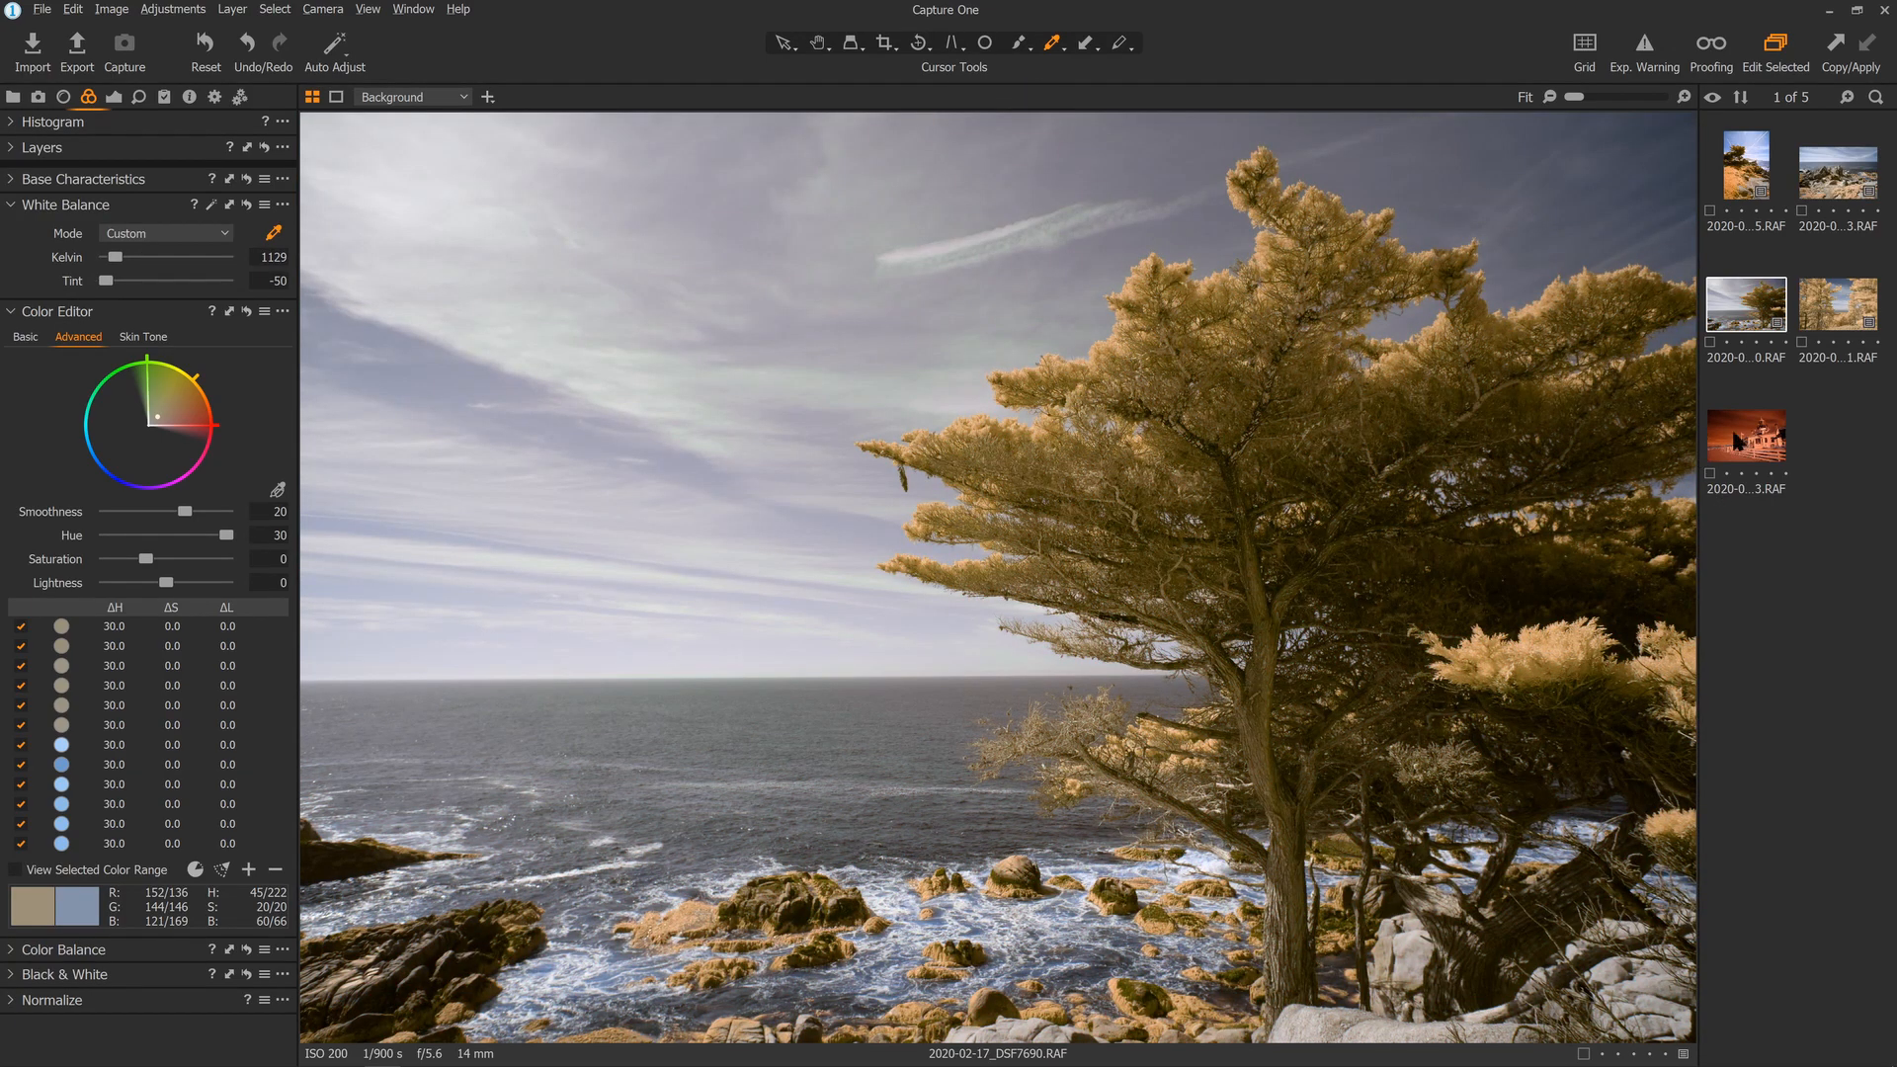
click(1745, 438)
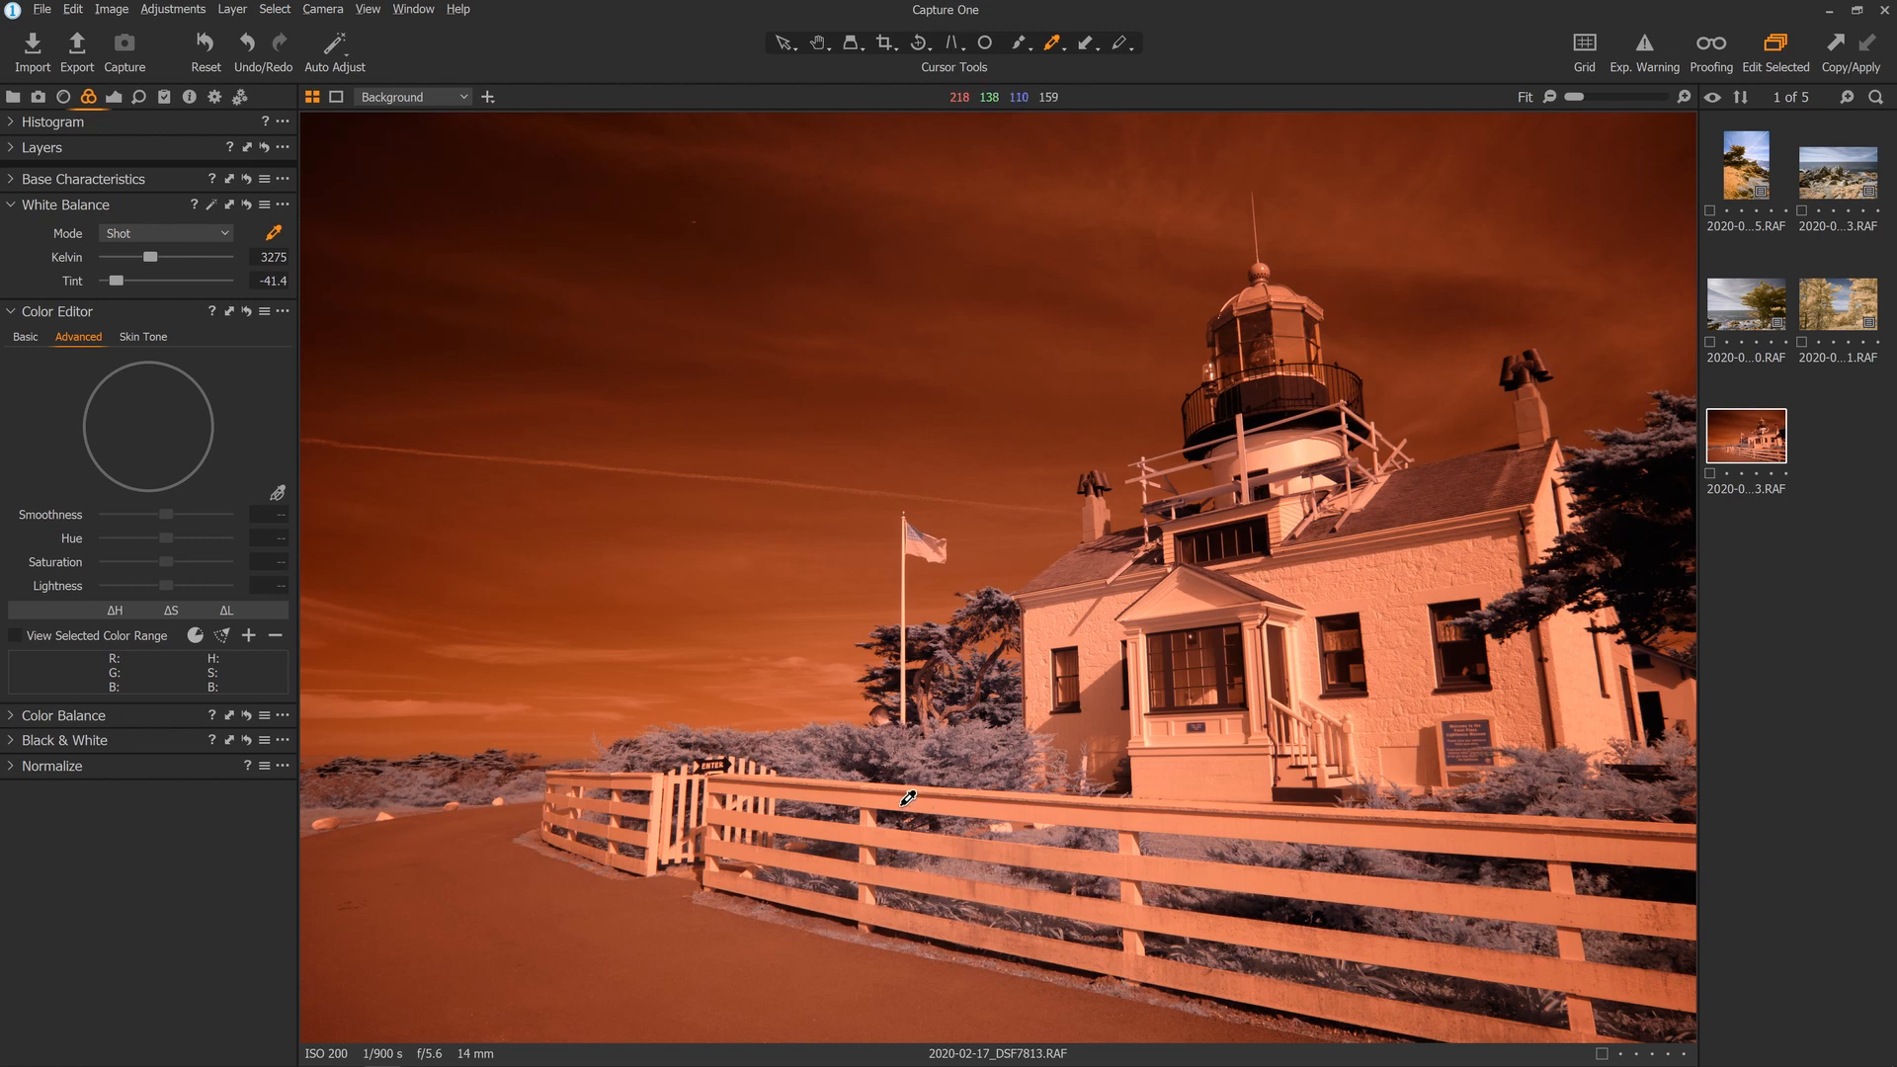
click(907, 796)
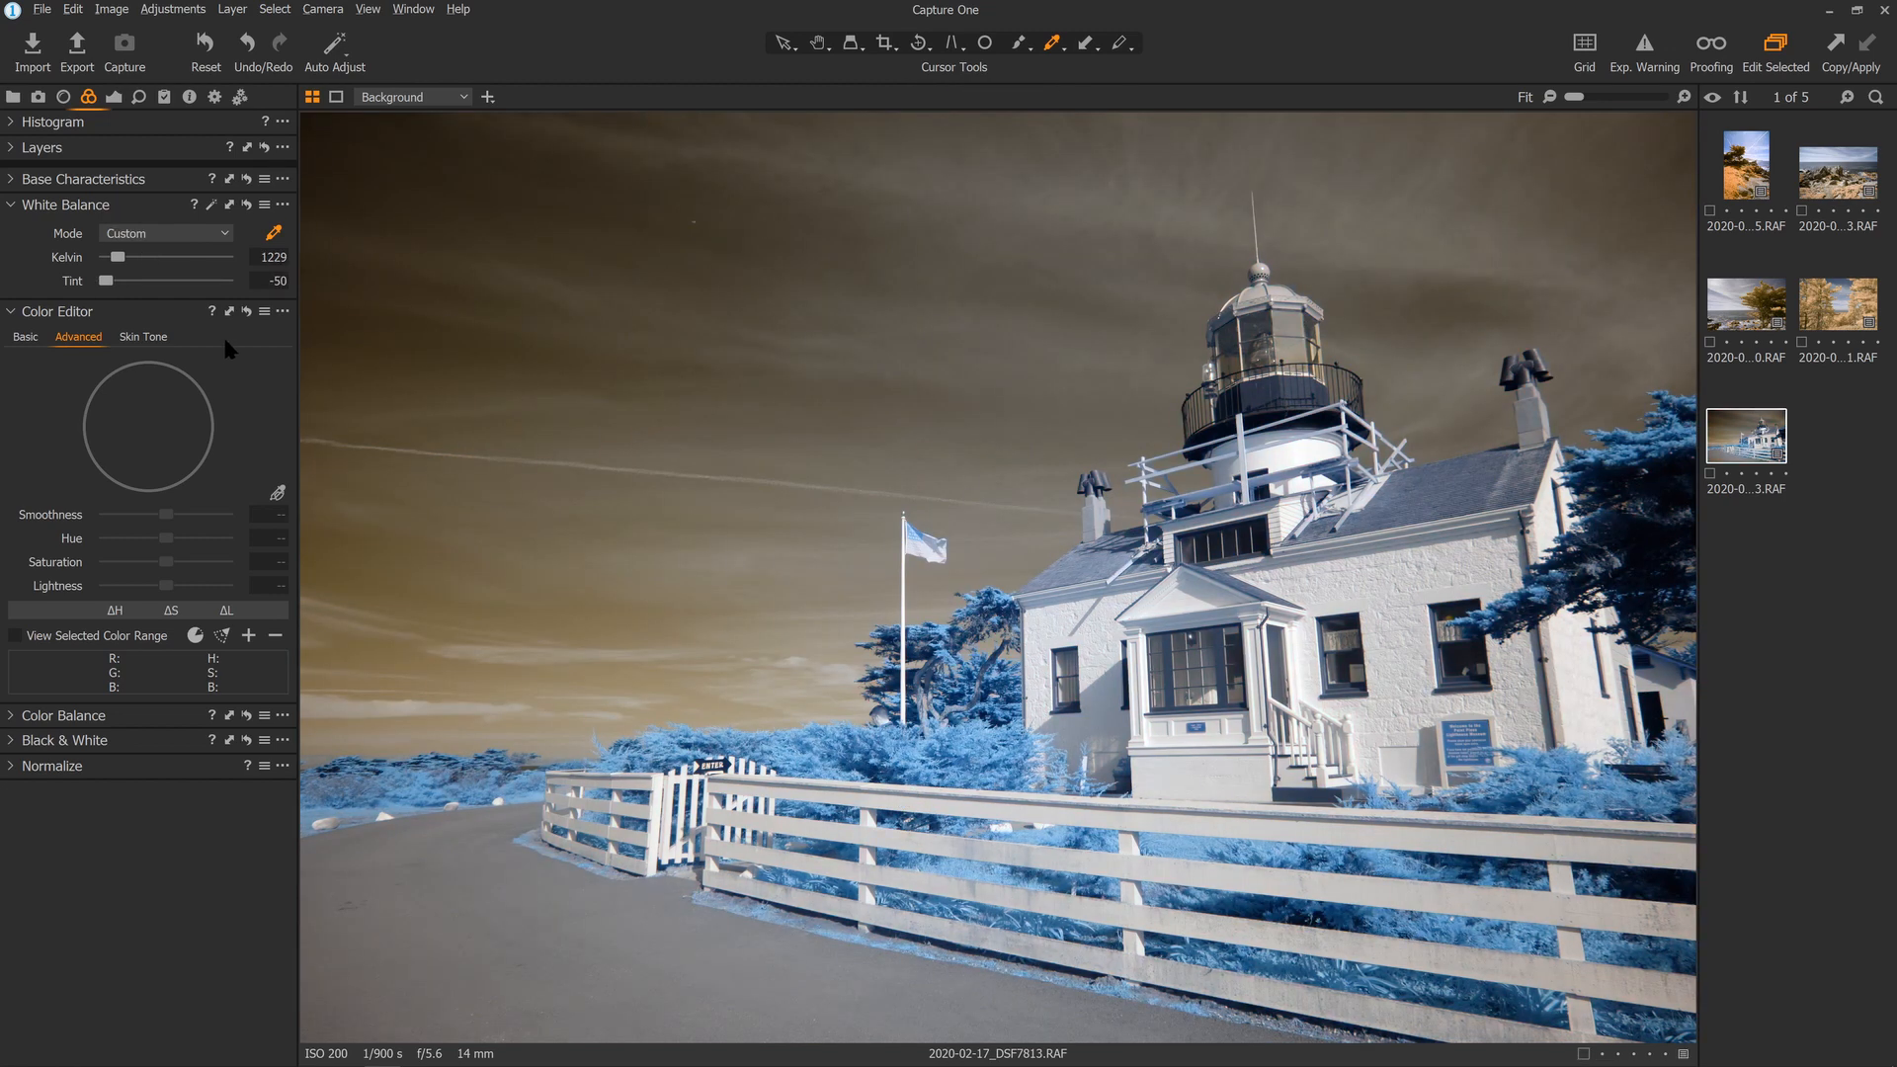